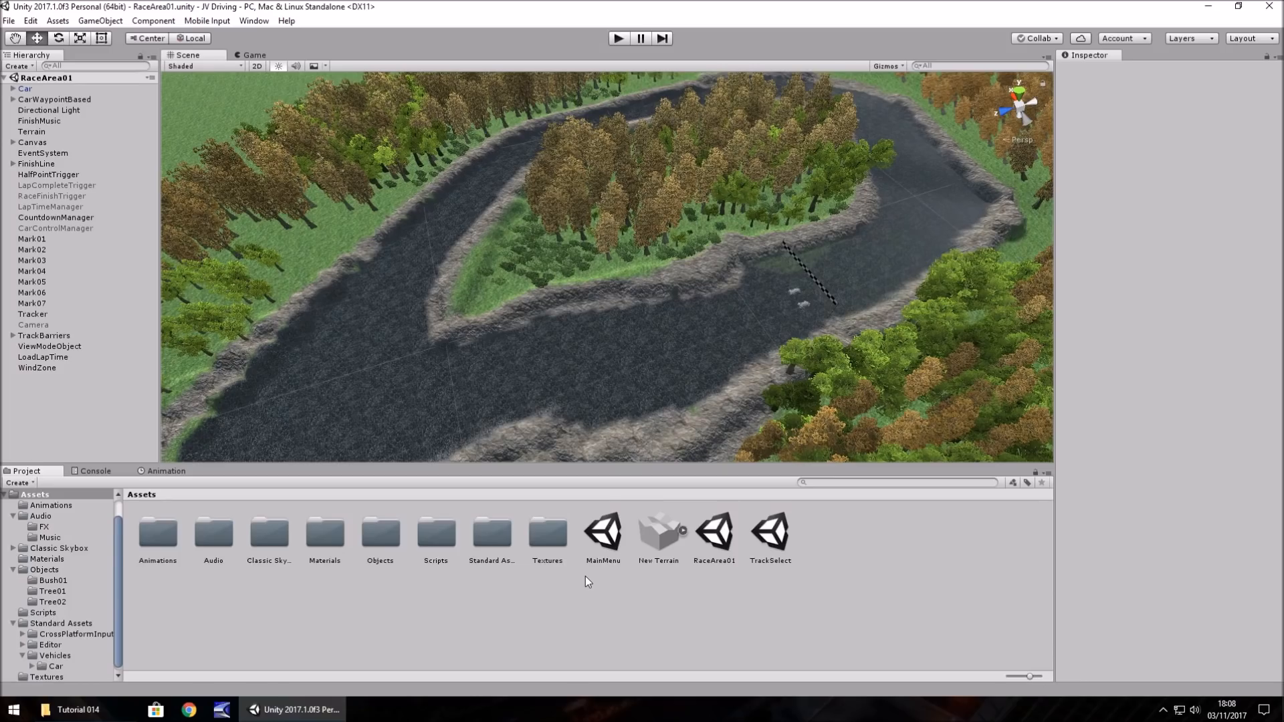
mouse_move(590, 579)
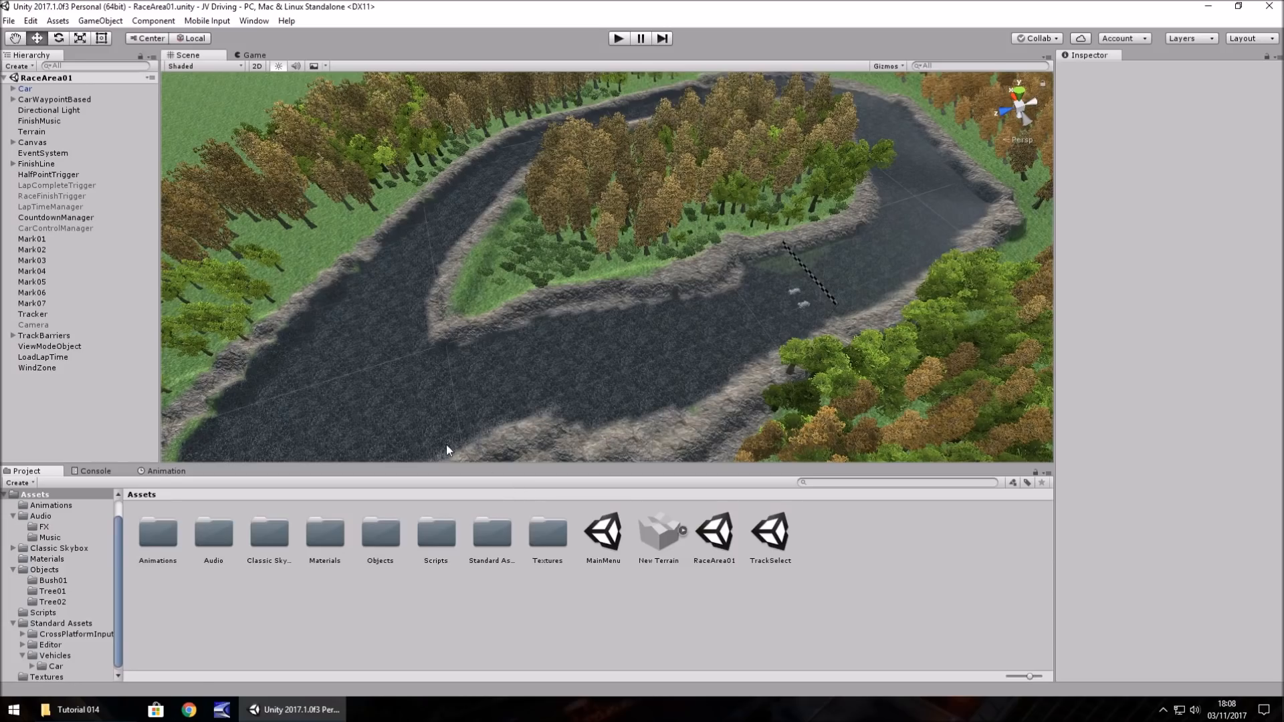
mouse_move(784, 588)
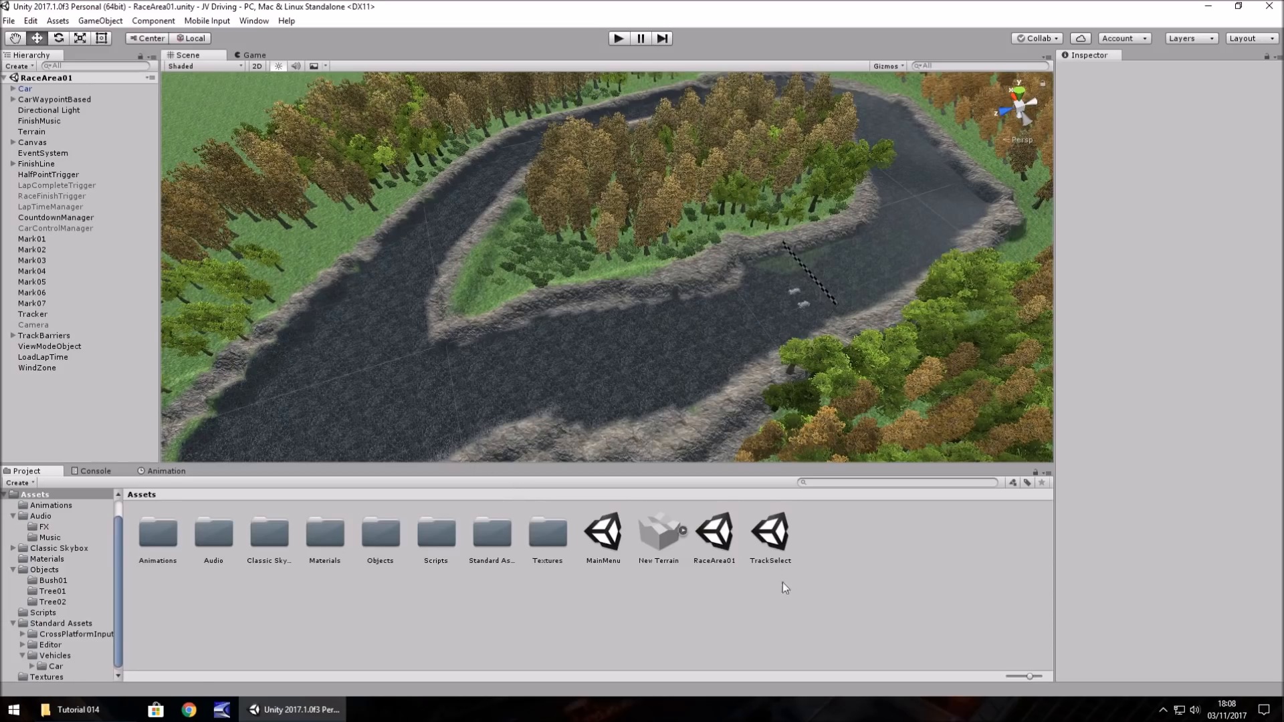
mouse_move(780, 539)
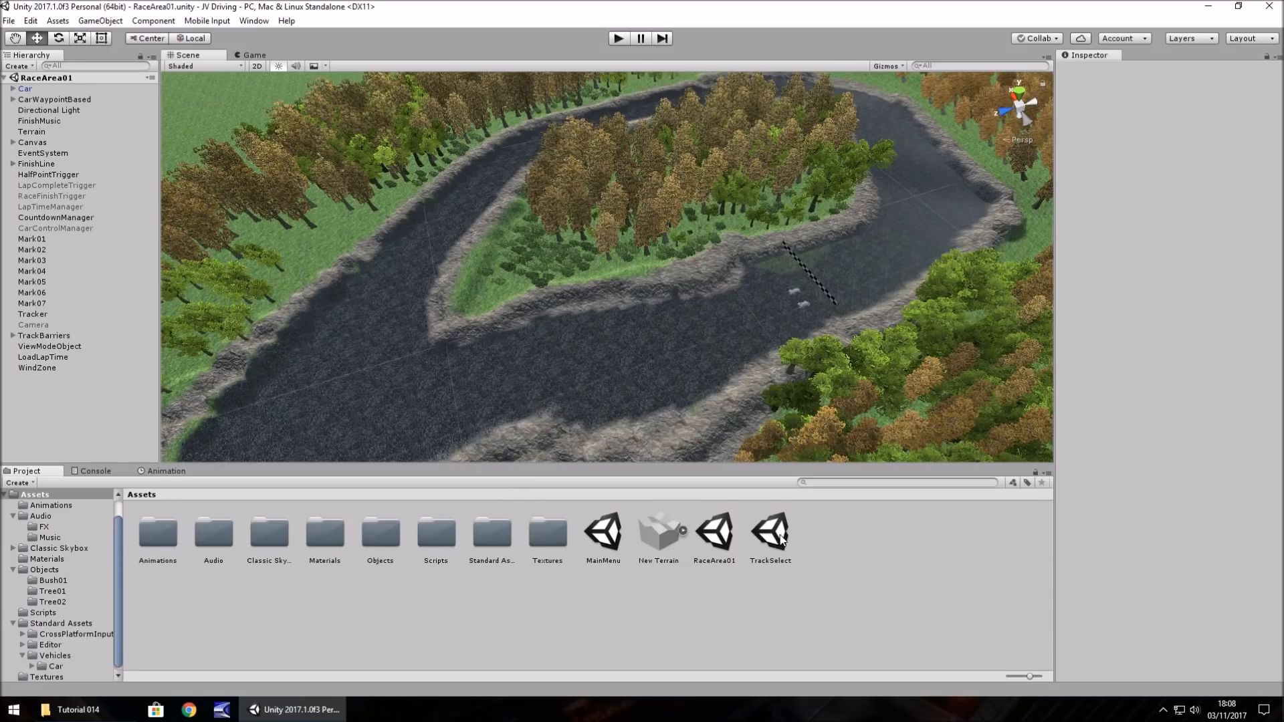
Open the TrackSelect scene, select Canvas, and play-test the Track Selection screen.
double_click(769, 530)
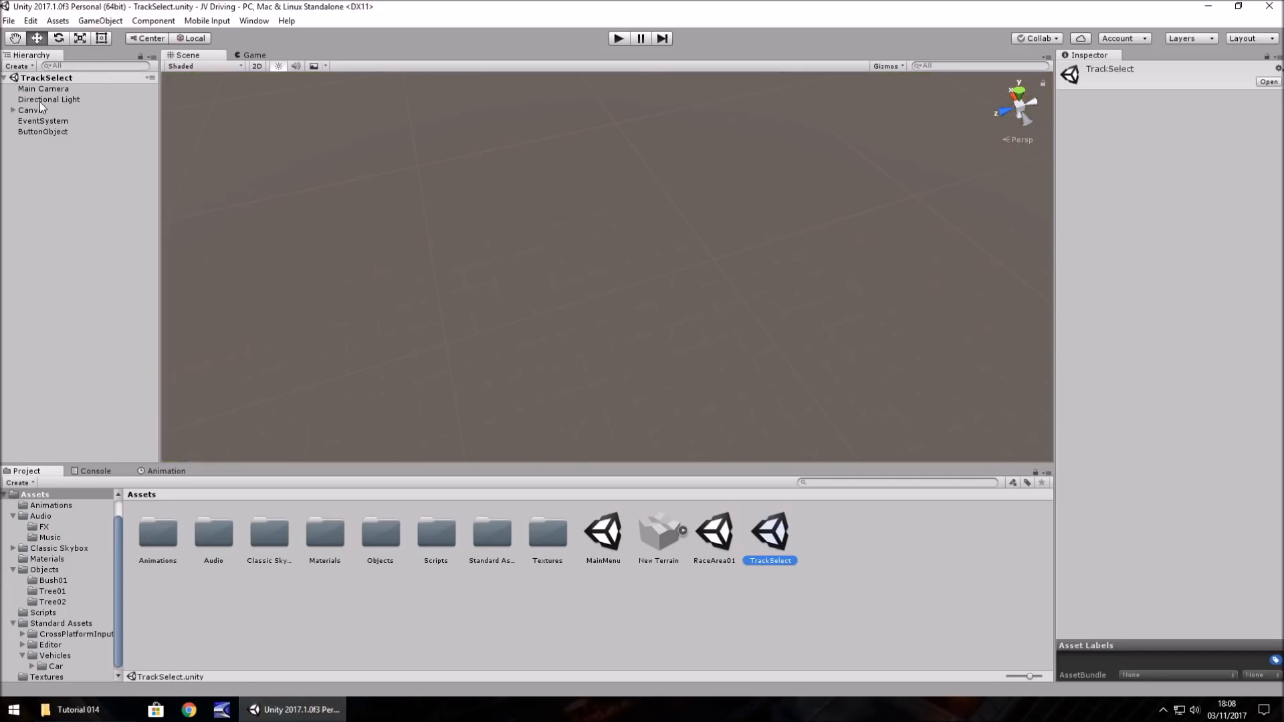
left_click(33, 110)
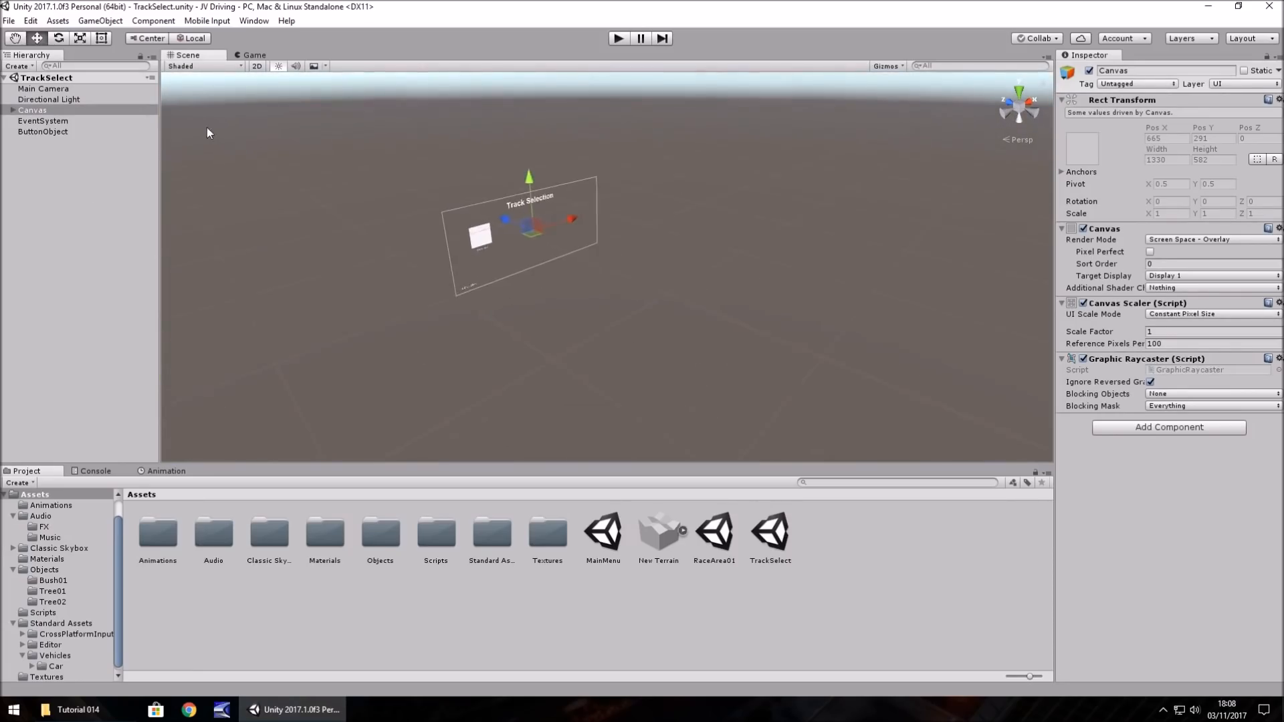
left_click(618, 38)
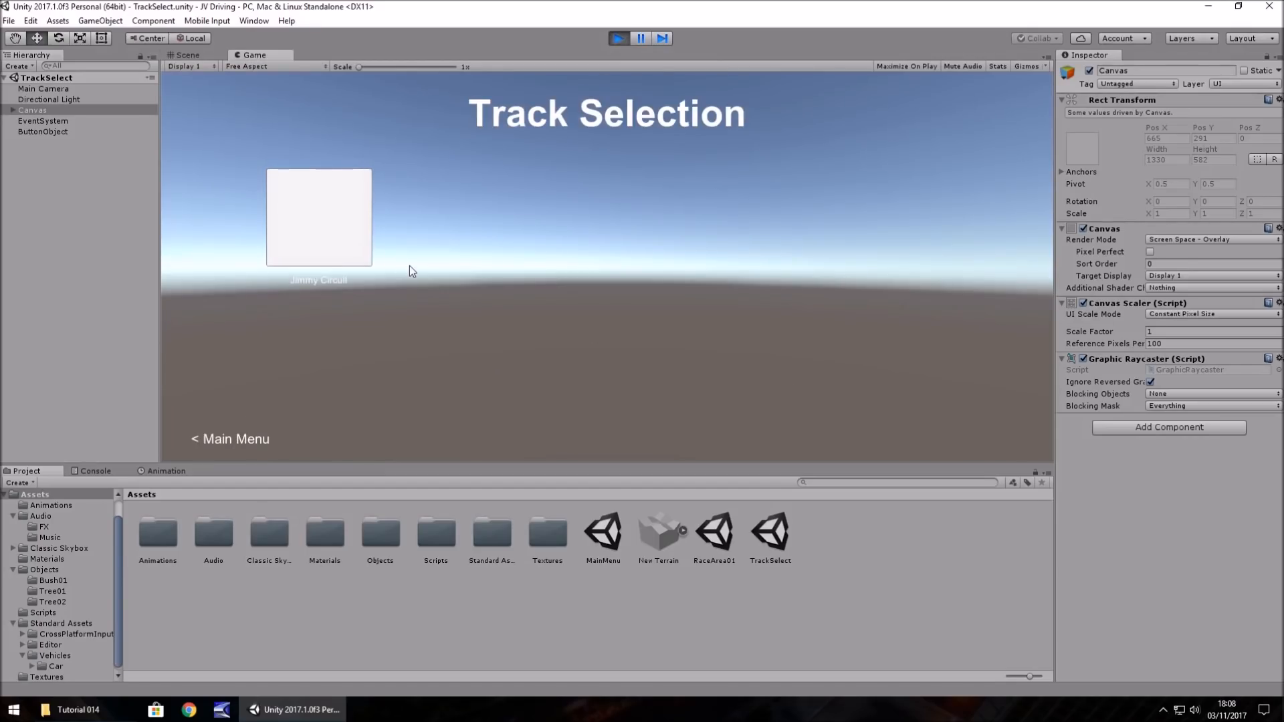
left_click(185, 55)
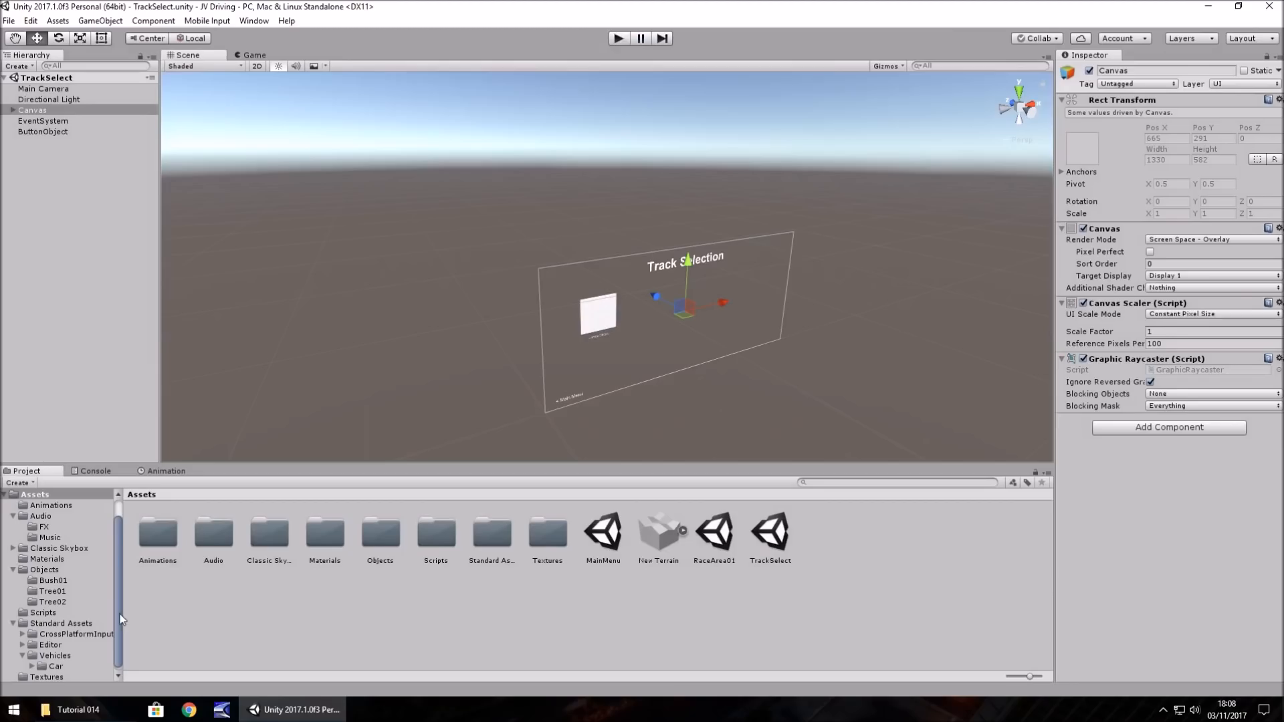
mouse_move(73, 595)
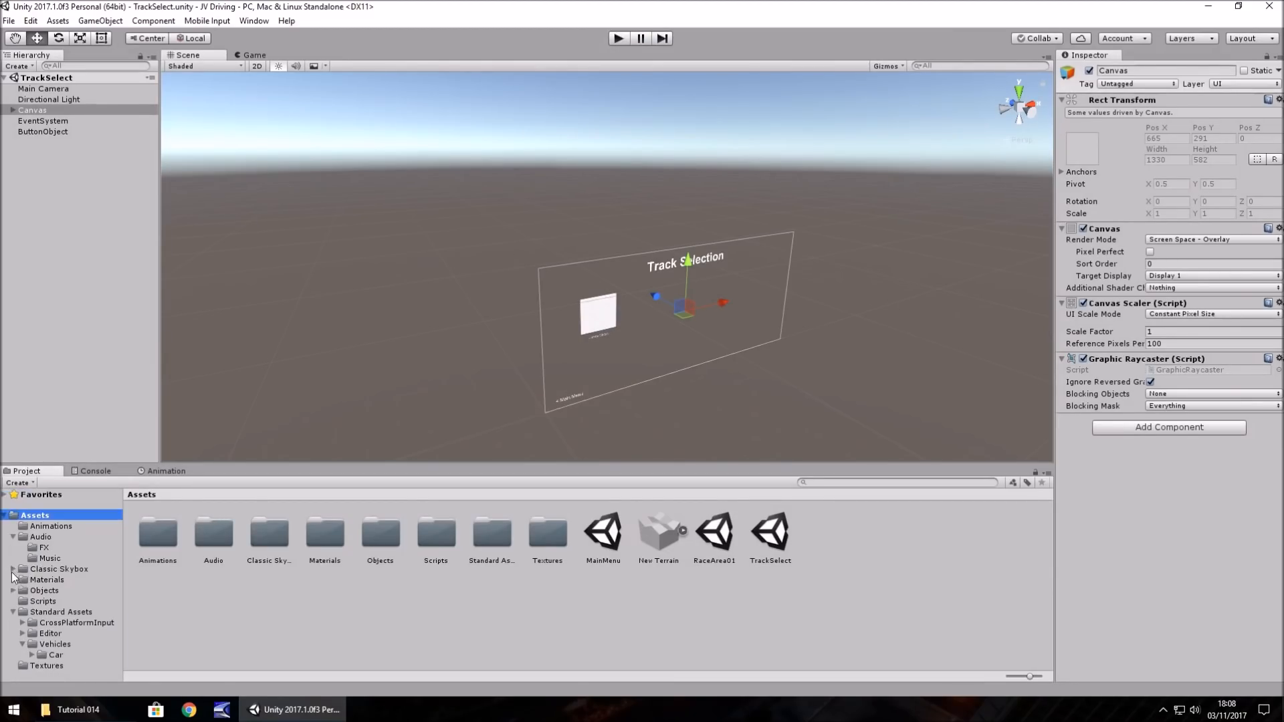
Put the Track001 thumbnail in a new Textures/Thumbnails folder, then open RaceArea01.
right_click(557, 532)
type("Thumbn")
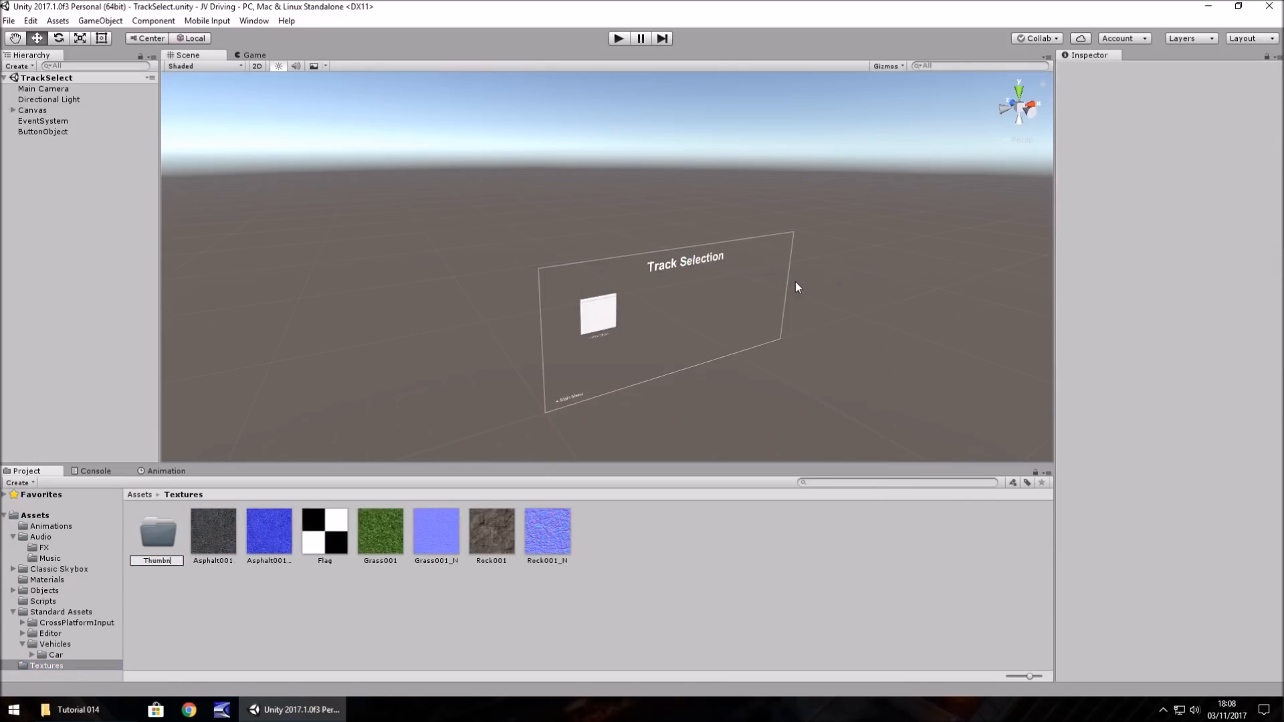
double_click(158, 530)
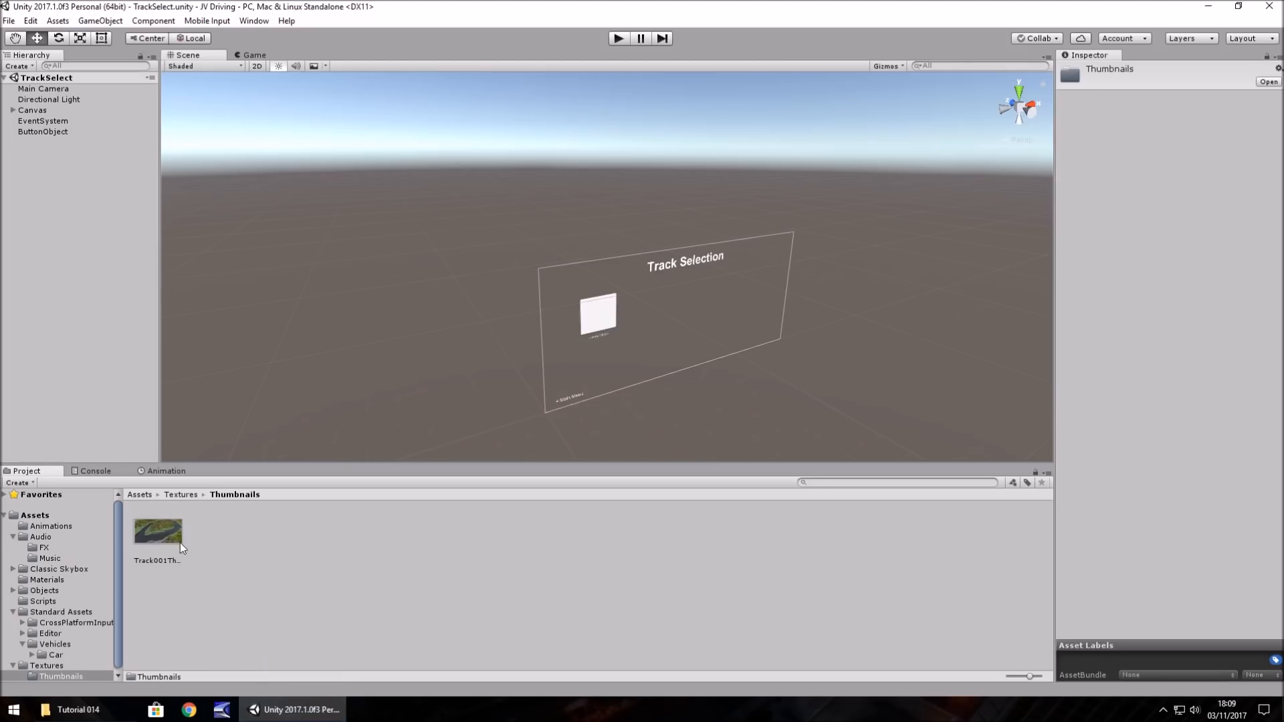
mouse_move(173, 547)
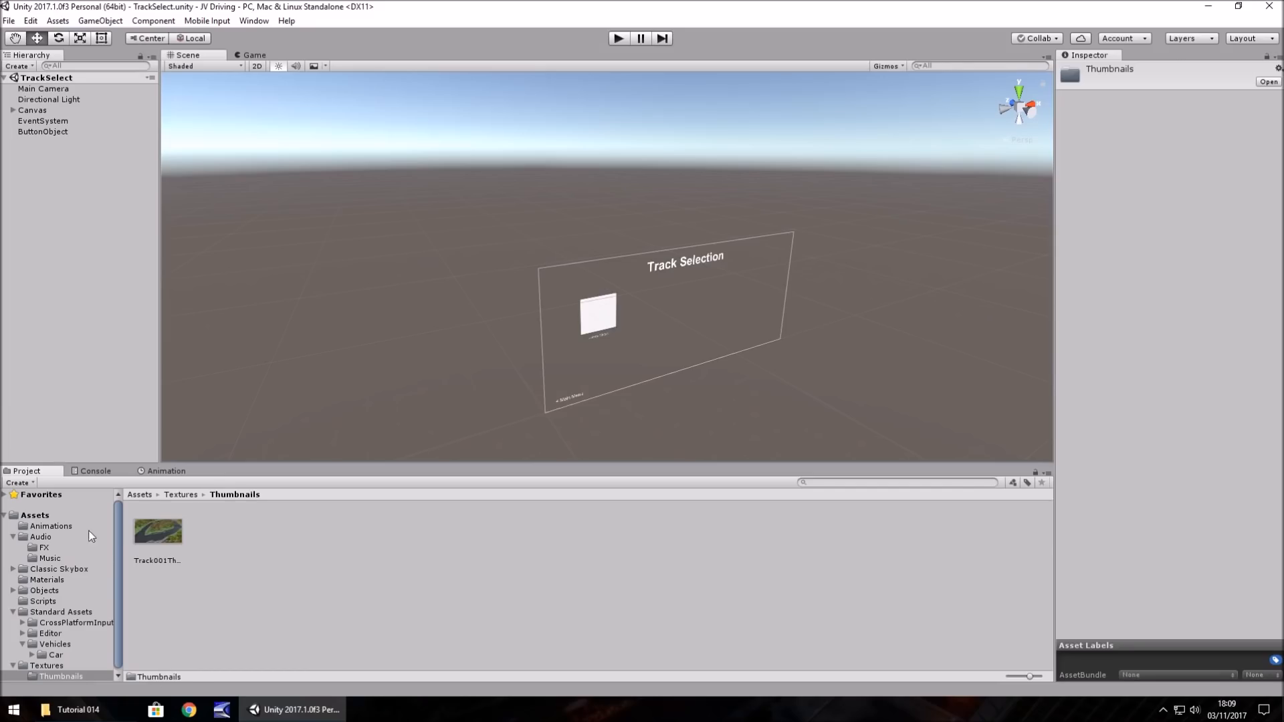
left_click(34, 514)
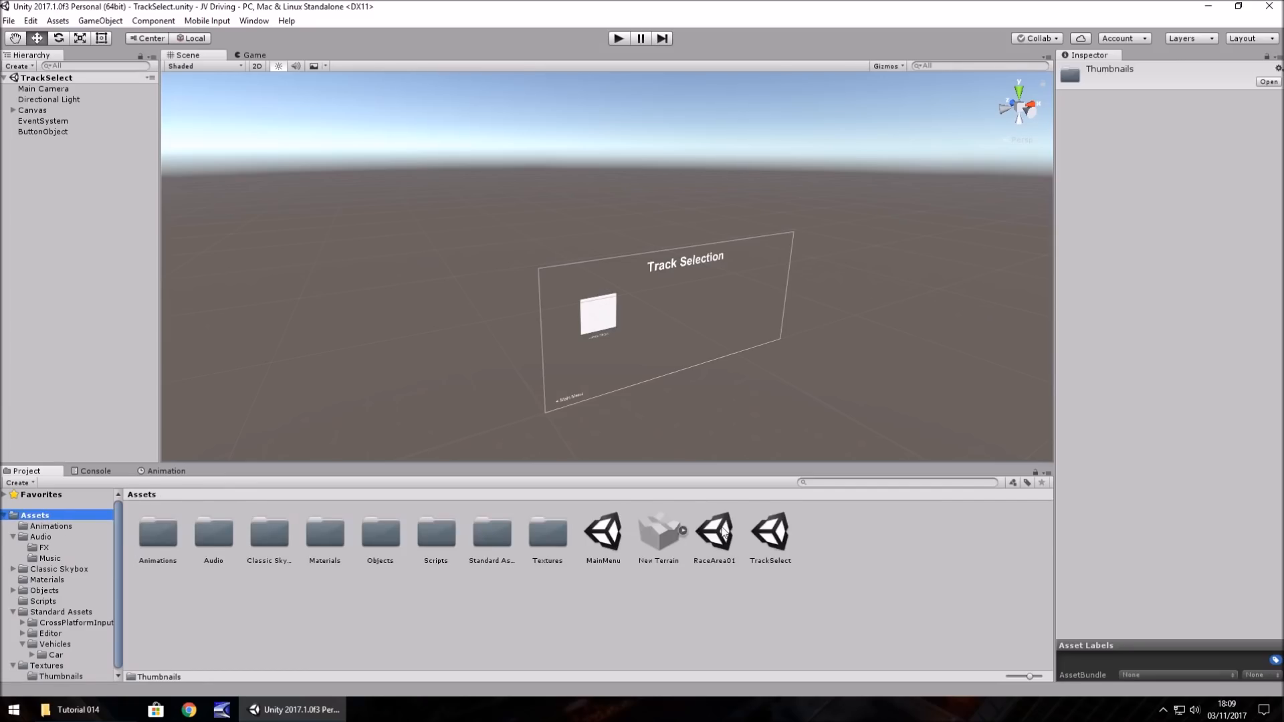
double_click(713, 529)
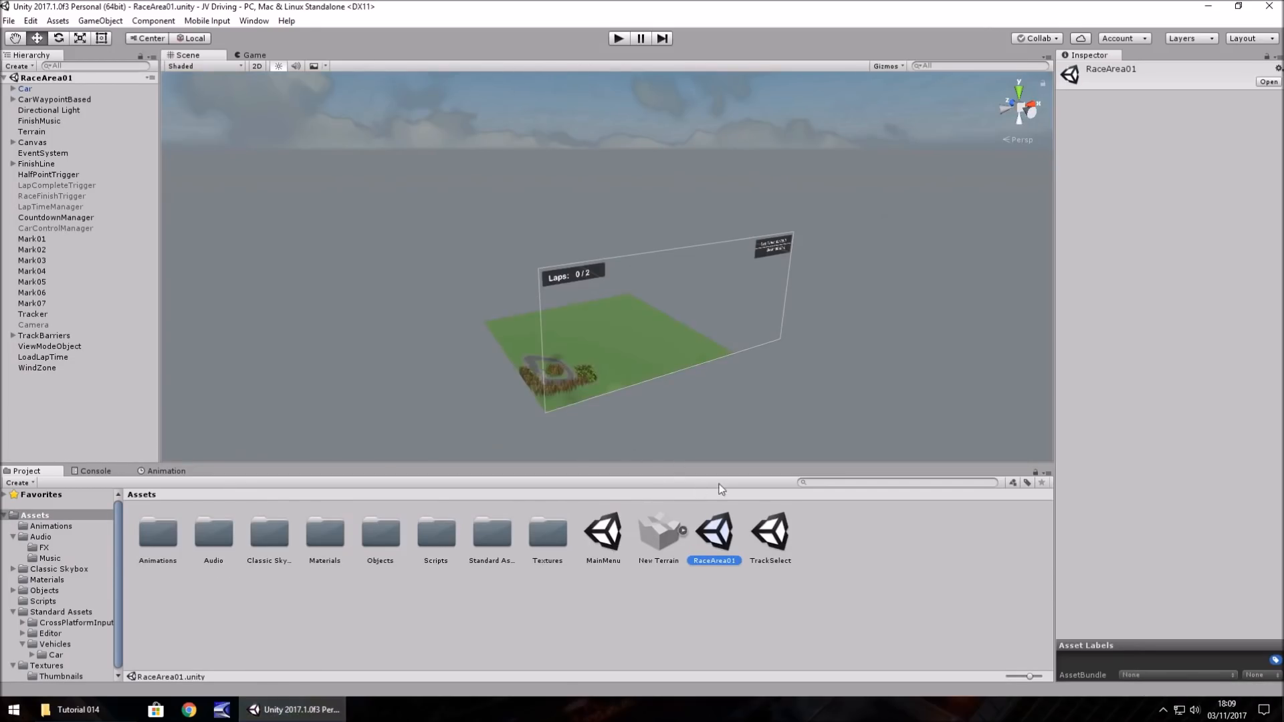
mouse_move(763, 550)
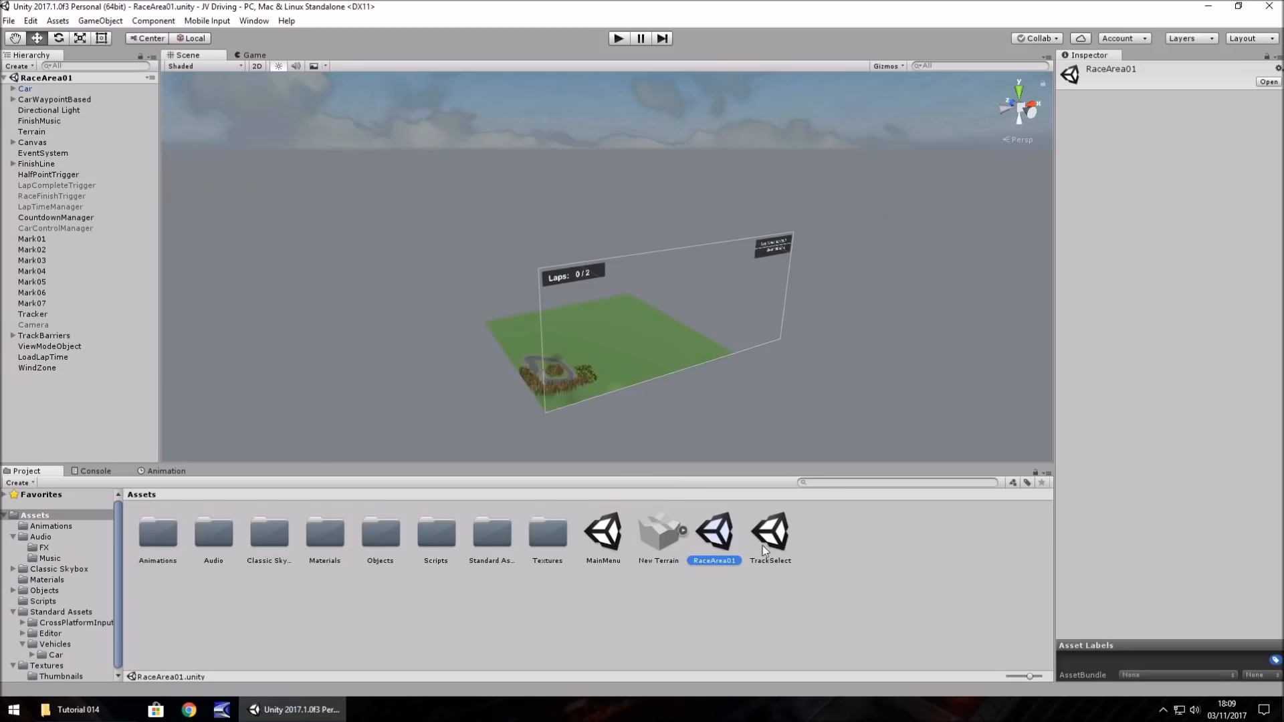
In TrackSelect, apply Sprite (2D and UI) as Track001Thumb's Texture Type, then select JimmyCircuit.
double_click(769, 530)
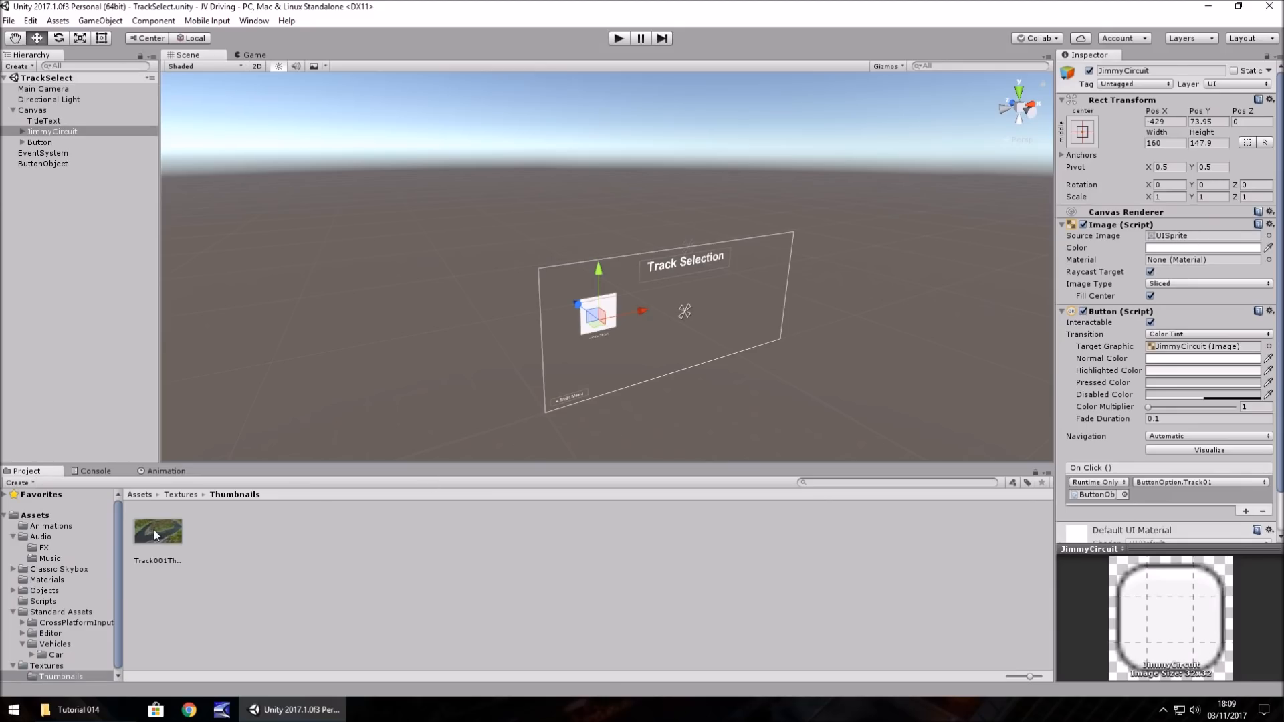
left_click(157, 530)
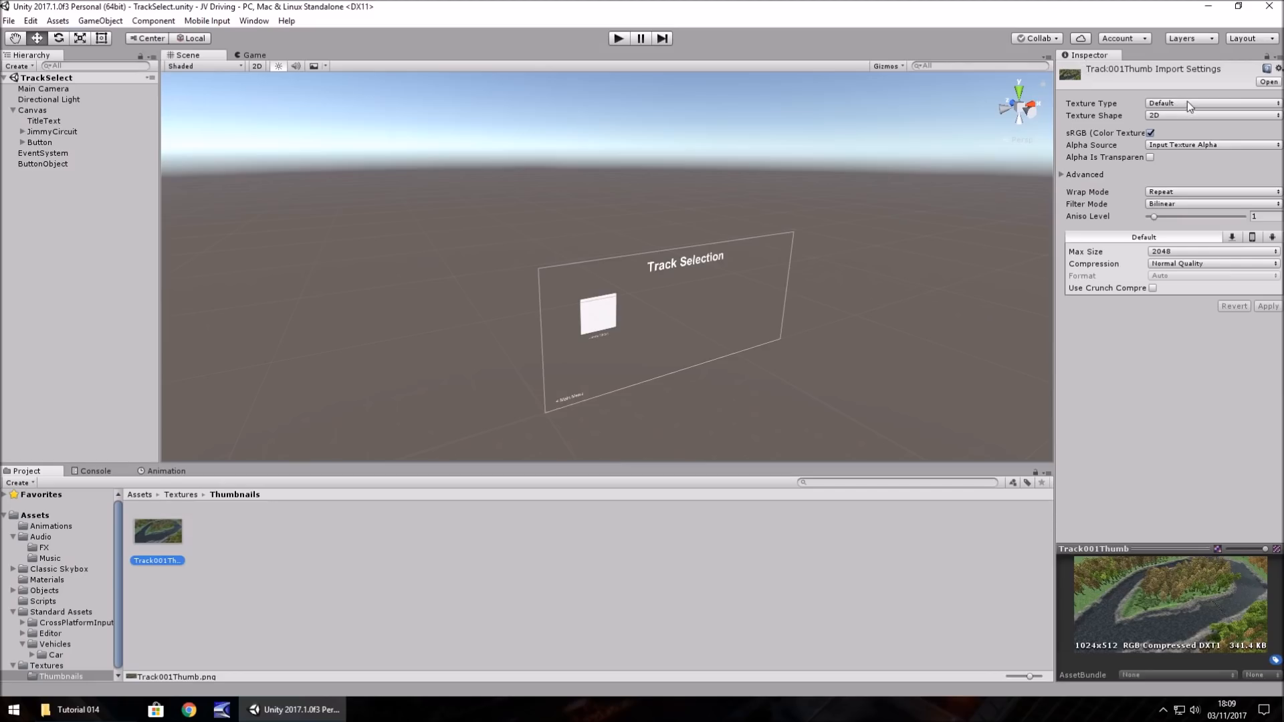
left_click(1203, 103)
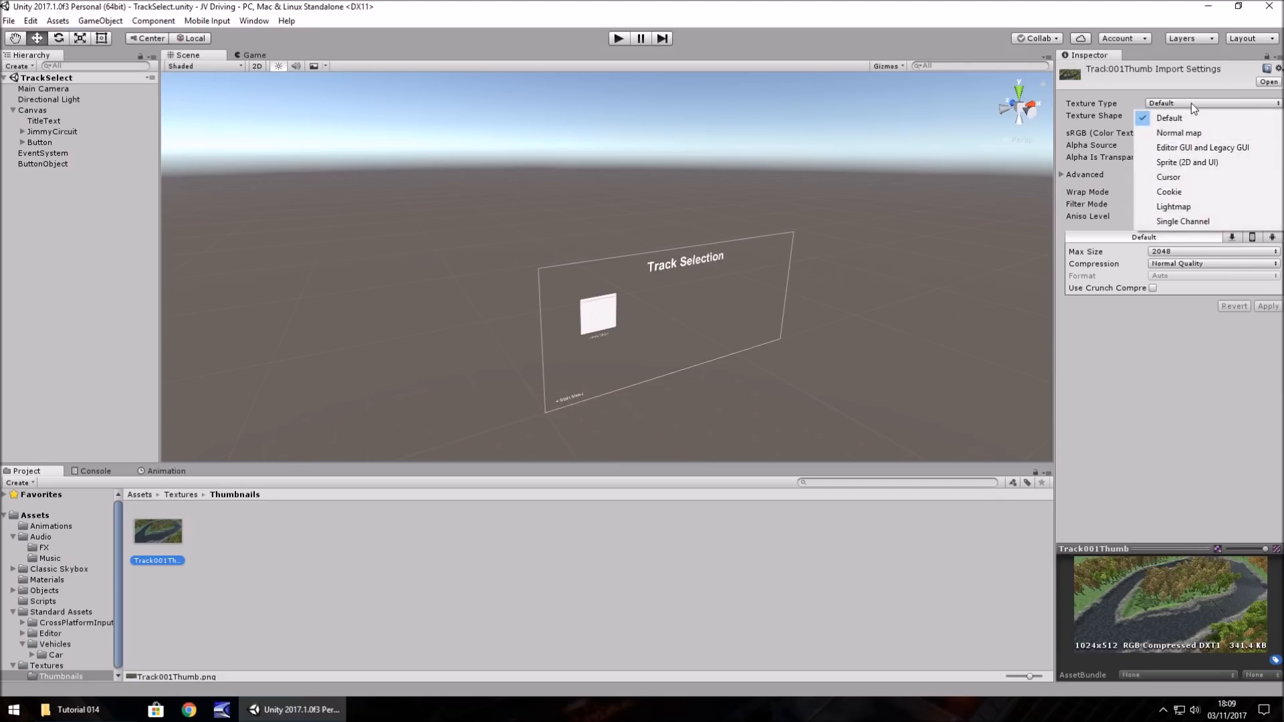
mouse_move(1186, 162)
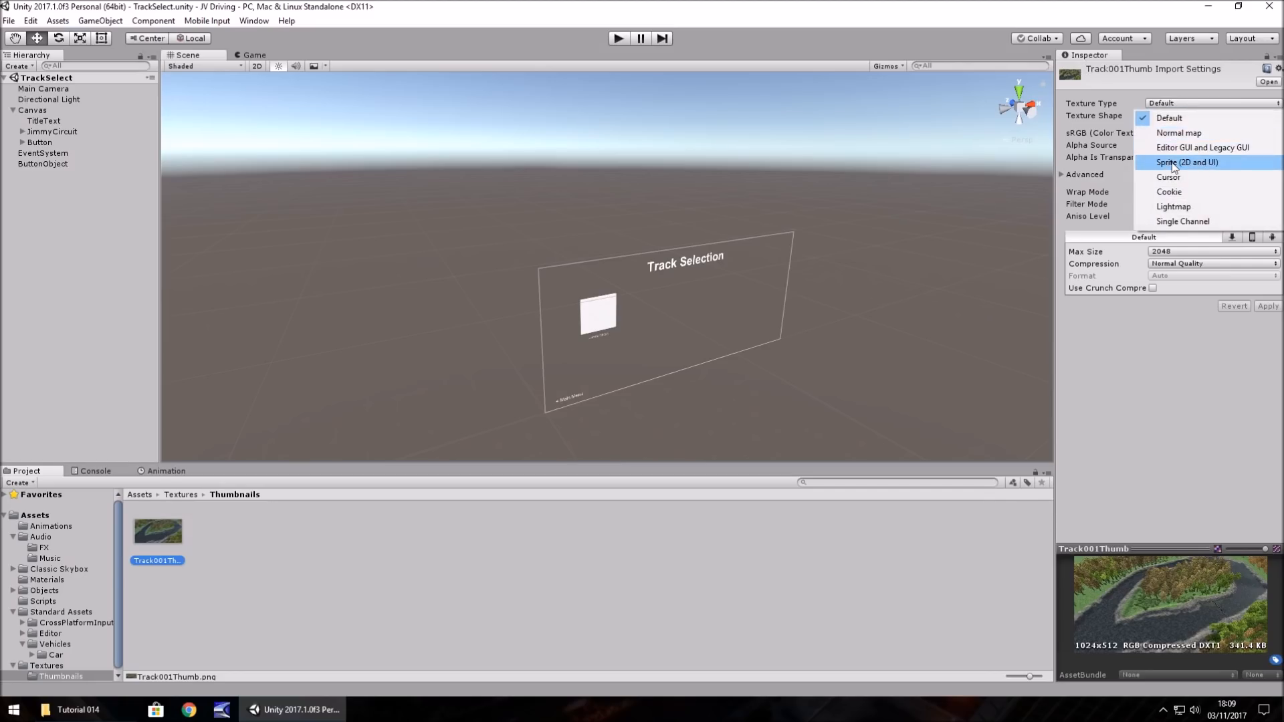
left_click(1186, 162)
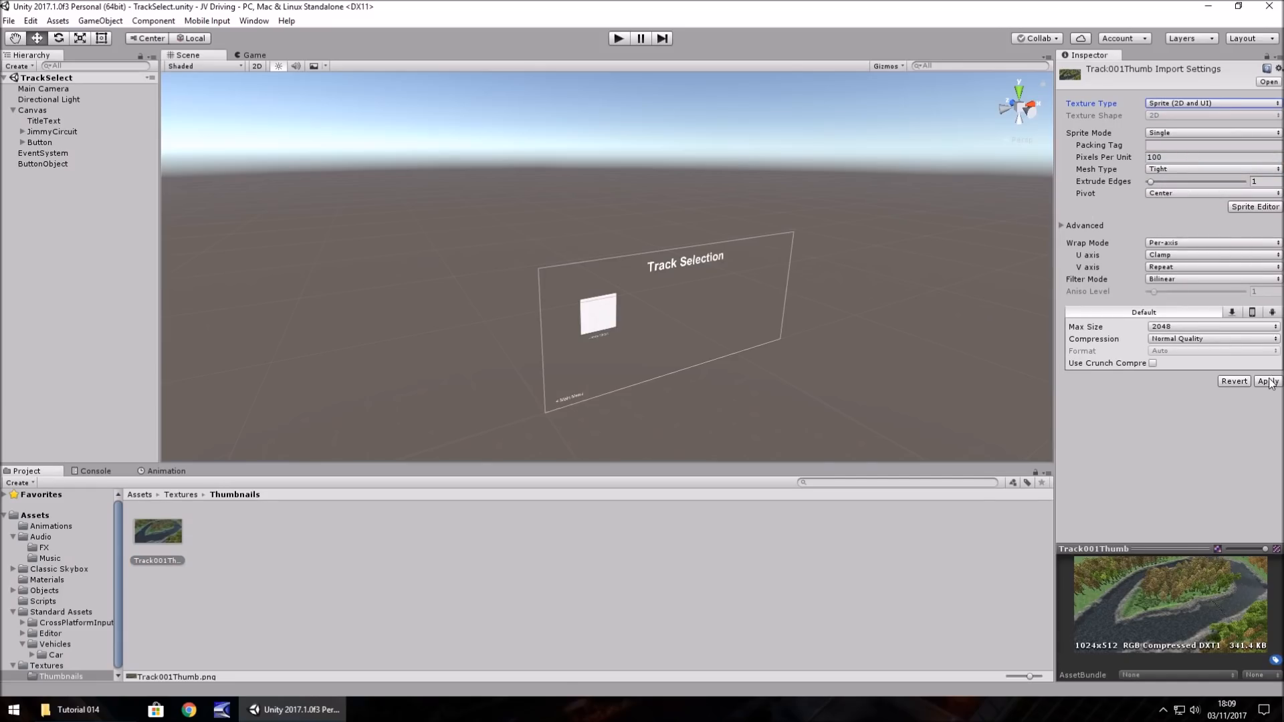
left_click(1266, 380)
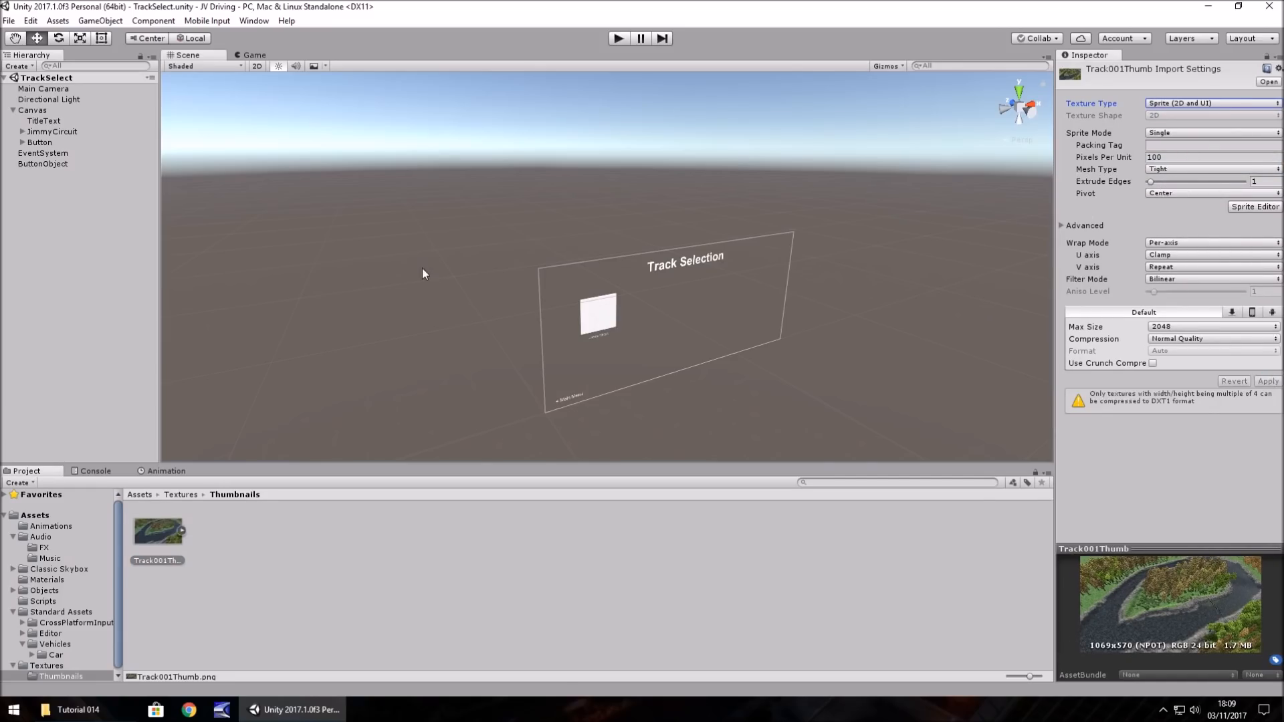
left_click(51, 131)
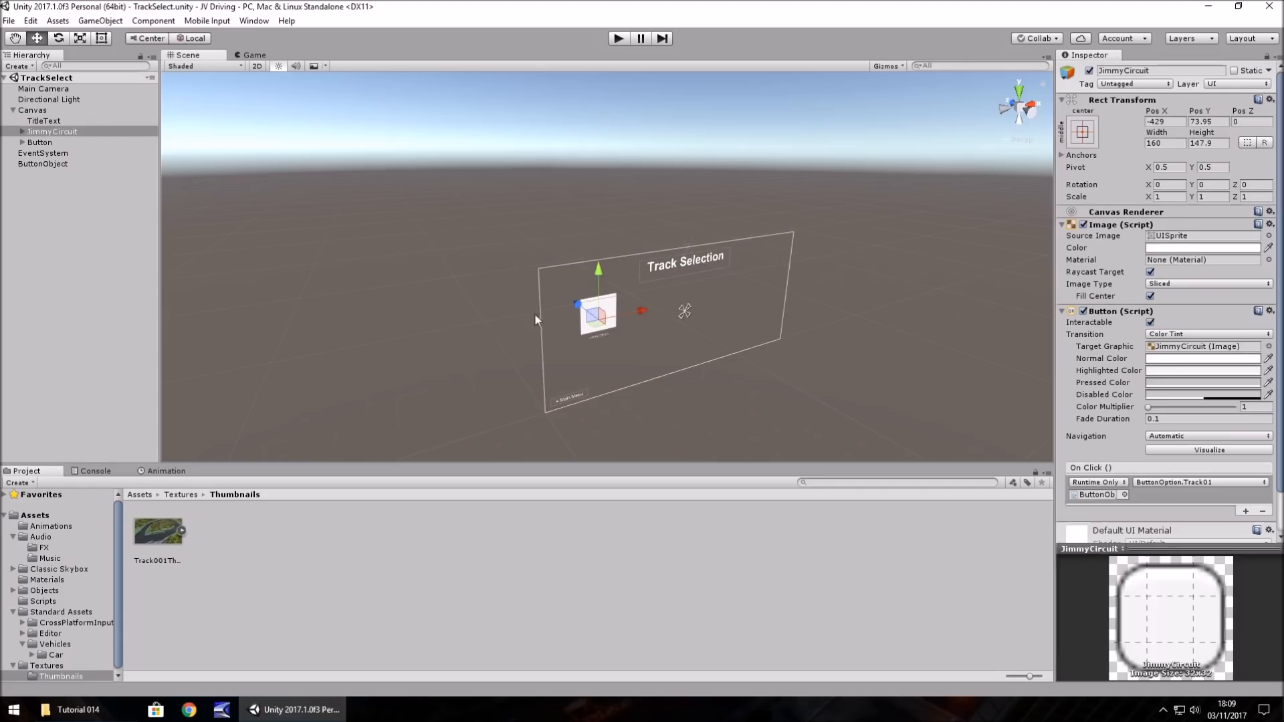
mouse_move(188, 532)
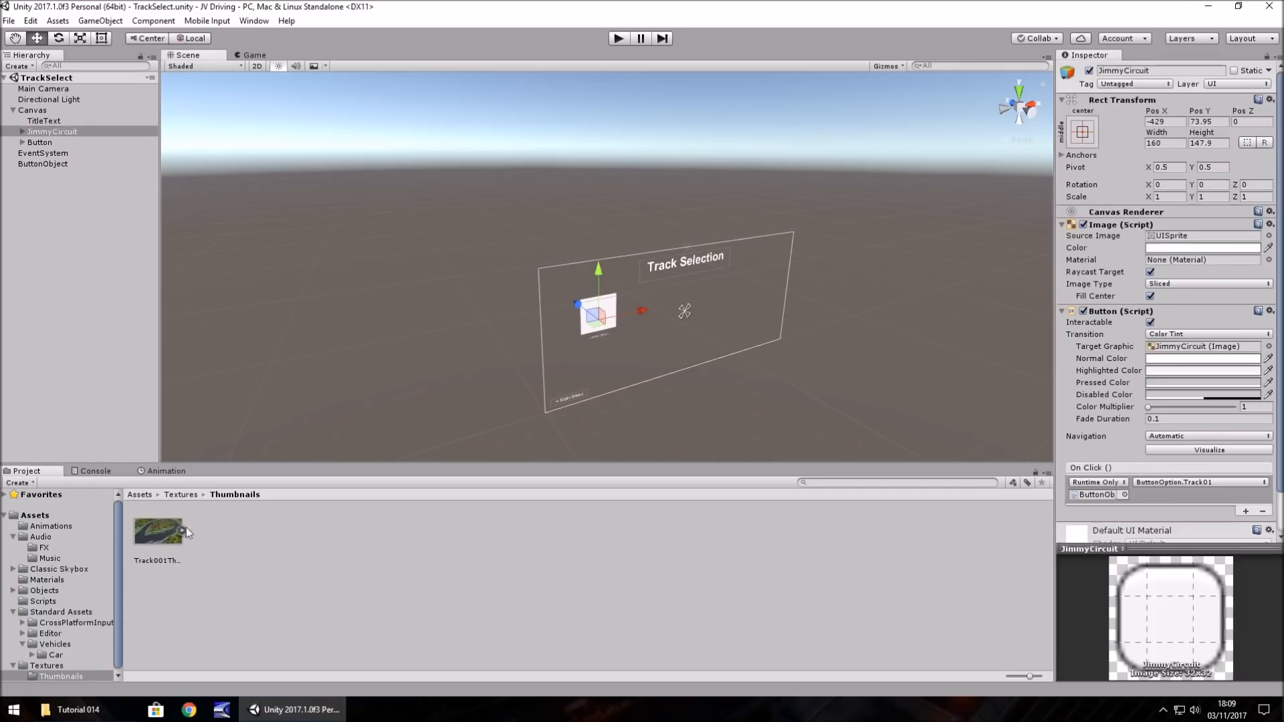
Drag Track001Thumb into JimmyCircuit's Image Source Image field, then reselect the thumbnail.
left_click_drag(158, 530, 1202, 234)
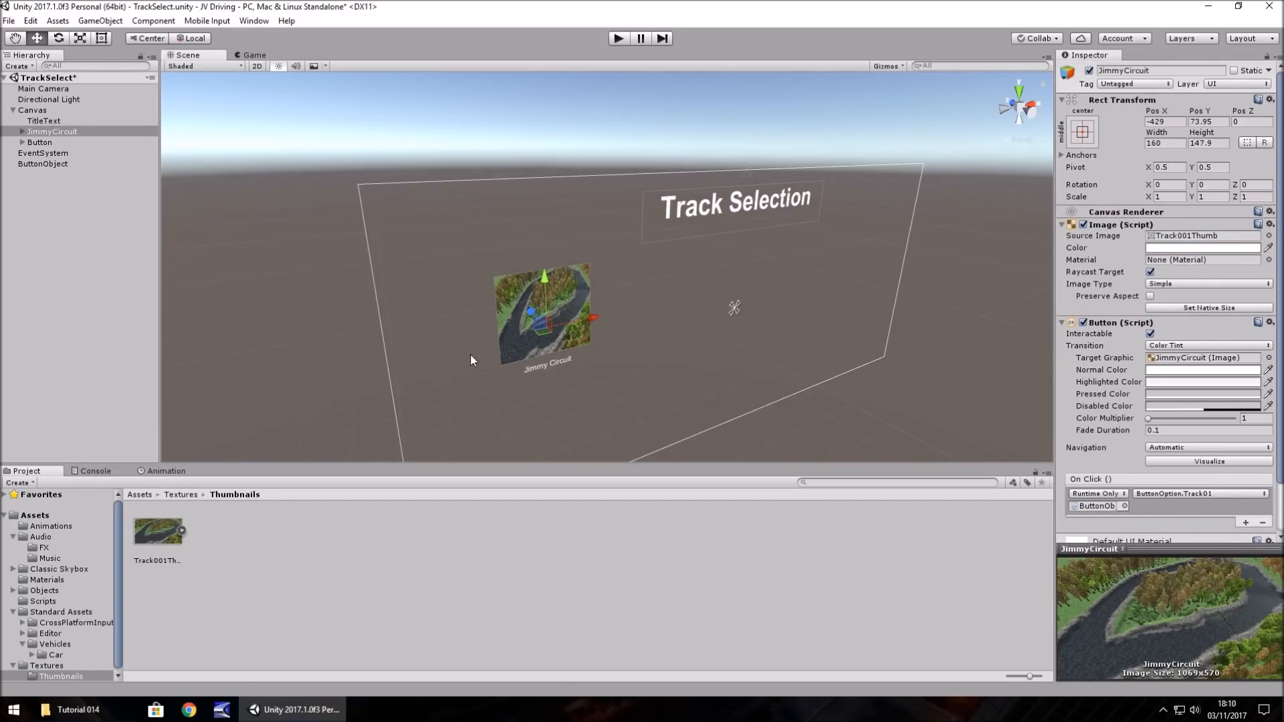
mouse_move(478, 296)
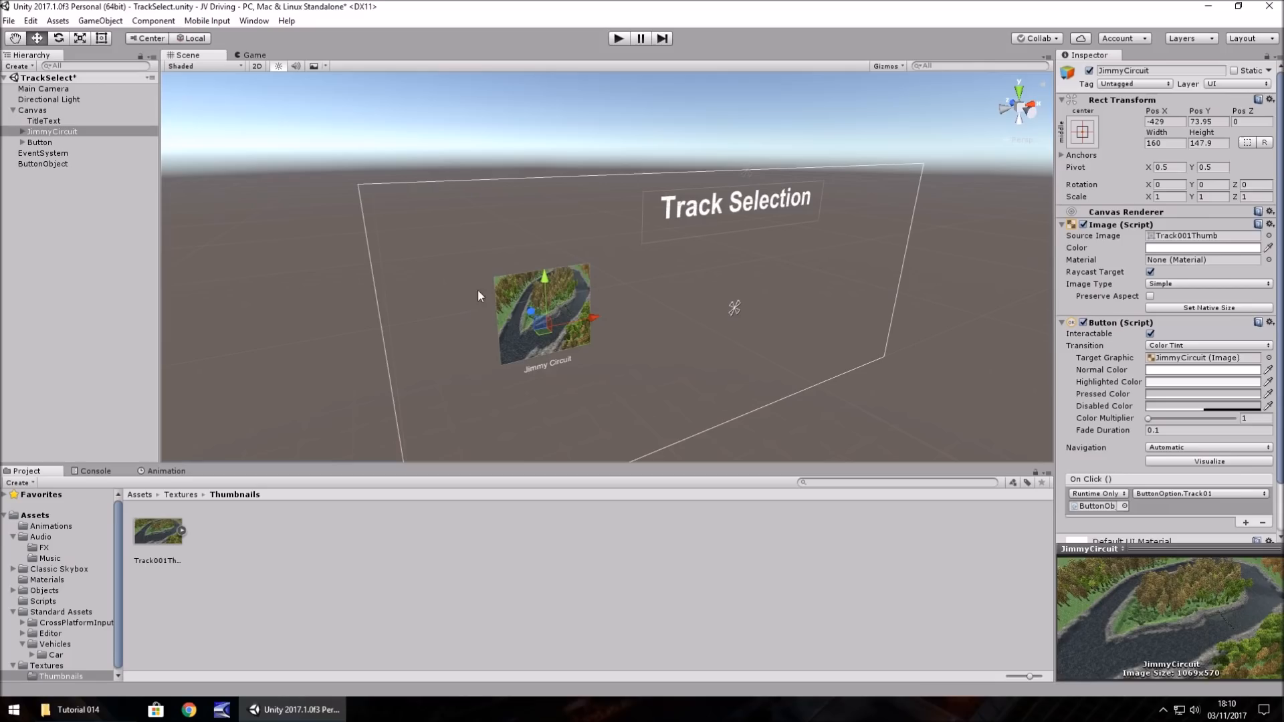
mouse_move(590, 303)
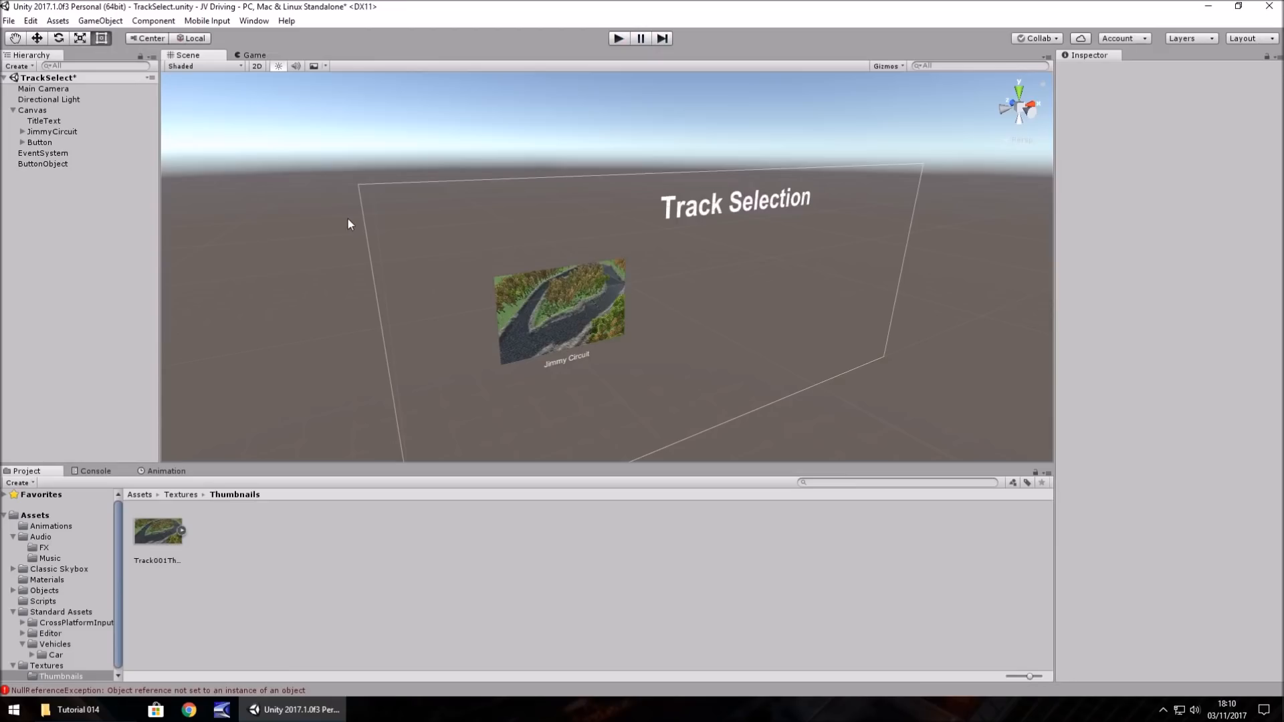
mouse_move(146, 549)
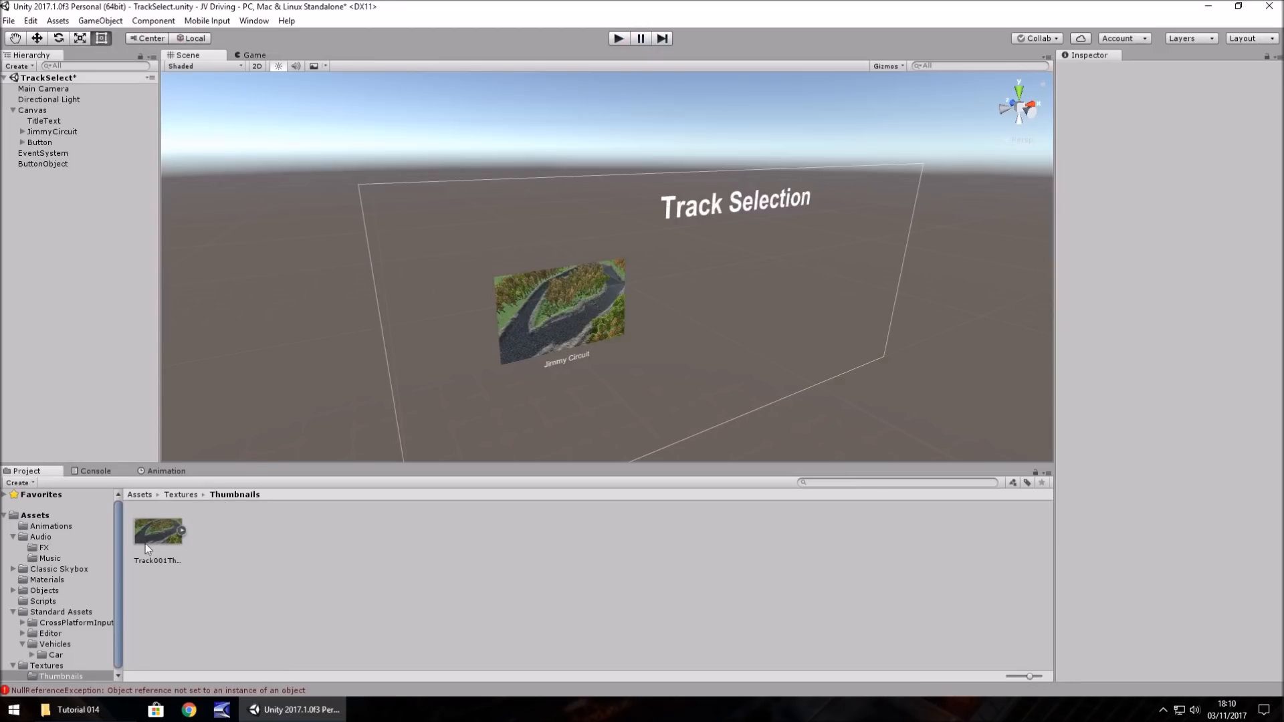
left_click(157, 530)
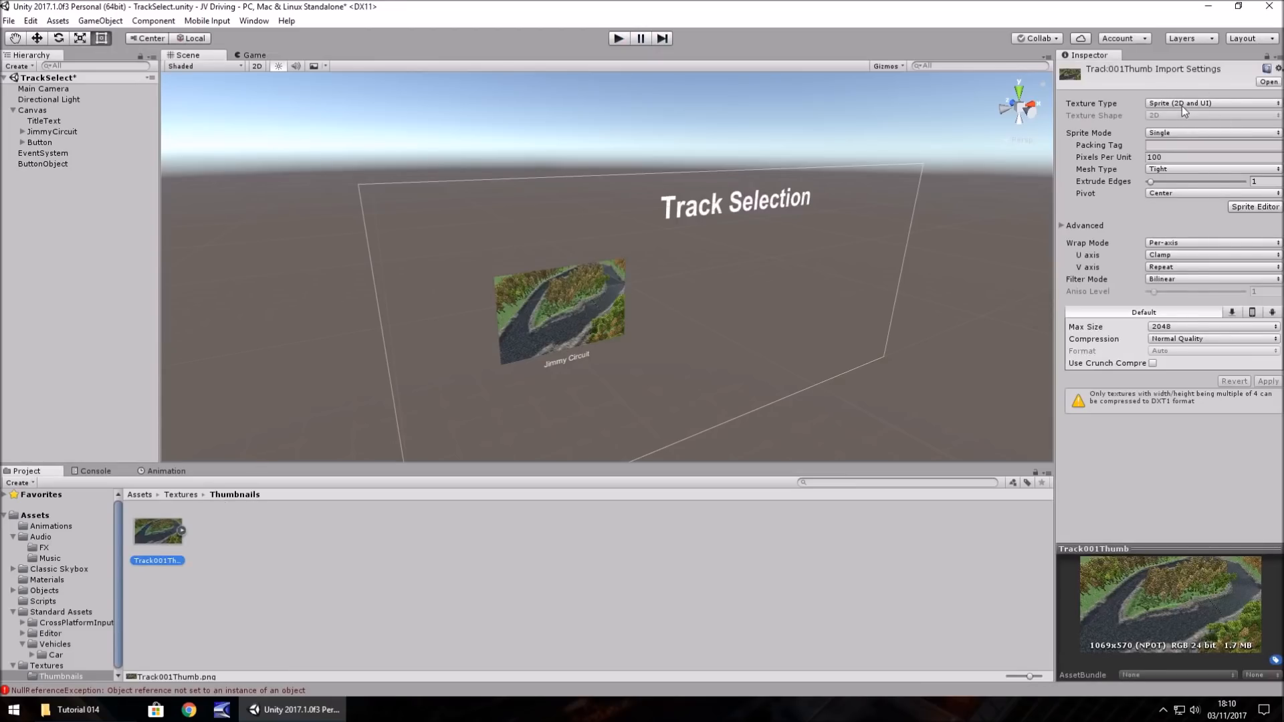
mouse_move(515, 511)
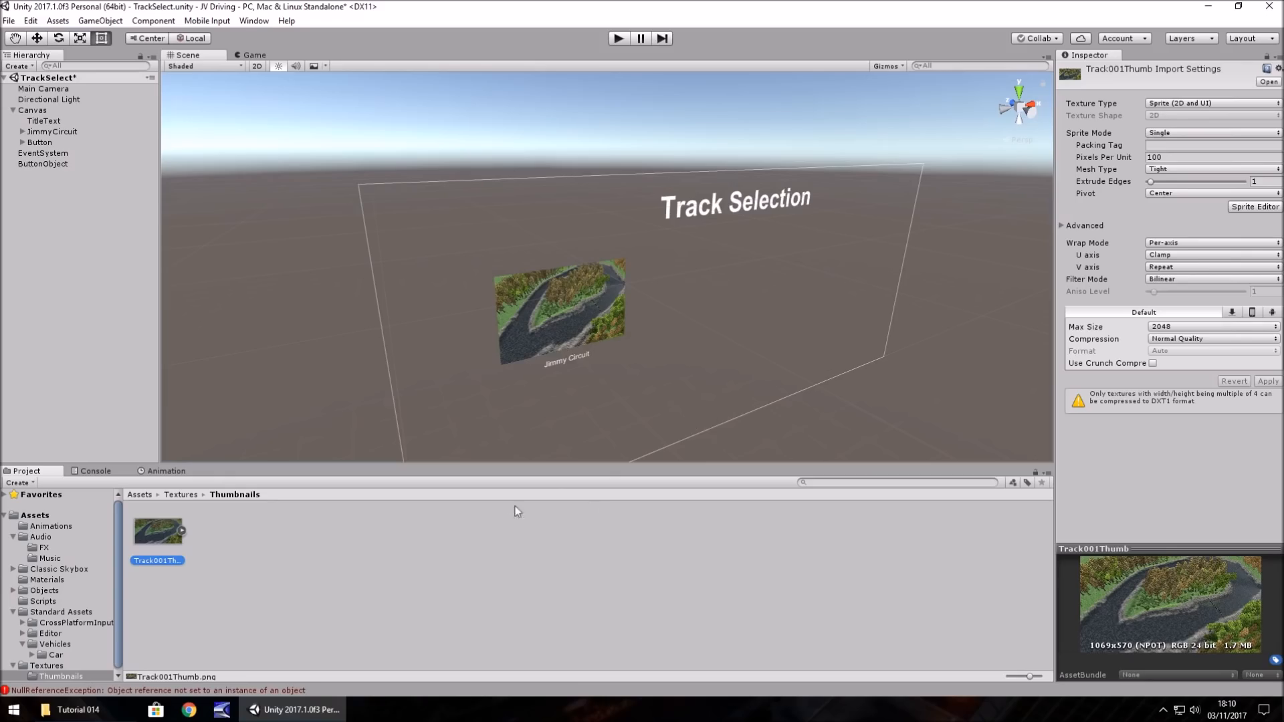
mouse_move(632, 324)
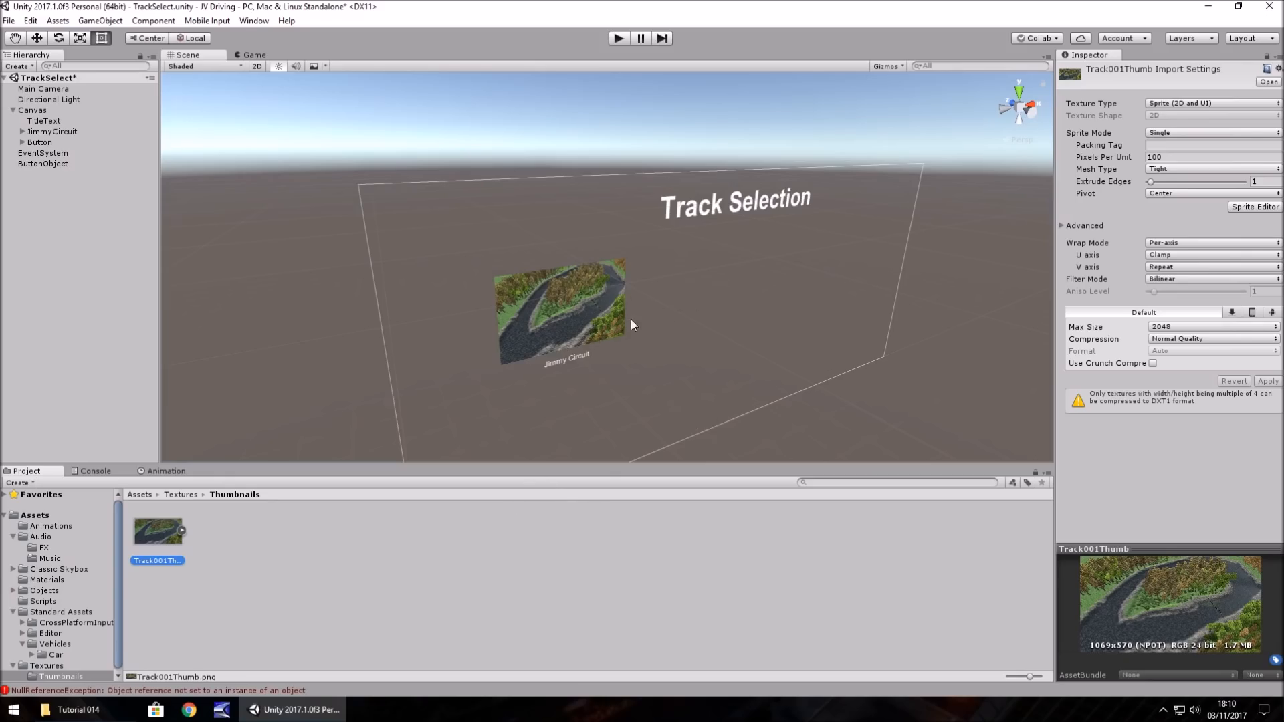
mouse_move(667, 354)
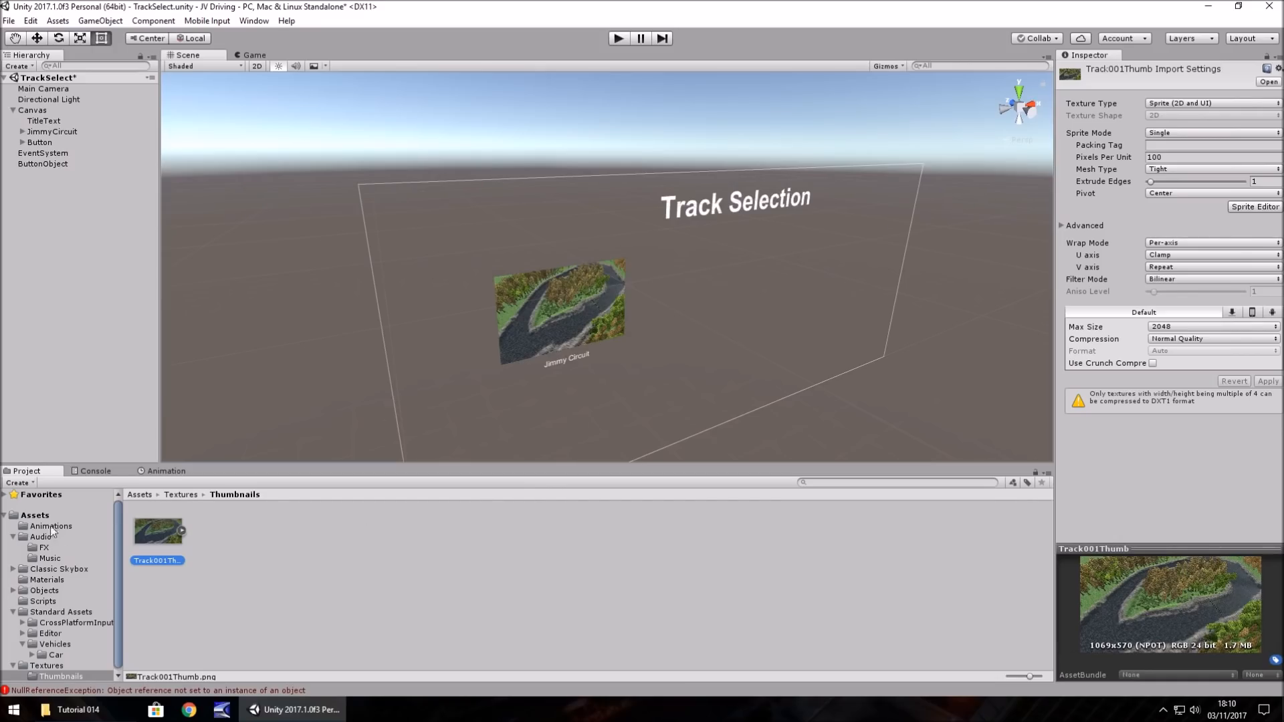
Open RaceArea01 from Assets, answering the unsaved TrackSelect changes prompt.
left_click(34, 514)
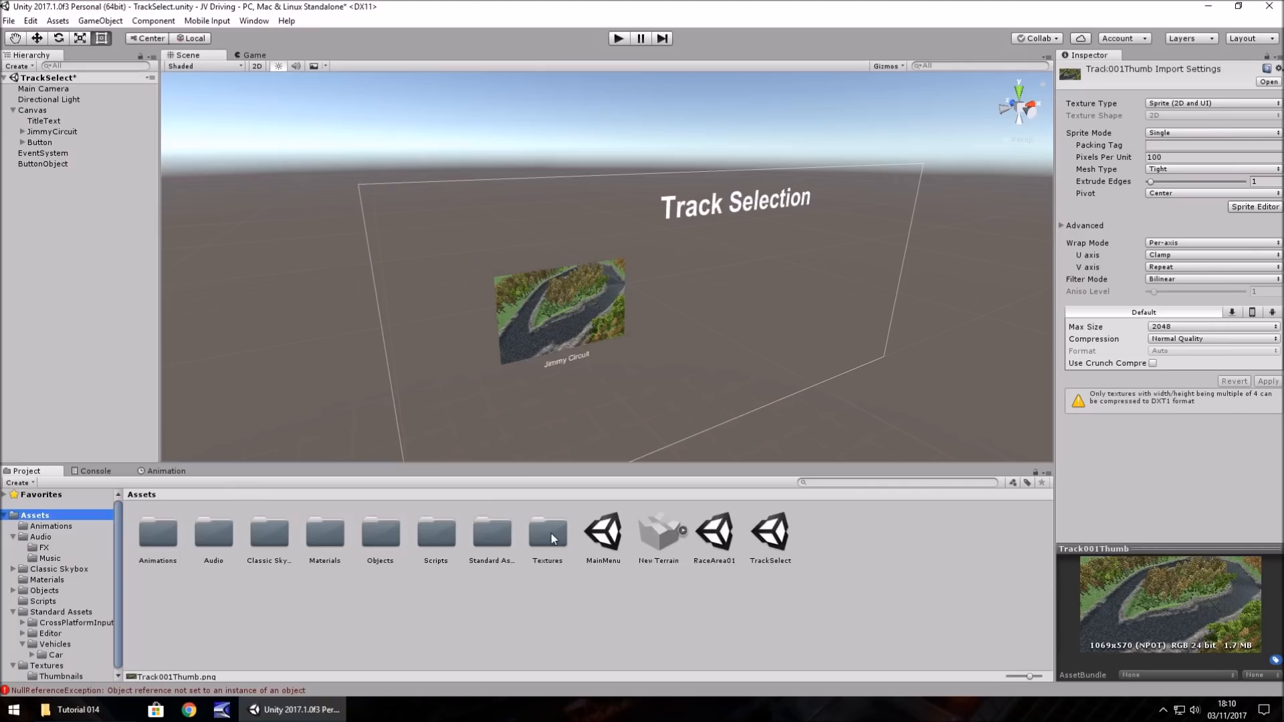
mouse_move(645, 590)
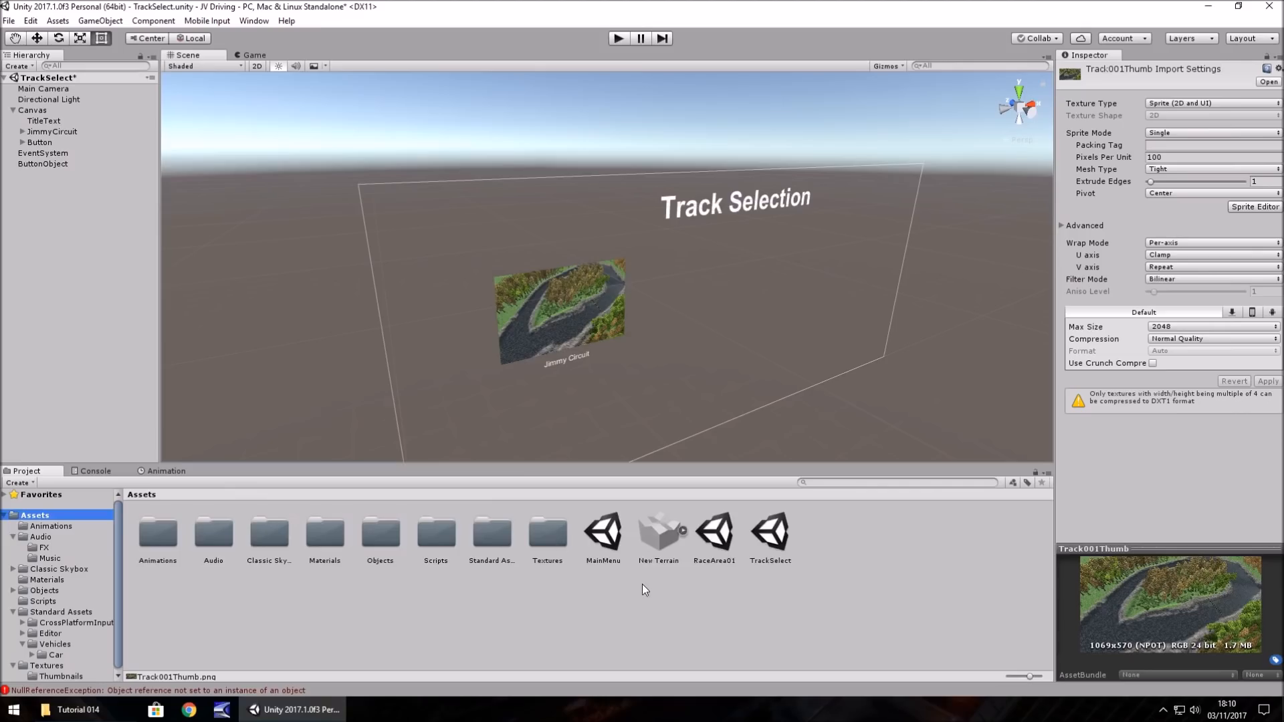
mouse_move(630, 580)
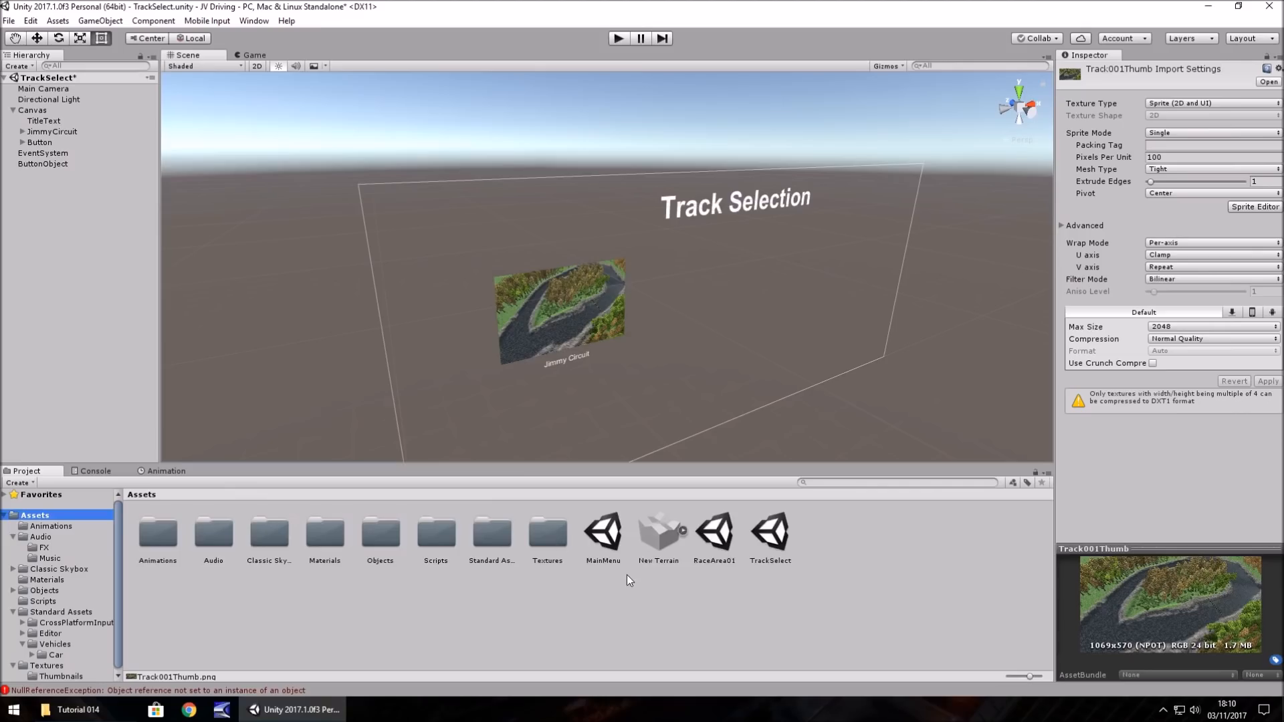
mouse_move(644, 608)
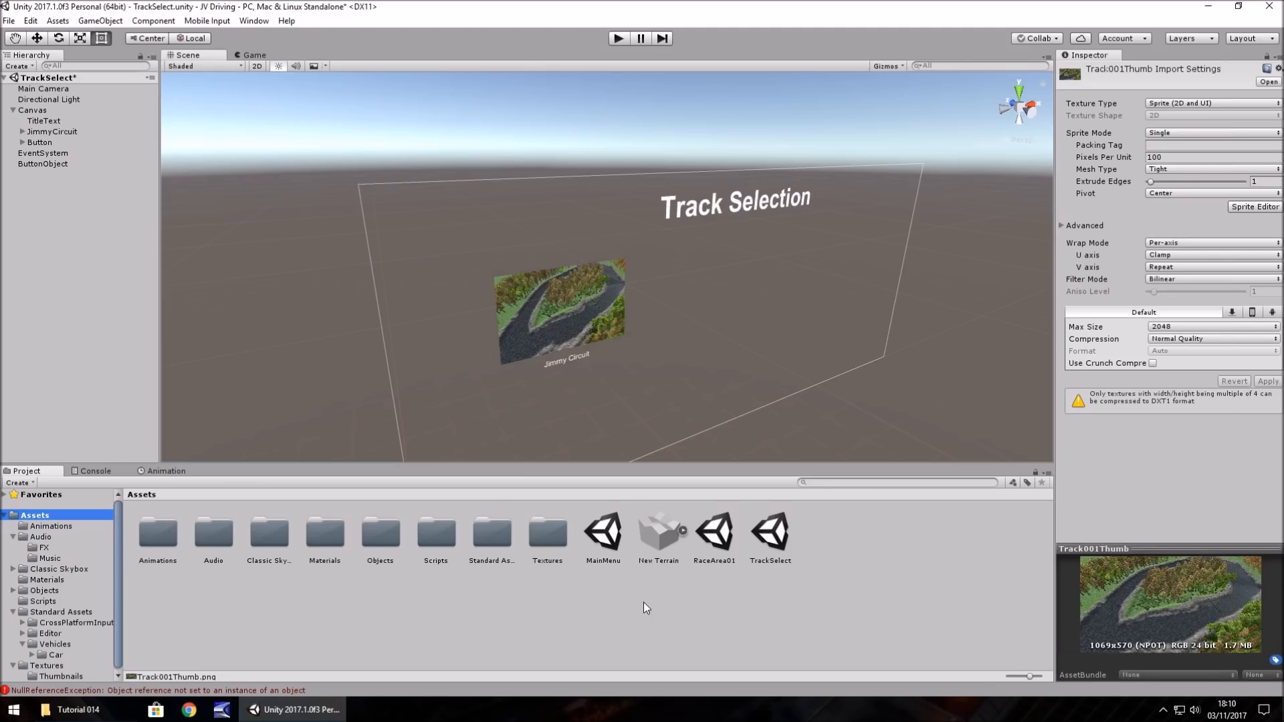
mouse_move(678, 615)
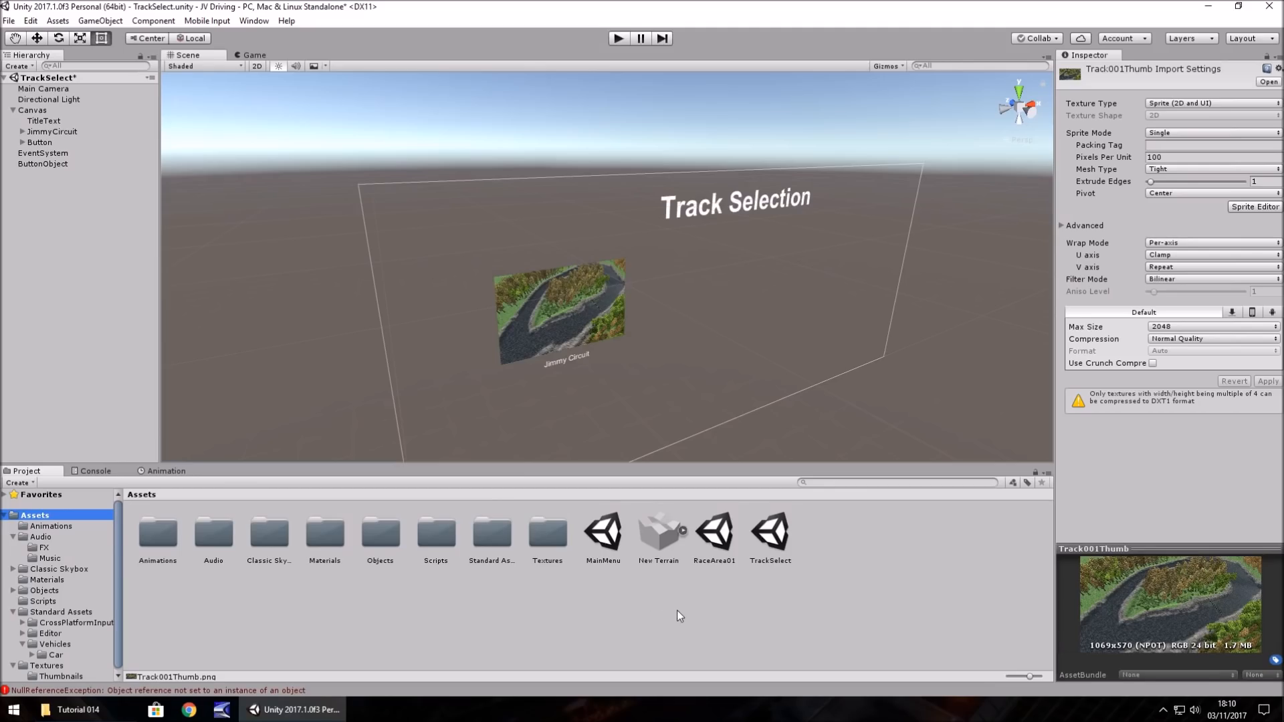
double_click(714, 531)
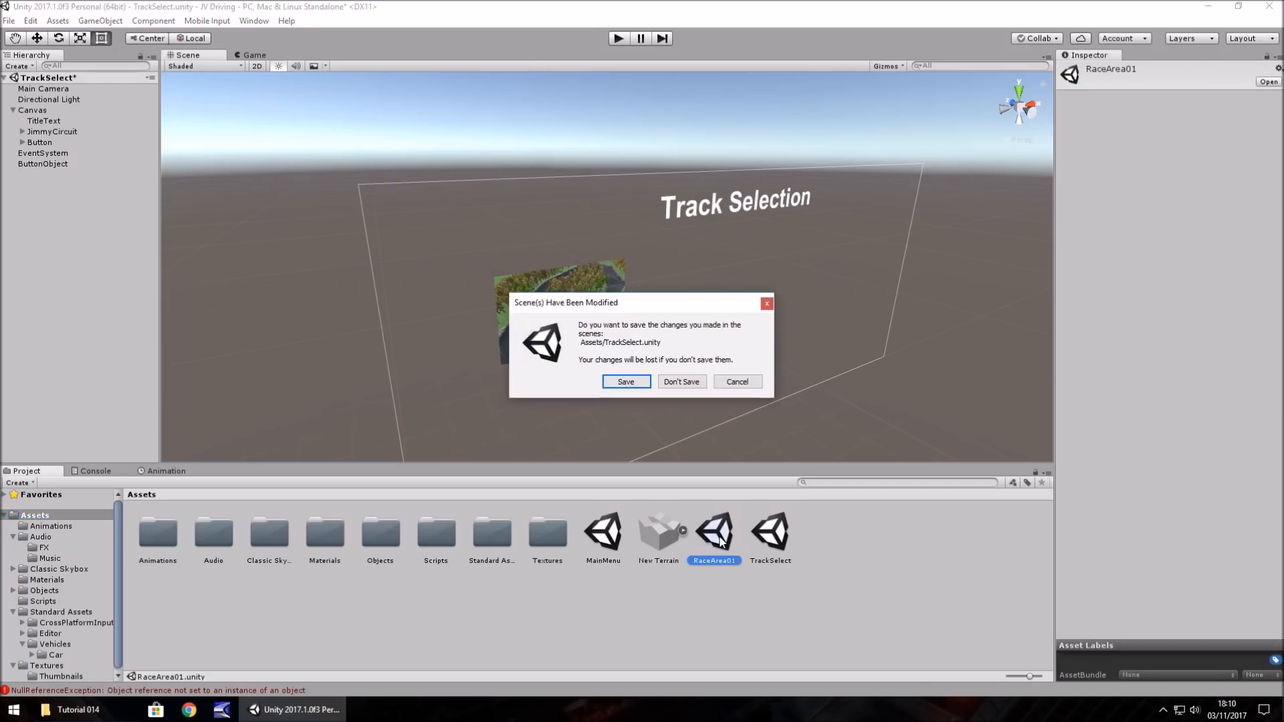
left_click(624, 382)
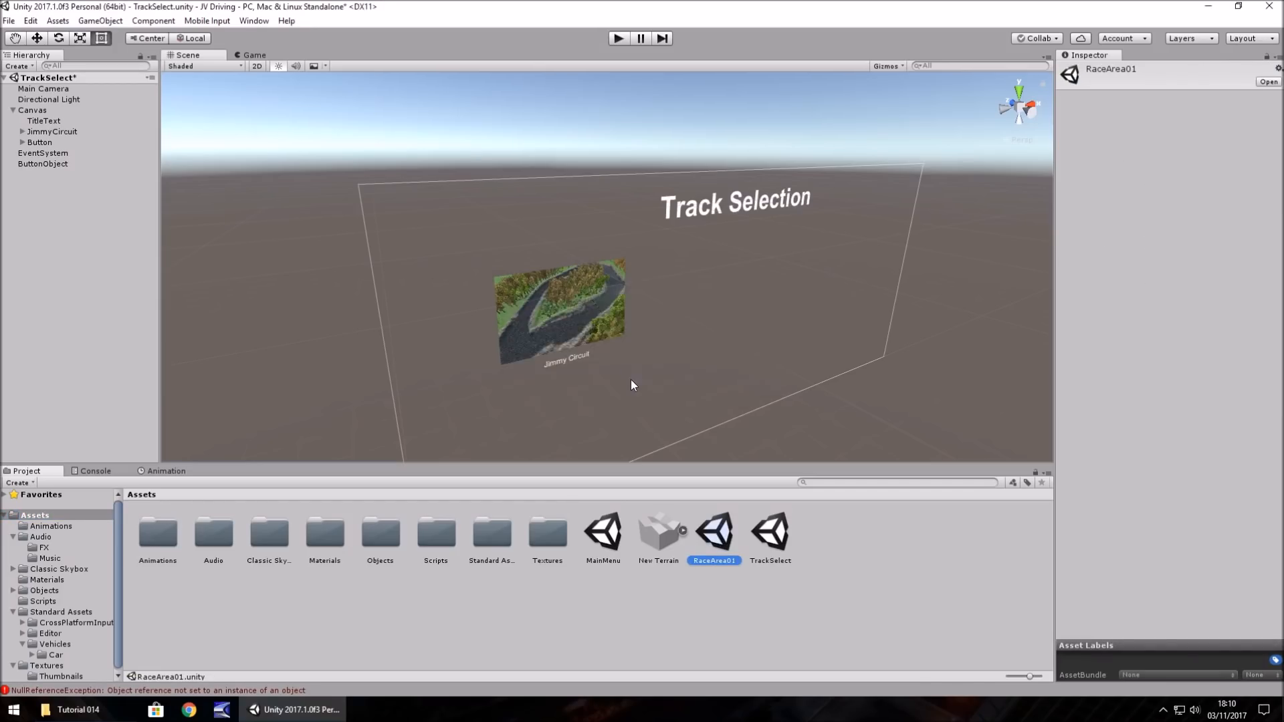
double_click(713, 530)
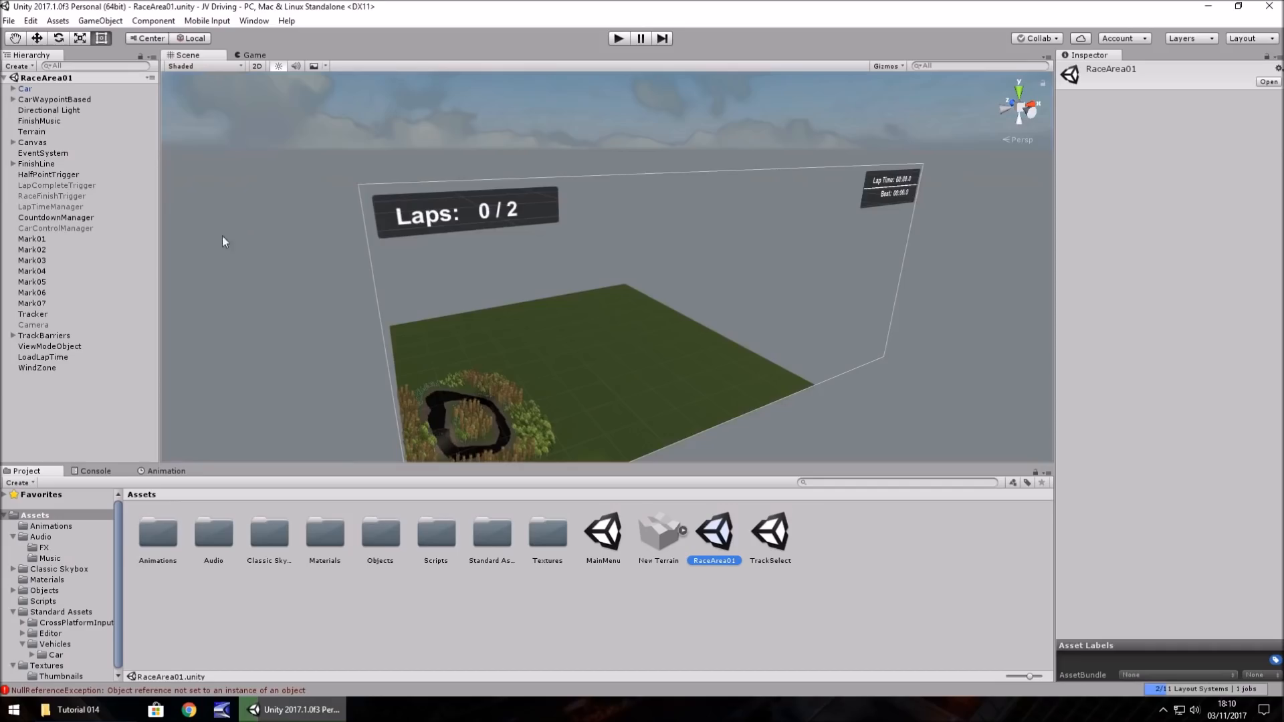
mouse_move(243, 347)
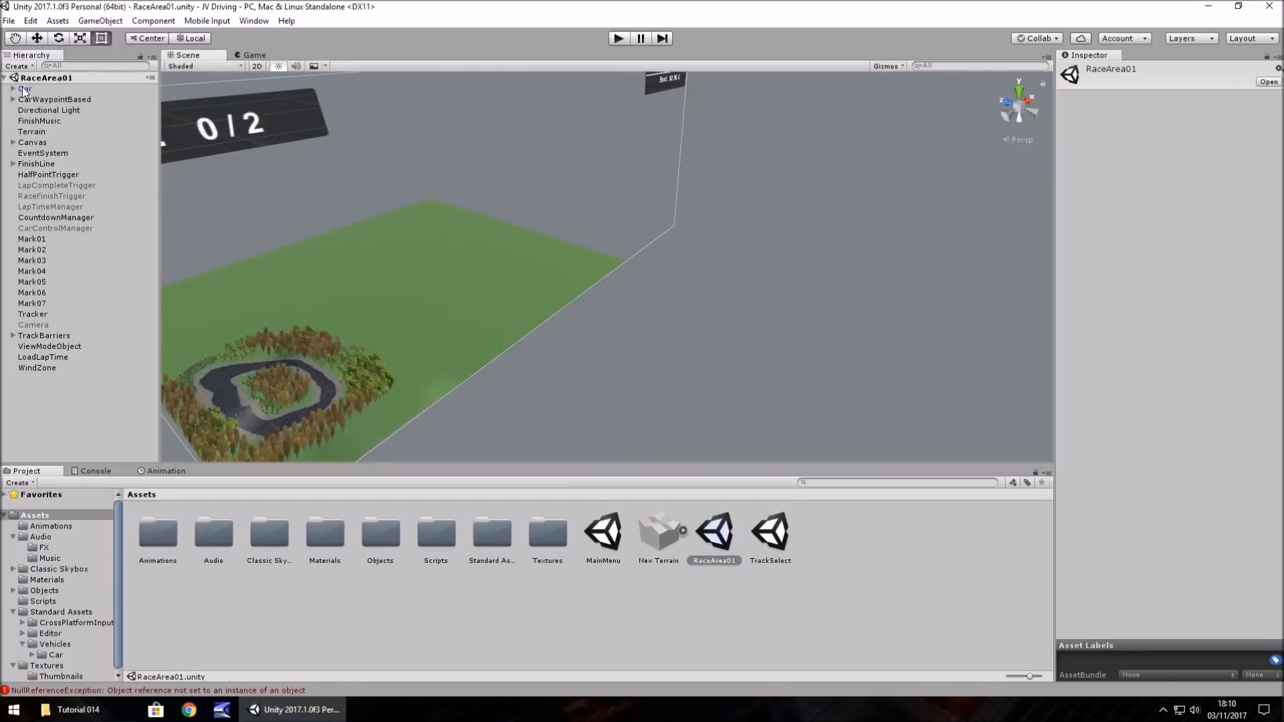
Select Car in the Hierarchy and create a Camera as its child.
left_click(24, 88)
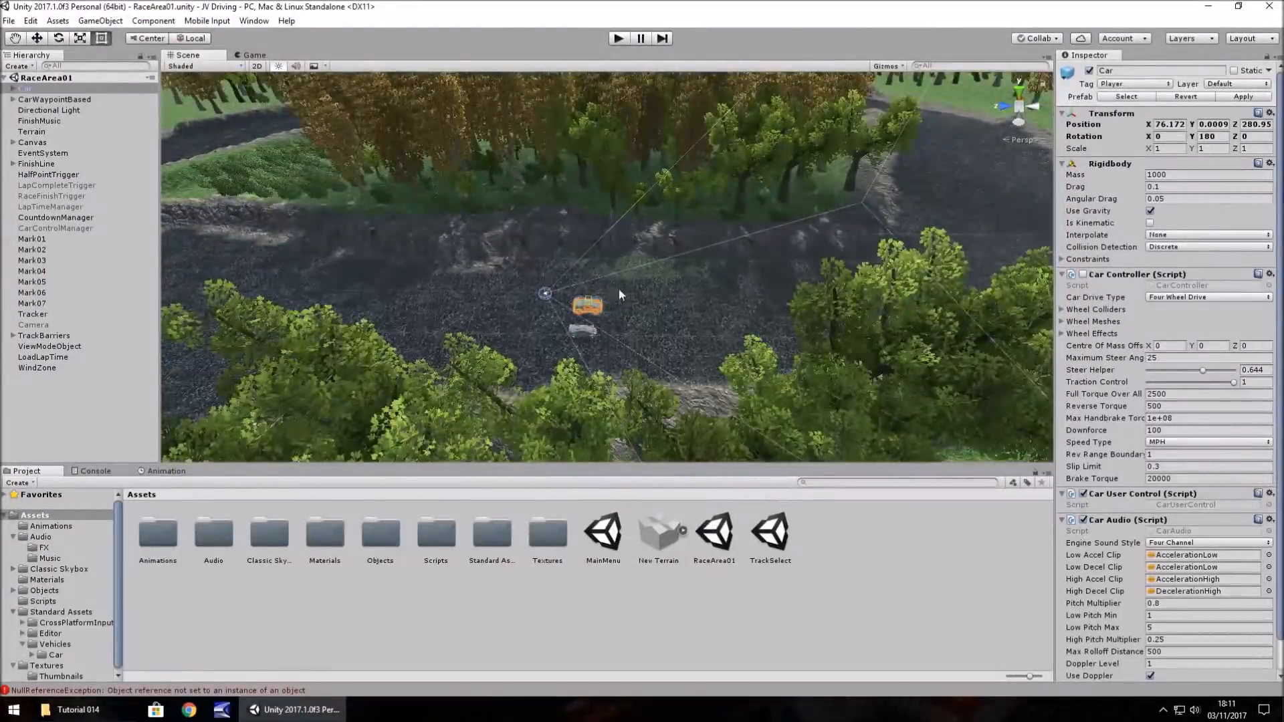
right_click(25, 88)
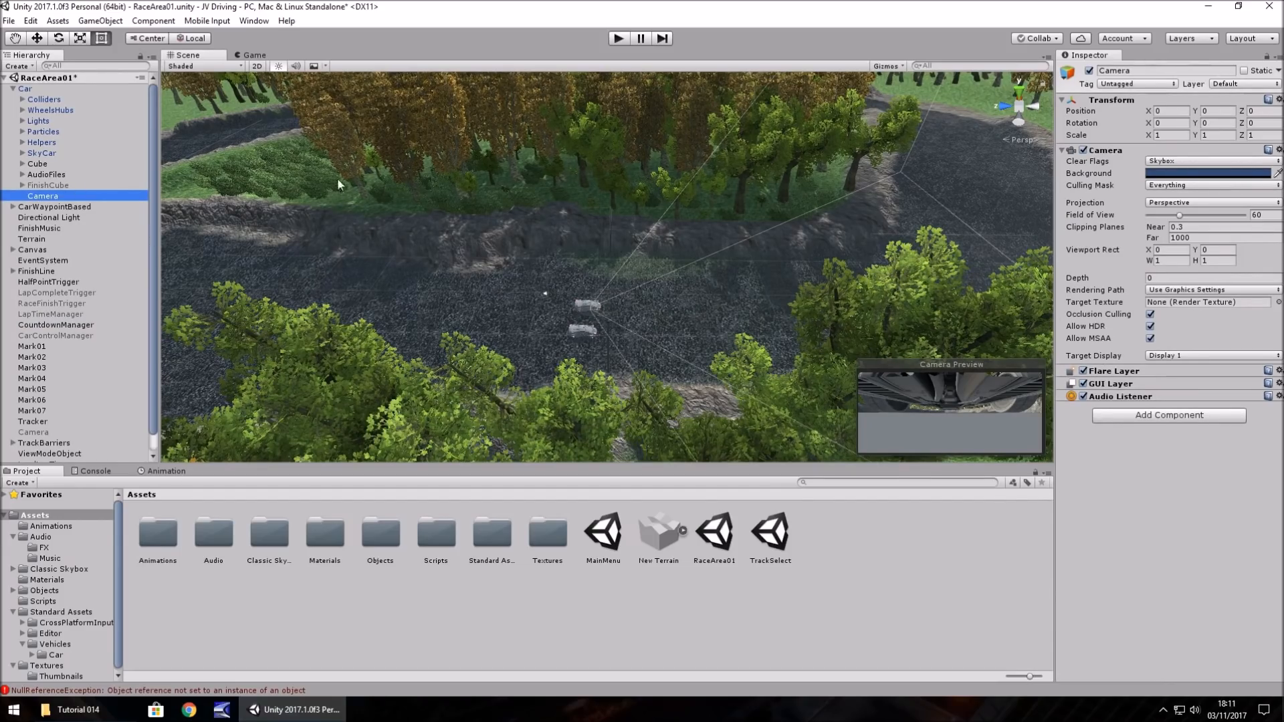
mouse_move(460, 44)
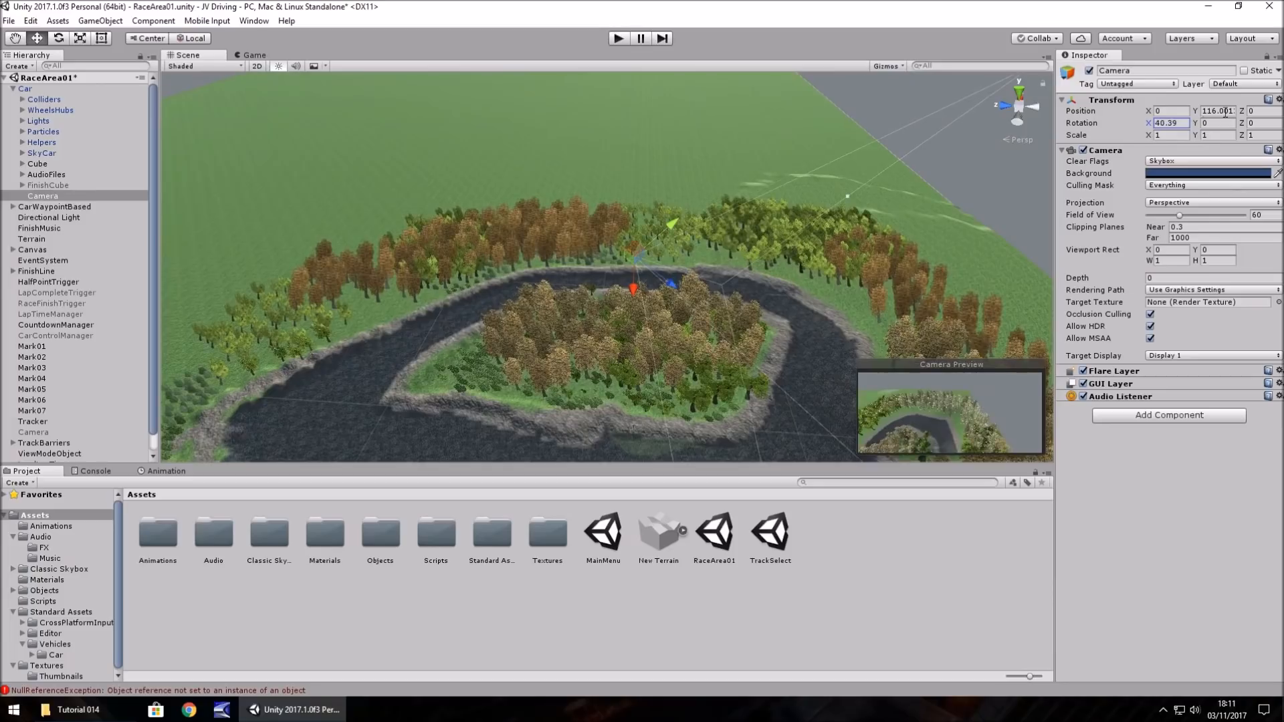
Set the car Camera's Position Y to 116, Rotation X to 90 and Rotation Y to -90.
type("90")
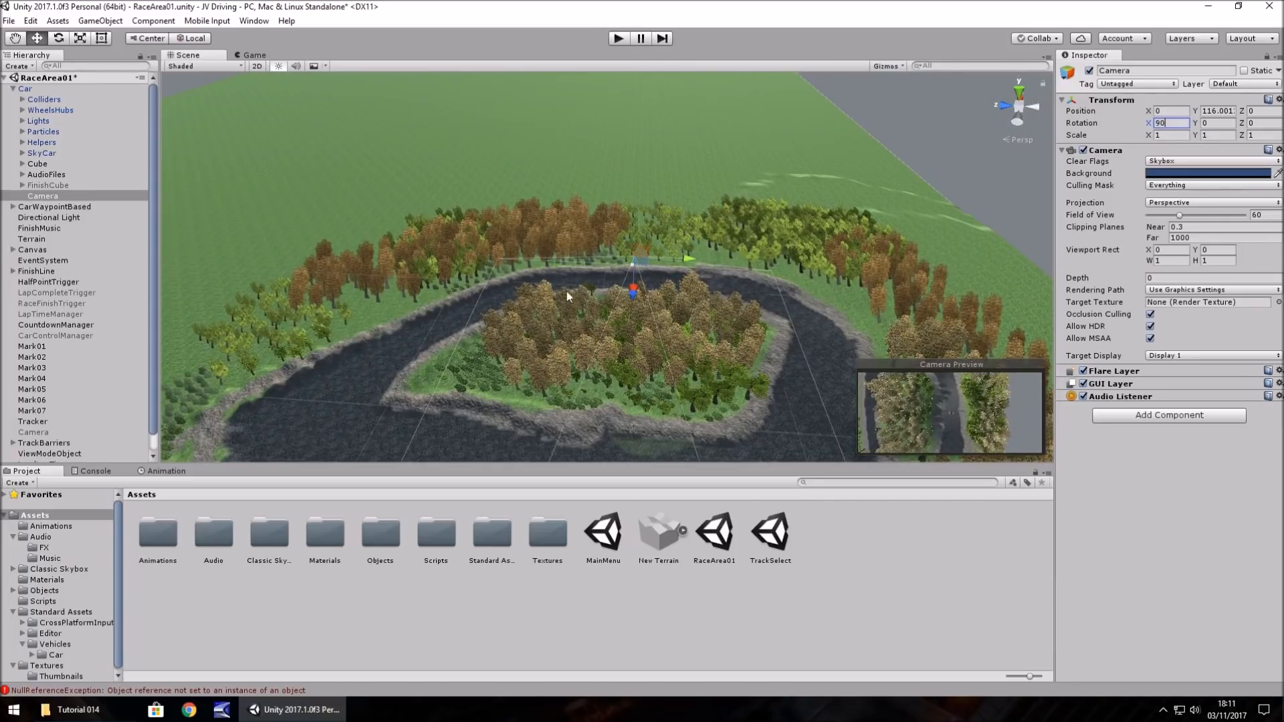
mouse_move(682, 265)
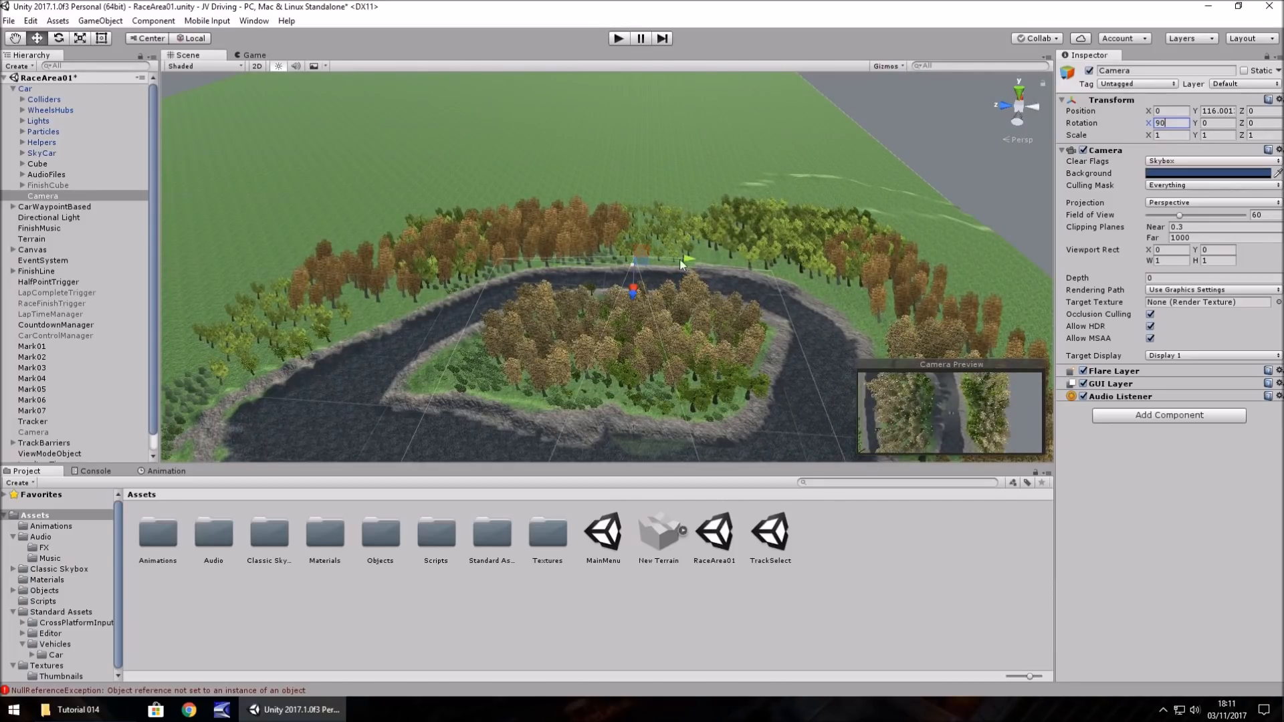
left_click(1212, 123)
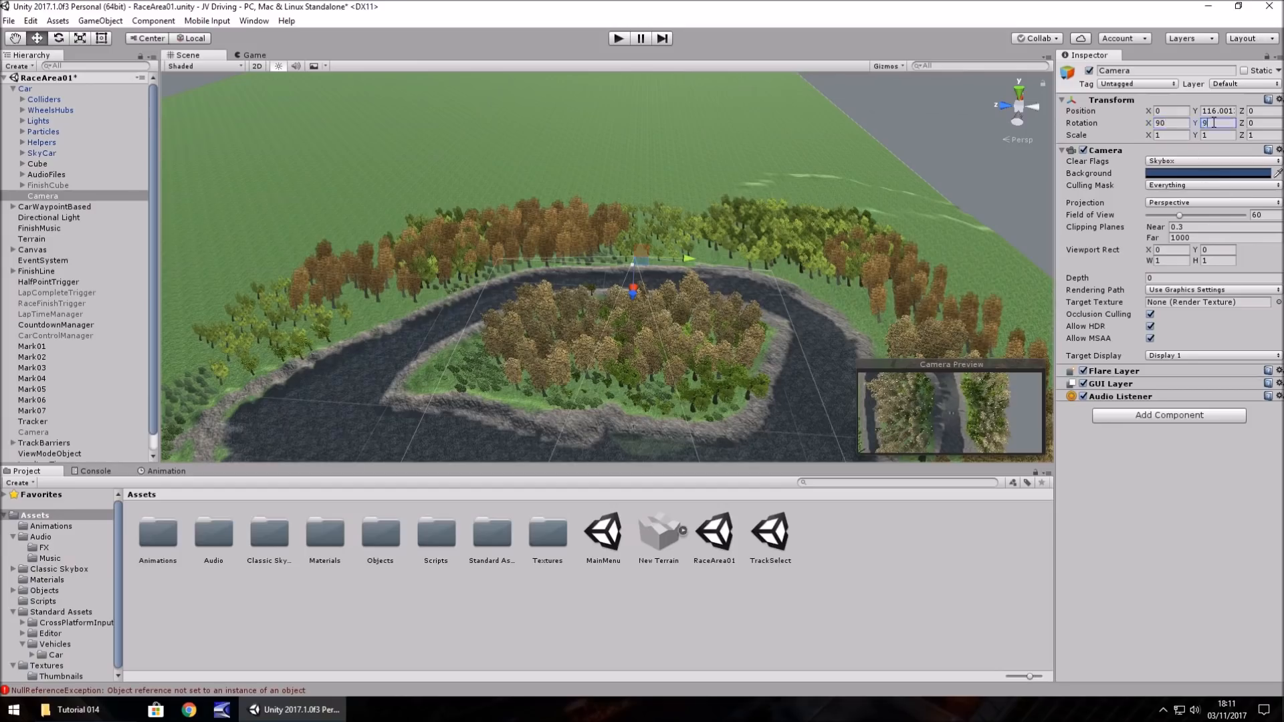
type("90")
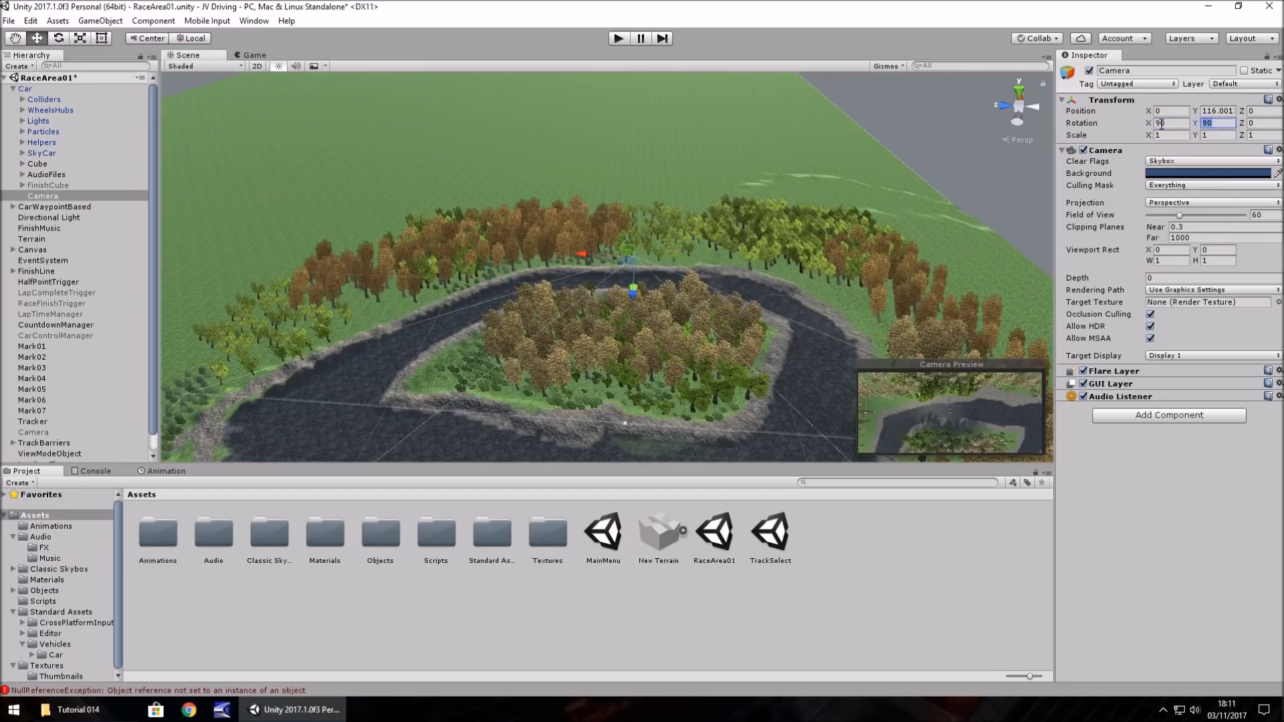
type("-90")
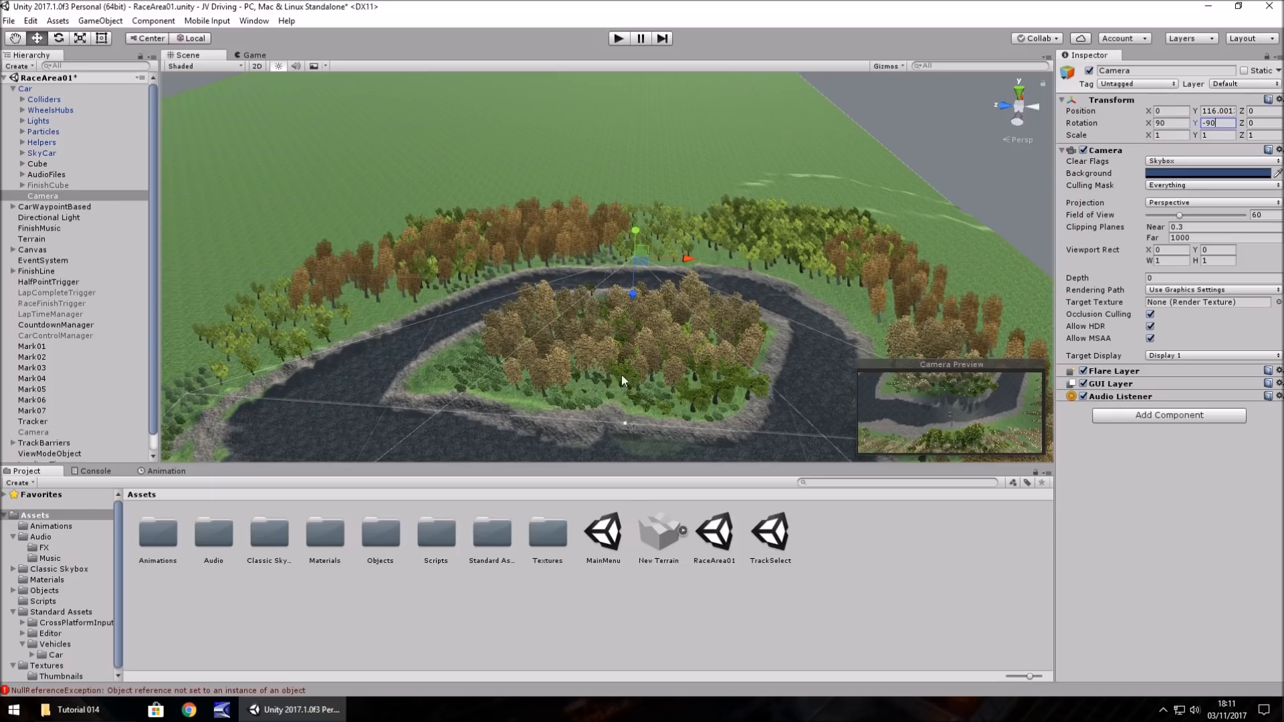
mouse_move(592, 411)
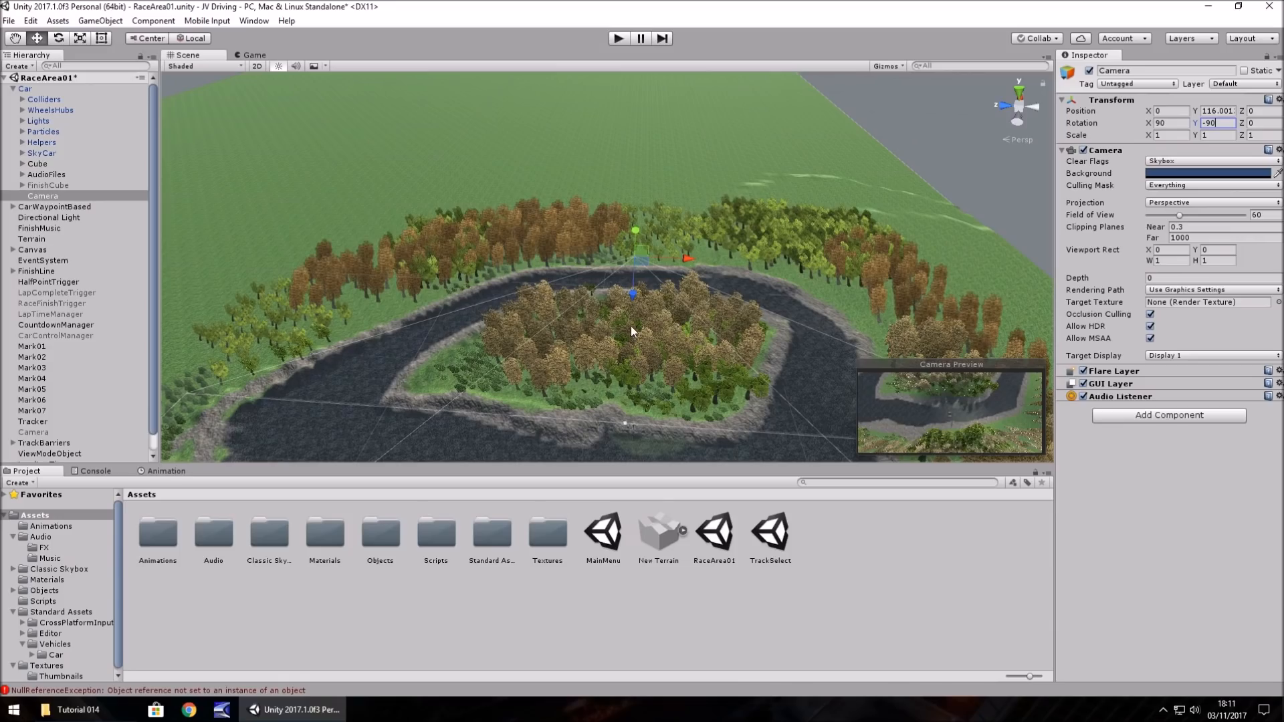
mouse_move(353, 483)
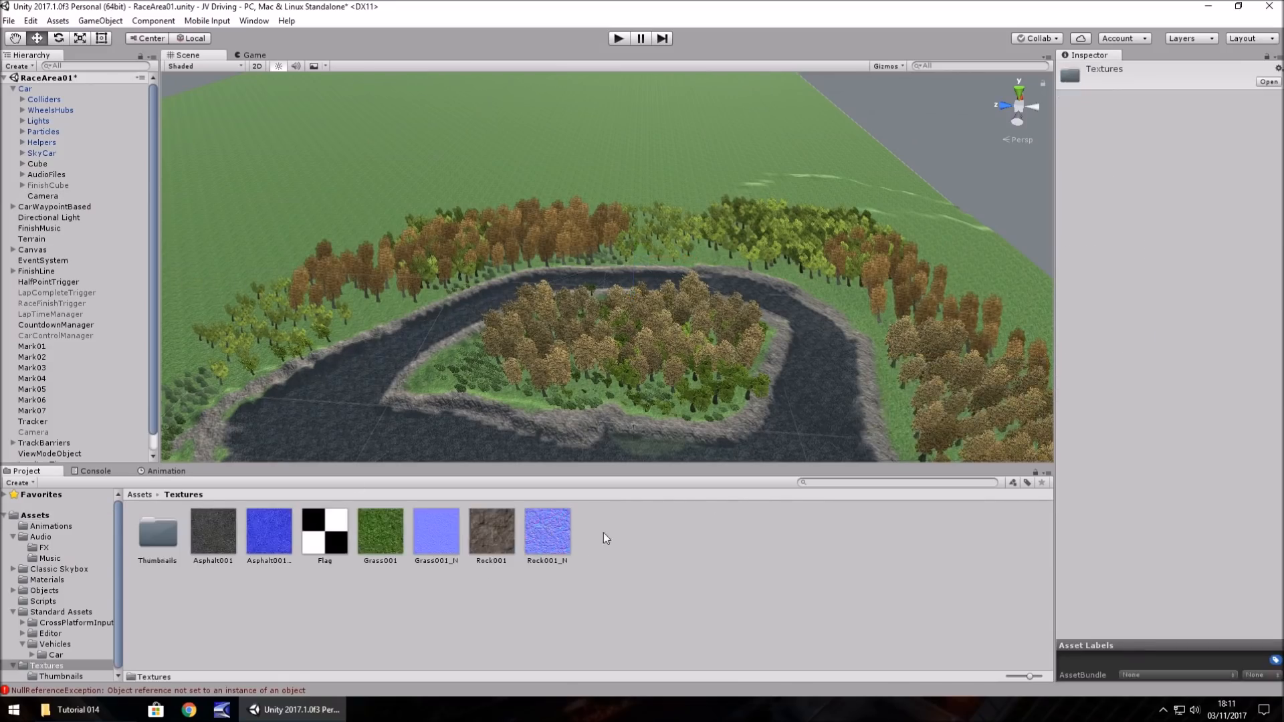
Create the MiniMapTex render texture in Textures and set it as the car Camera's Target Texture.
right_click(606, 537)
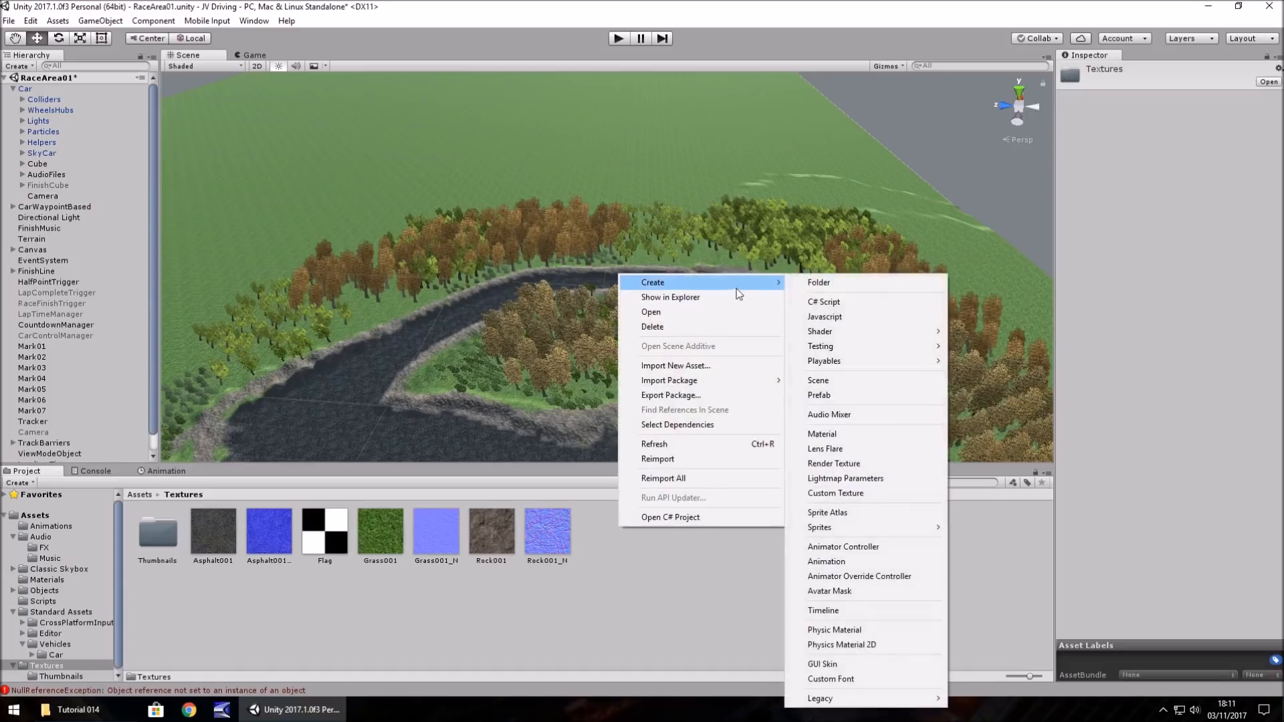
mouse_move(834, 463)
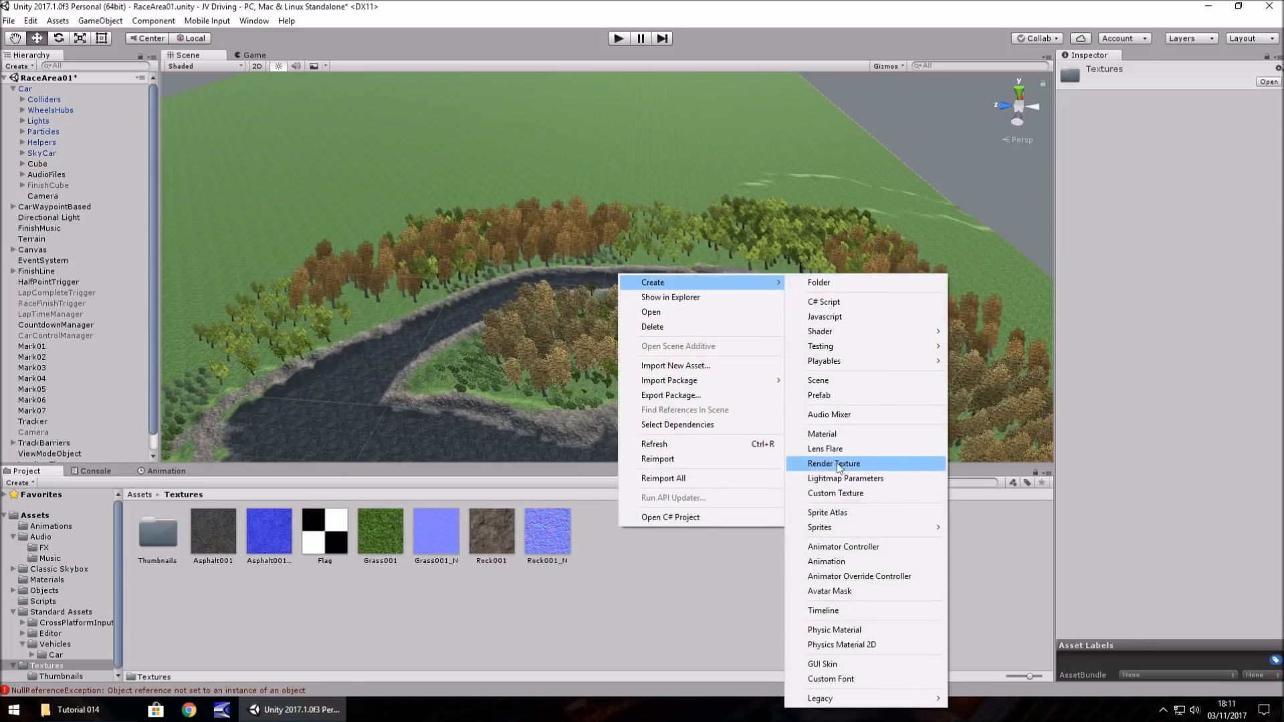
left_click(834, 463)
type("MiniMapTex")
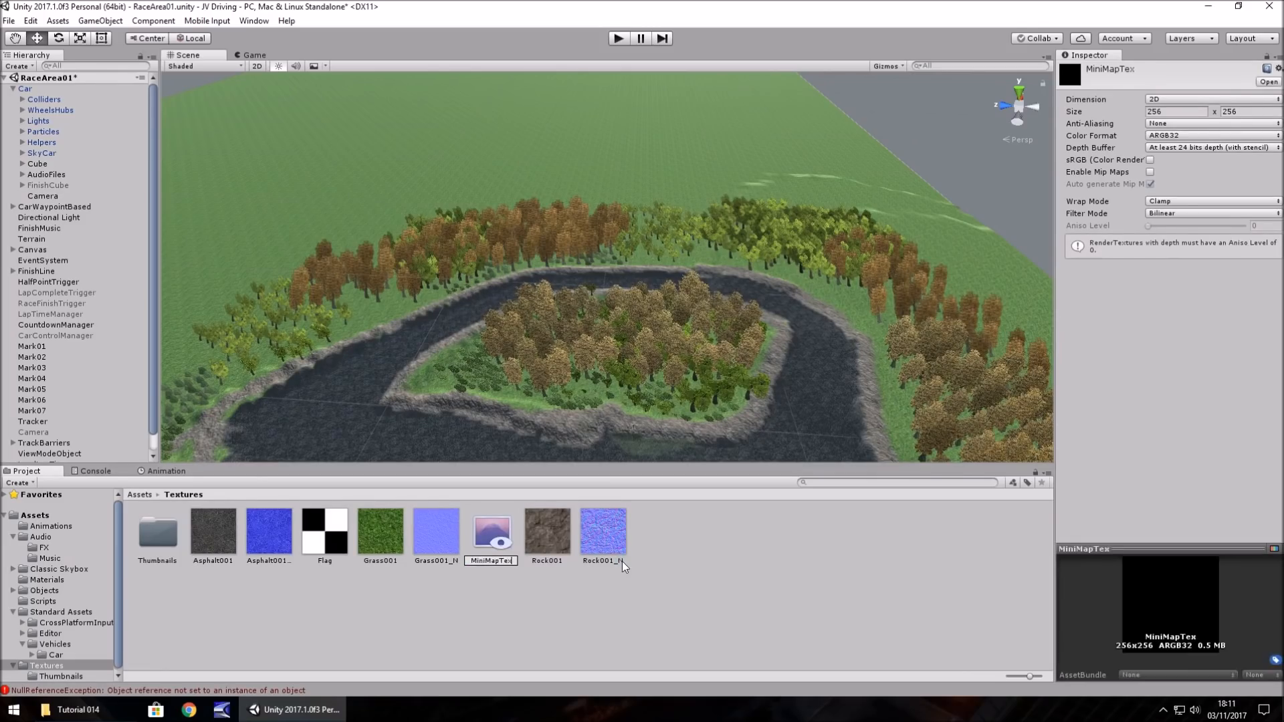
left_click(43, 196)
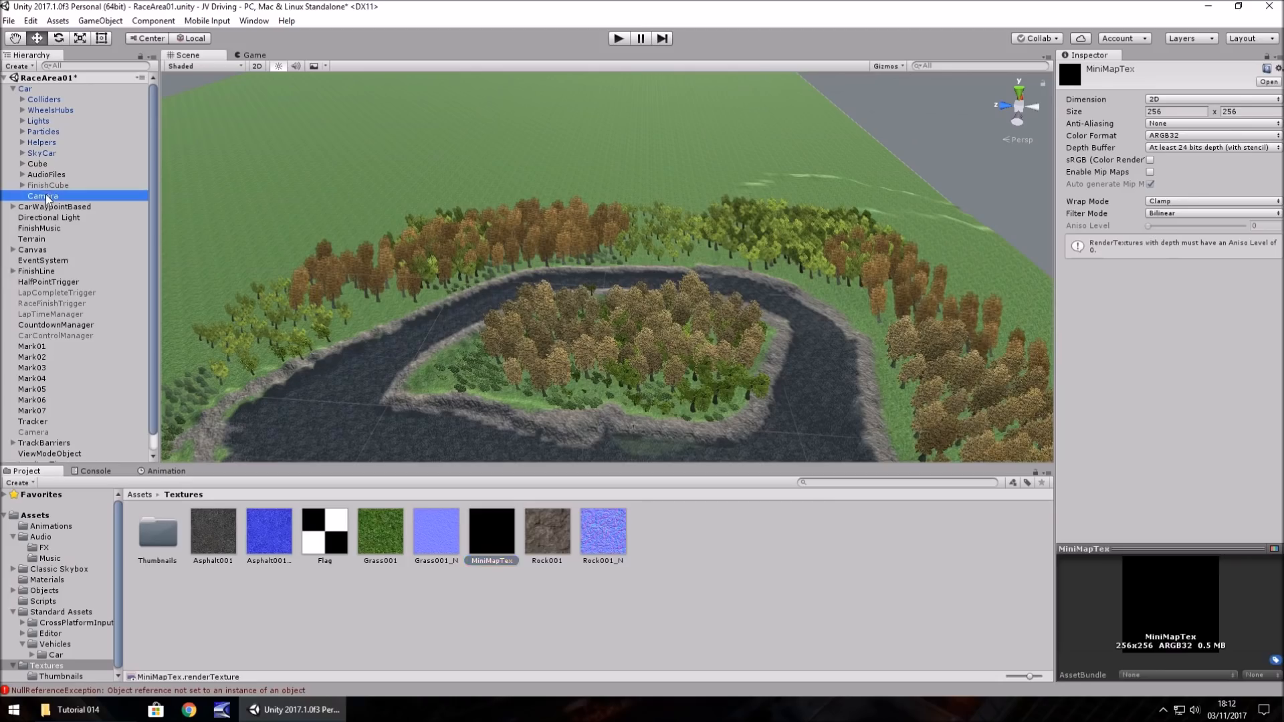
left_click(42, 194)
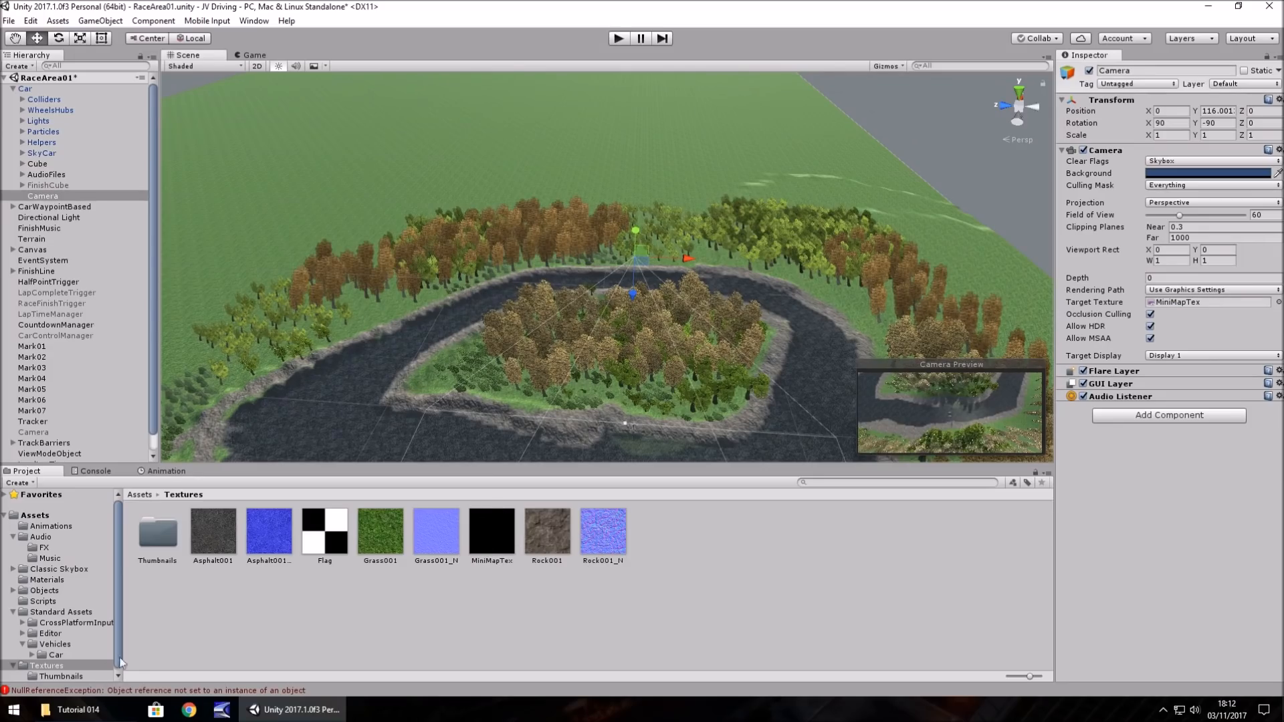
left_click(46, 664)
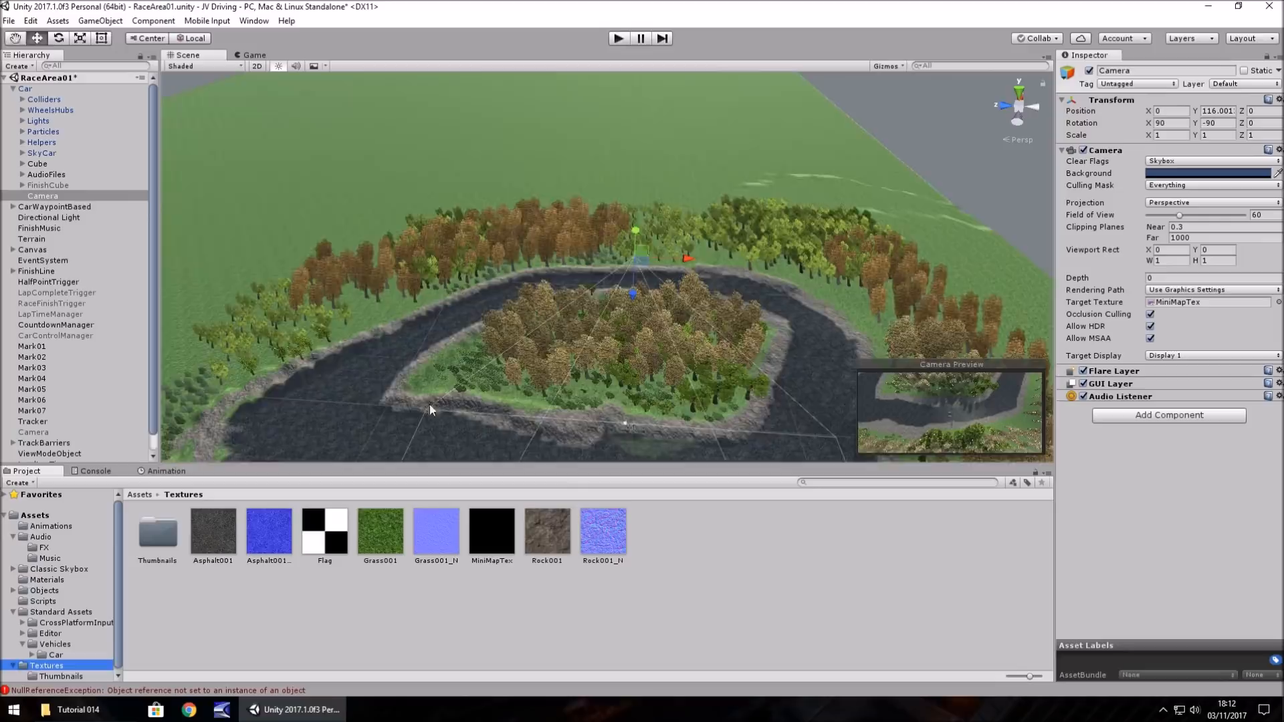
left_click_drag(430, 409, 591, 304)
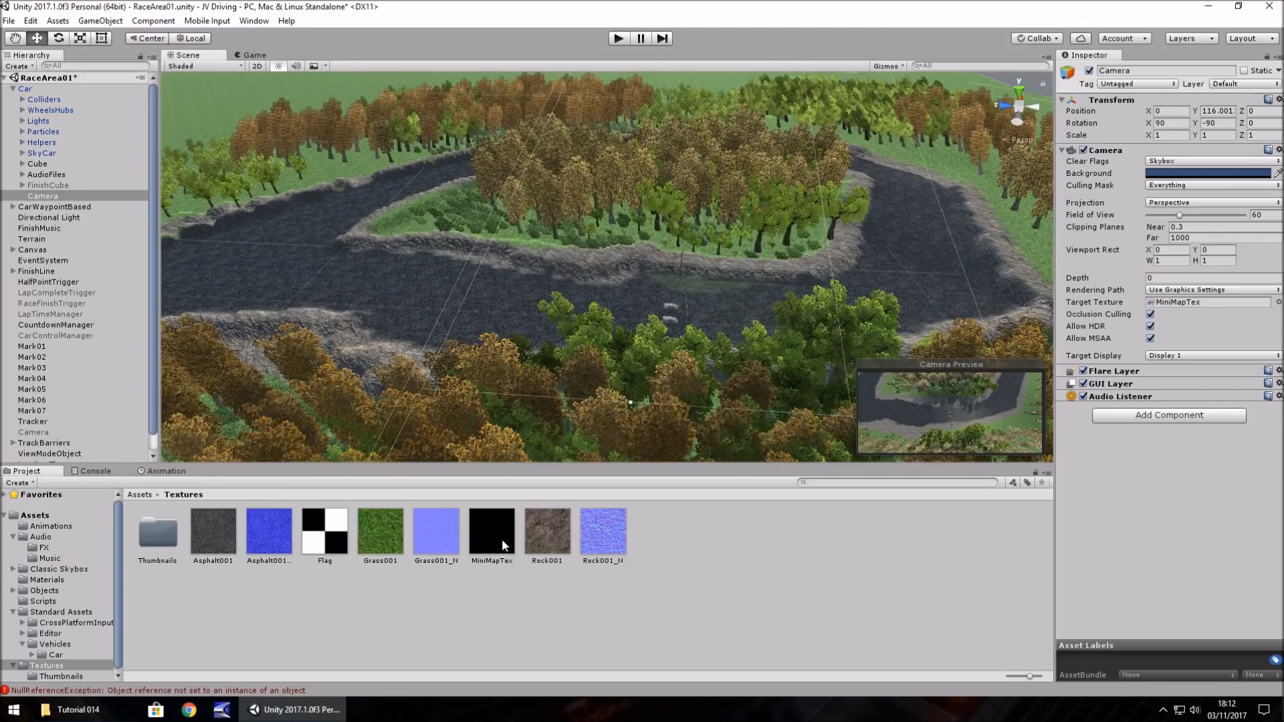
mouse_move(542, 326)
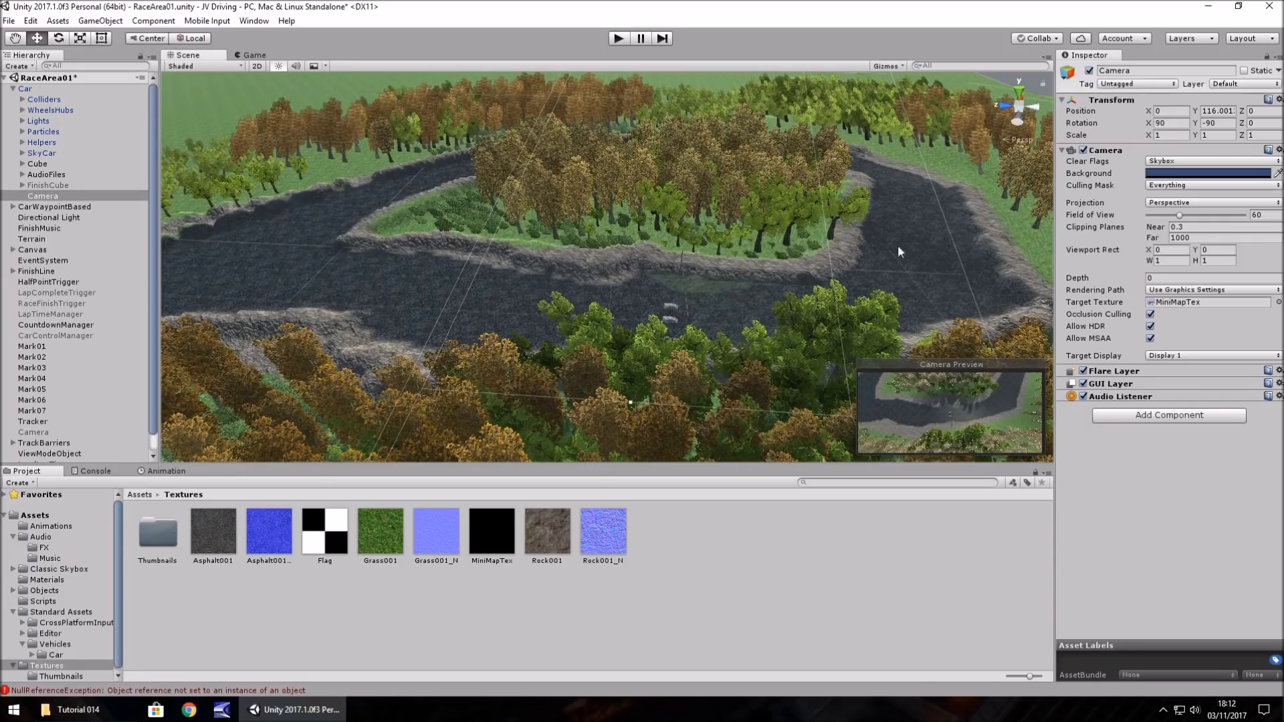
mouse_move(415, 284)
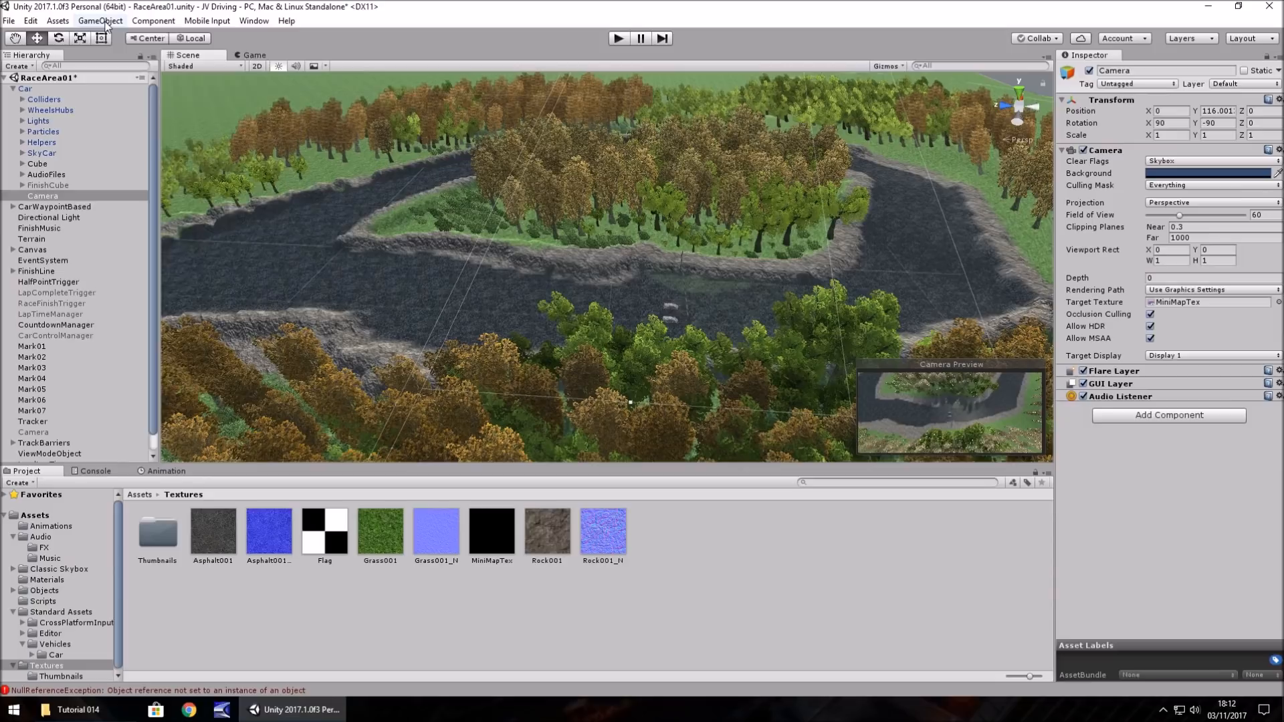
Add a UI Raw Image under Canvas and anchor it to the bottom right.
left_click(100, 21)
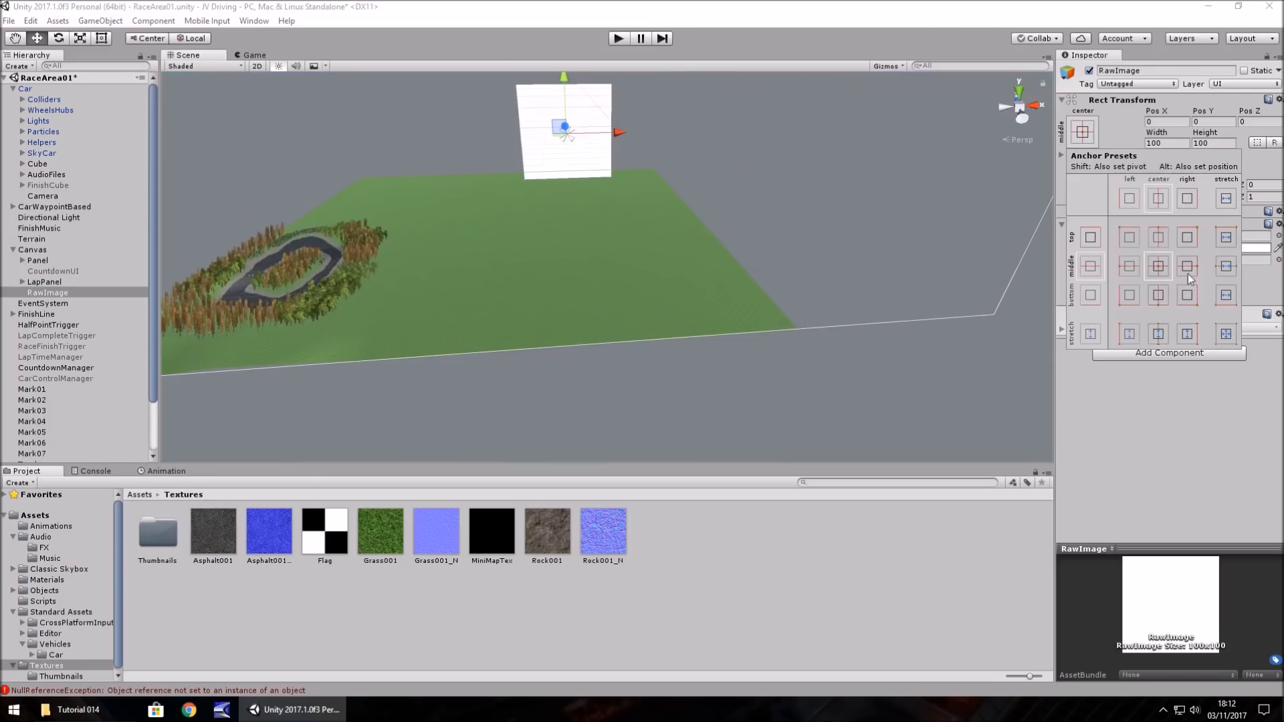
left_click(1186, 295)
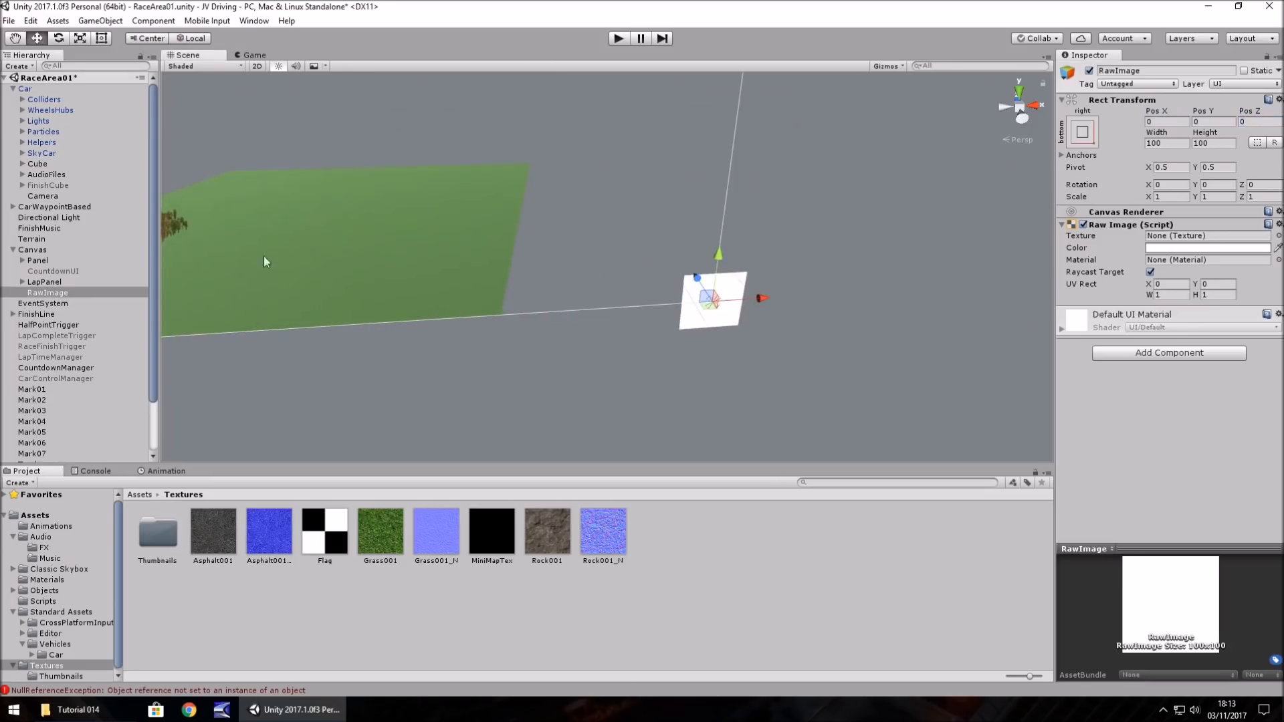
mouse_move(714, 312)
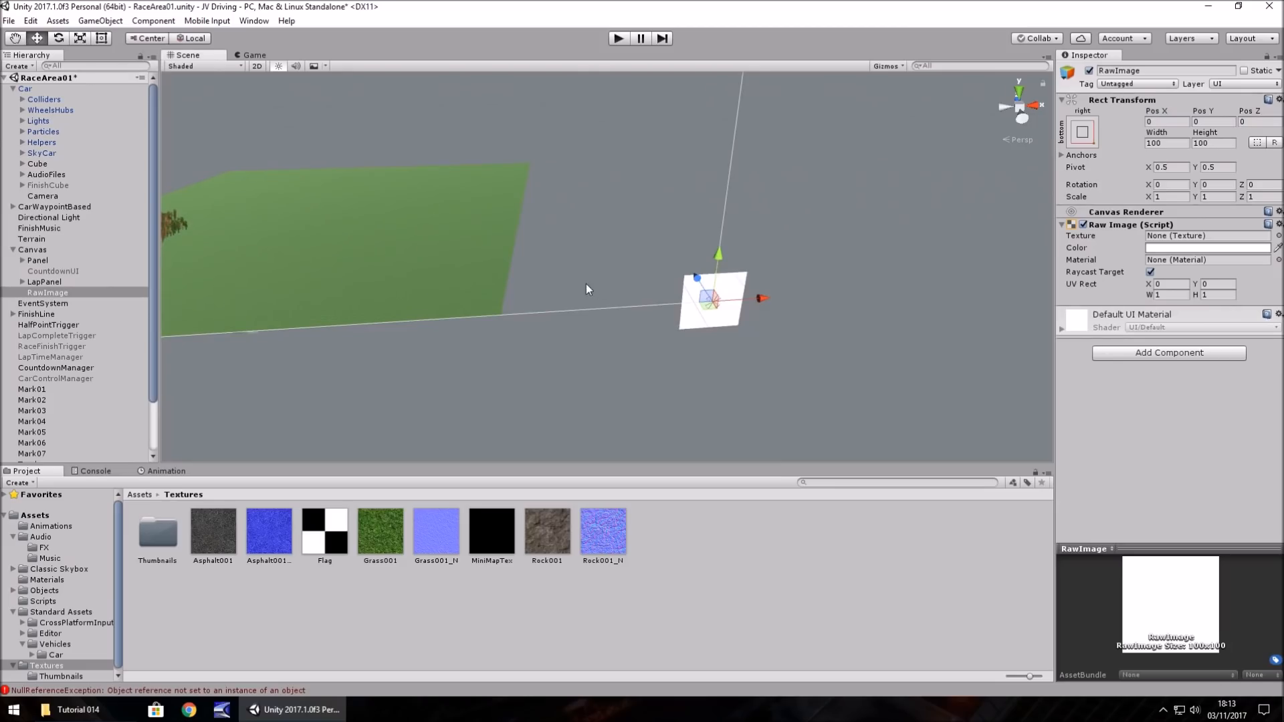
mouse_move(555, 273)
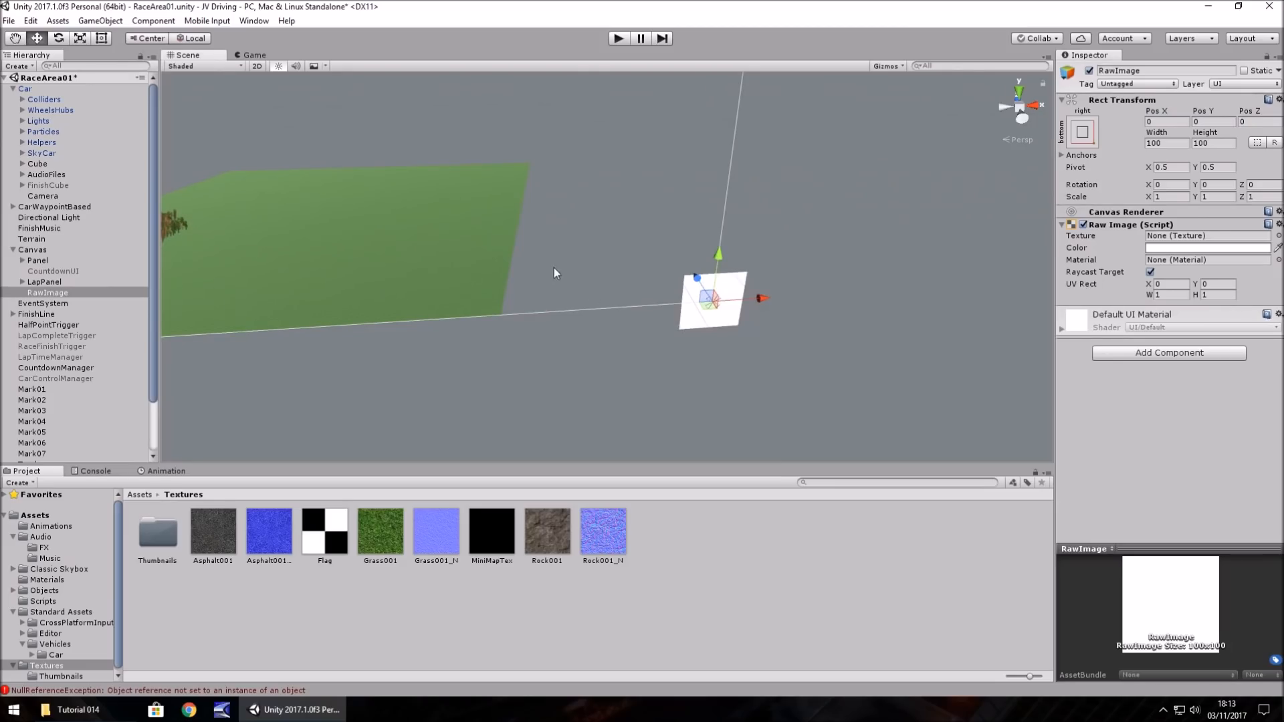
mouse_move(638, 387)
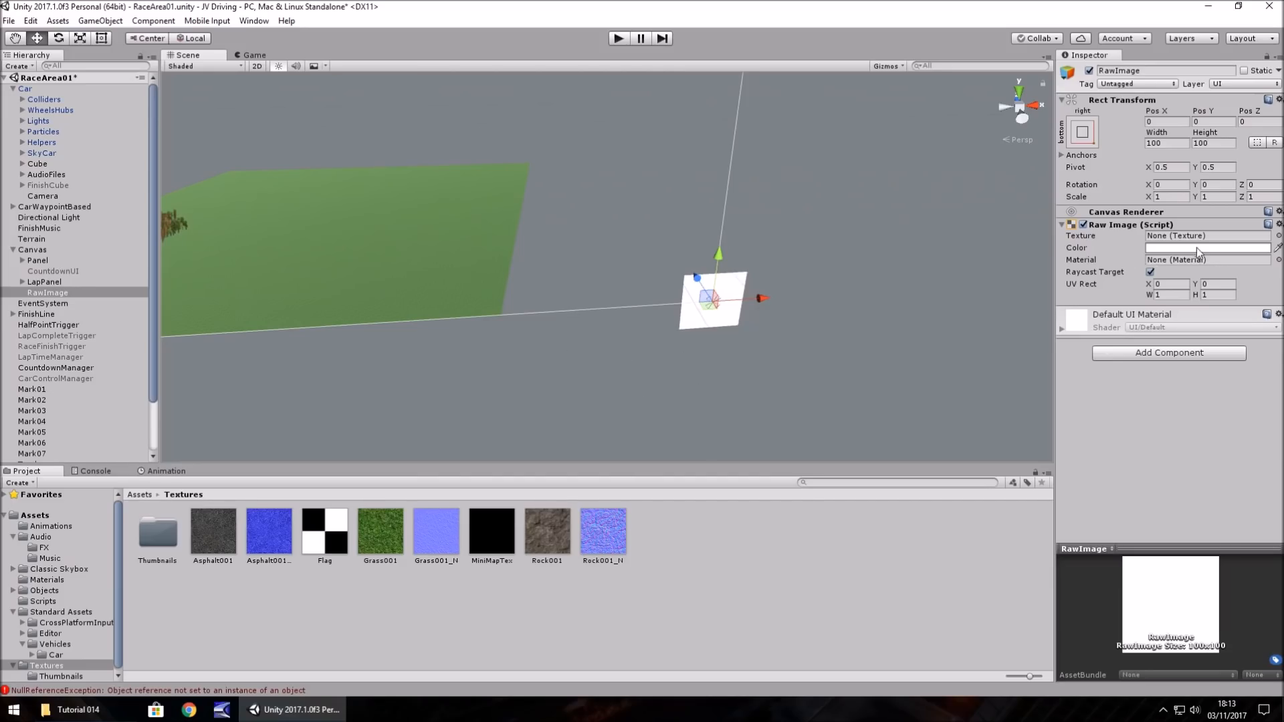
Color the raw image dark blue and move it left and up.
left_click(1203, 247)
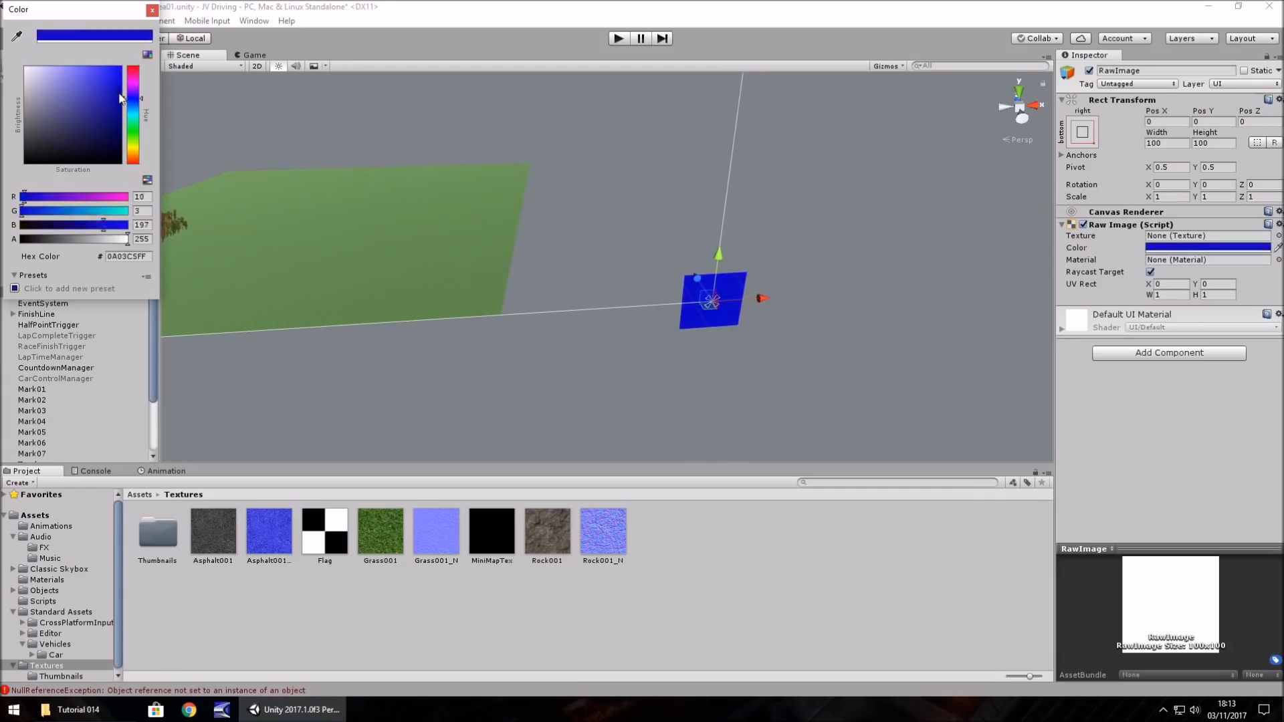
left_click_drag(119, 98, 133, 79)
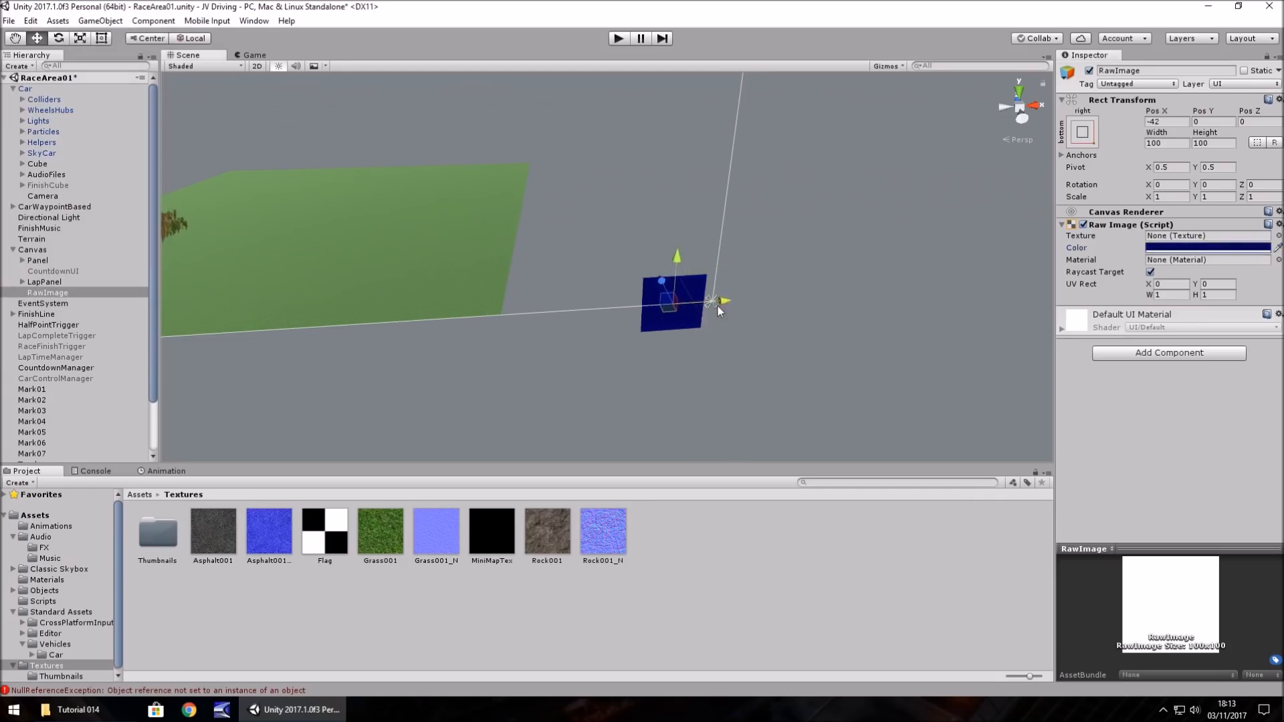
left_click_drag(716, 309, 675, 262)
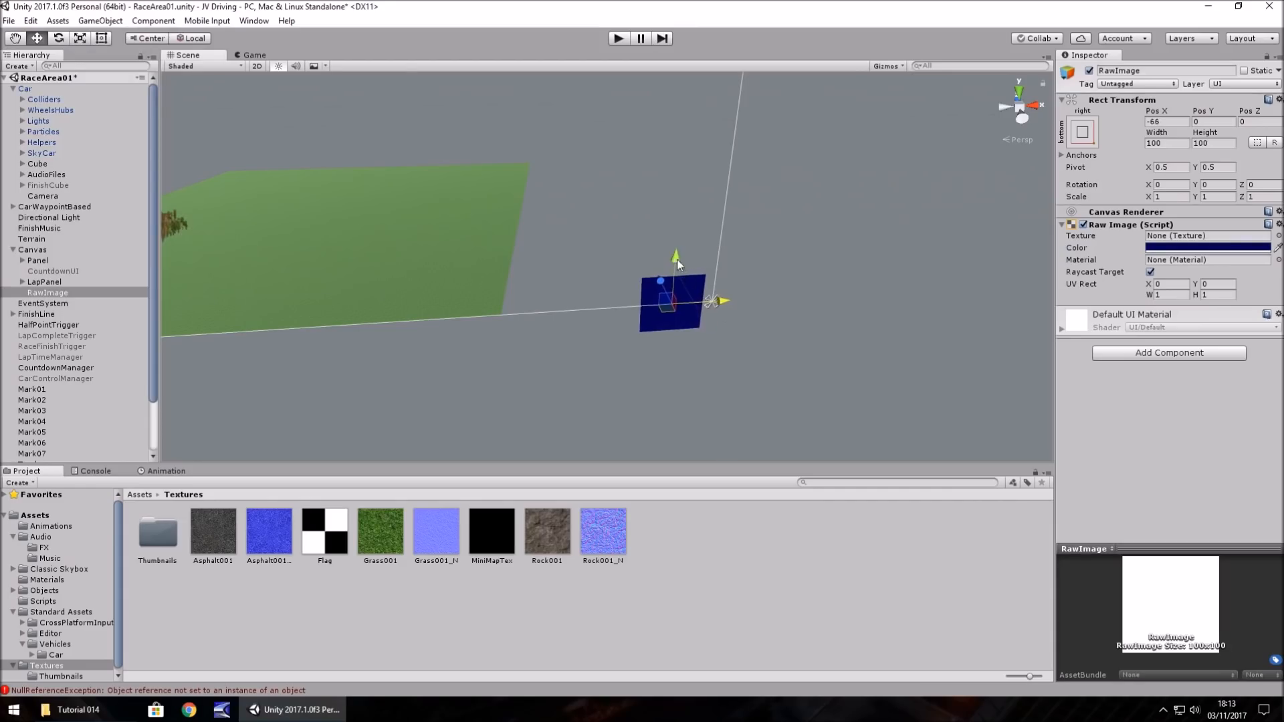
left_click_drag(675, 256, 678, 215)
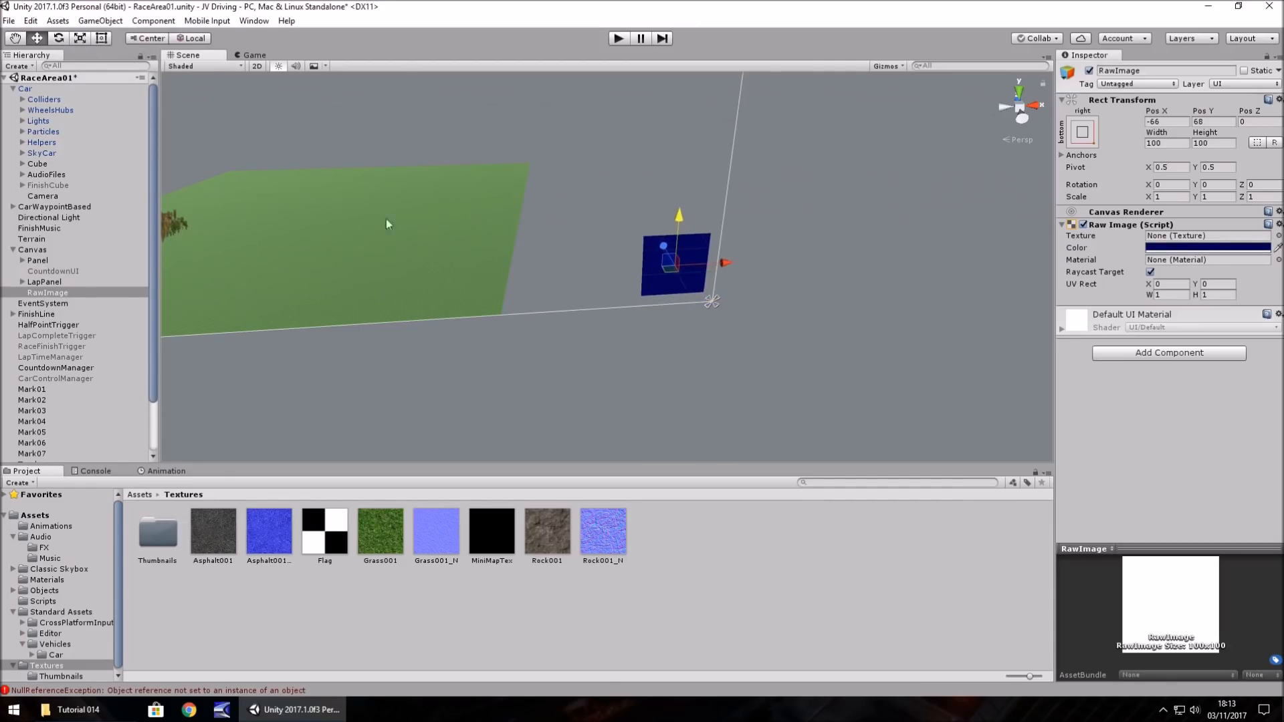
Rename the raw image MiniMapObject and set its Width and Height to 102.
left_click(48, 292)
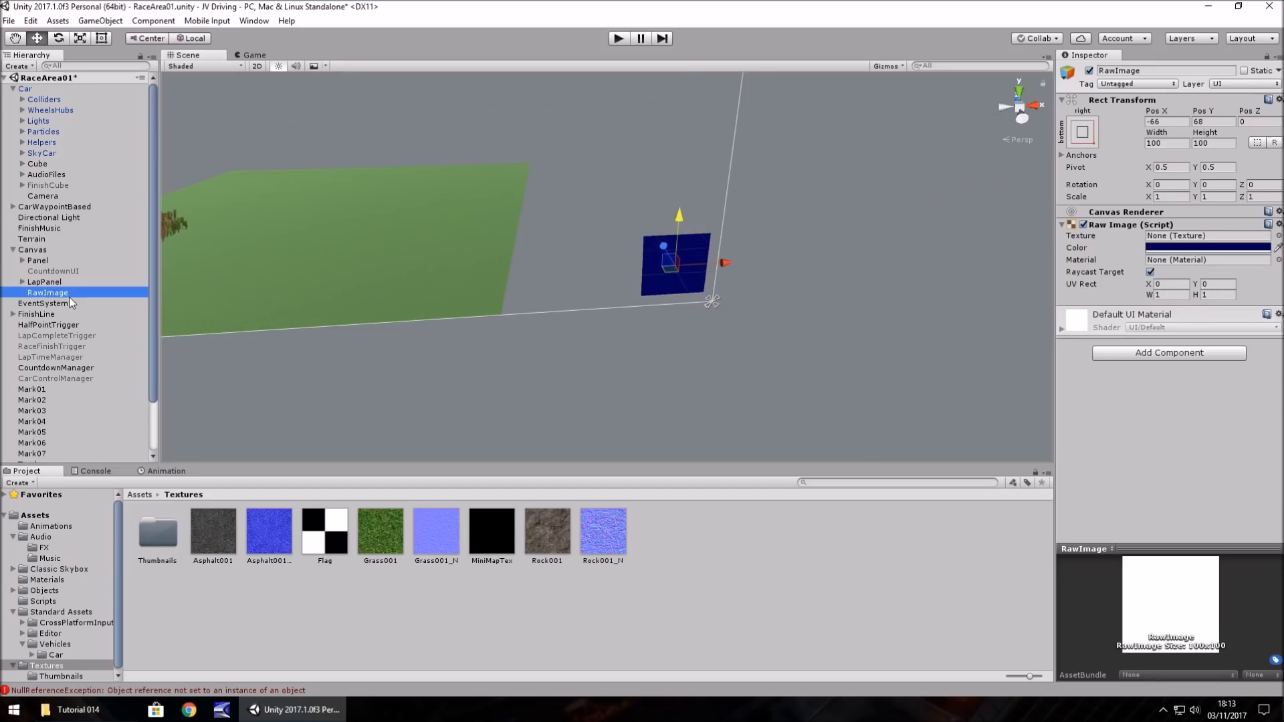
right_click(47, 292)
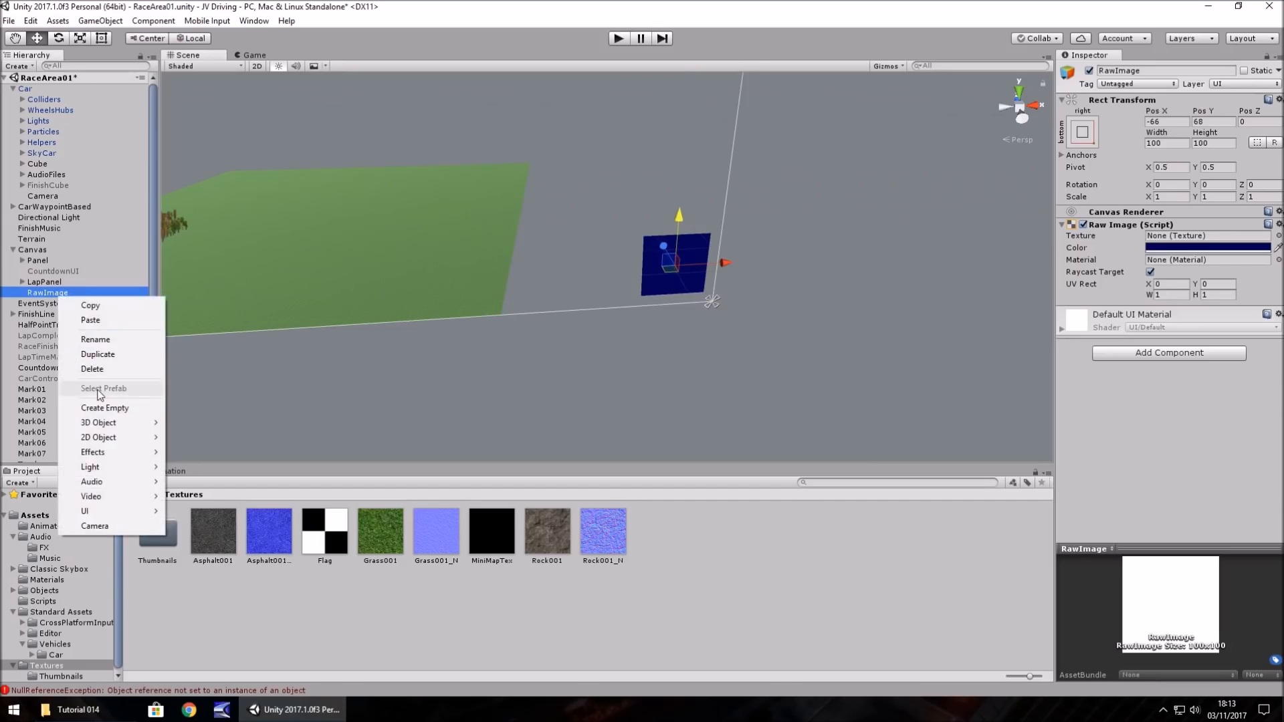
left_click(95, 339)
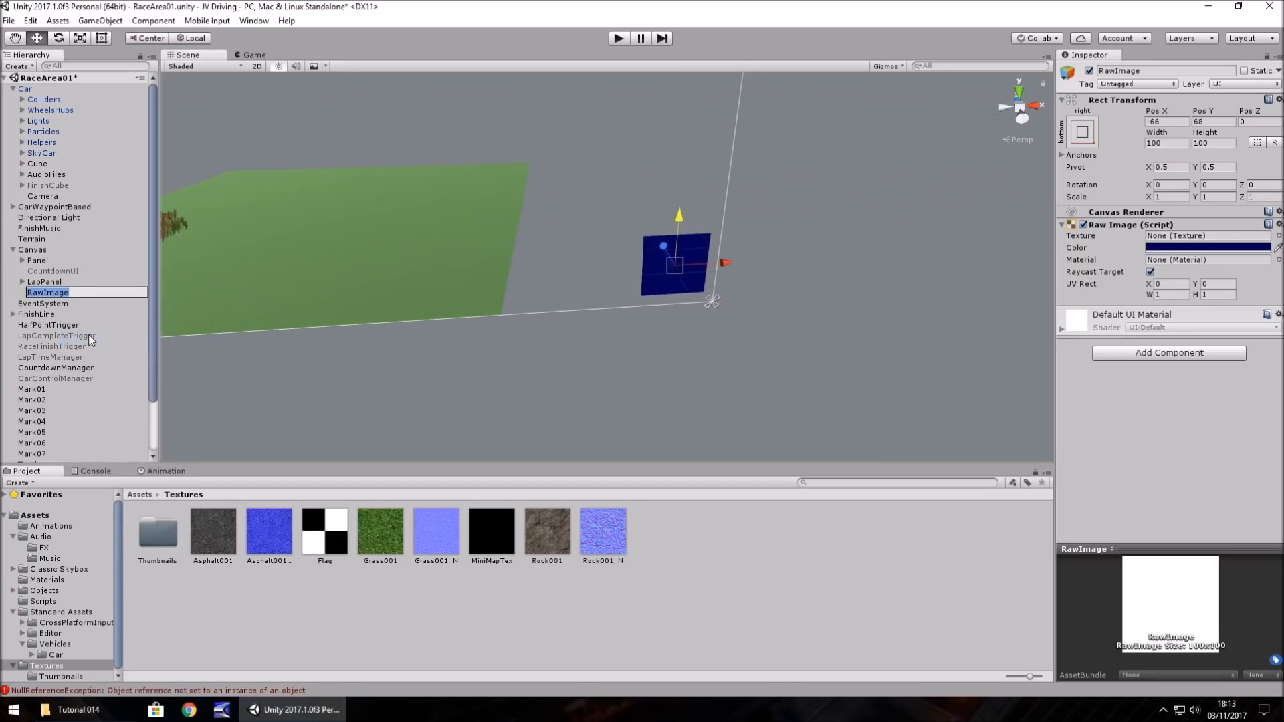
type("MiniMapObject")
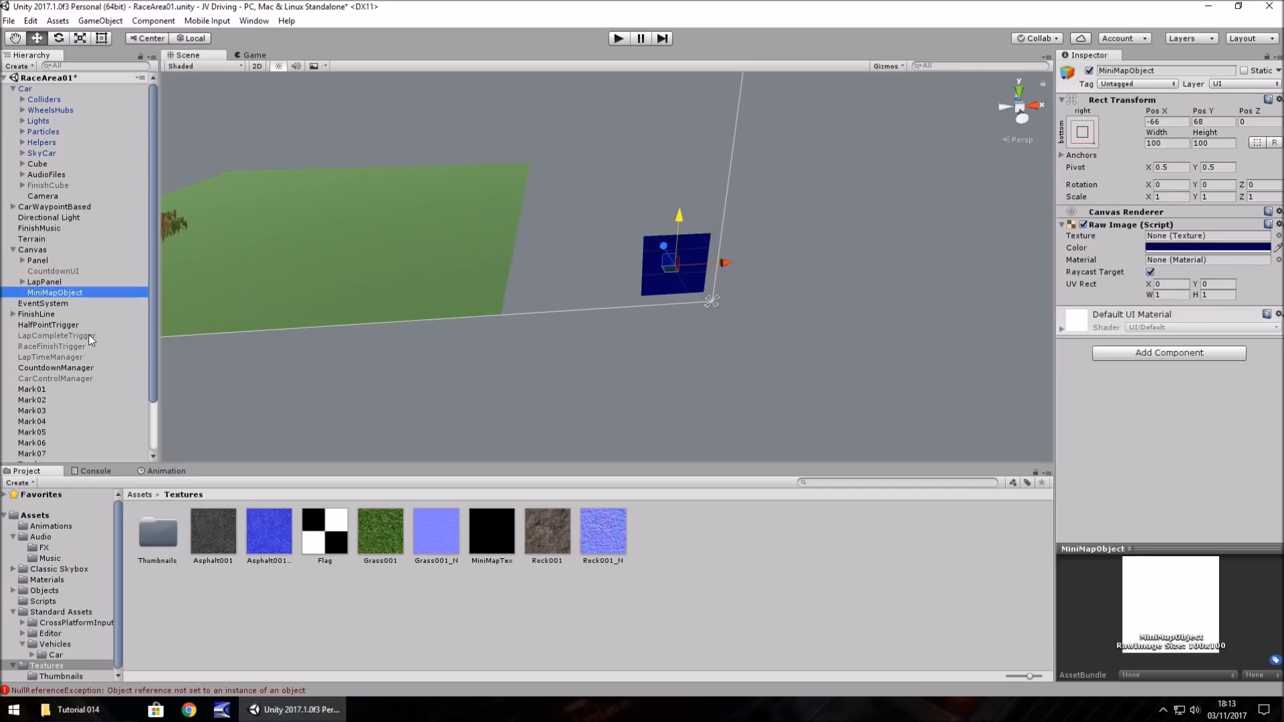
left_click(1166, 142)
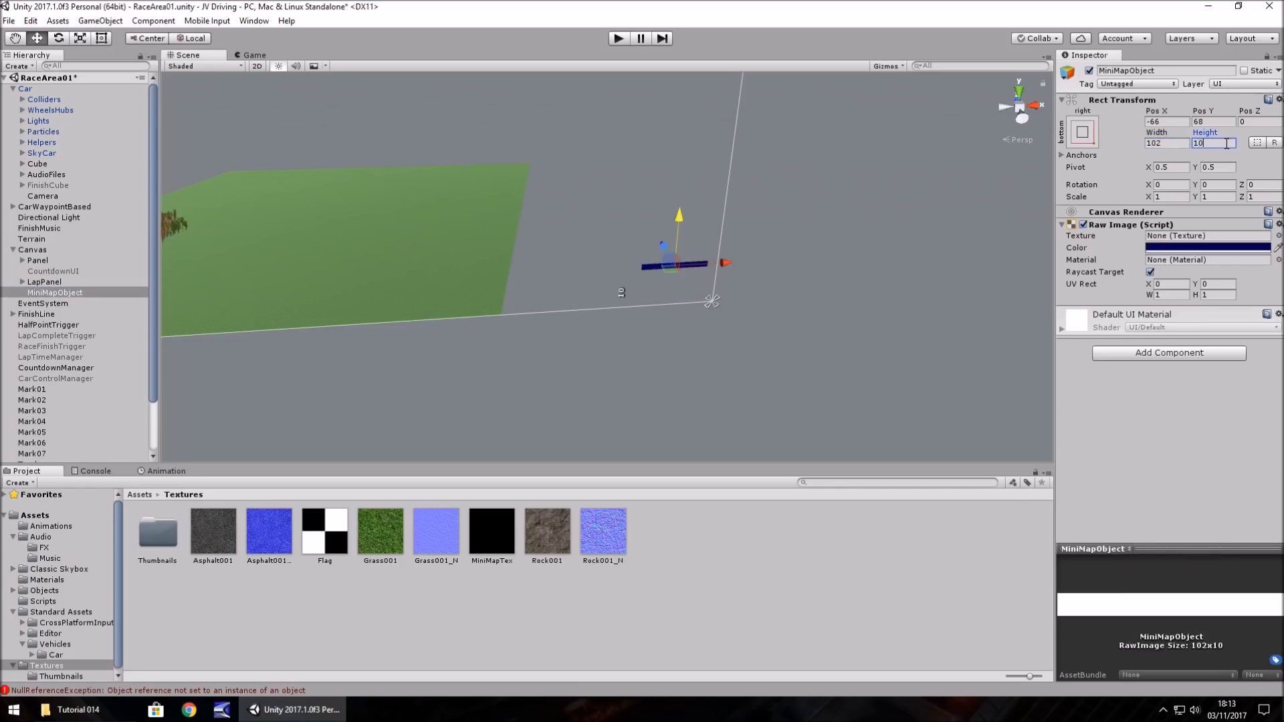
type("102")
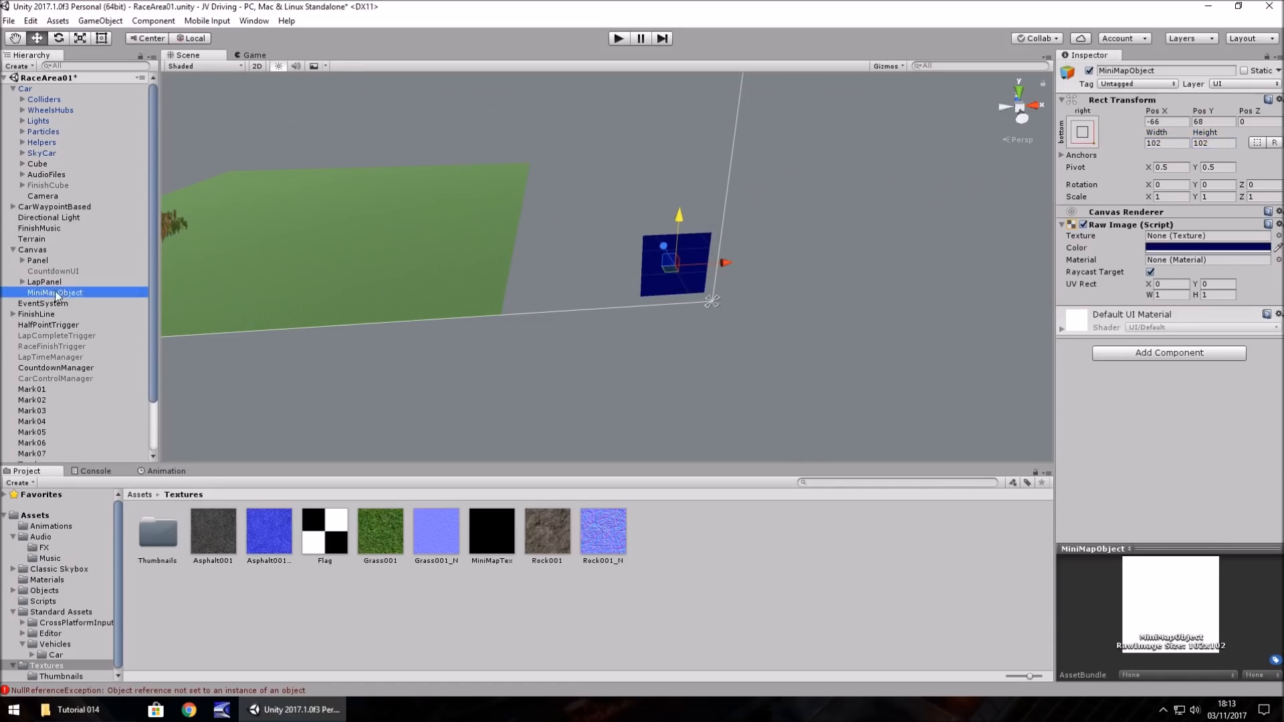
Rename the copied minimap square to MiniMapRender and size it 100 by 100.
right_click(55, 303)
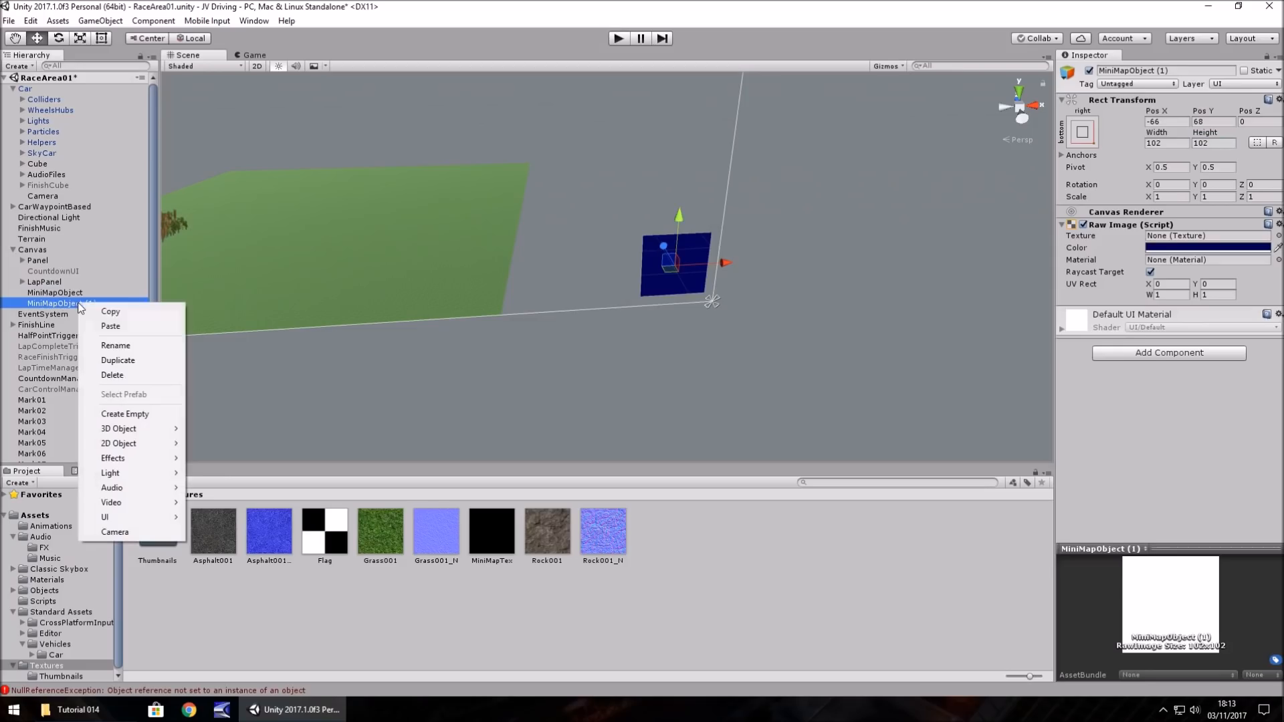
left_click(116, 345)
type("MiniMapRender")
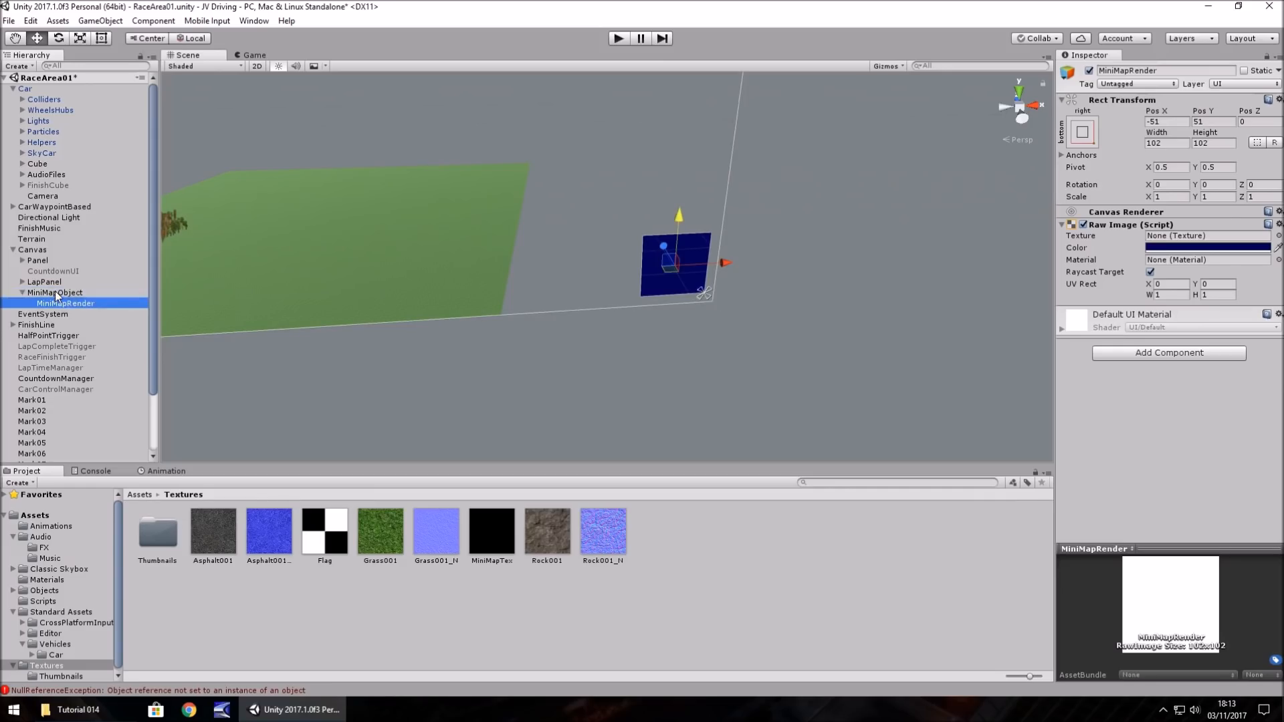
left_click(1166, 143)
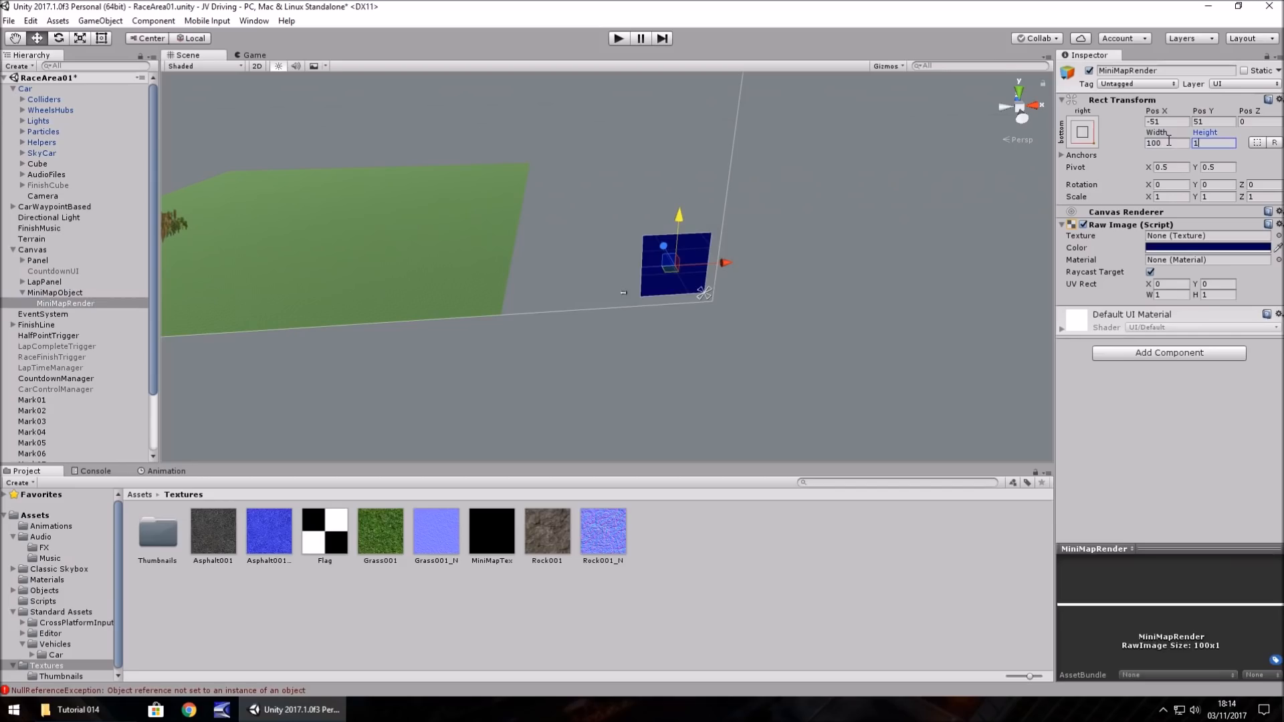
type("100")
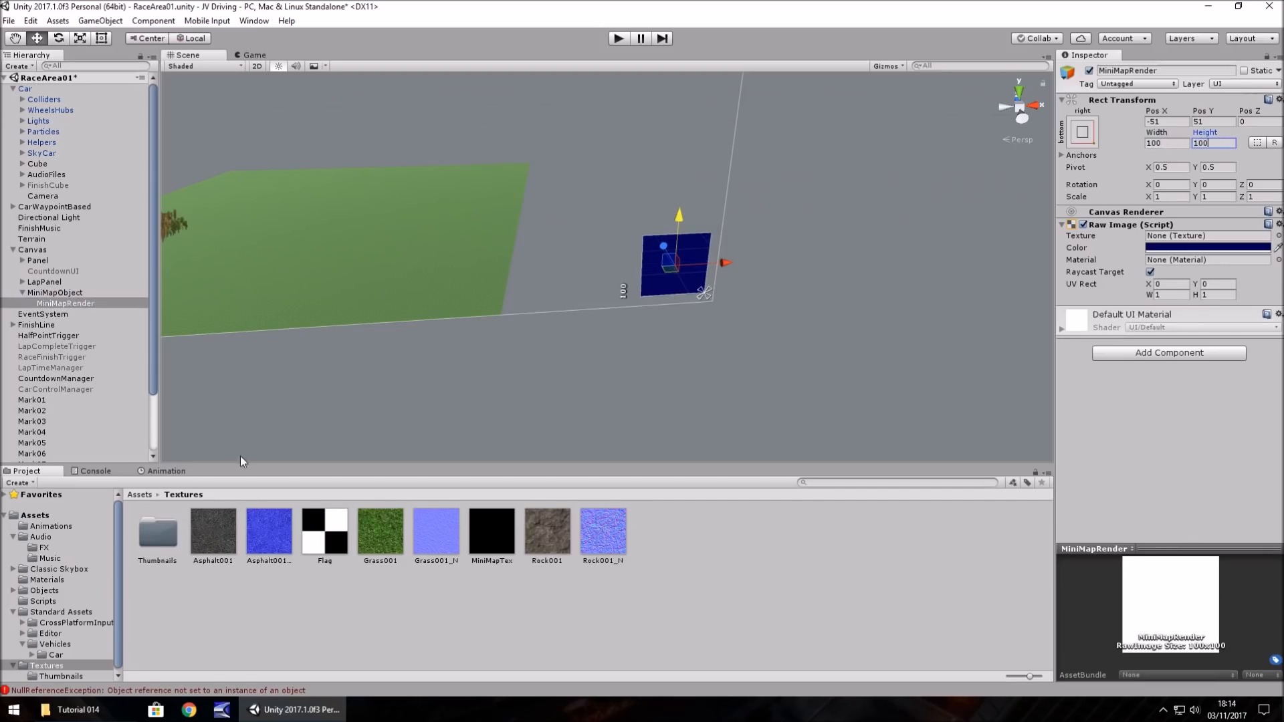
mouse_move(512, 318)
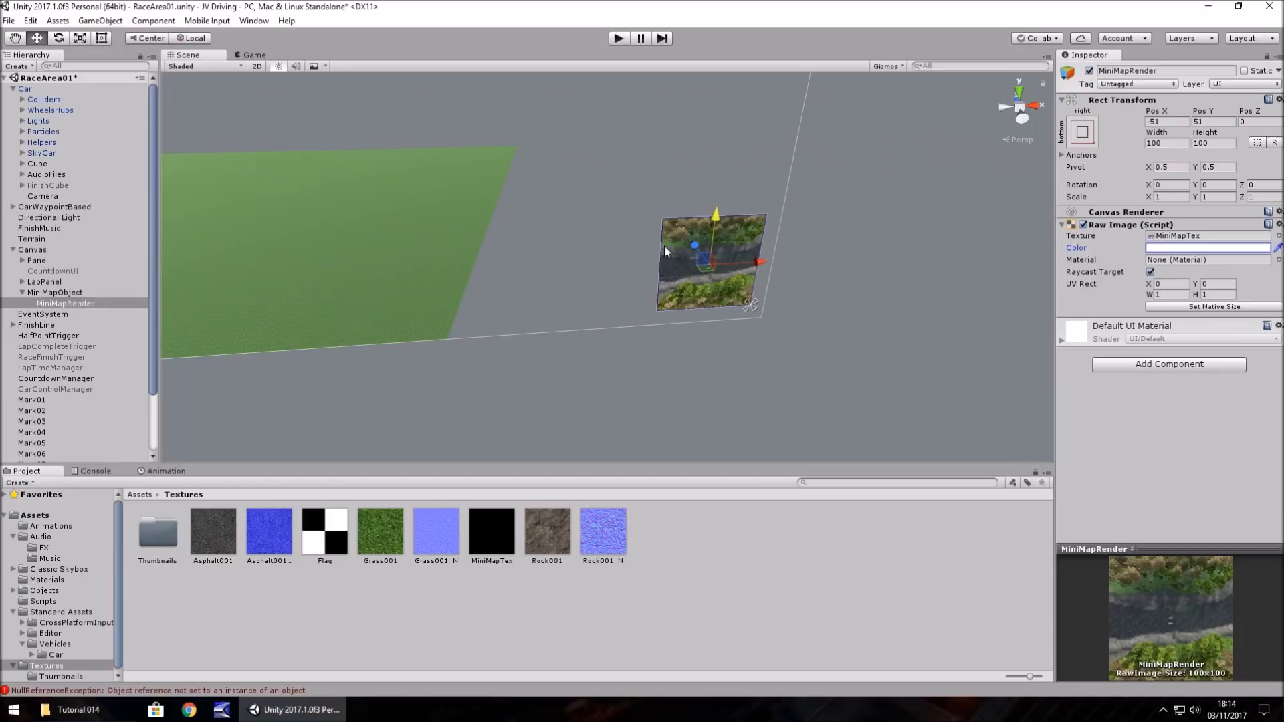
Set the MiniMapTex image colour to white, then run and stop a play test.
left_click(617, 38)
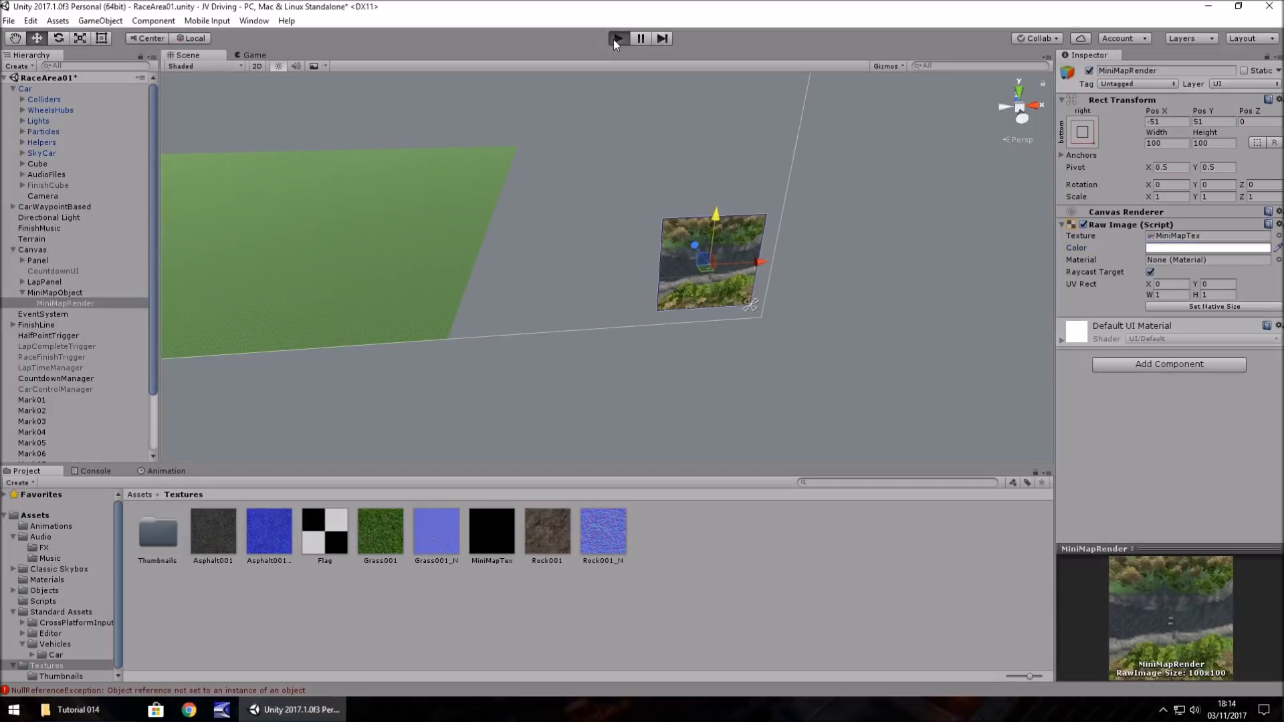
left_click(618, 37)
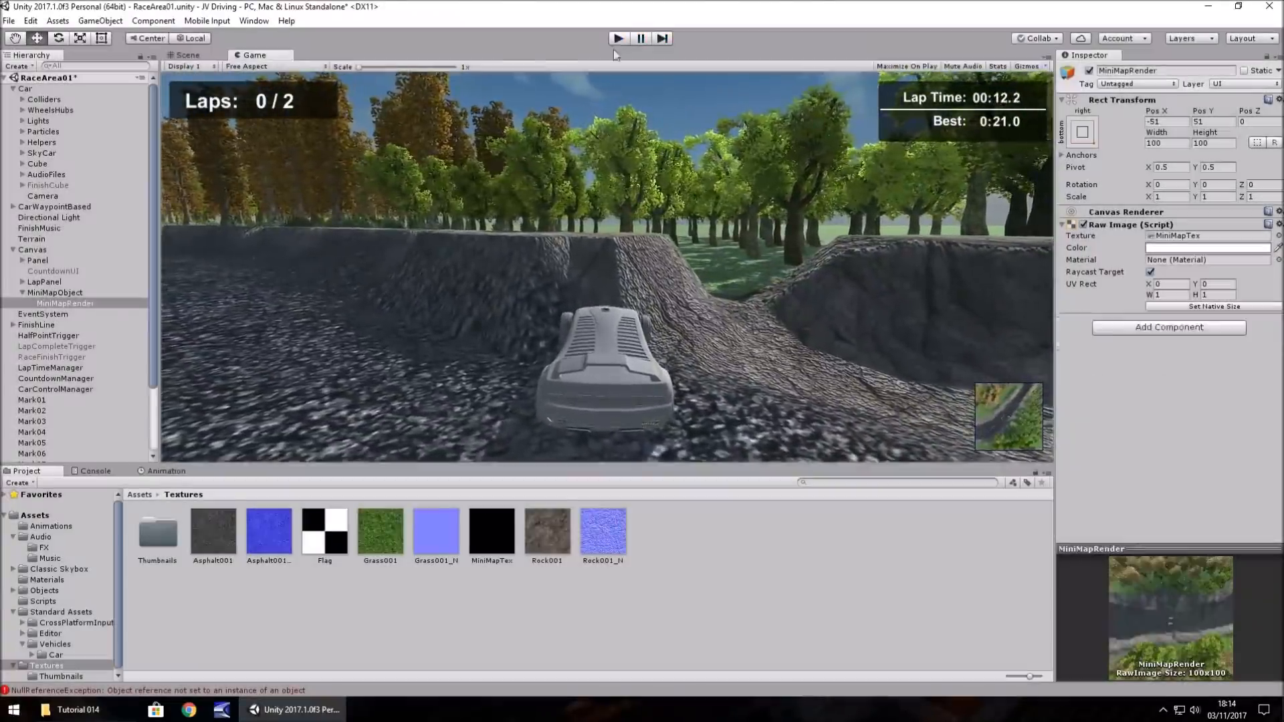
left_click(186, 55)
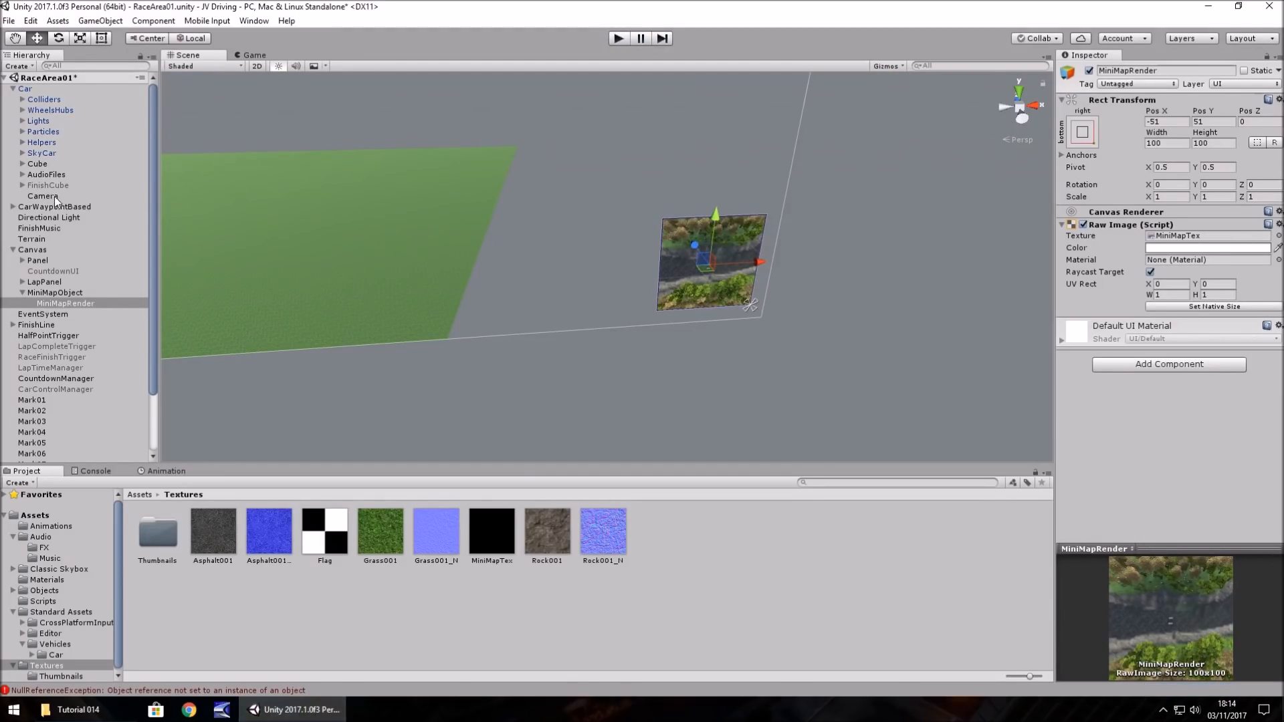
left_click(43, 196)
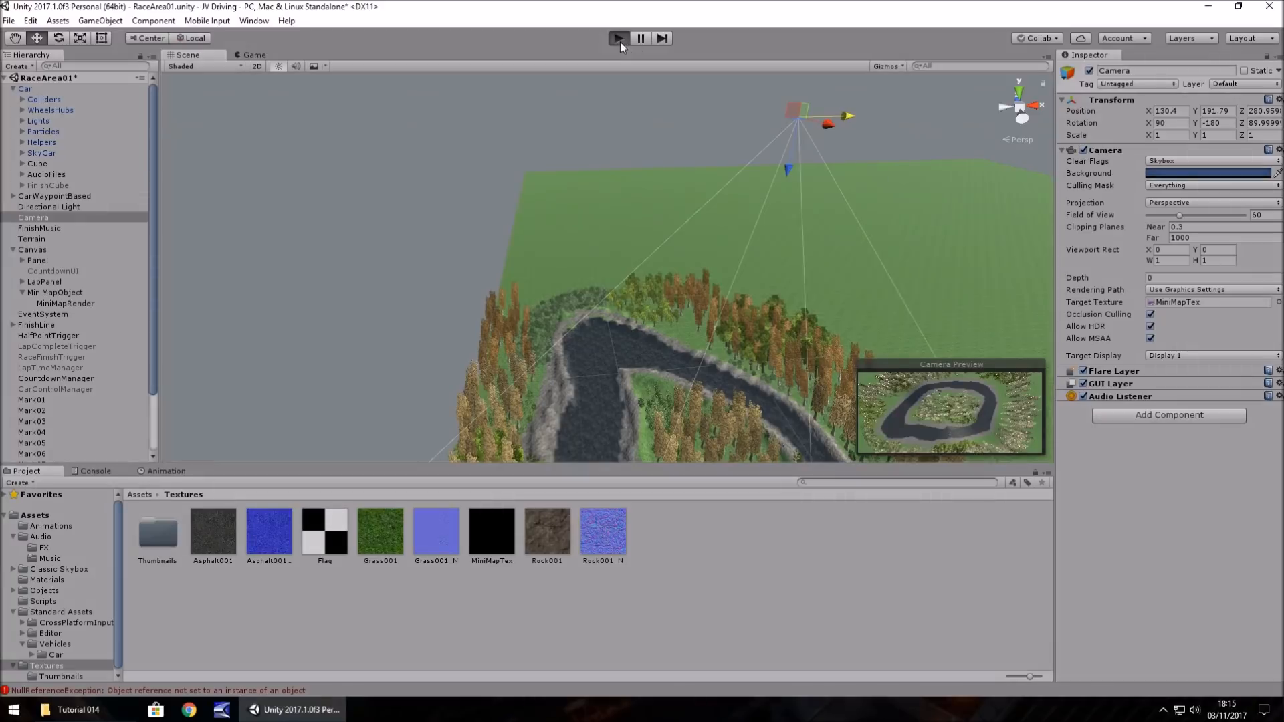
left_click(617, 37)
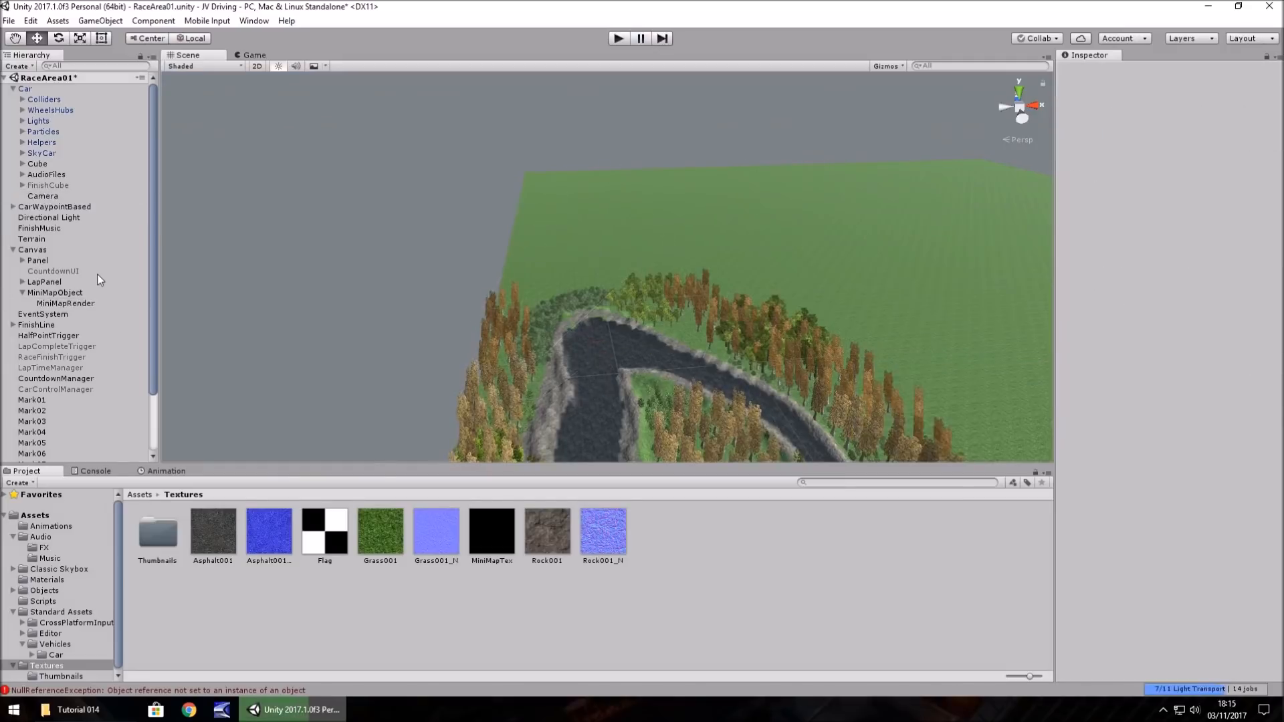
Resize the MiniMapObject background square to 204 and briefly test-run the race.
left_click(65, 303)
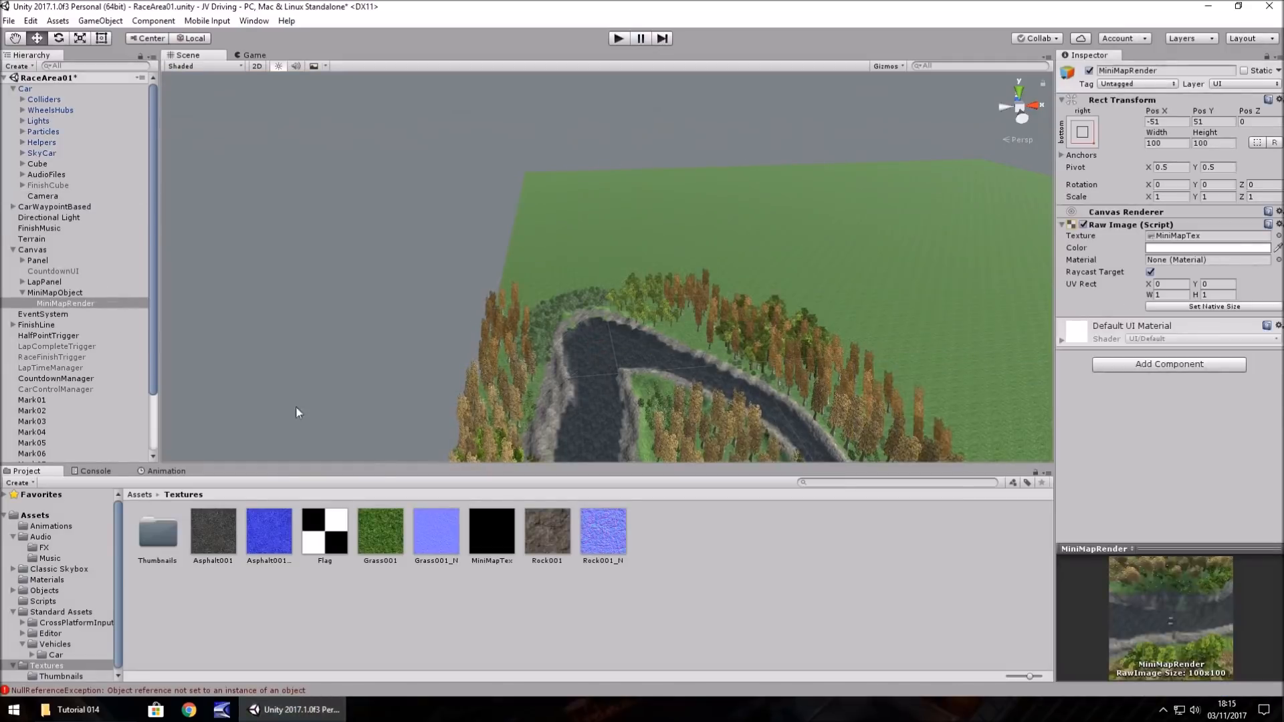
left_click(56, 292)
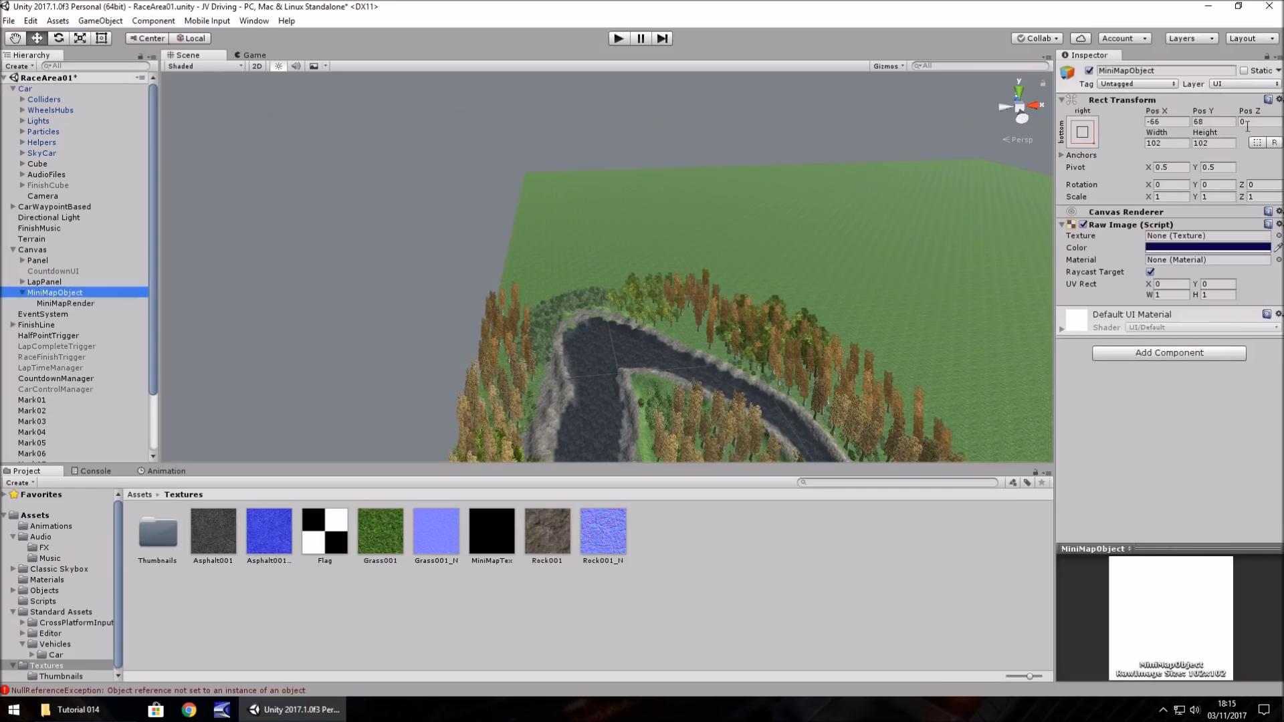
left_click(1167, 143)
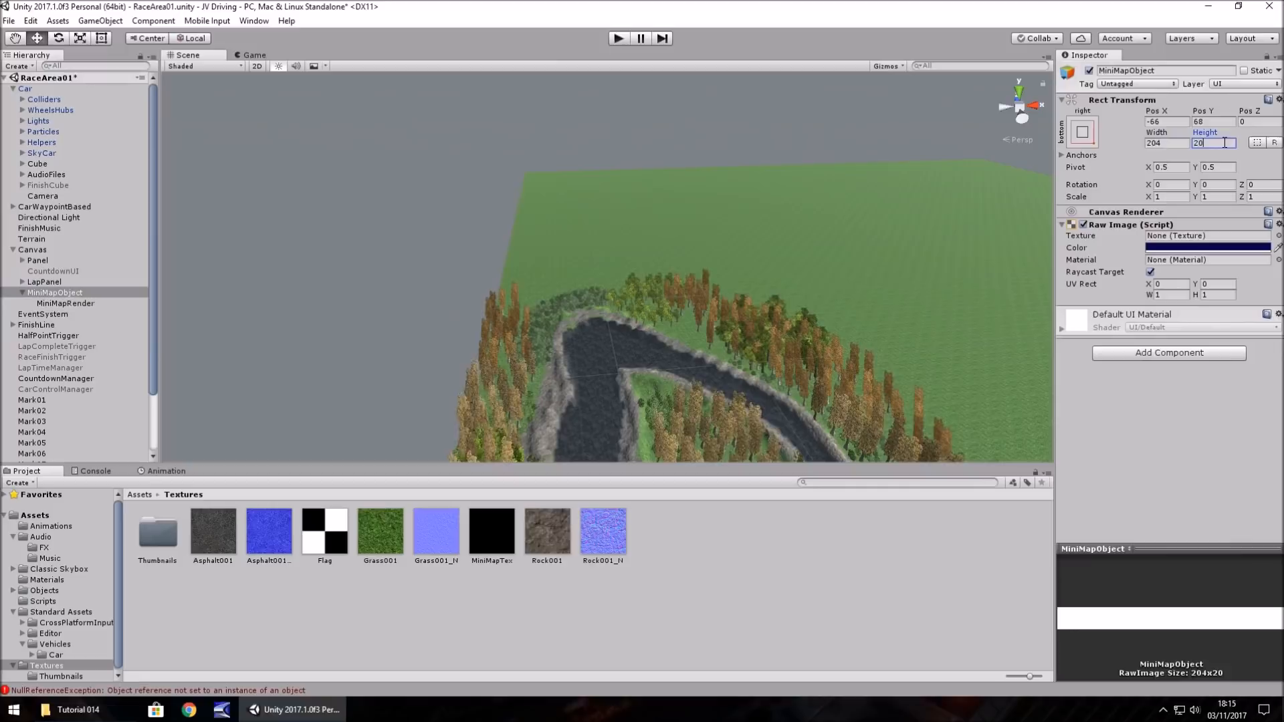
type("204")
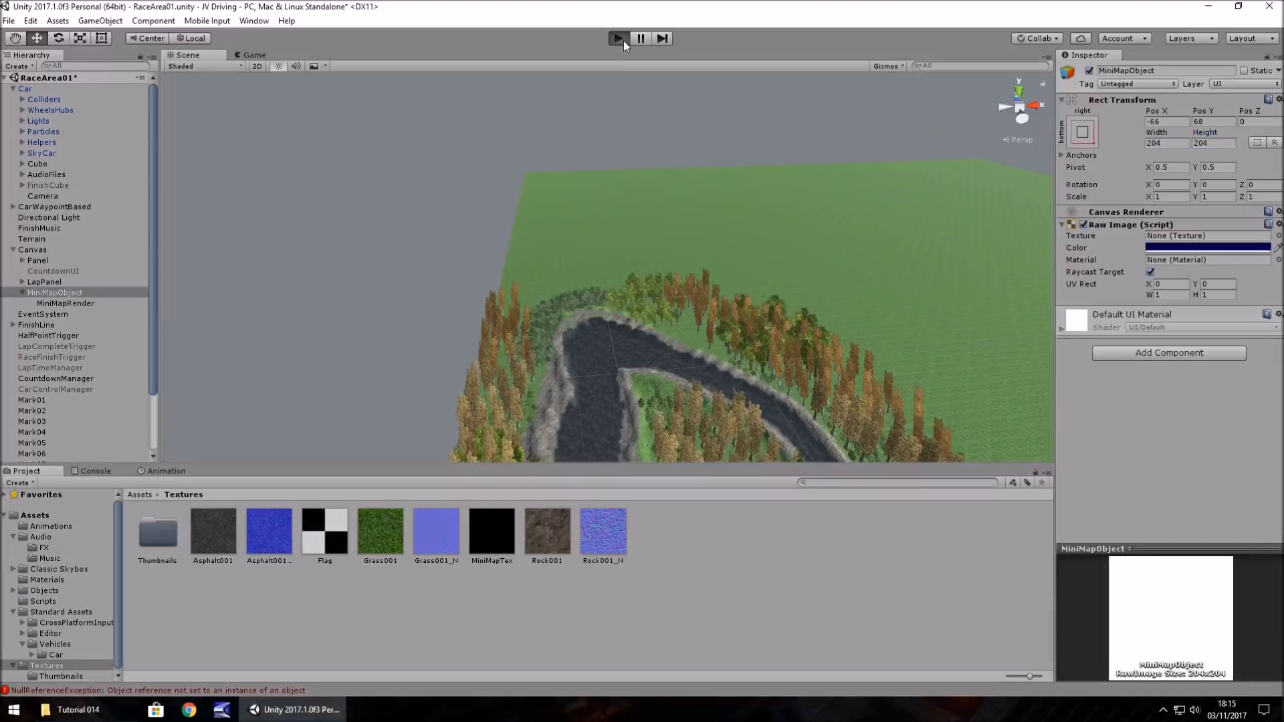
left_click(617, 37)
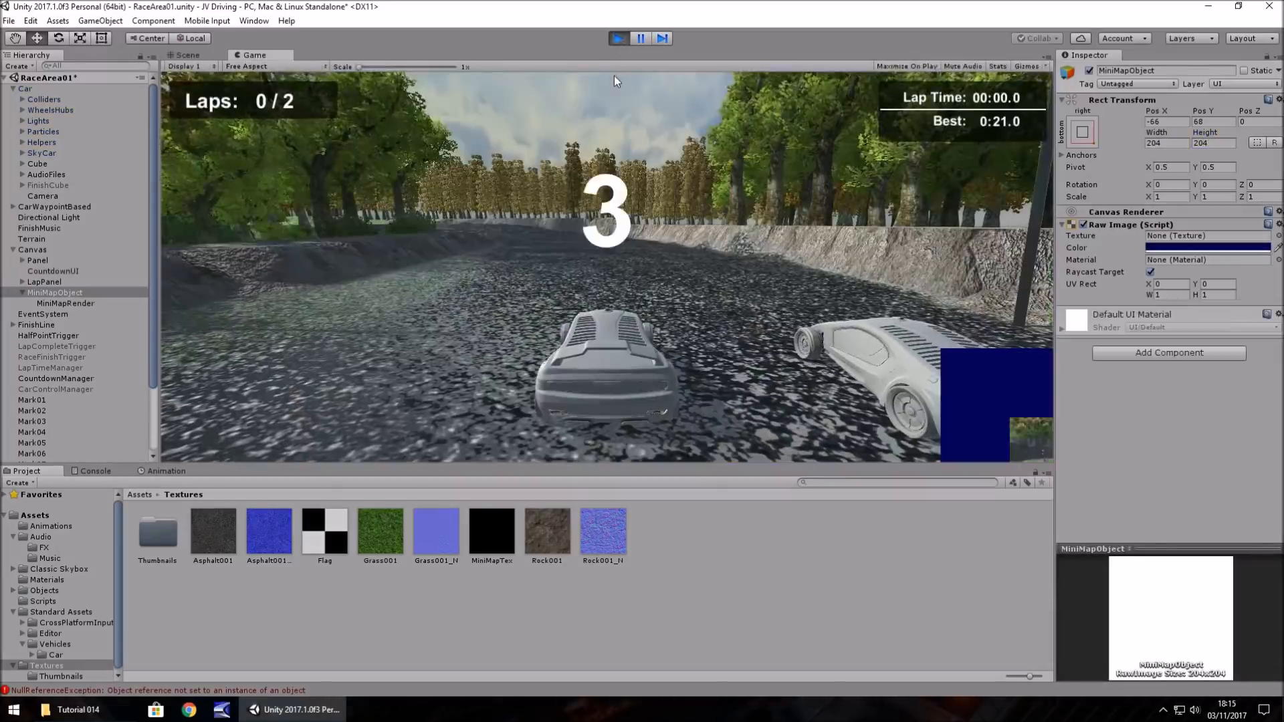
left_click(617, 38)
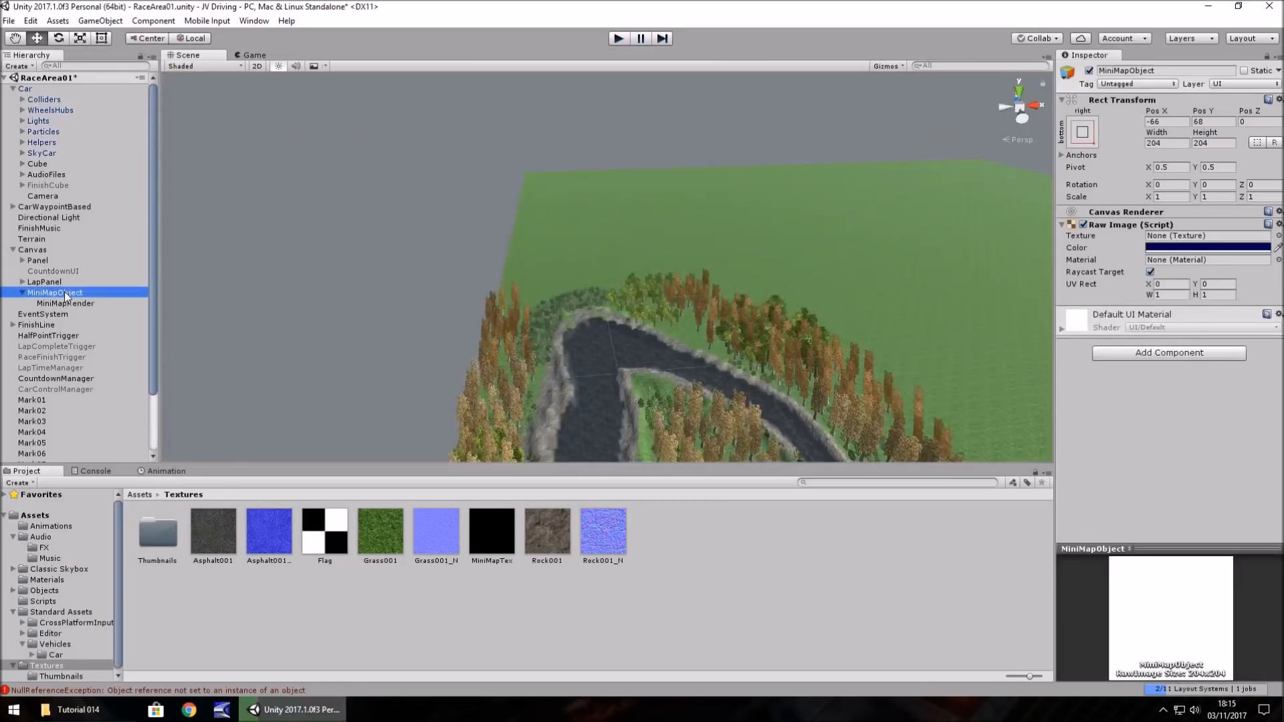
Set the MiniMapRender image to 200 by 200.
left_click(65, 303)
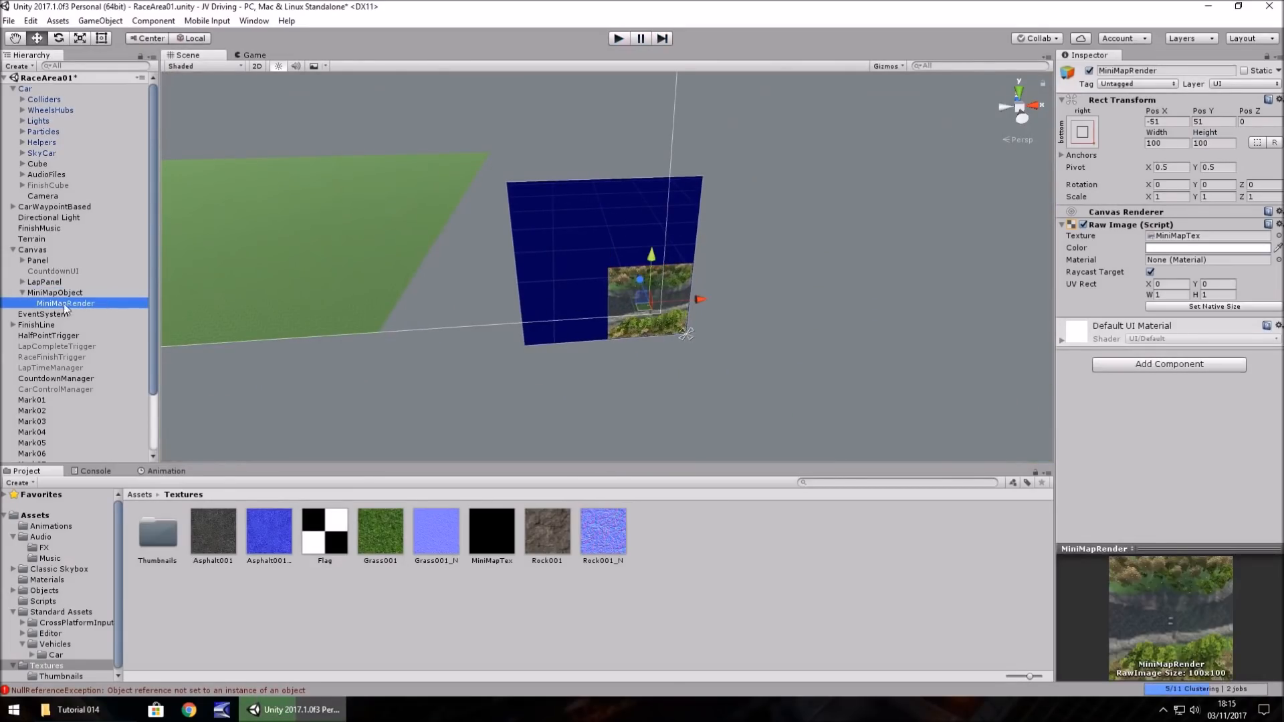
mouse_move(569, 219)
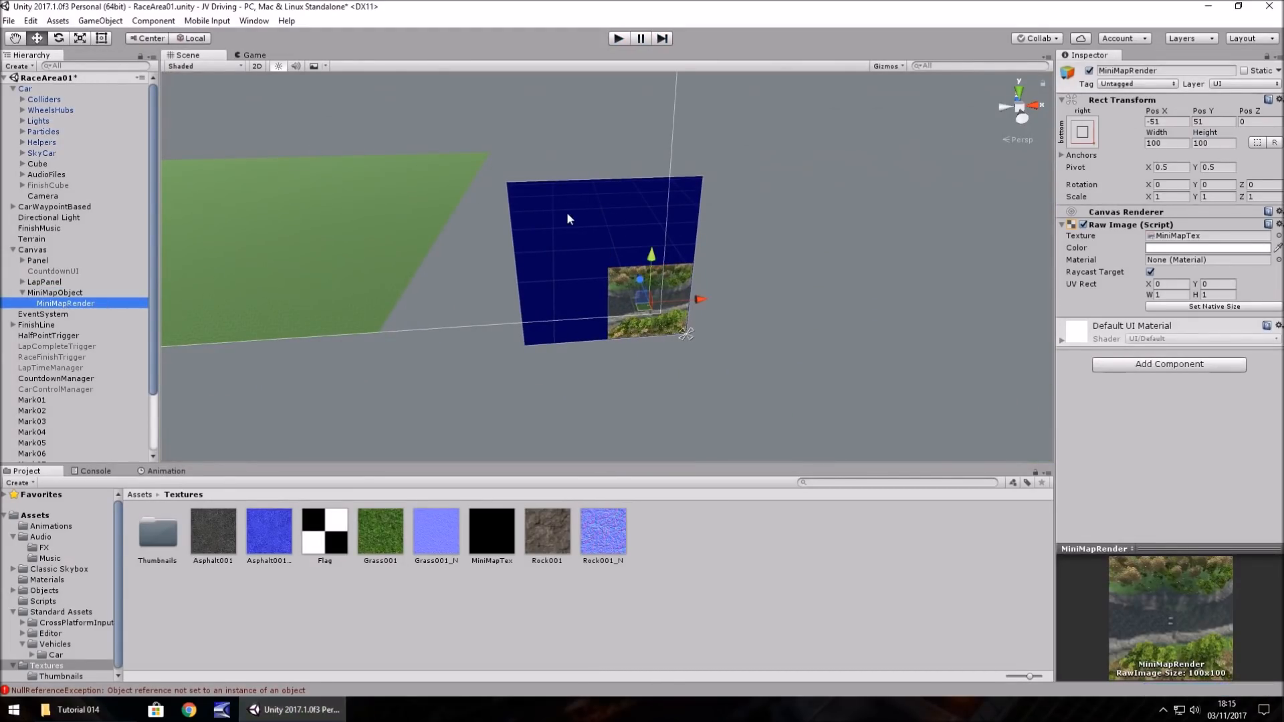
left_click(55, 292)
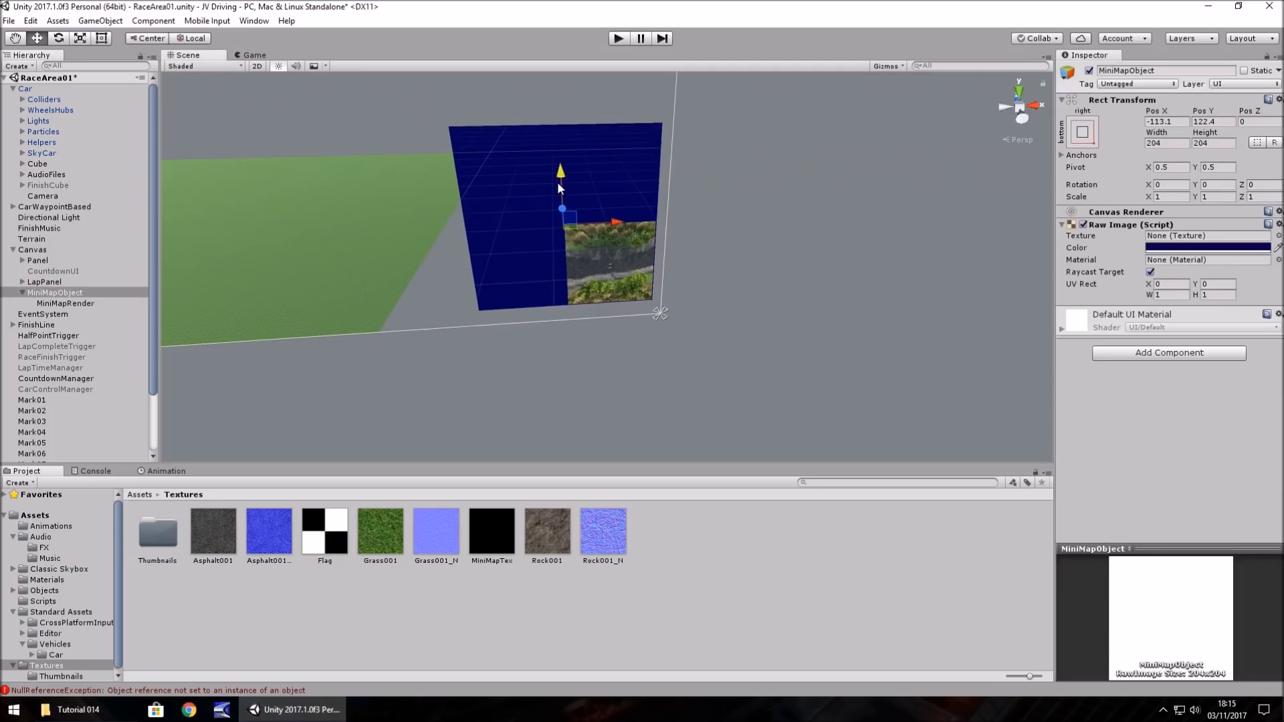
left_click(65, 303)
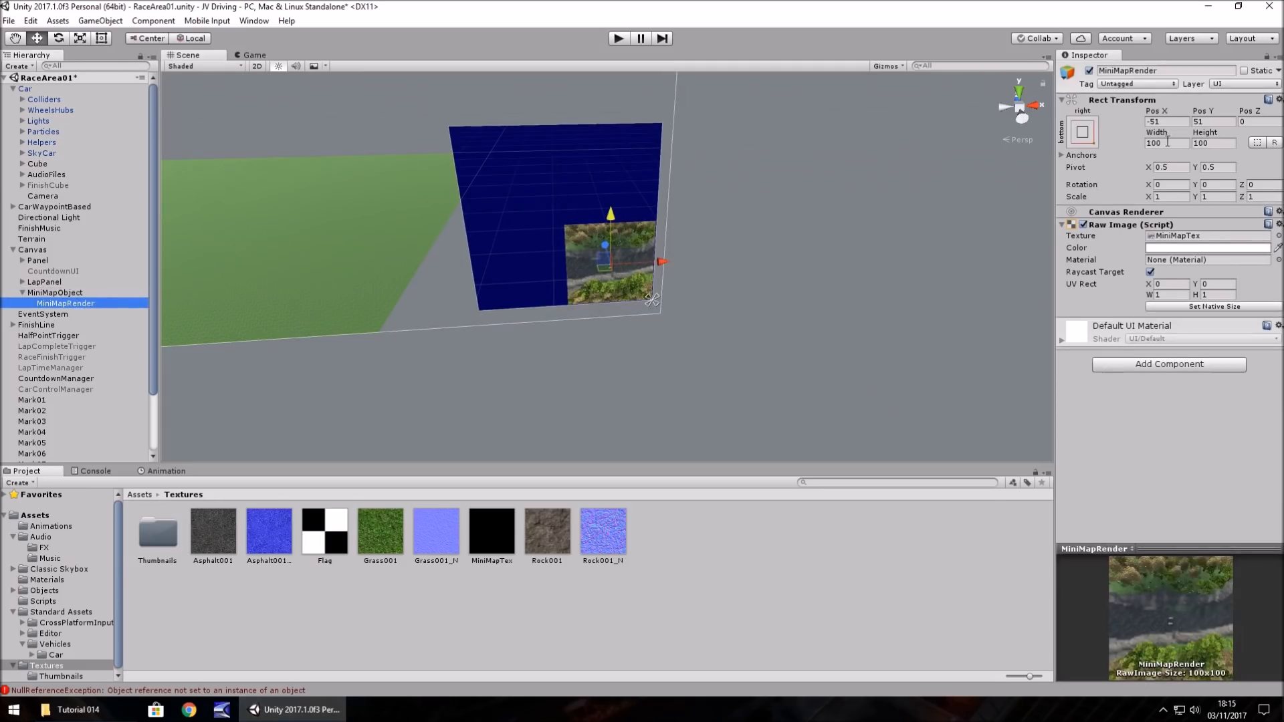
type("200")
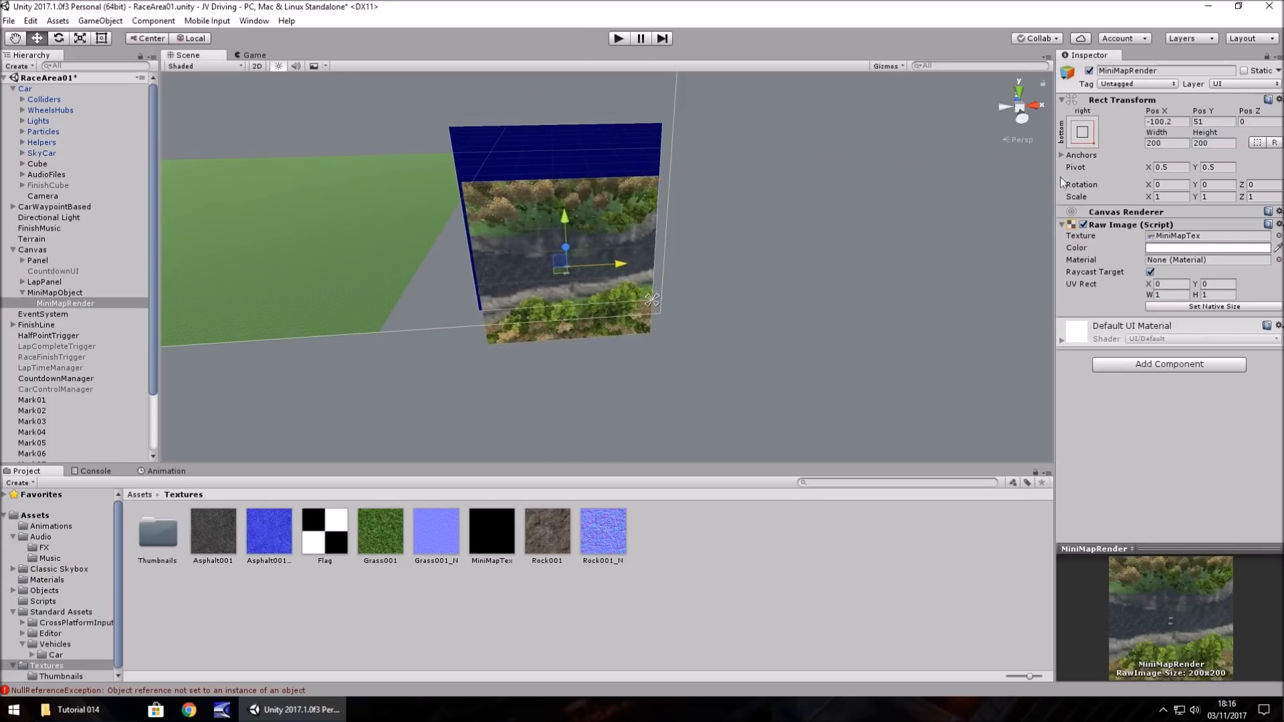
left_click(1165, 121)
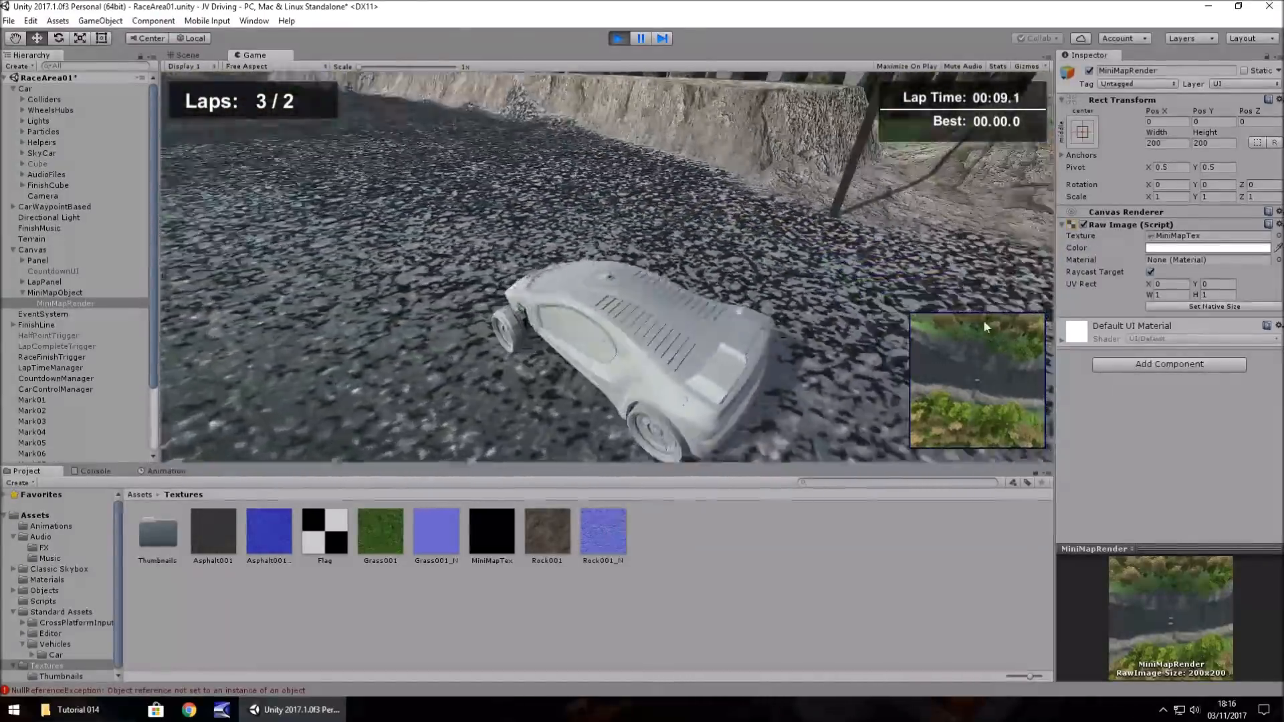
Stop the test run and duplicate the RaceArea01 scene in the Assets folder.
left_click(187, 55)
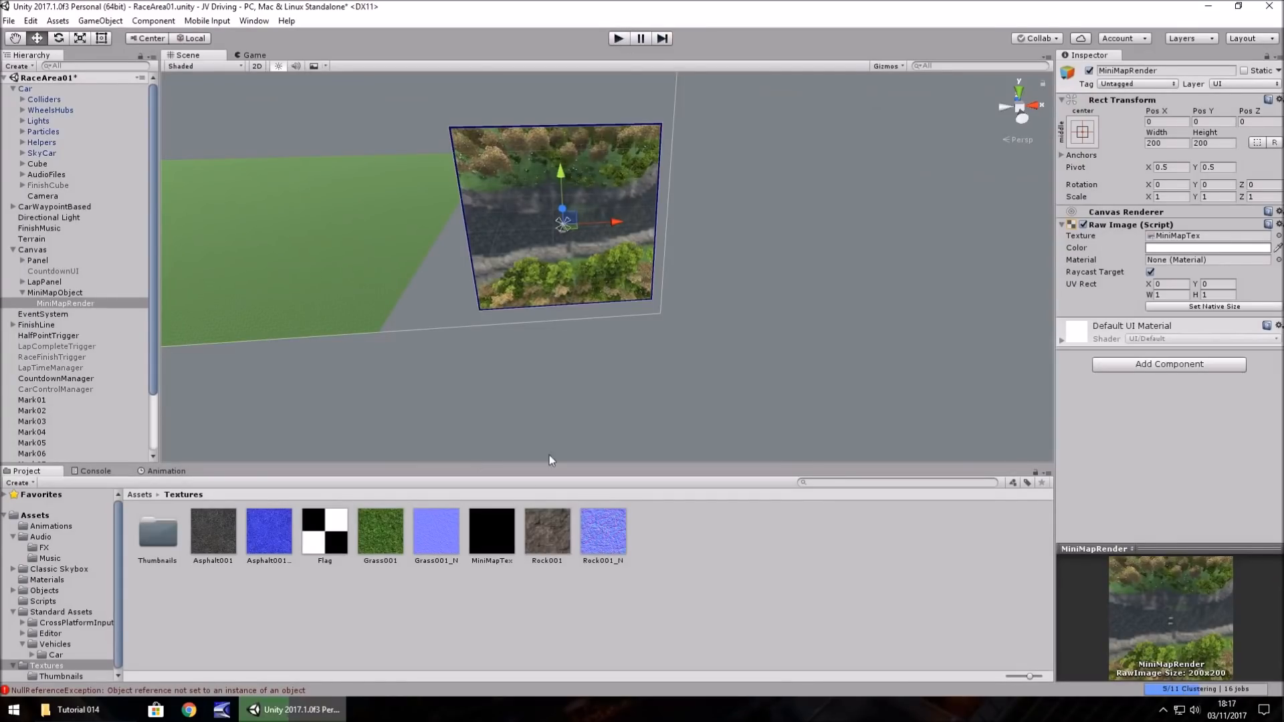
left_click(34, 514)
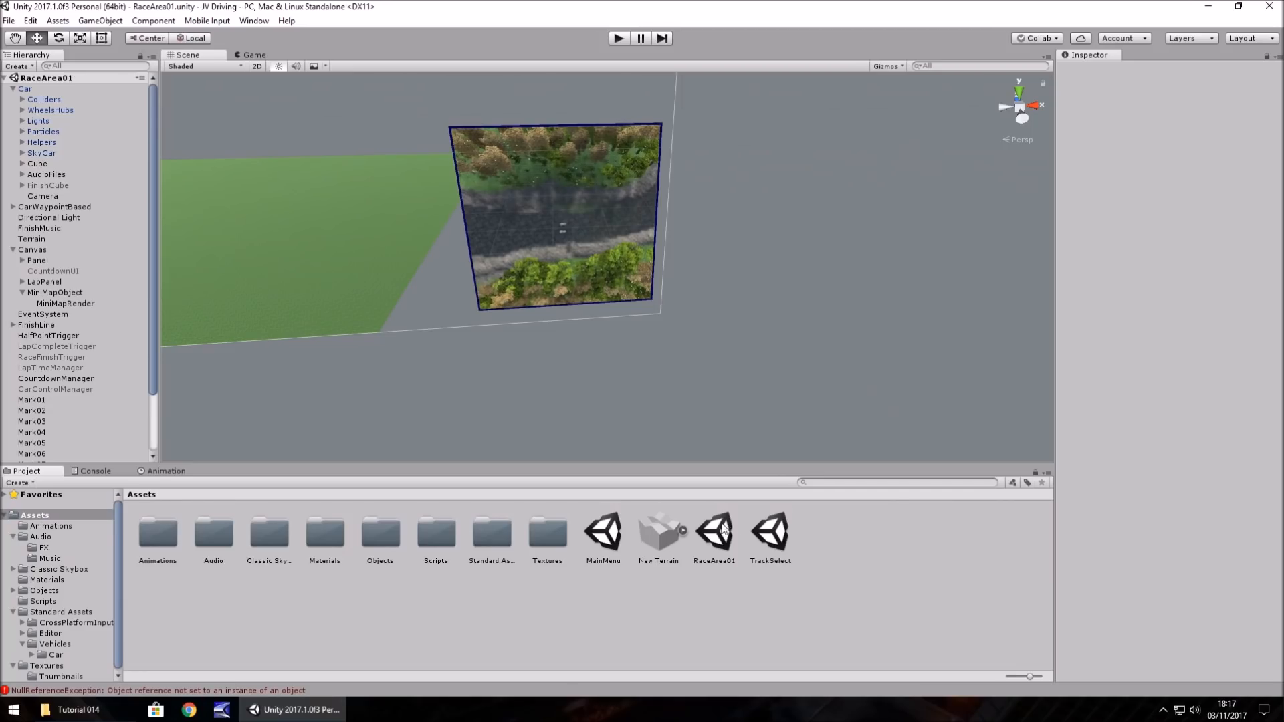
left_click(713, 532)
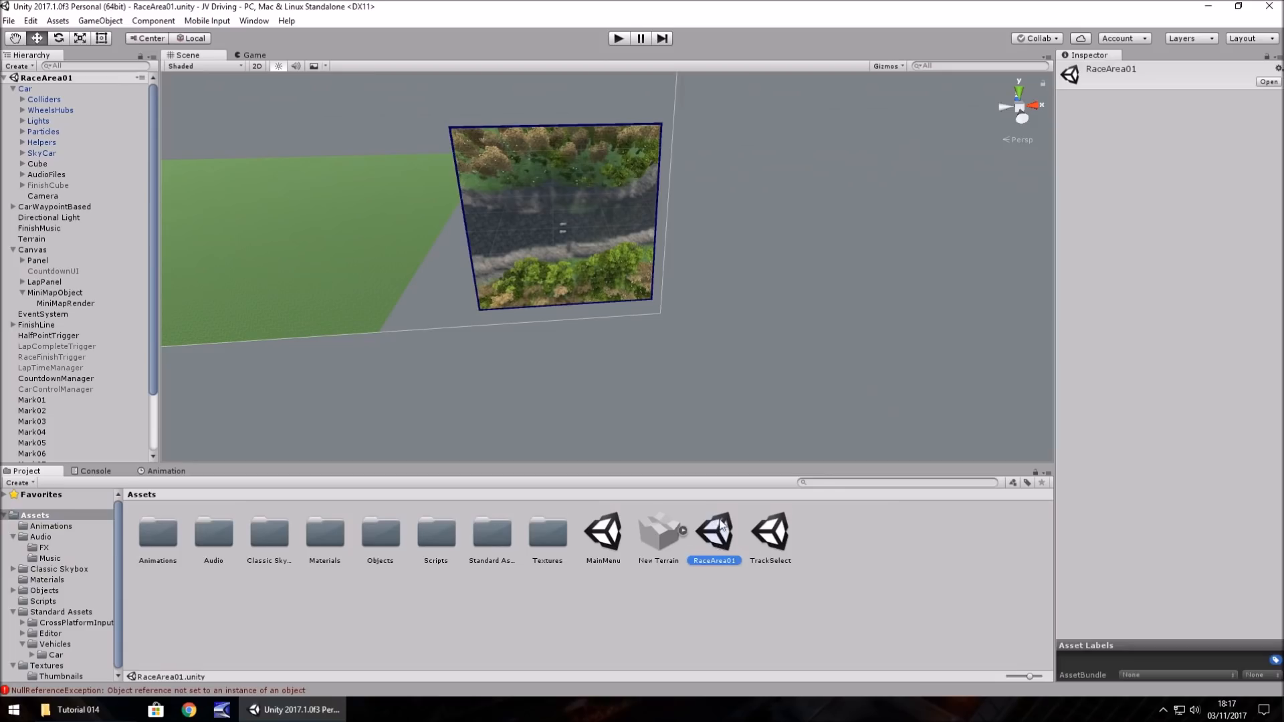
left_click(769, 532)
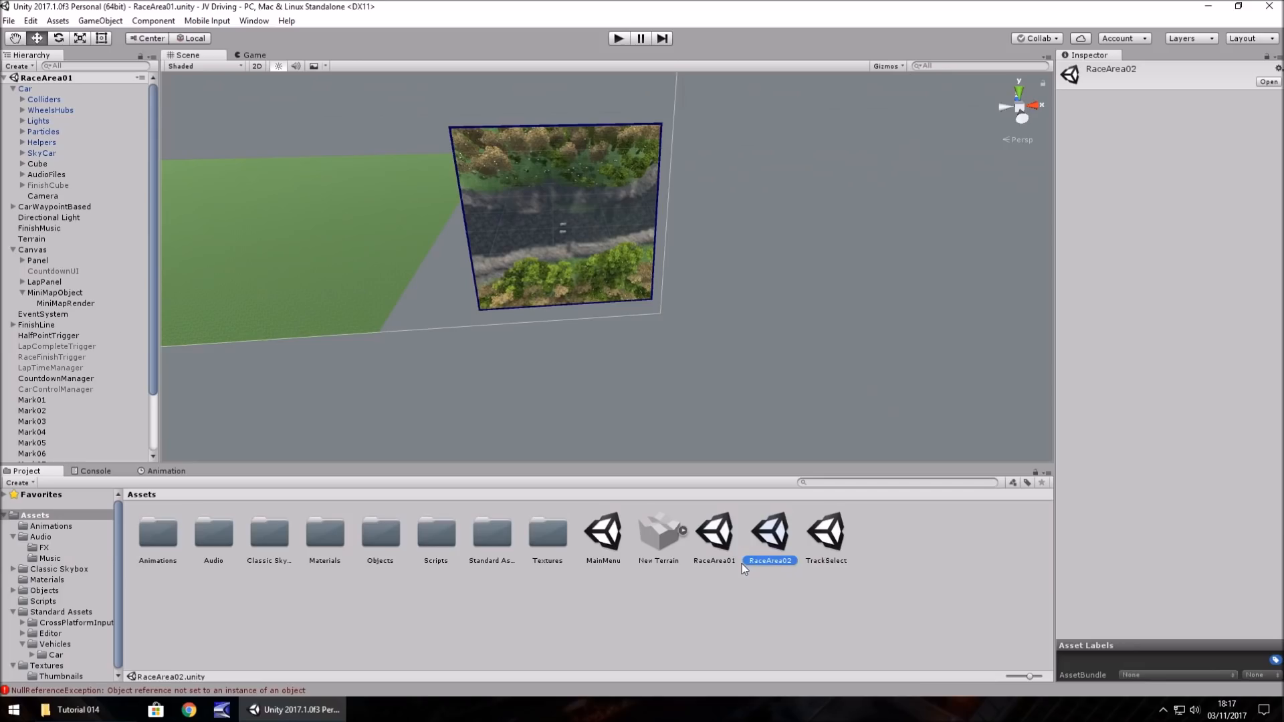
mouse_move(711, 561)
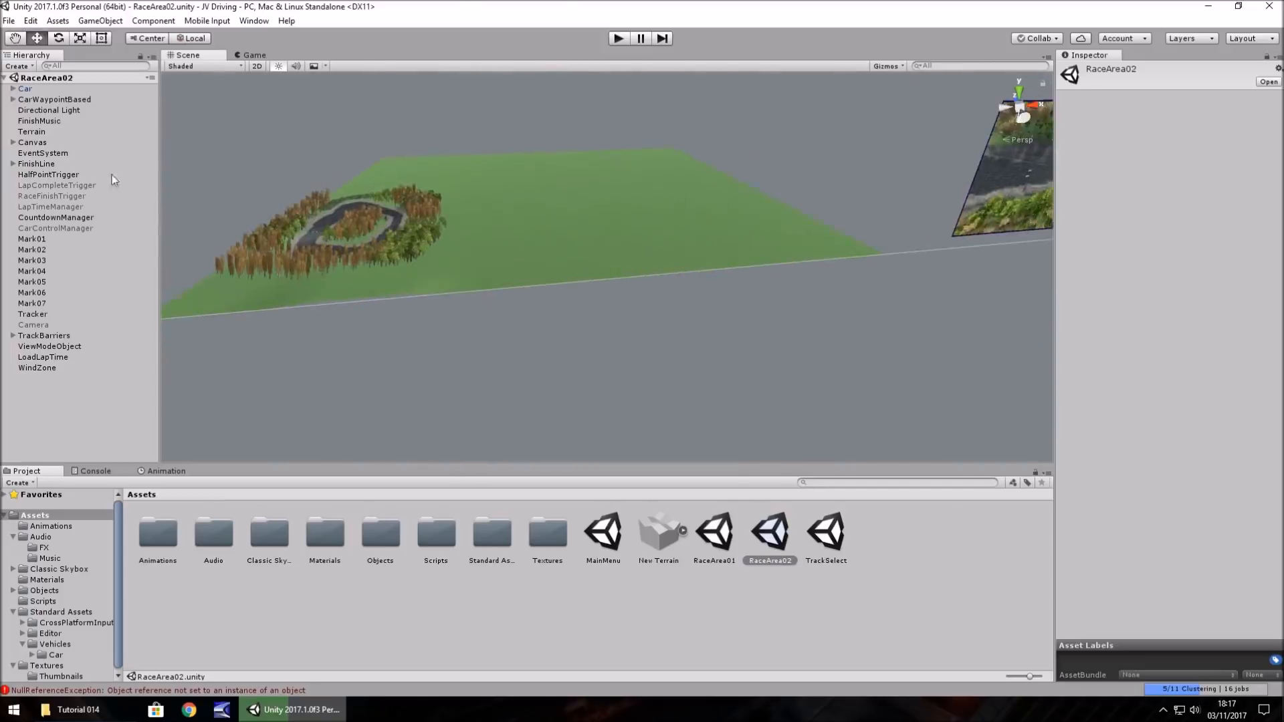
Survey RaceArea02 from above and select the old track terrain for deletion.
left_click(39, 121)
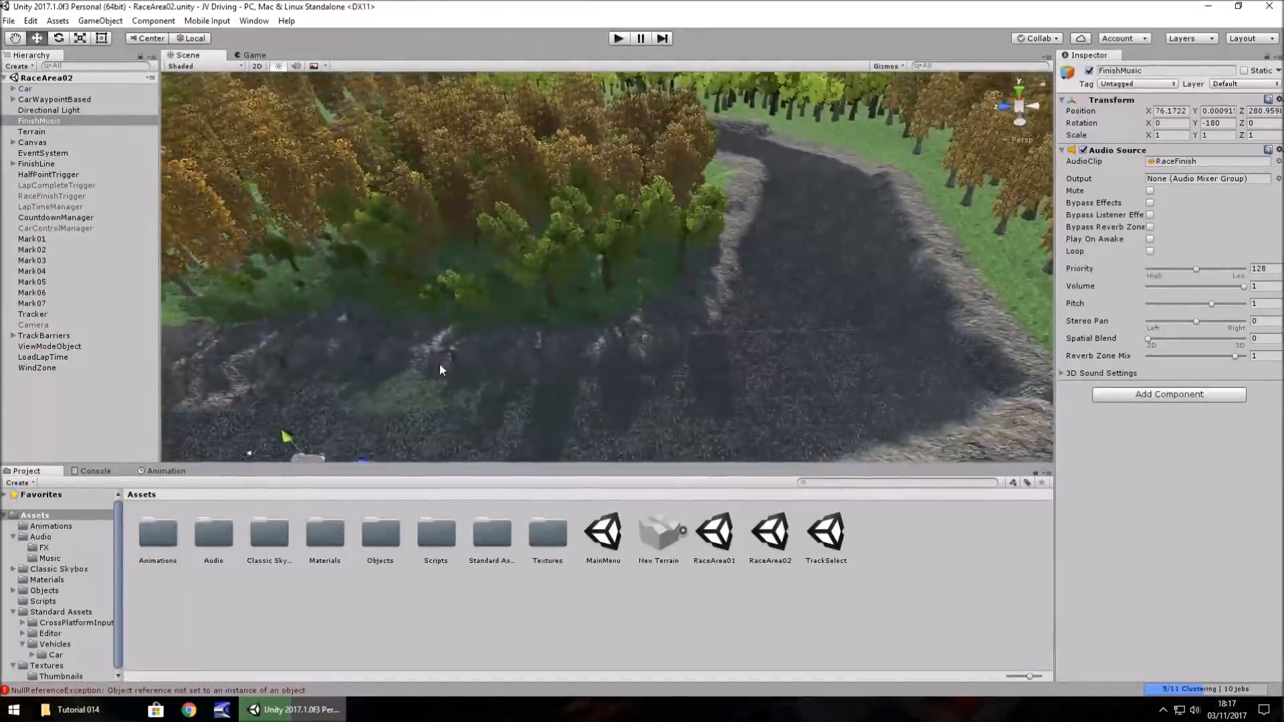
left_click_drag(440, 369, 532, 280)
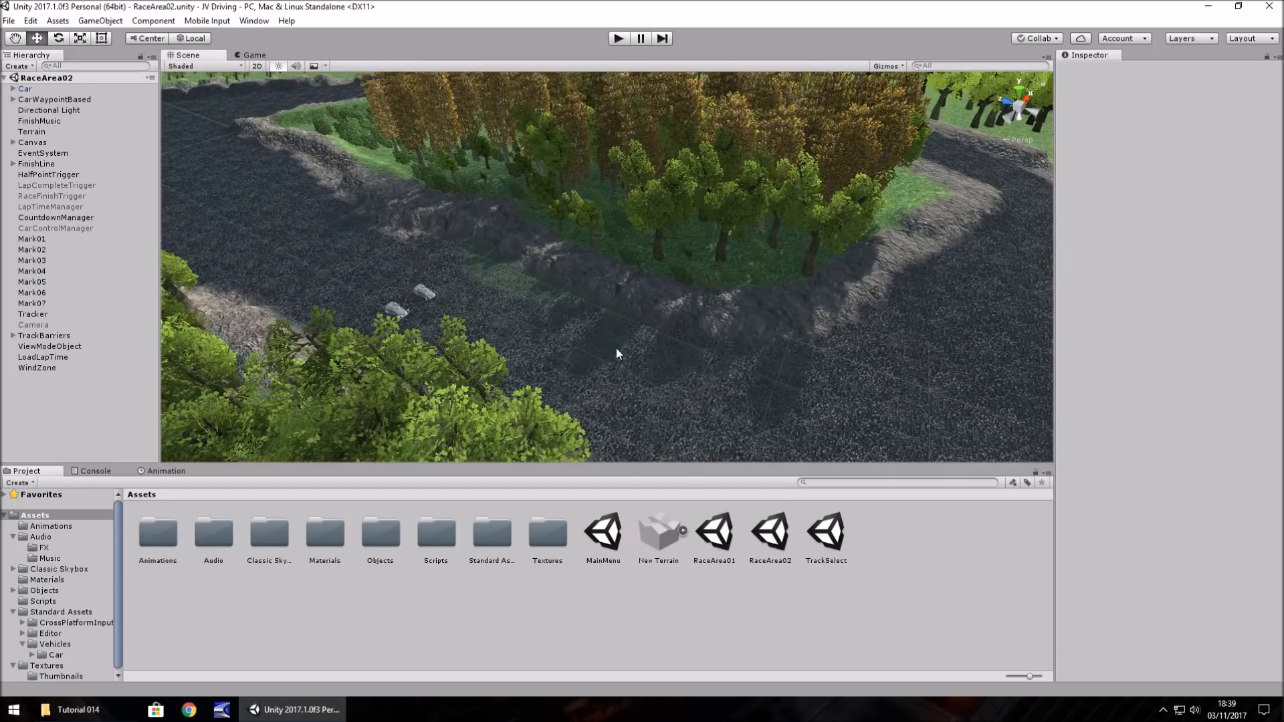
mouse_move(205, 269)
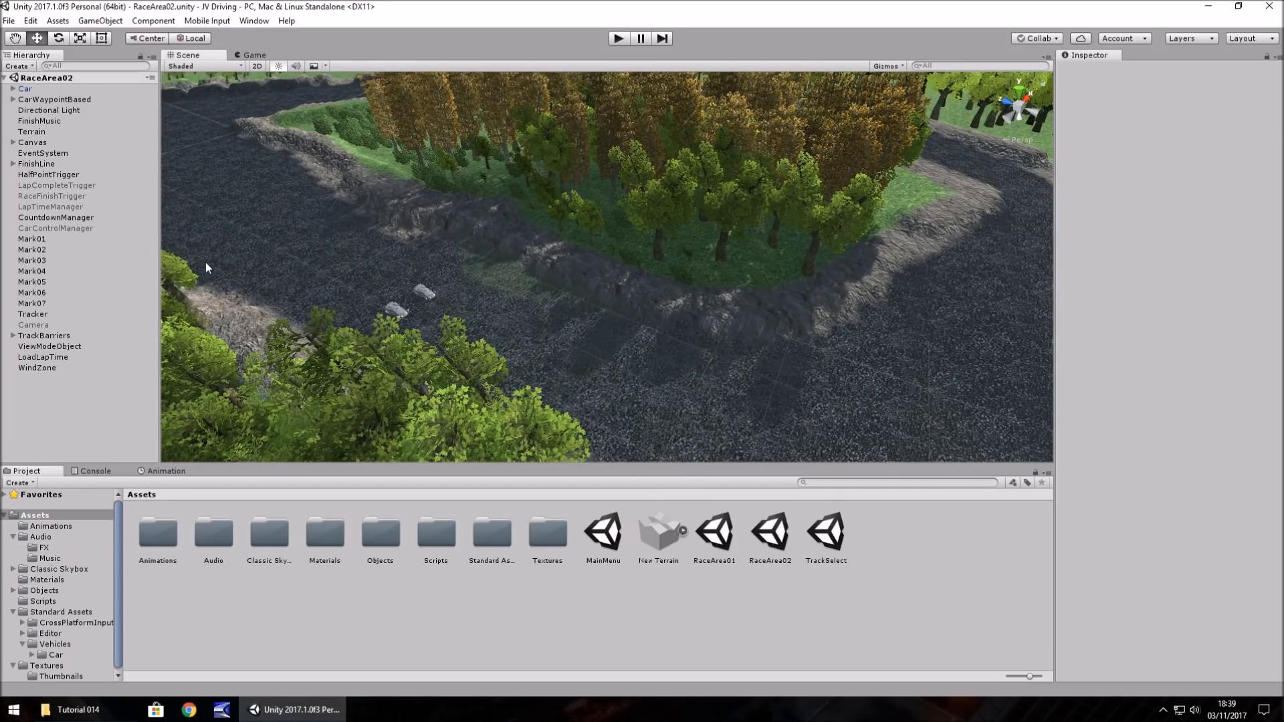
left_click(32, 132)
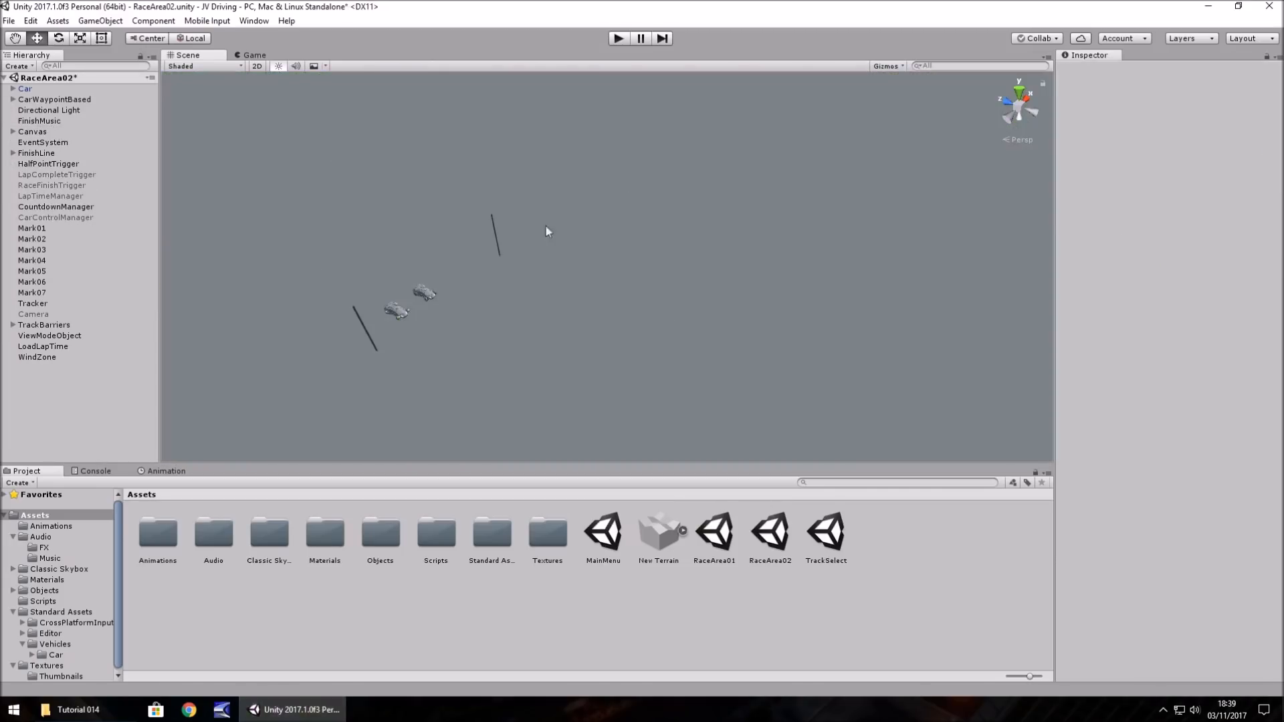
Create a new Terrain and paint it with the Asphalt001 texture.
left_click(99, 21)
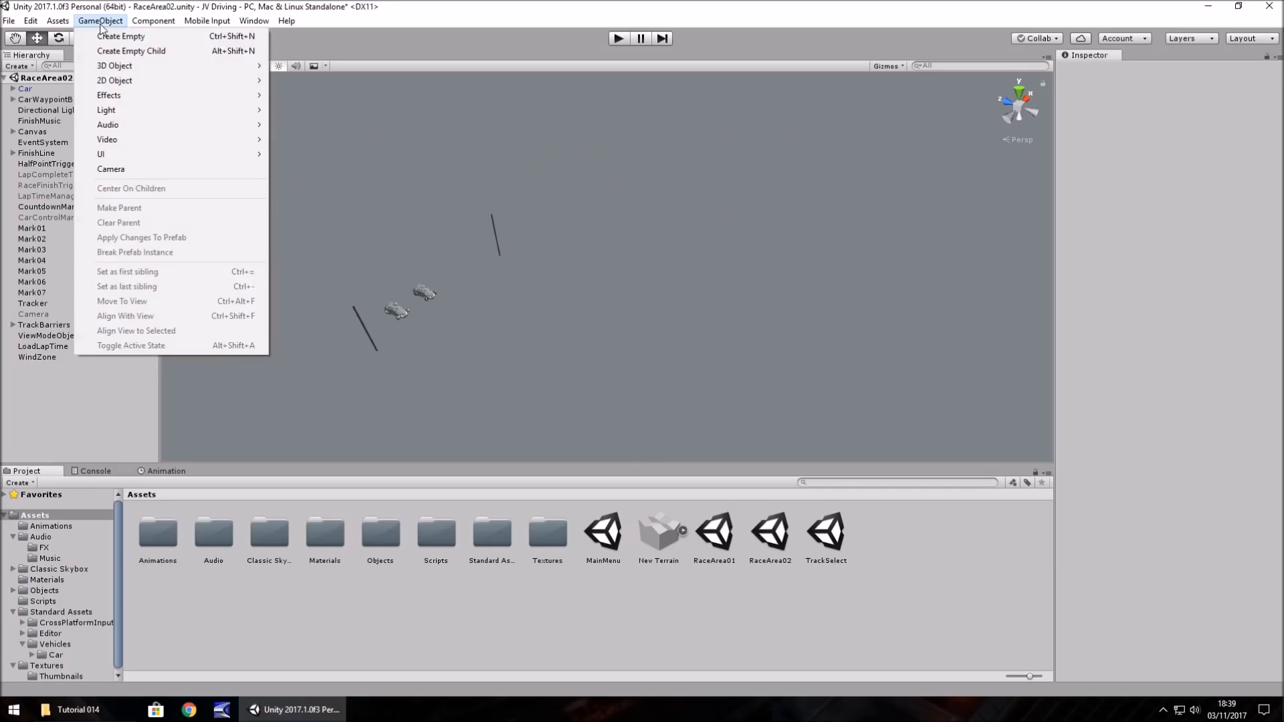
mouse_move(113, 65)
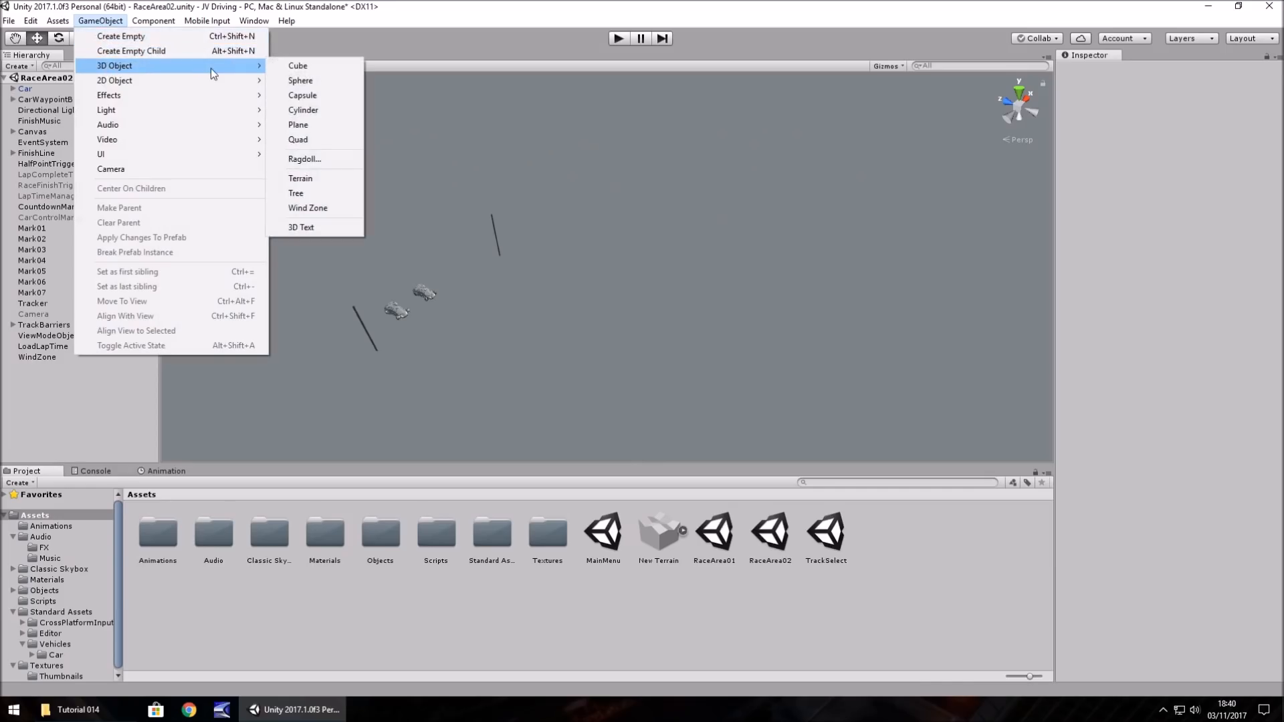
left_click(299, 178)
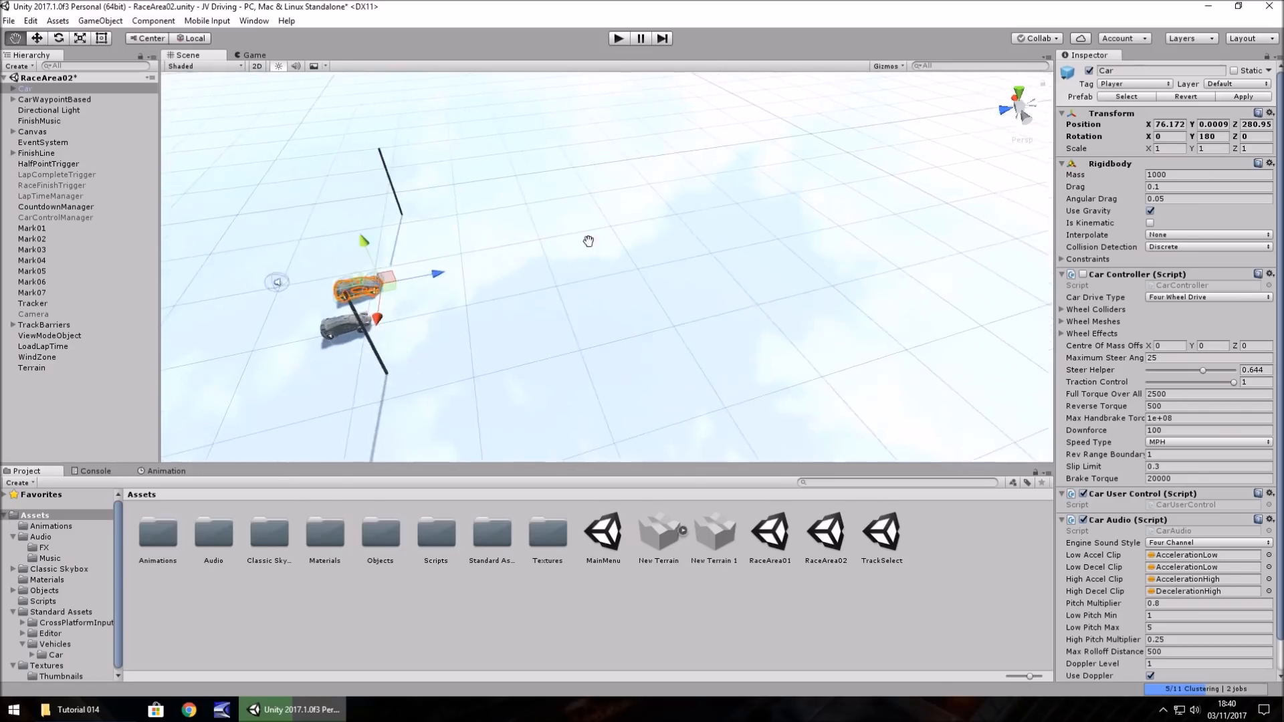
left_click(32, 367)
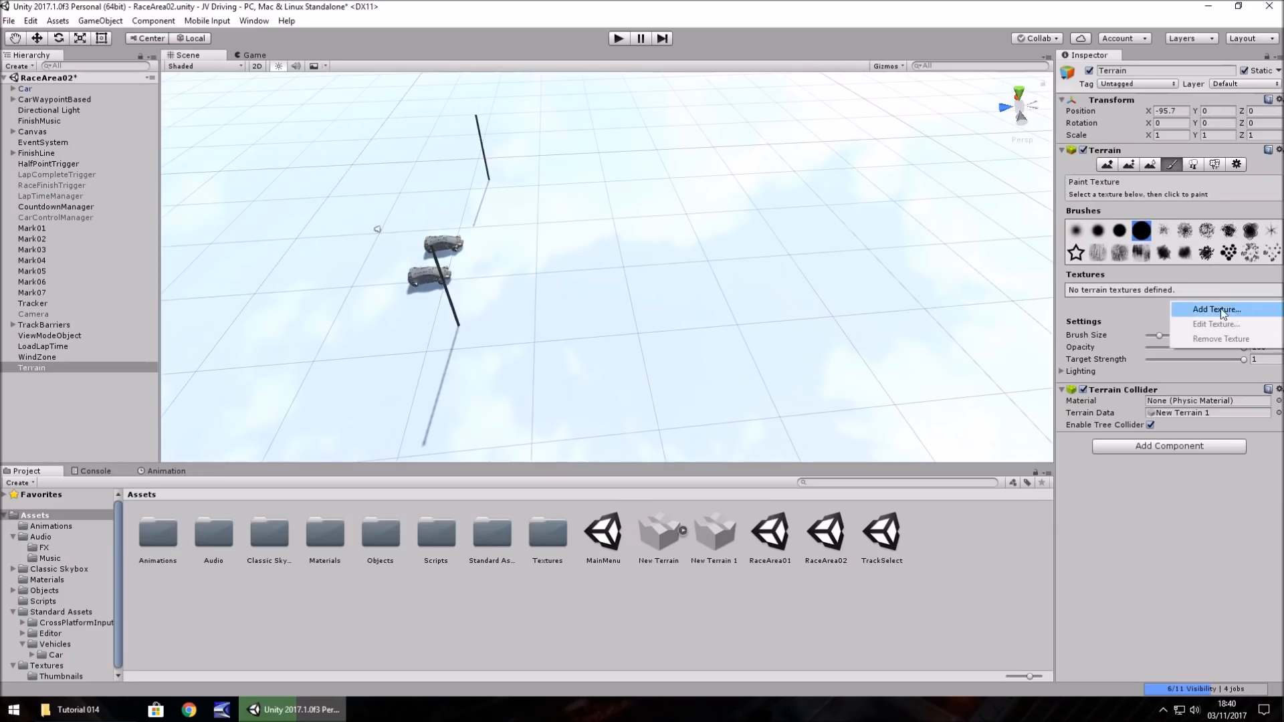
left_click(1215, 309)
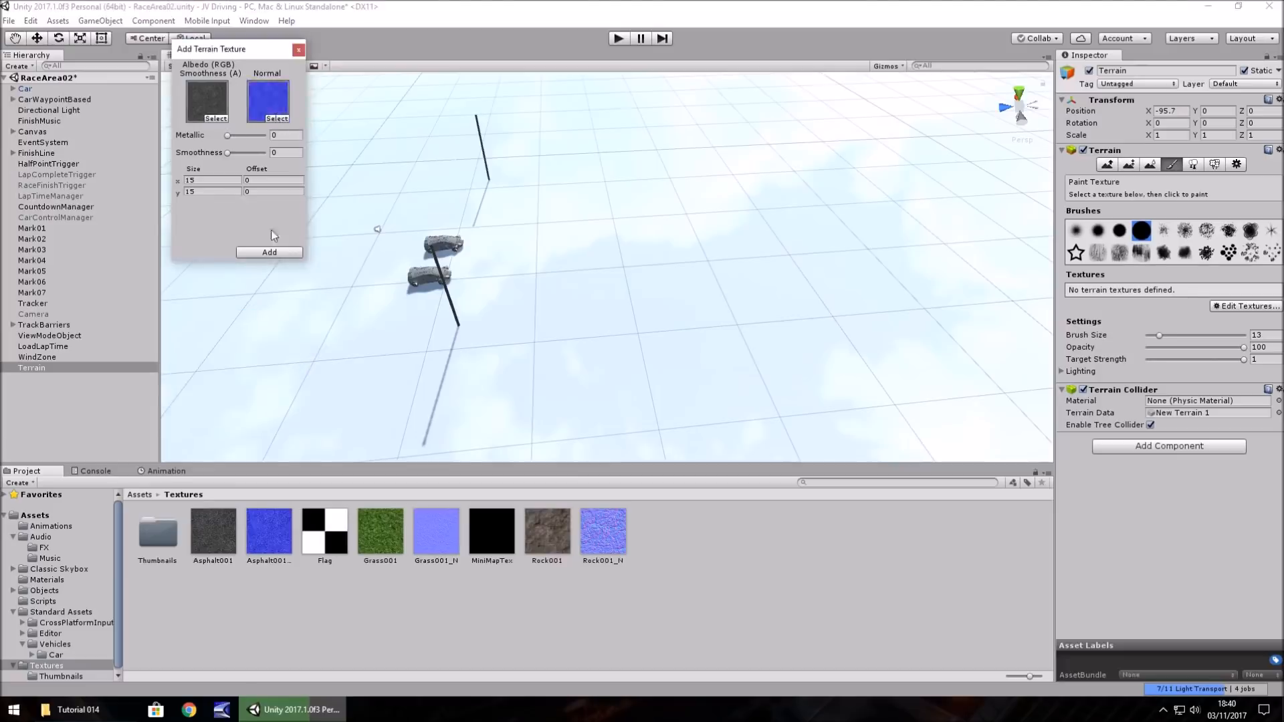
left_click(269, 251)
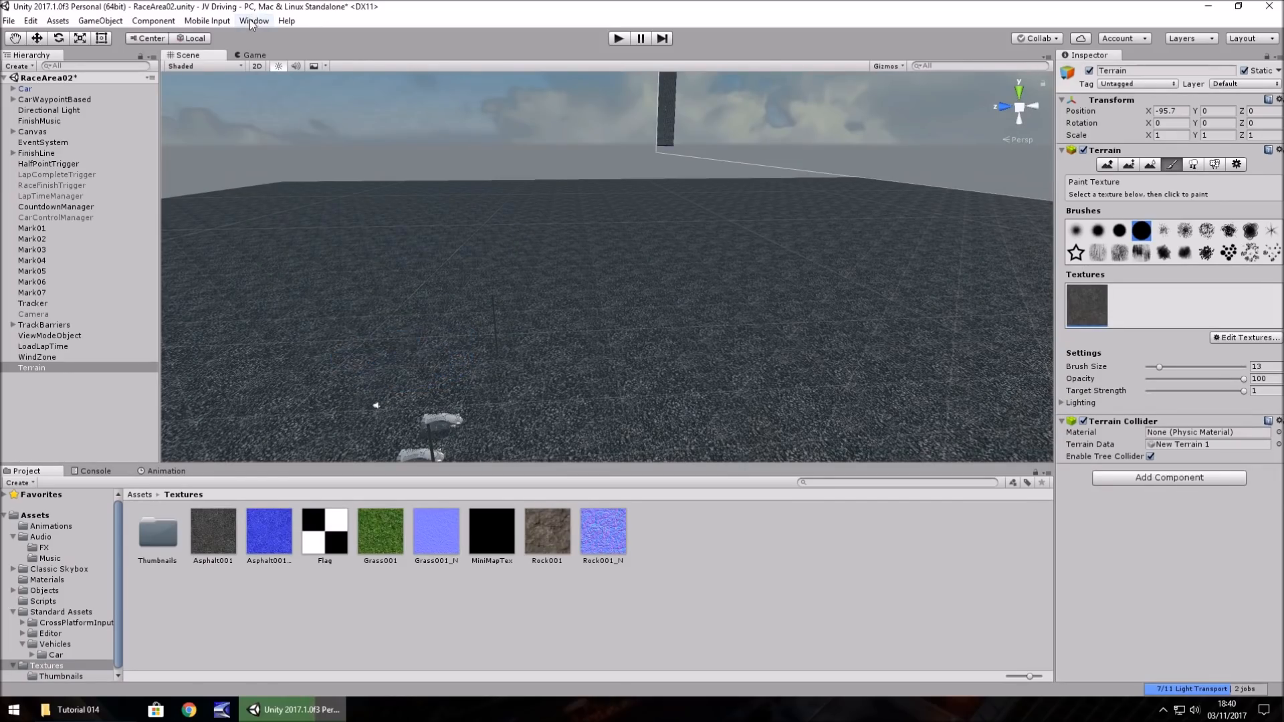
Set the Lighting Environment Intensity Multiplier to 0 and close Lighting settings.
left_click(253, 20)
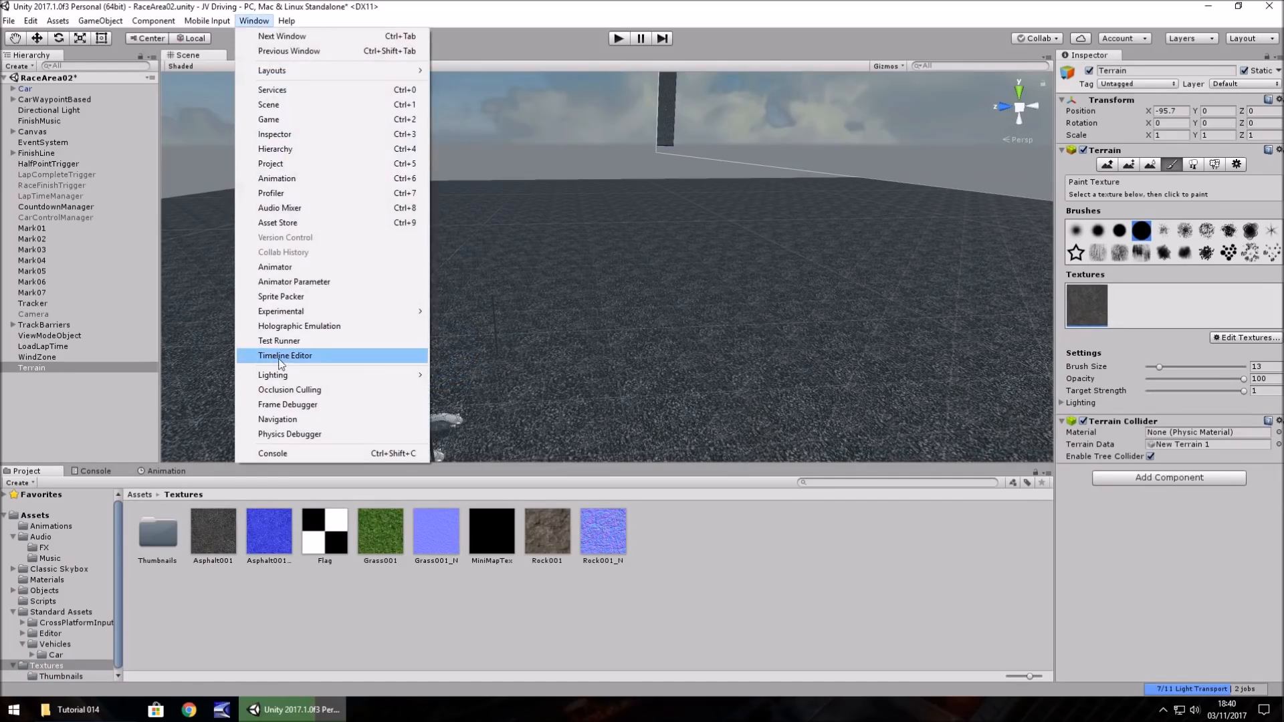
left_click(272, 375)
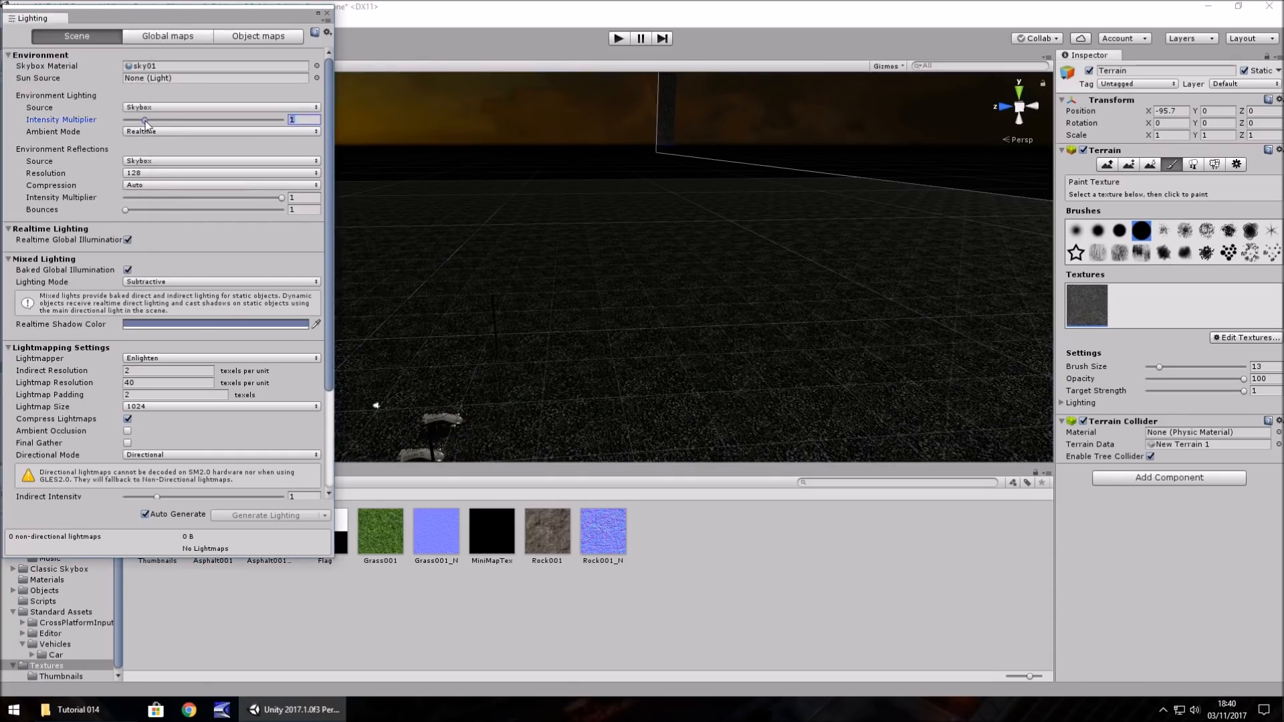
left_click_drag(145, 120, 125, 119)
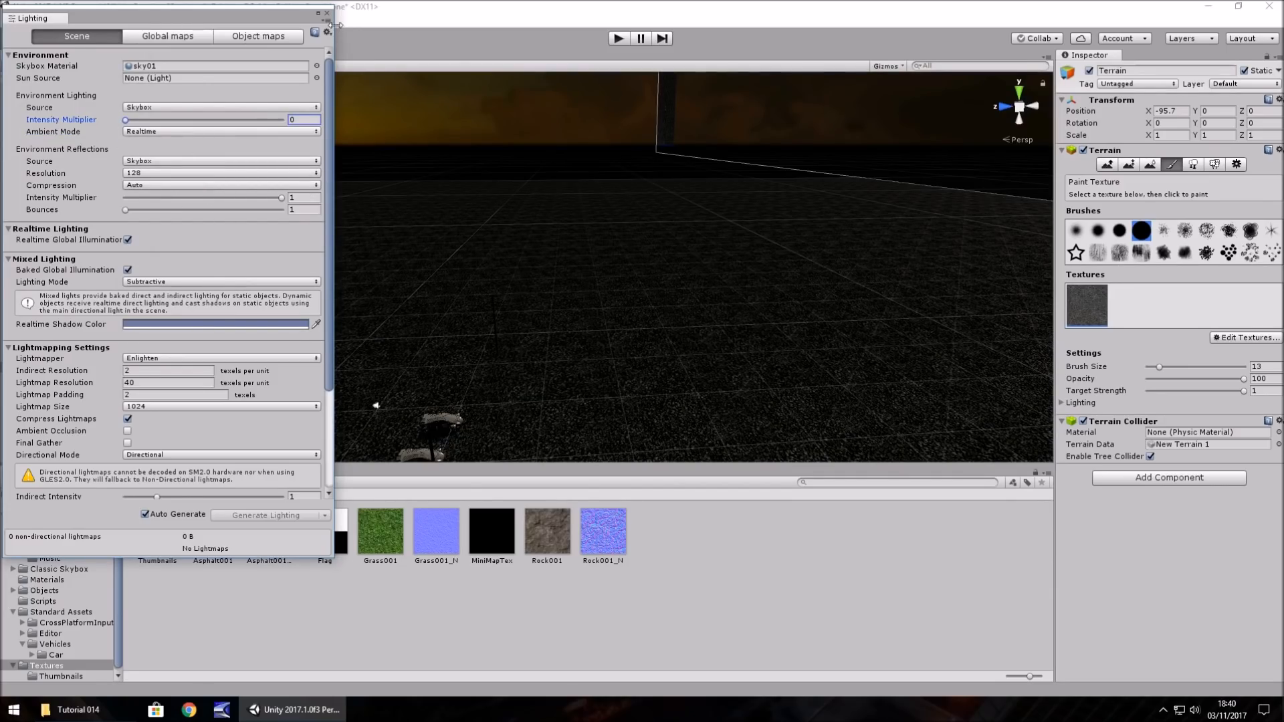
left_click(326, 18)
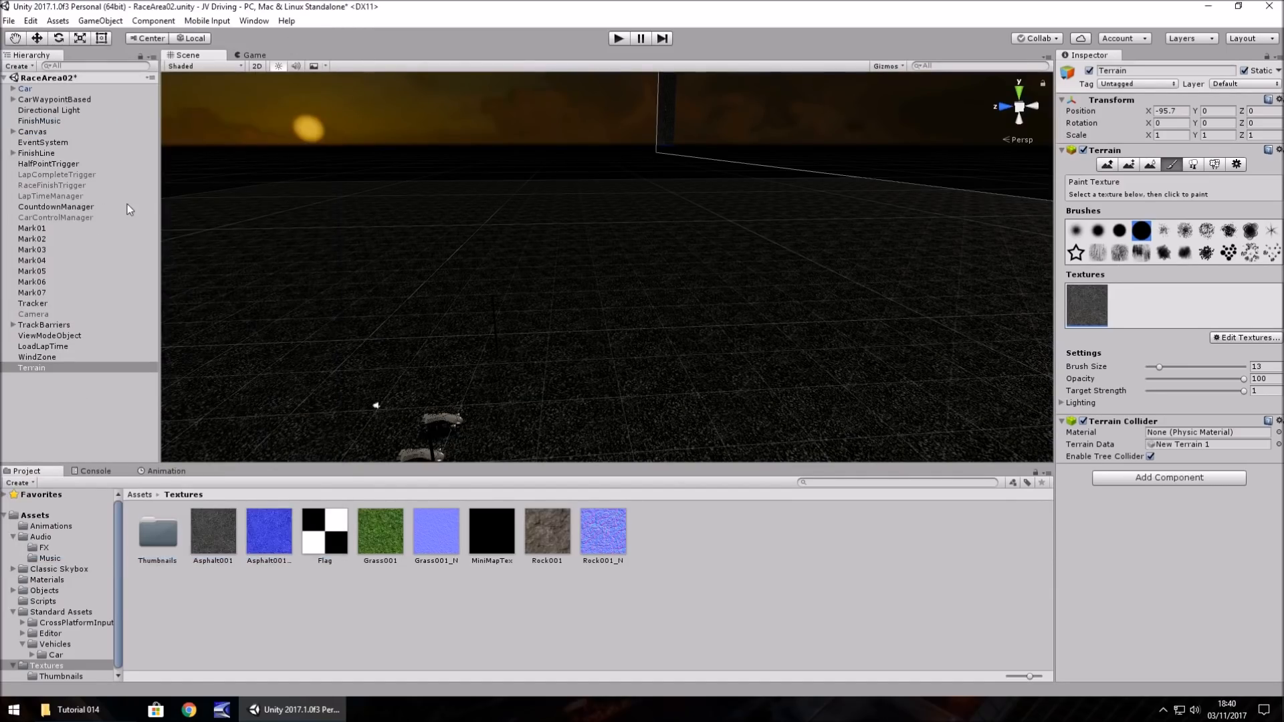
Deactivate TrackBarriers, set Terrain position Y to -0.2, and select the Car.
left_click(44, 325)
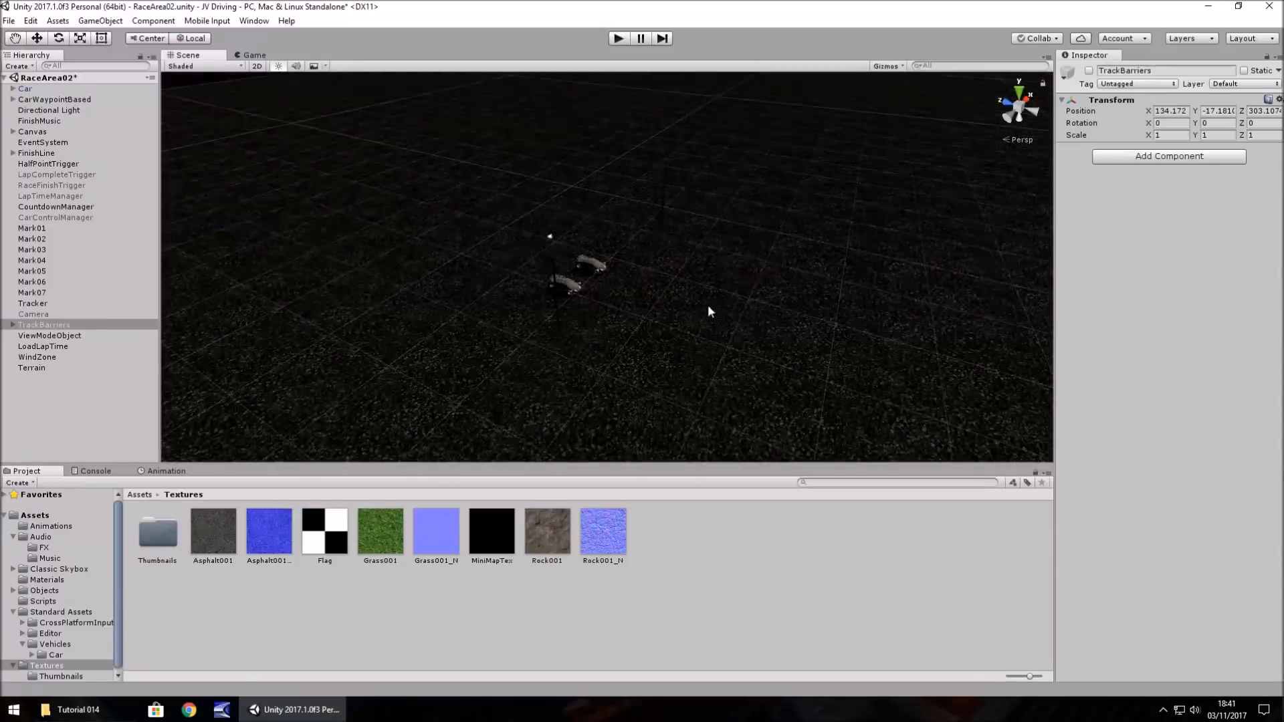
left_click(31, 367)
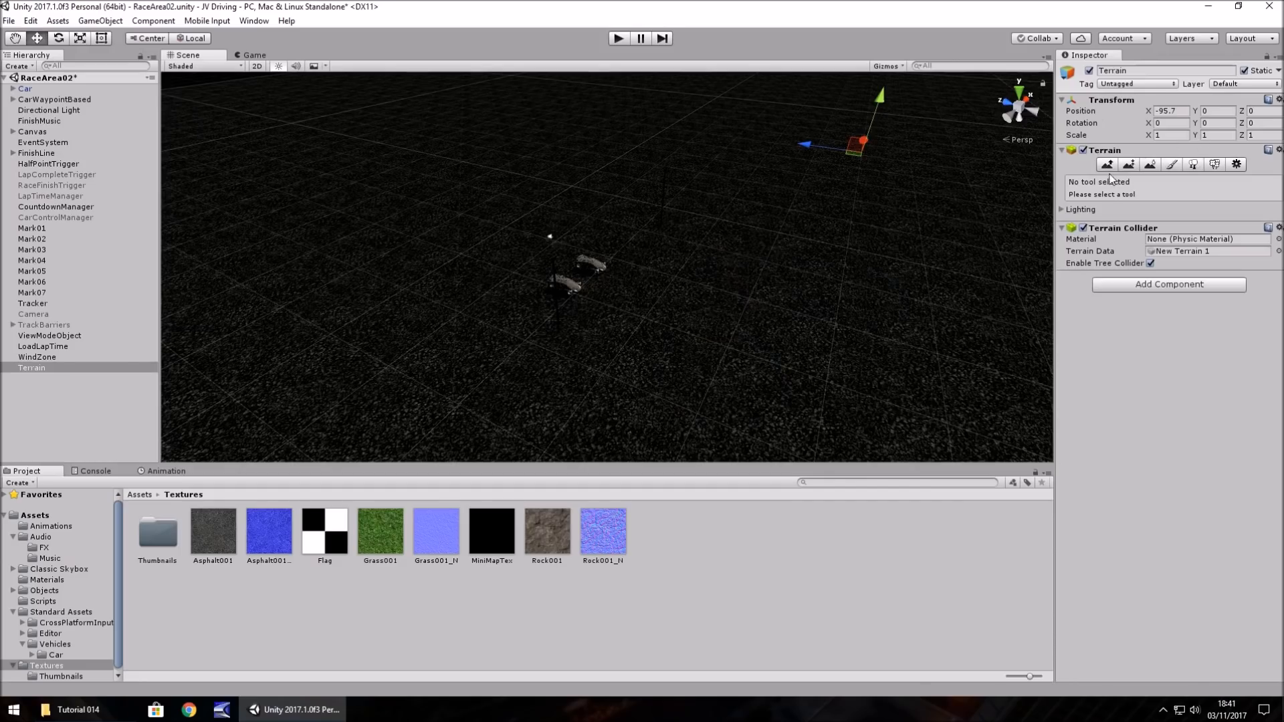
left_click(1209, 111)
type("-0.2")
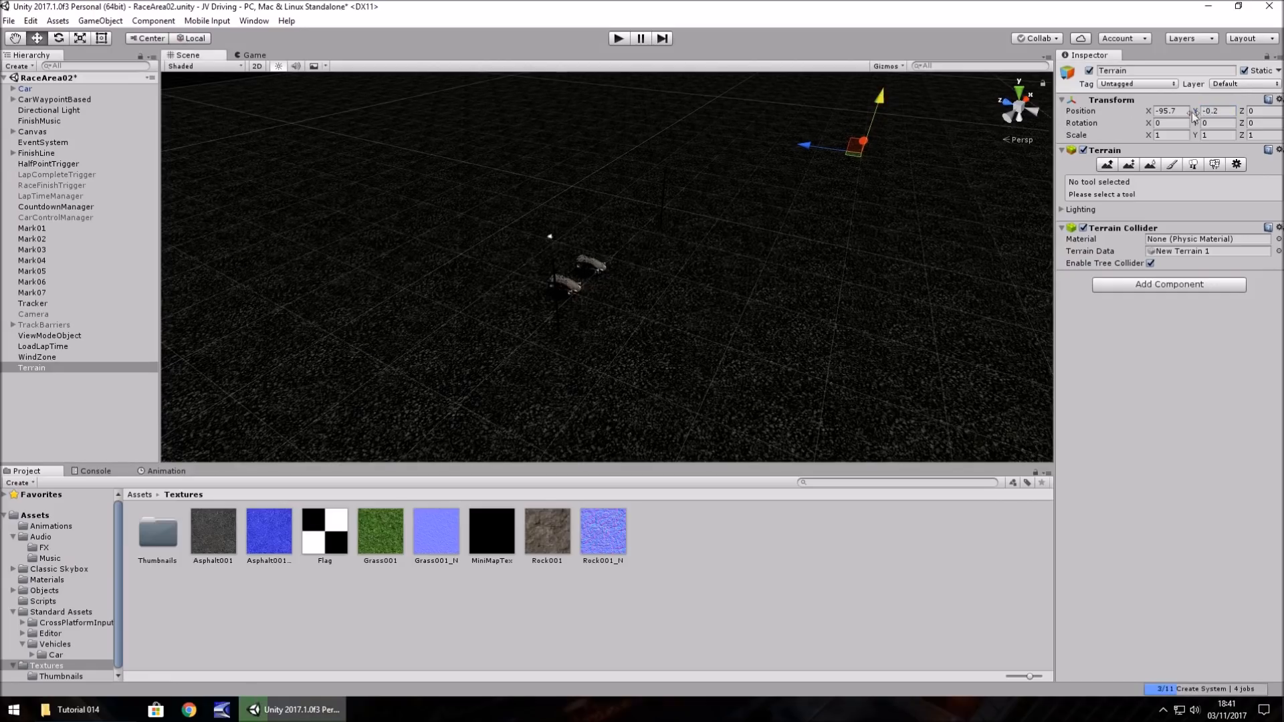
left_click(1211, 110)
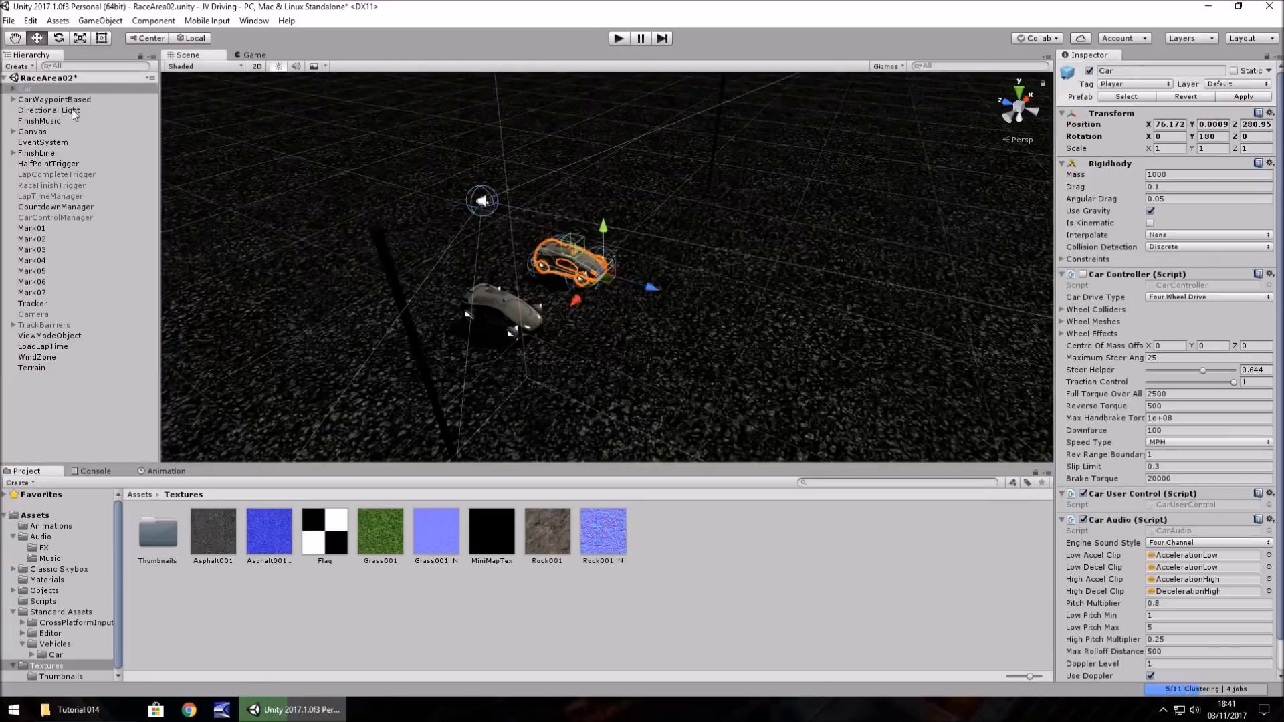
right_click(48, 88)
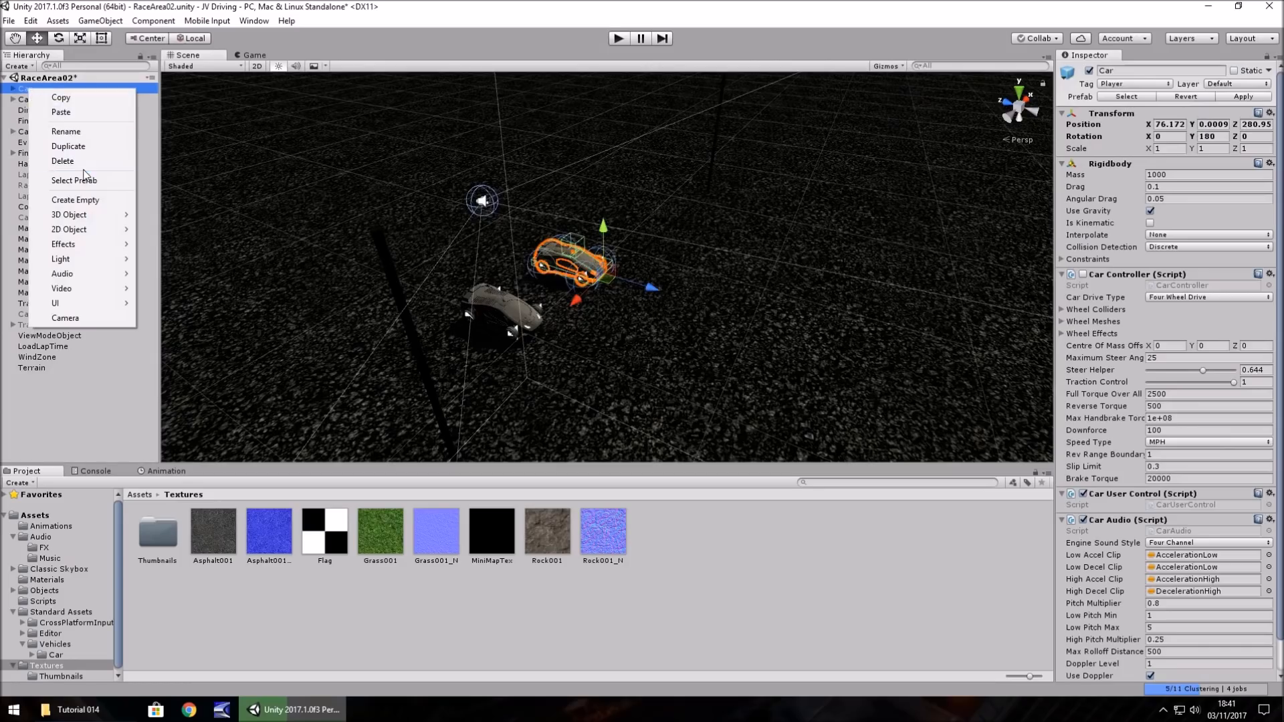
mouse_move(59, 258)
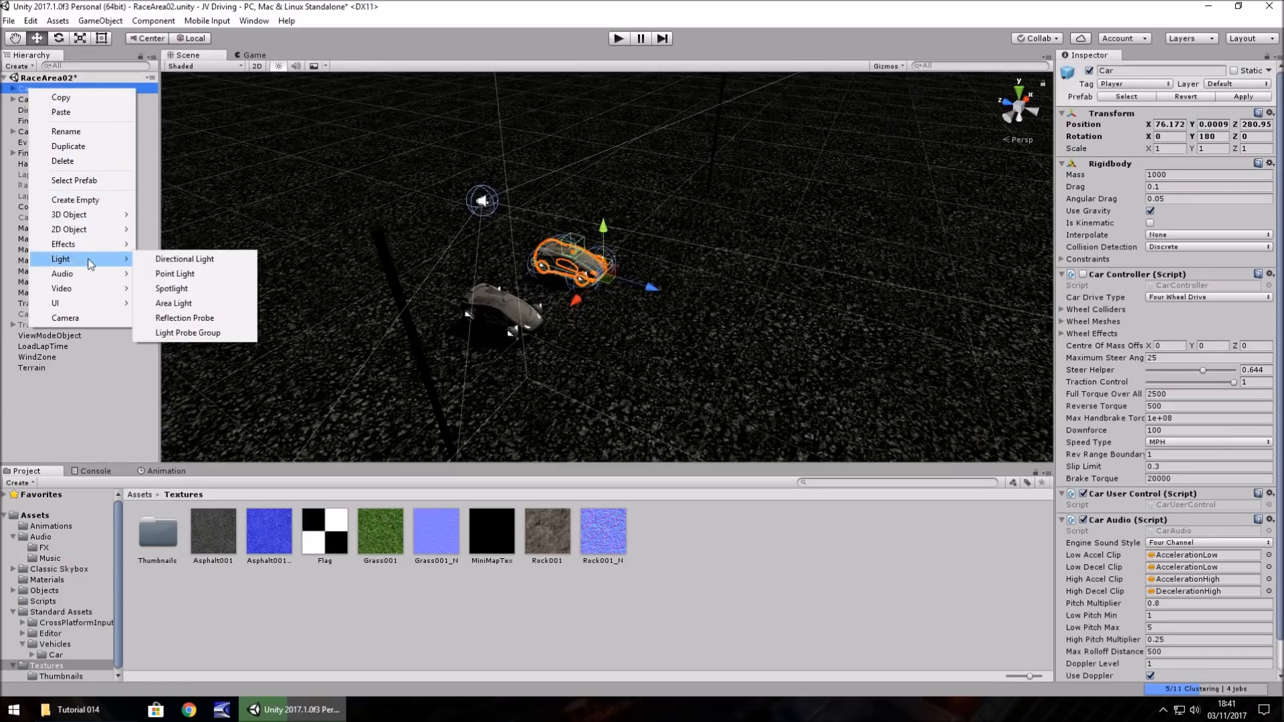
Add a spotlight at the Car's nose with range 51.68 and intensity 8.39.
left_click(172, 288)
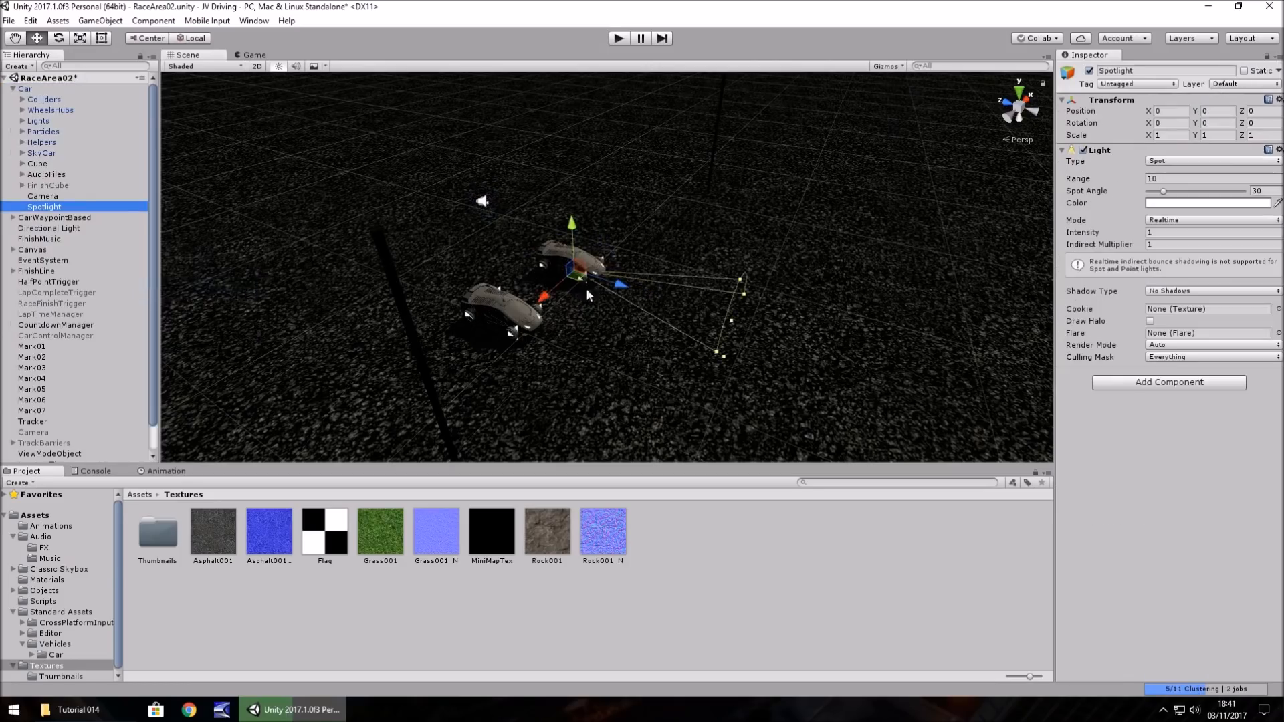
left_click_drag(585, 294, 651, 322)
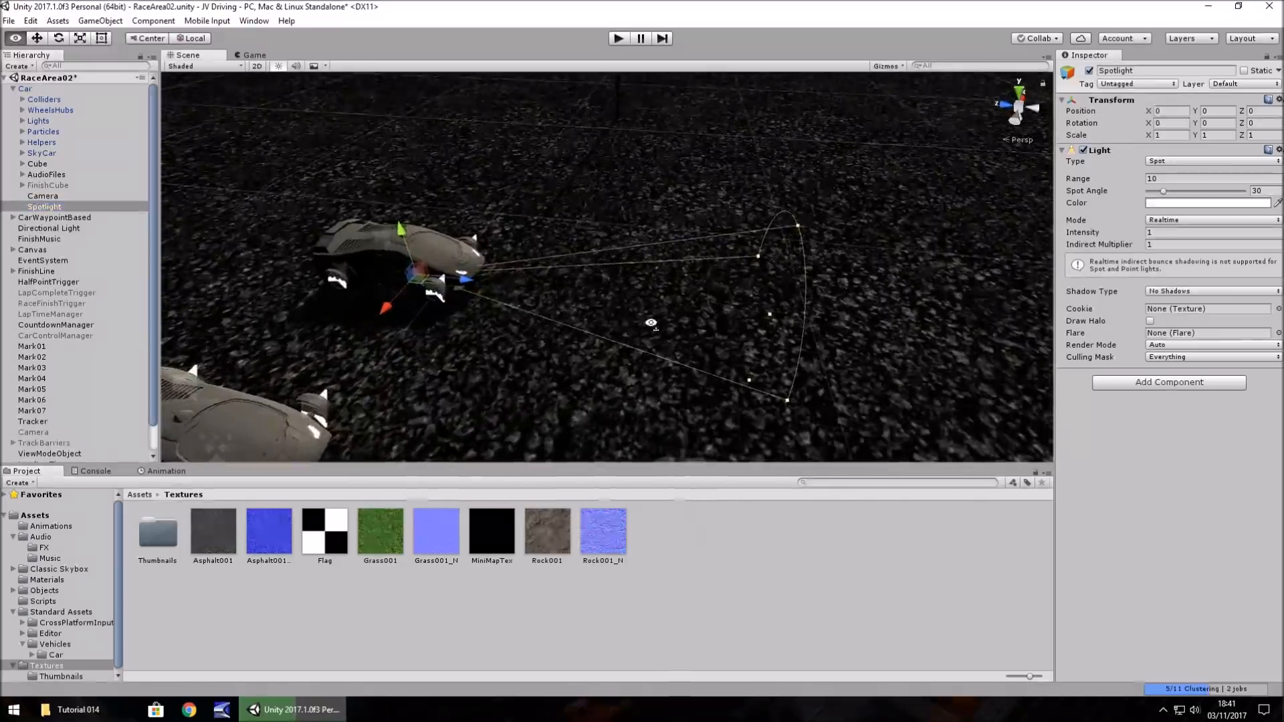
left_click_drag(399, 229, 395, 211)
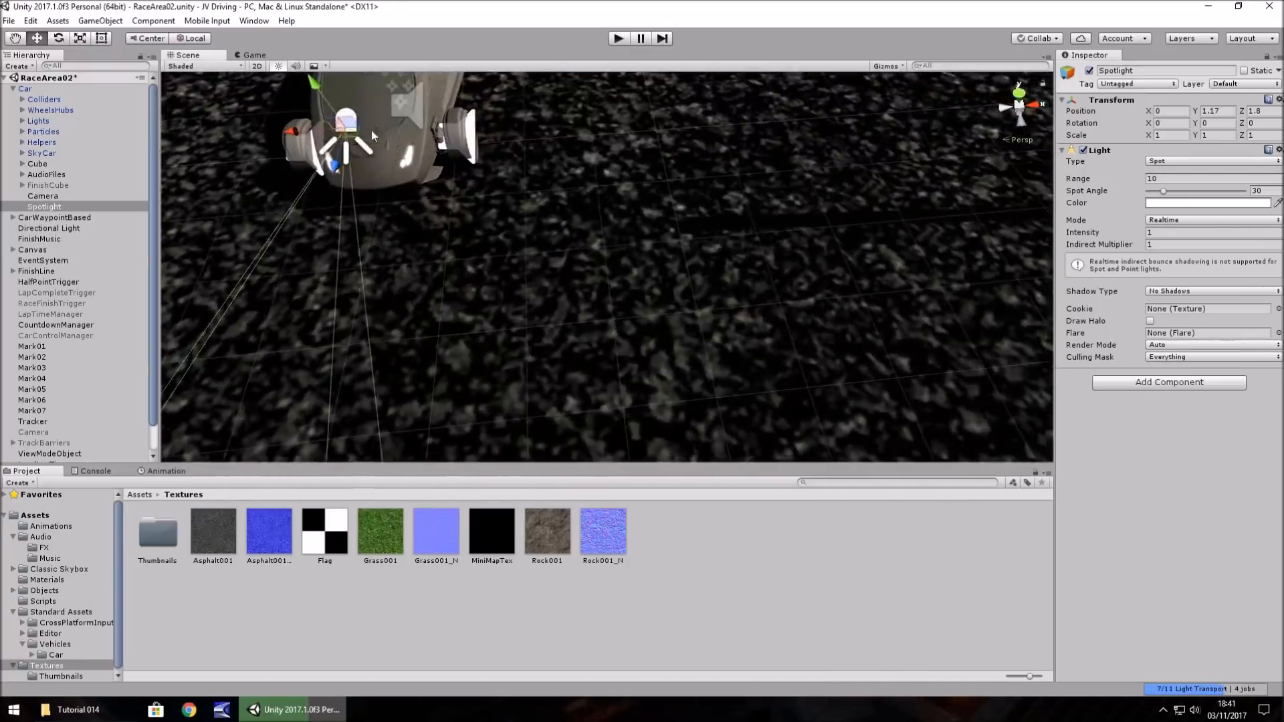
left_click_drag(347, 135, 413, 189)
type("120")
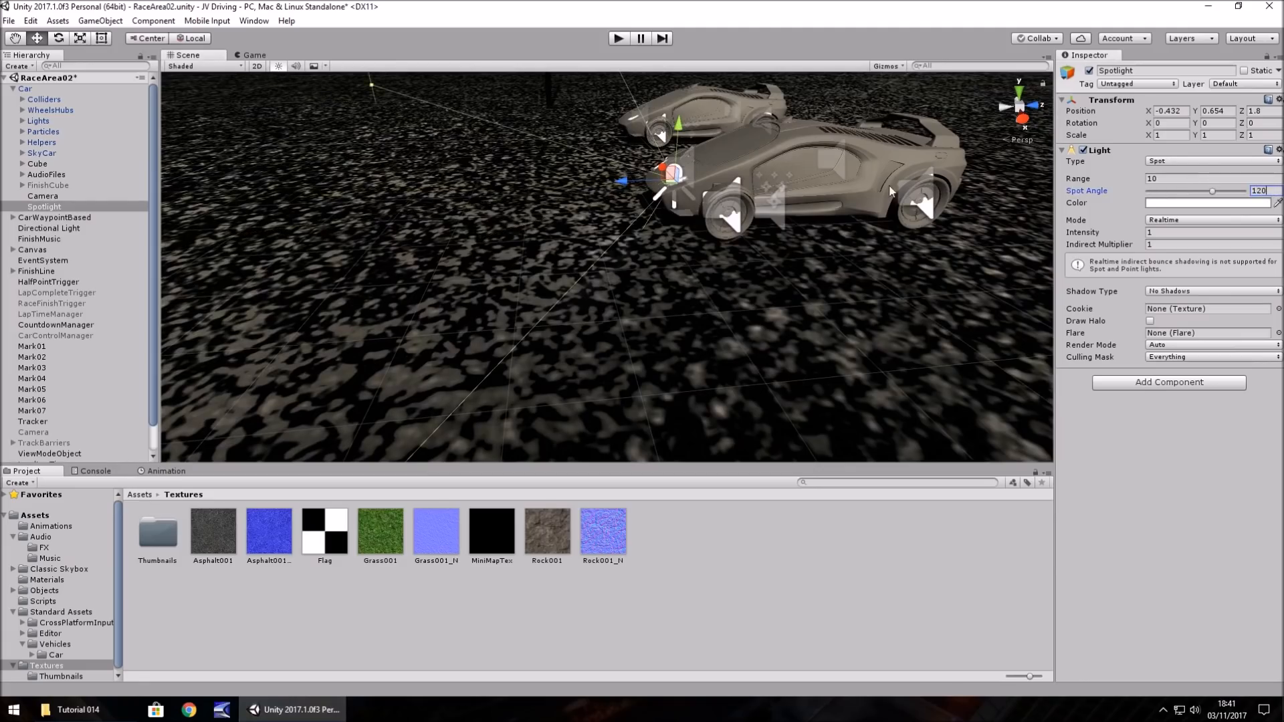
left_click(1211, 178)
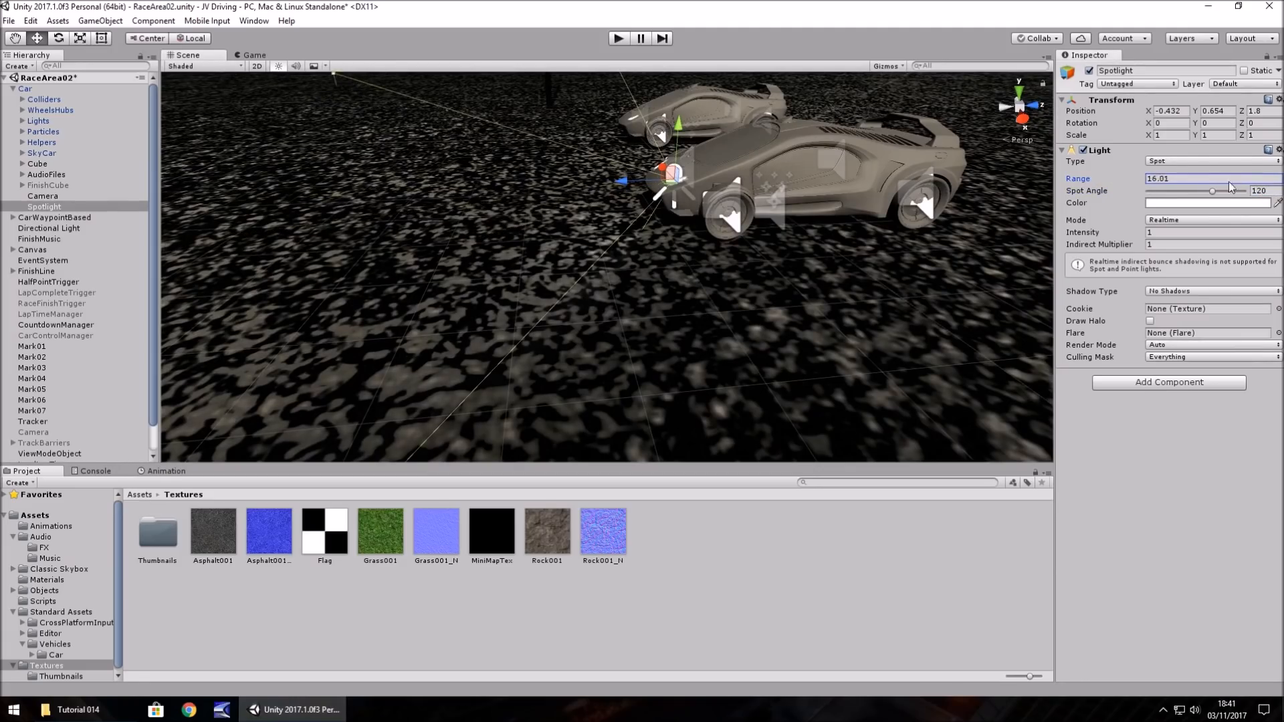
left_click_drag(1188, 179, 1228, 179)
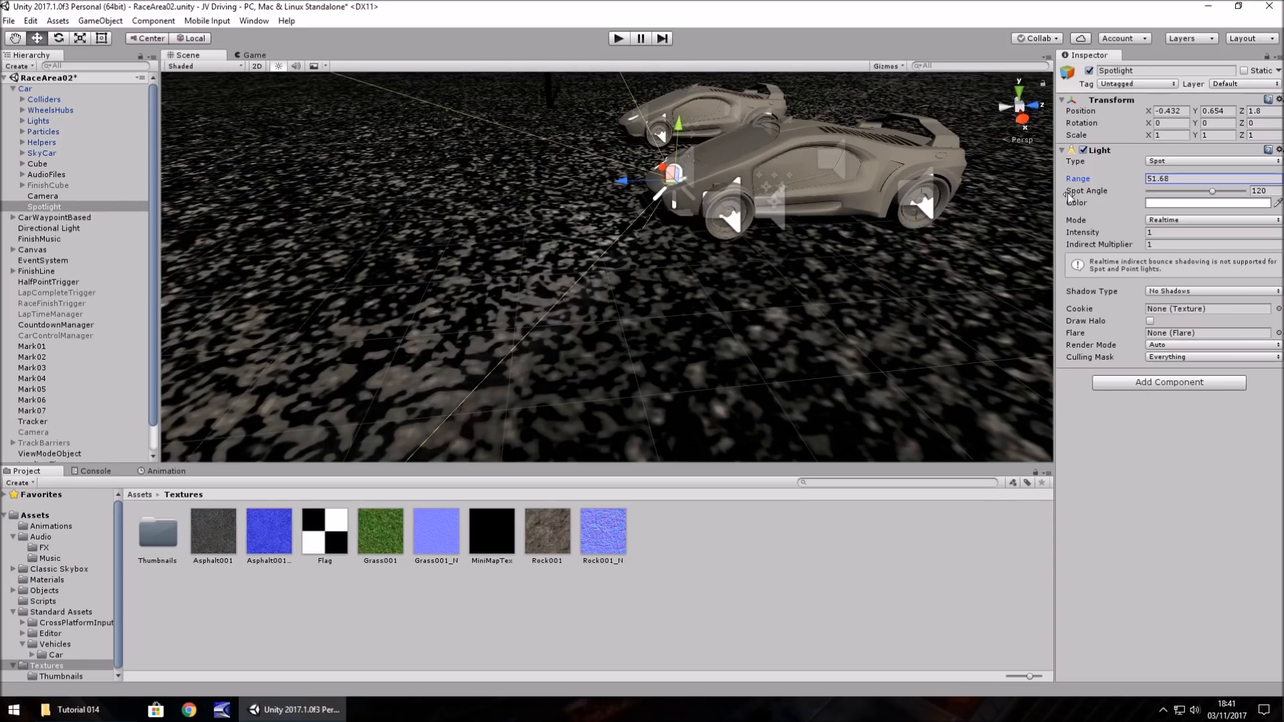
type("8.39")
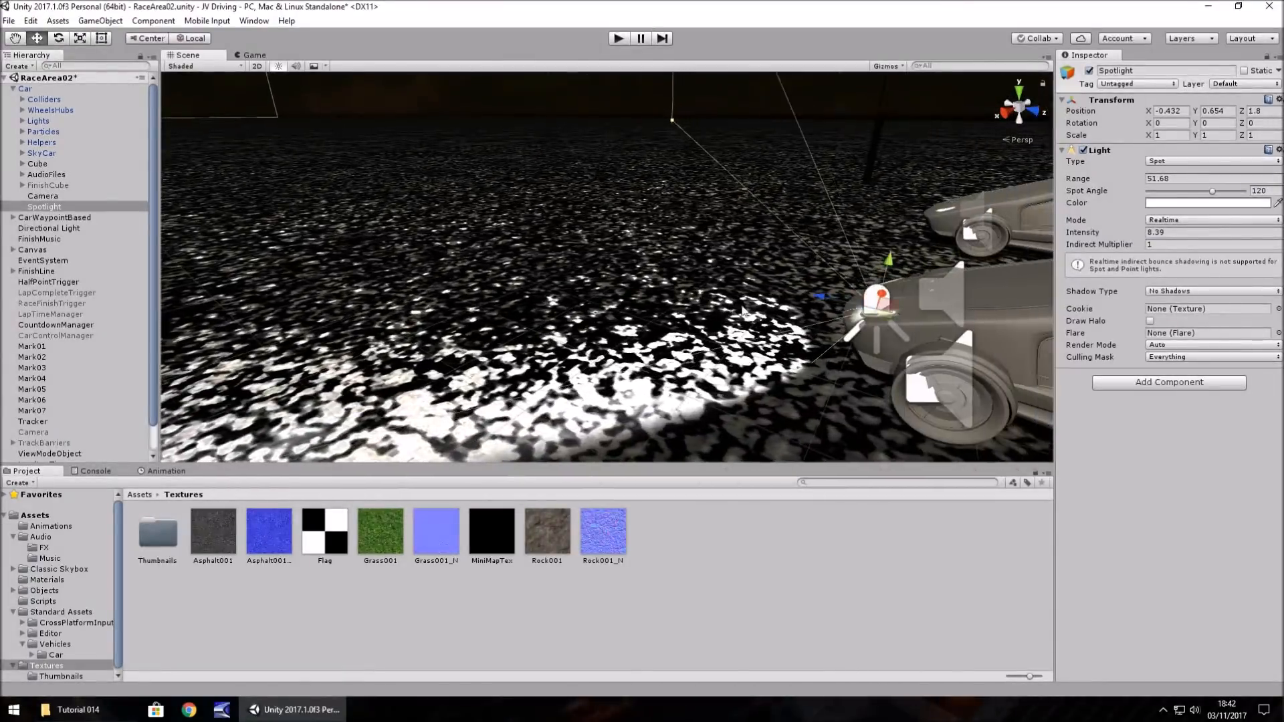
mouse_move(1128, 139)
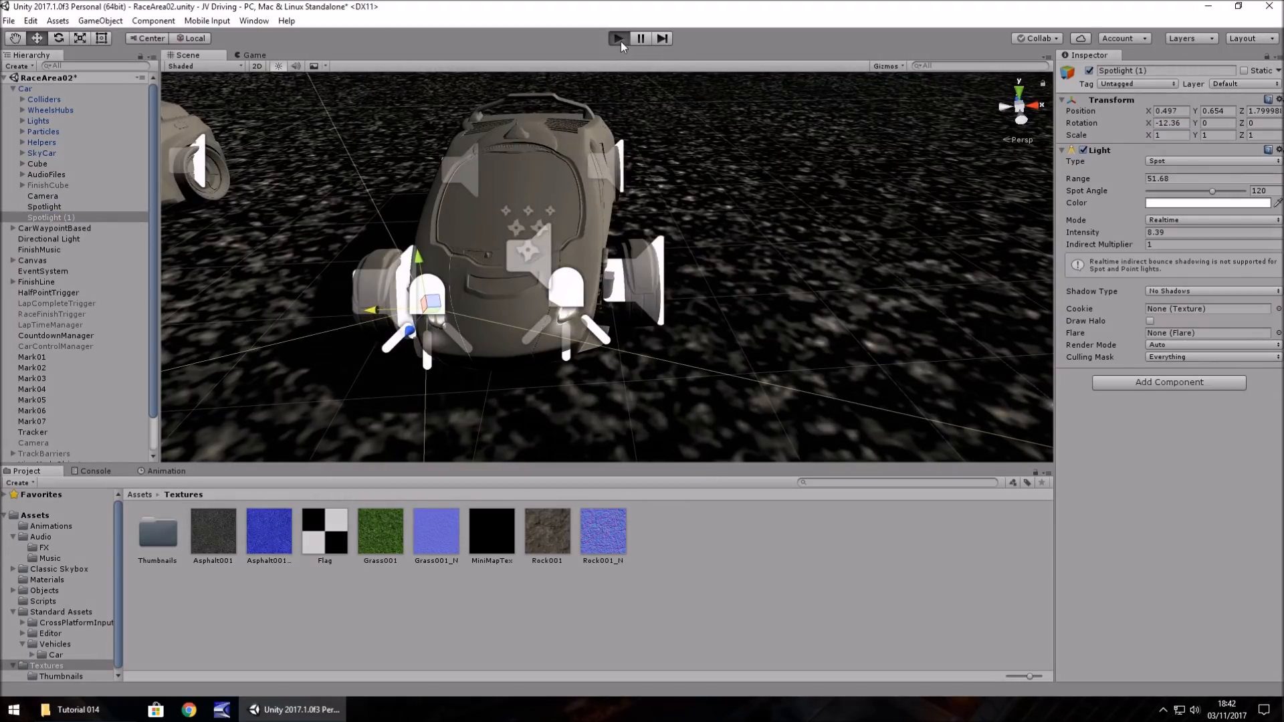
Play-test the night track to check the headlight beams, then stop.
left_click(619, 37)
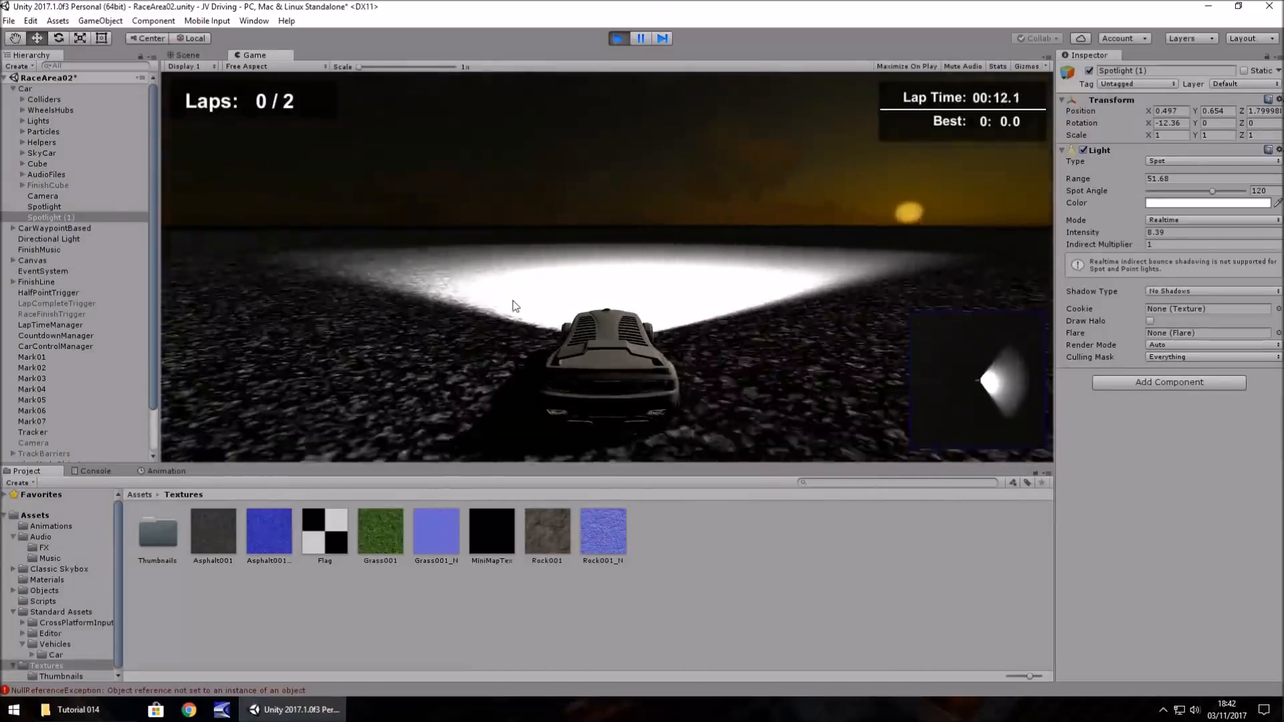
left_click(618, 38)
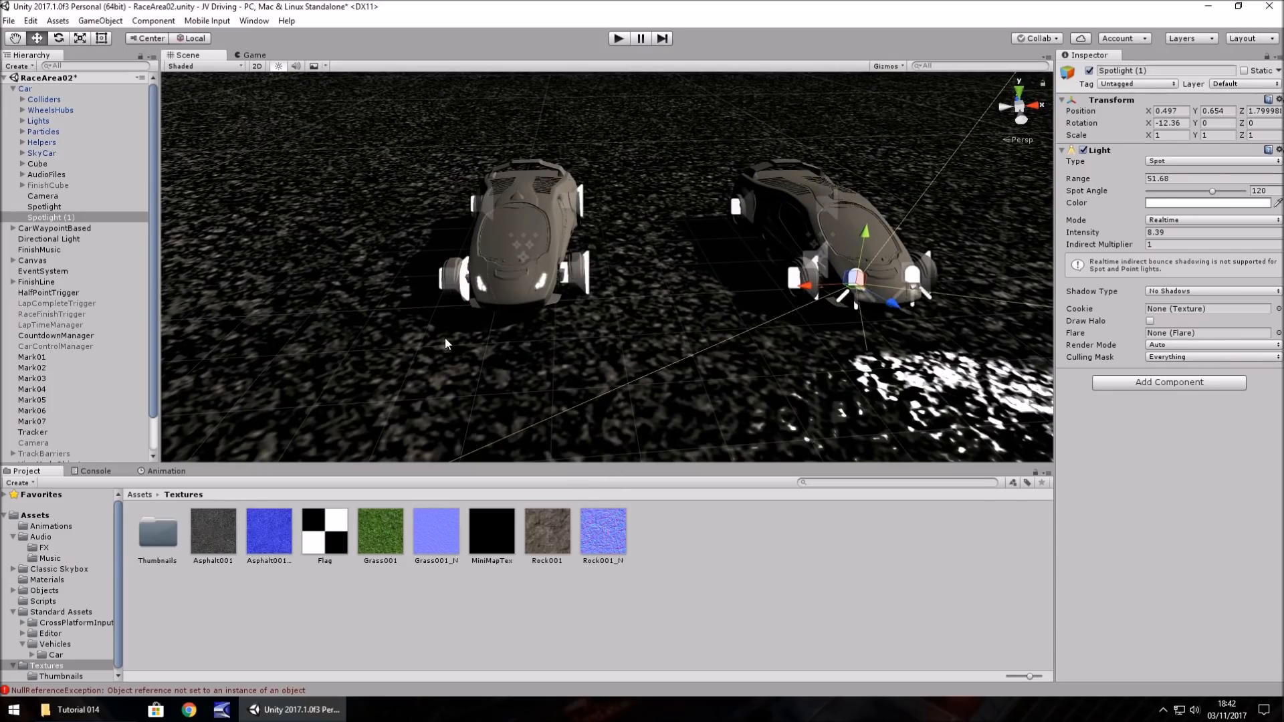
mouse_move(368, 413)
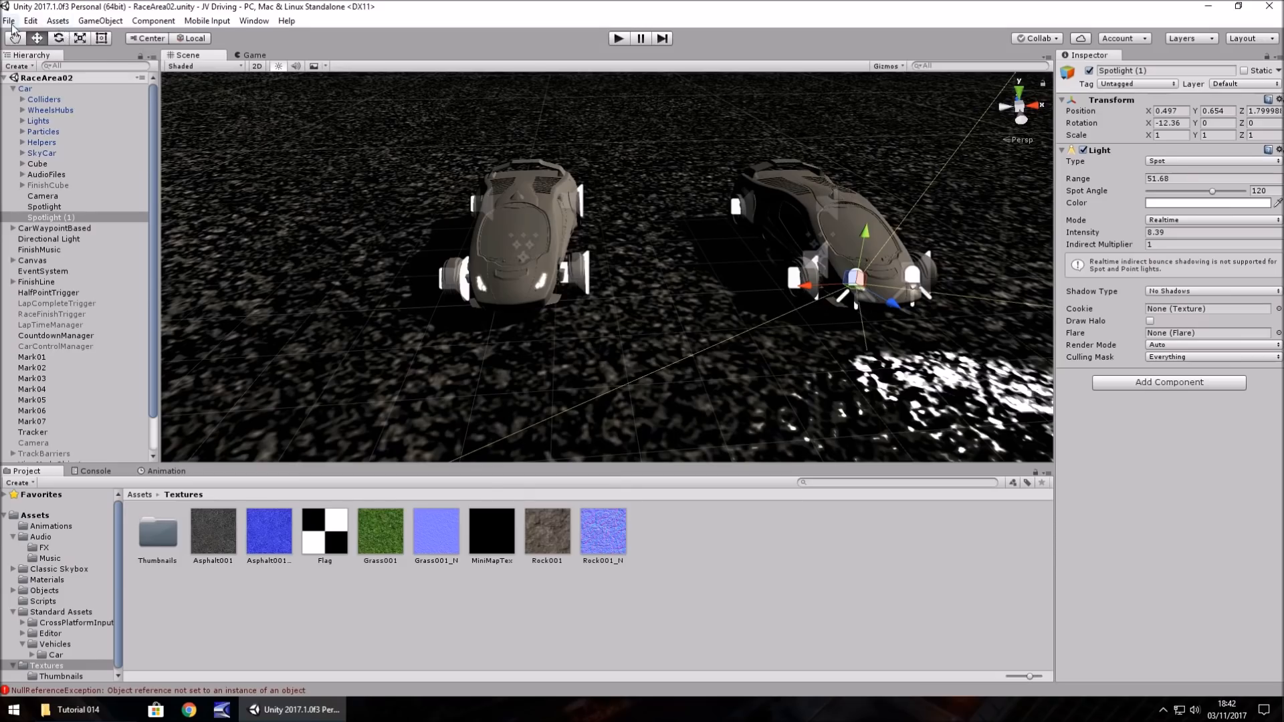
Add the open RaceArea02 scene to the Build Settings scene list.
left_click(8, 21)
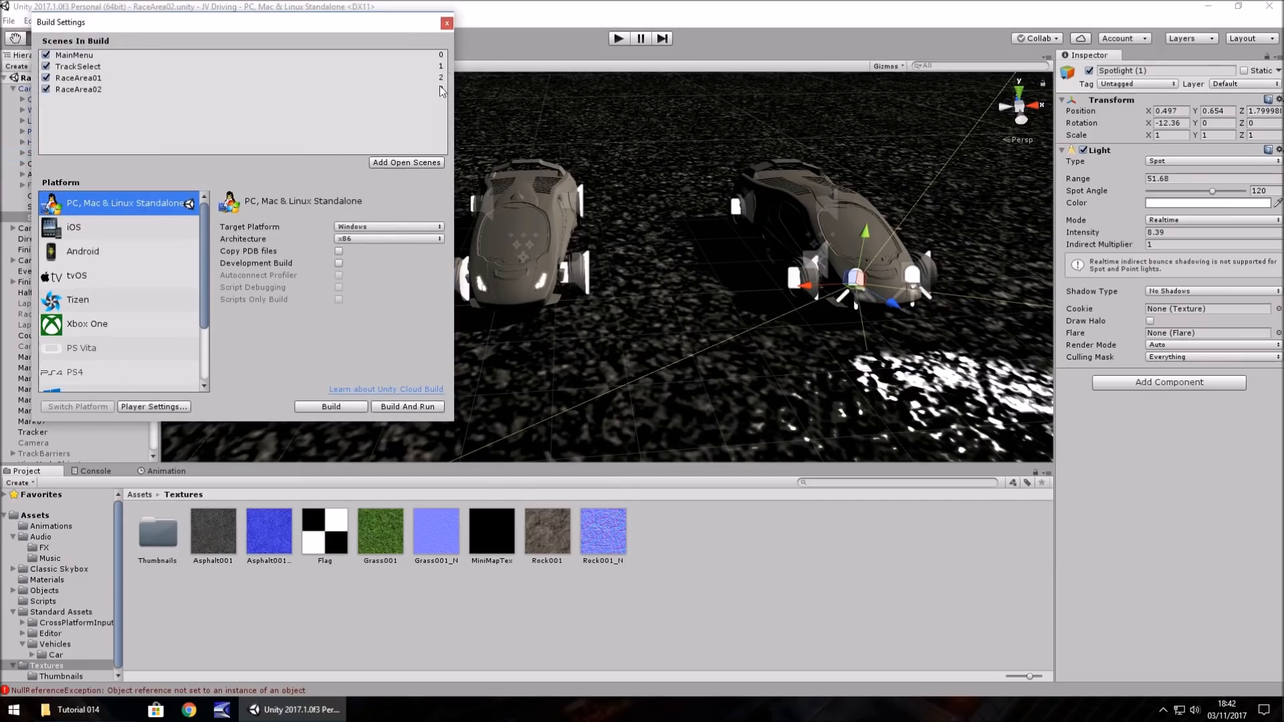
left_click(446, 22)
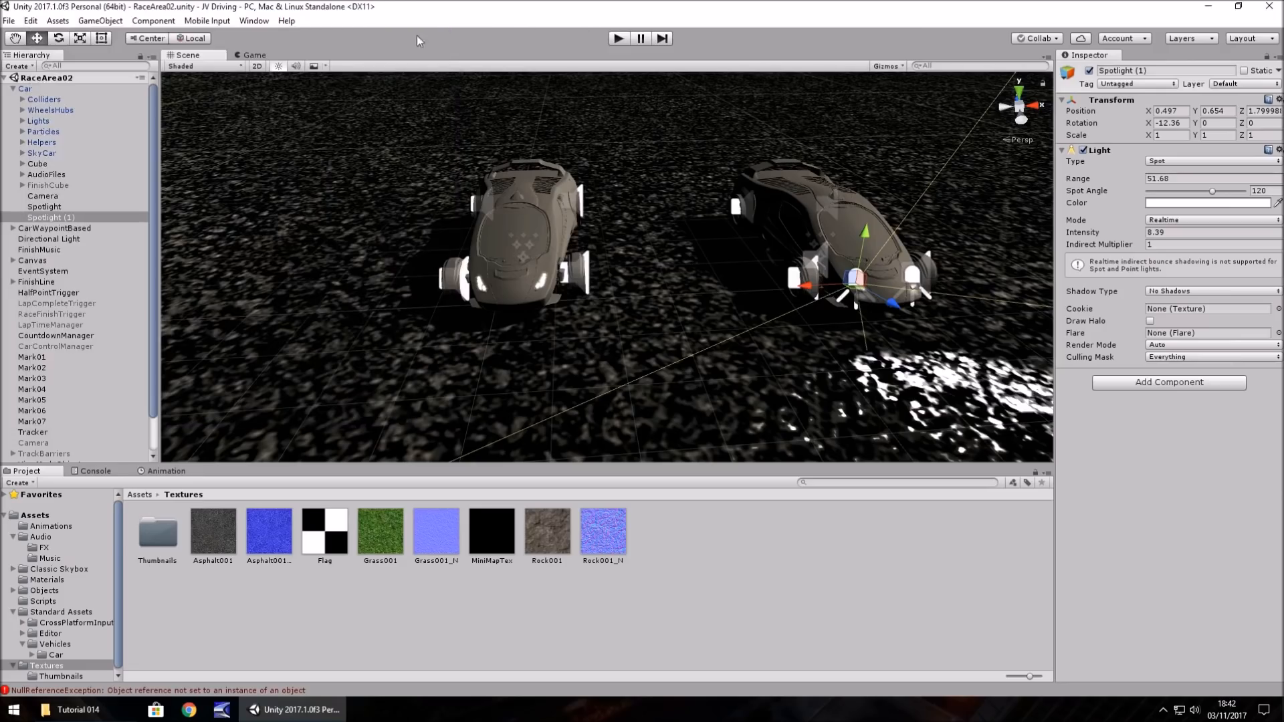
mouse_move(669, 539)
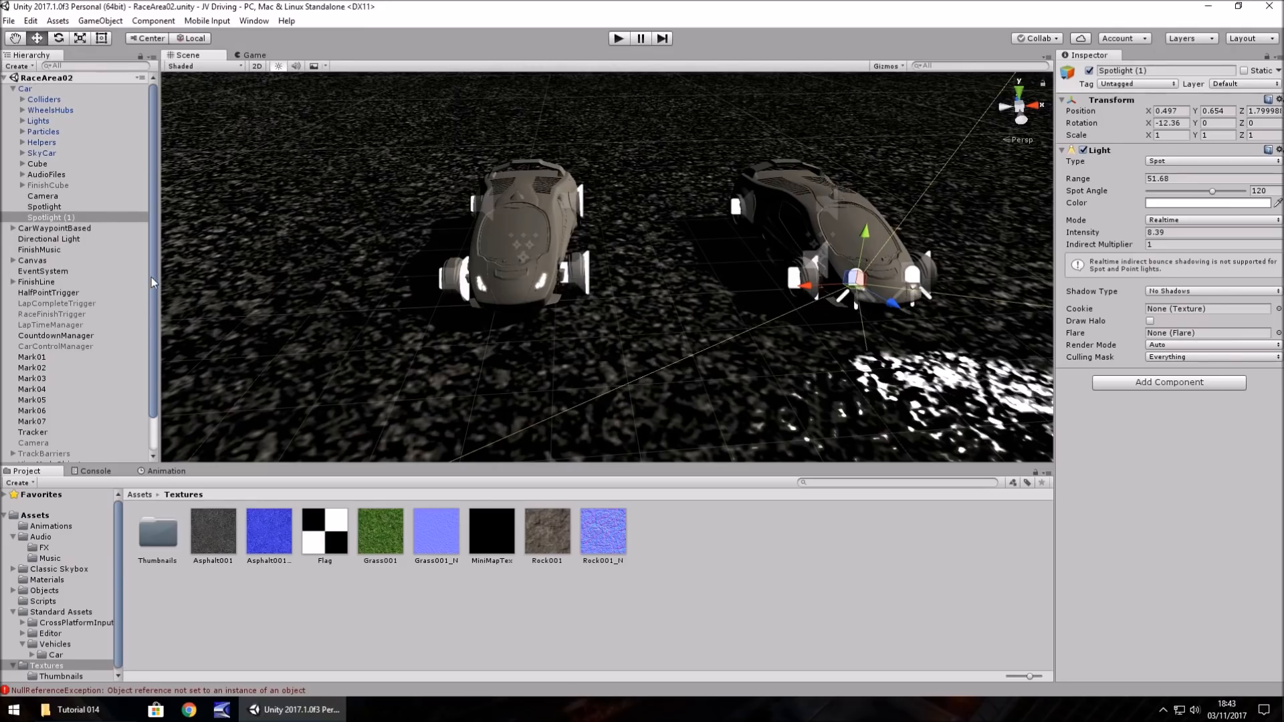
scroll("down", 3)
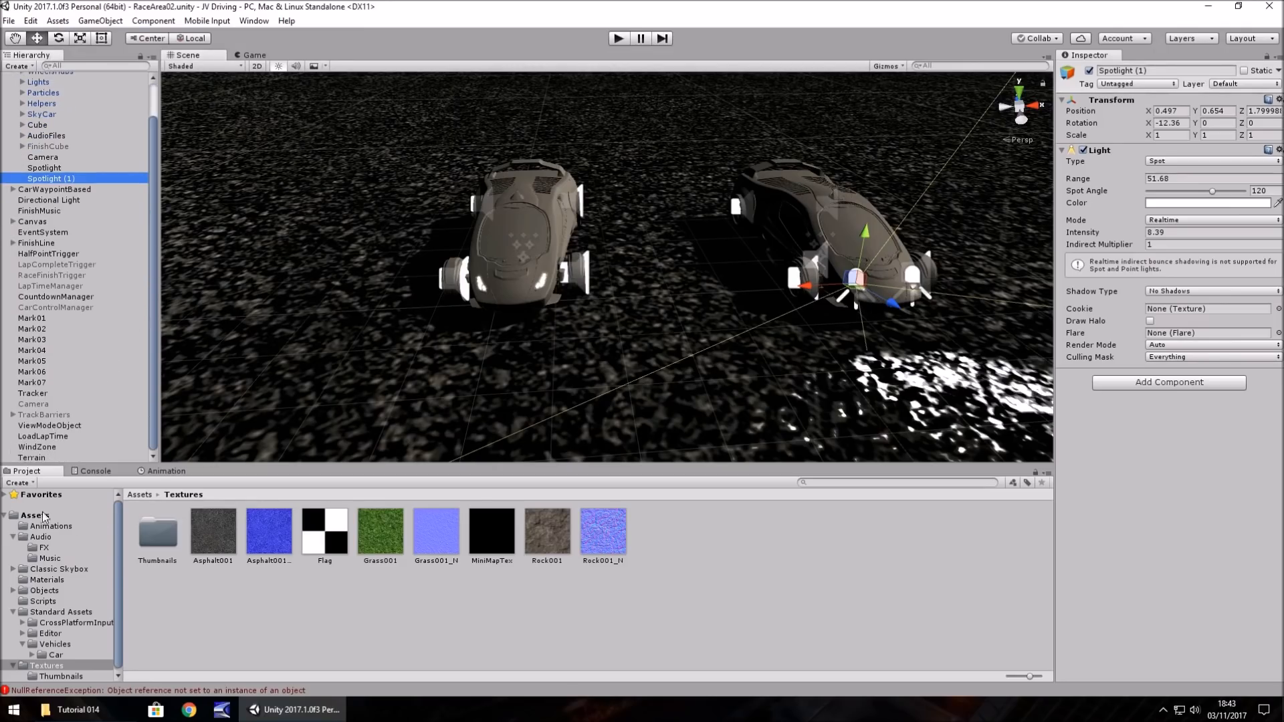
Open the TrackSelect scene and give the copied track button the plain Background image.
left_click(35, 514)
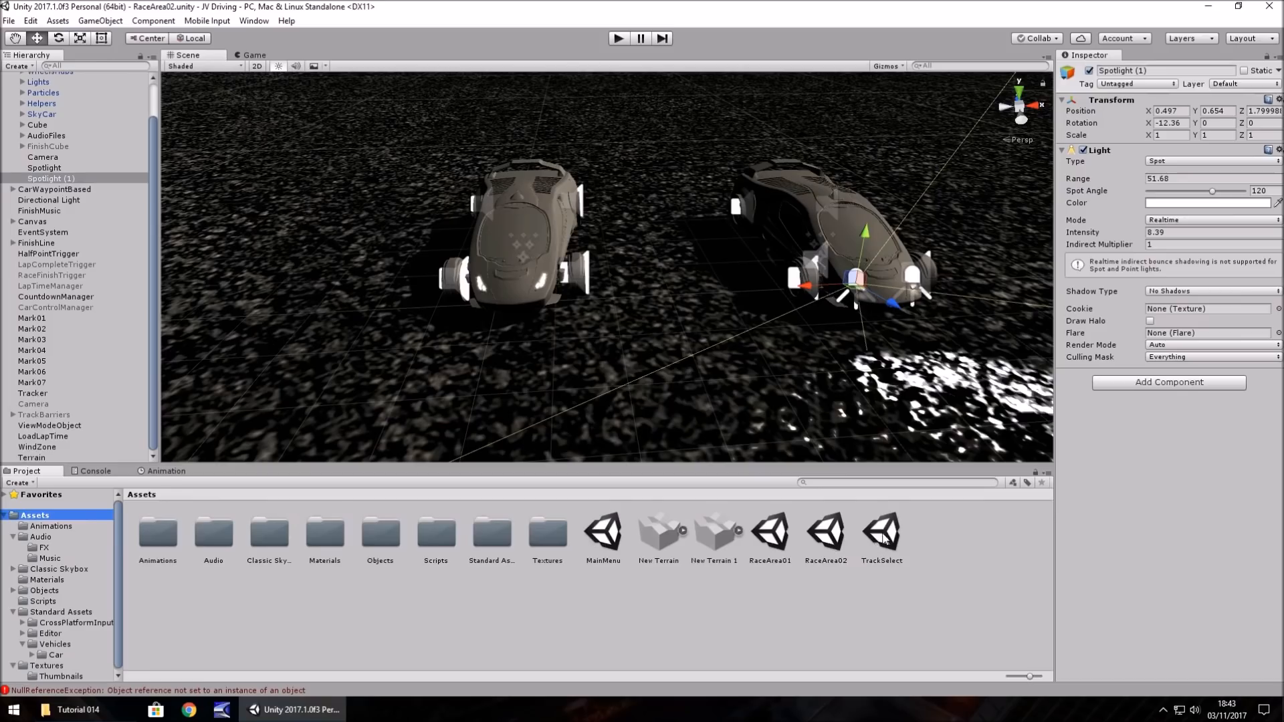
double_click(881, 530)
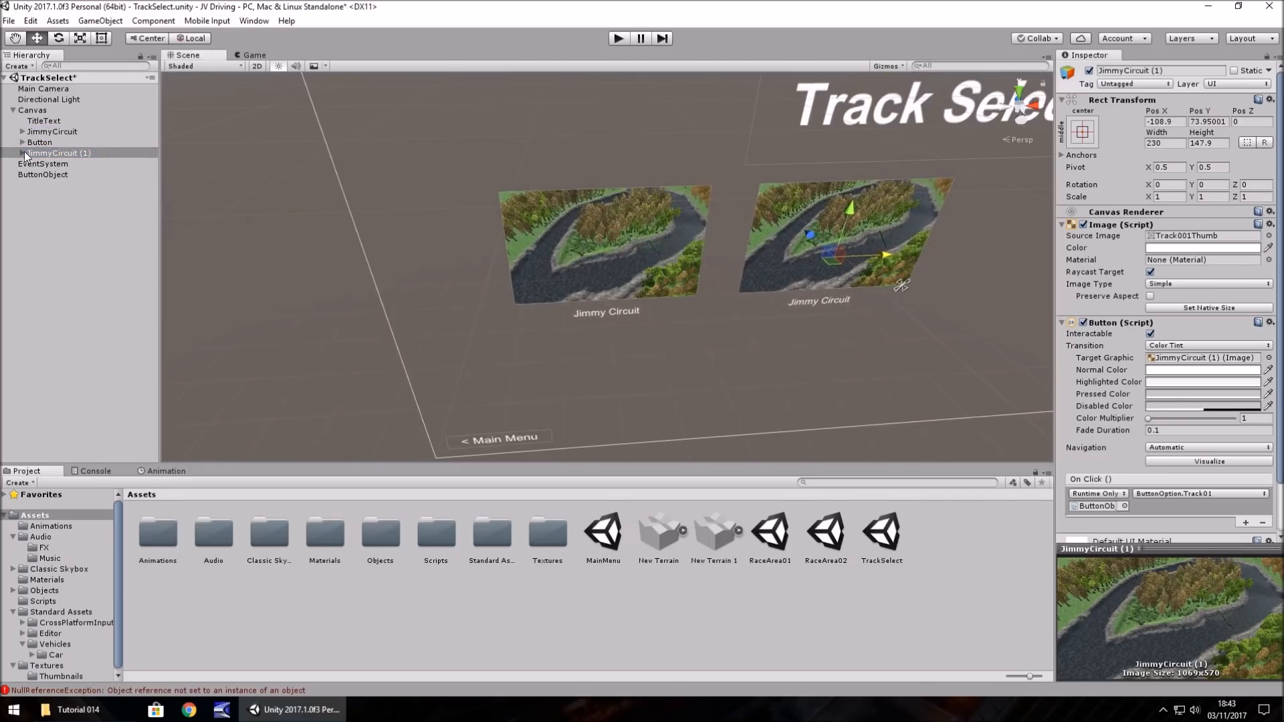
left_click(18, 153)
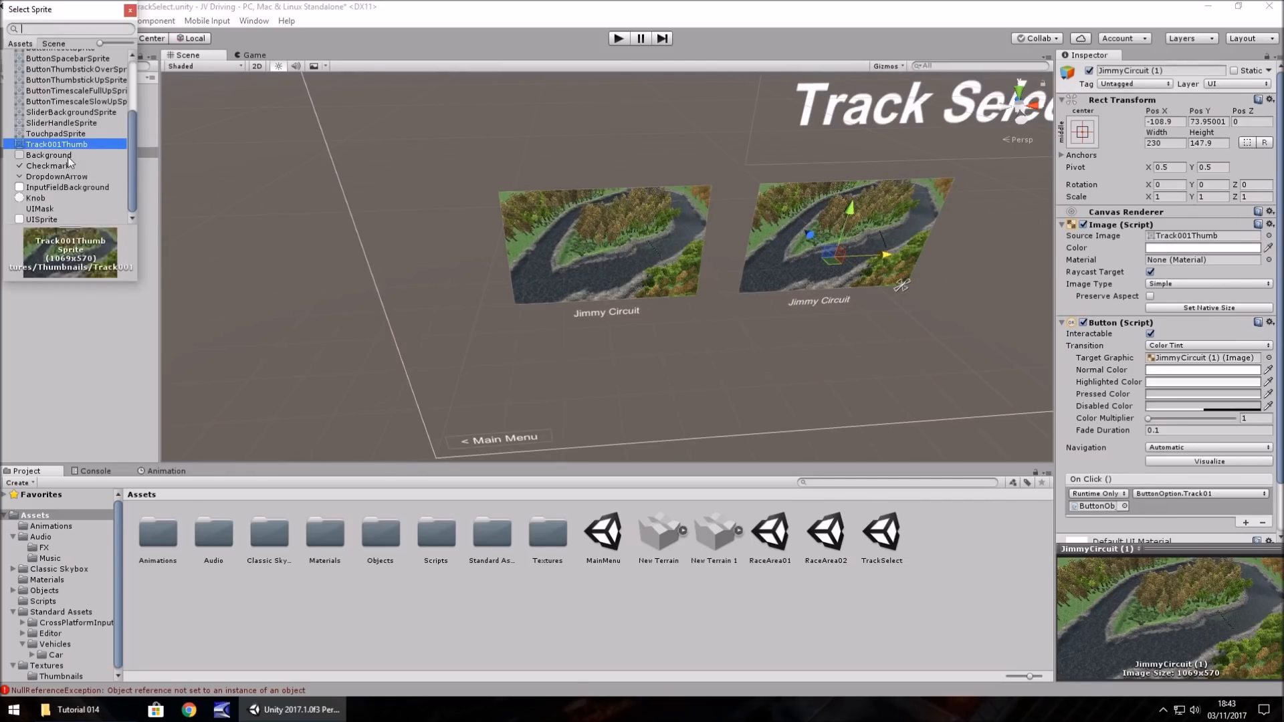
left_click(49, 155)
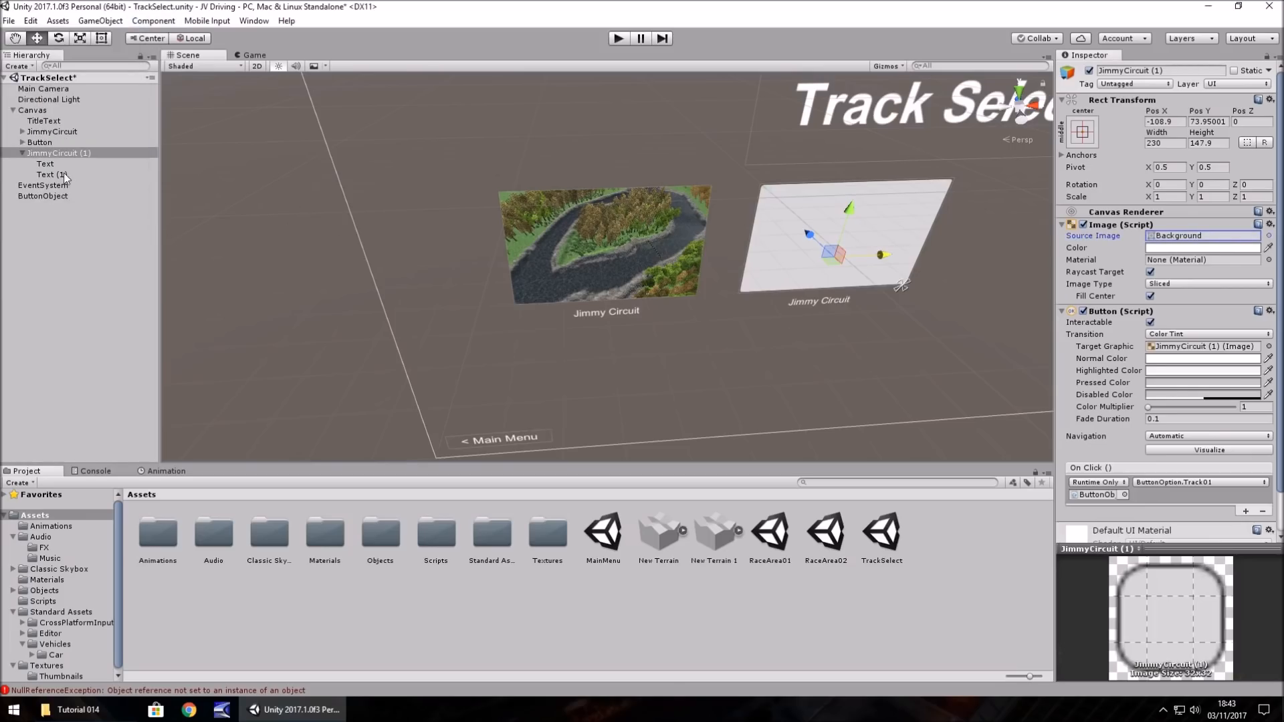
Label the copied button 'Night Circuit' and rename the object NightCircuit.
left_click(51, 174)
type("Night Cicr")
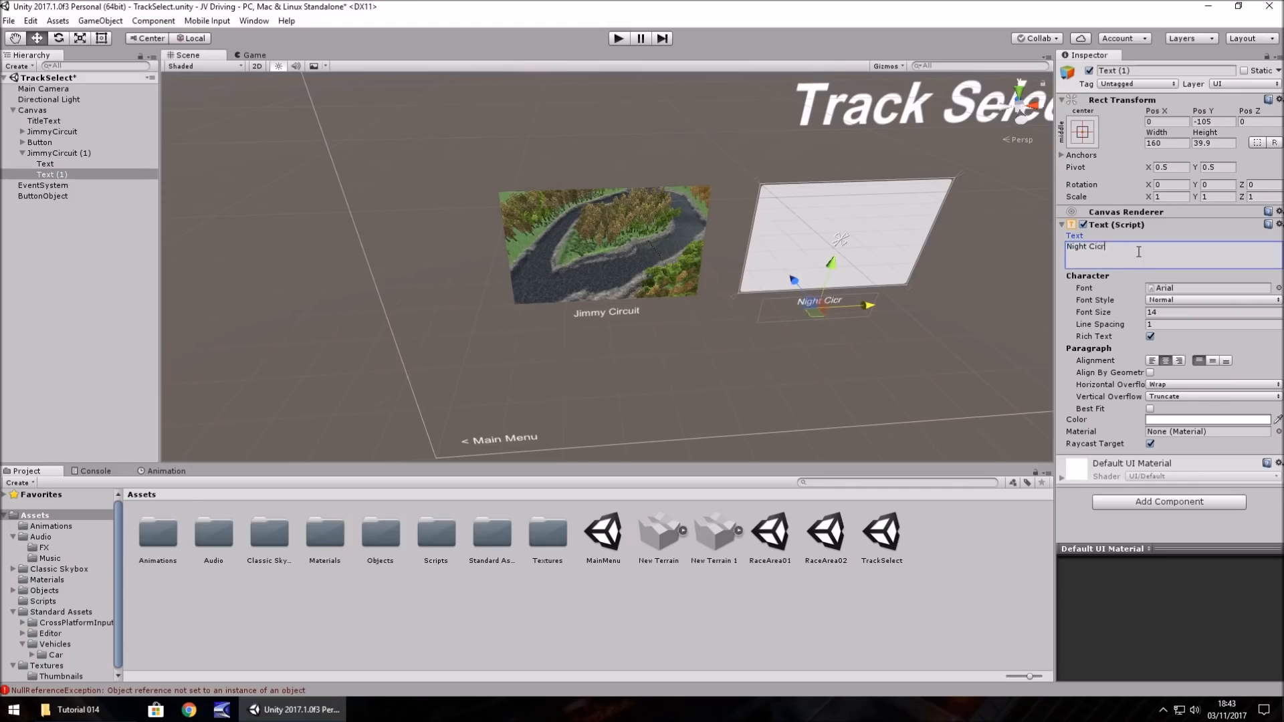
key("BackSpace")
type("rcuit")
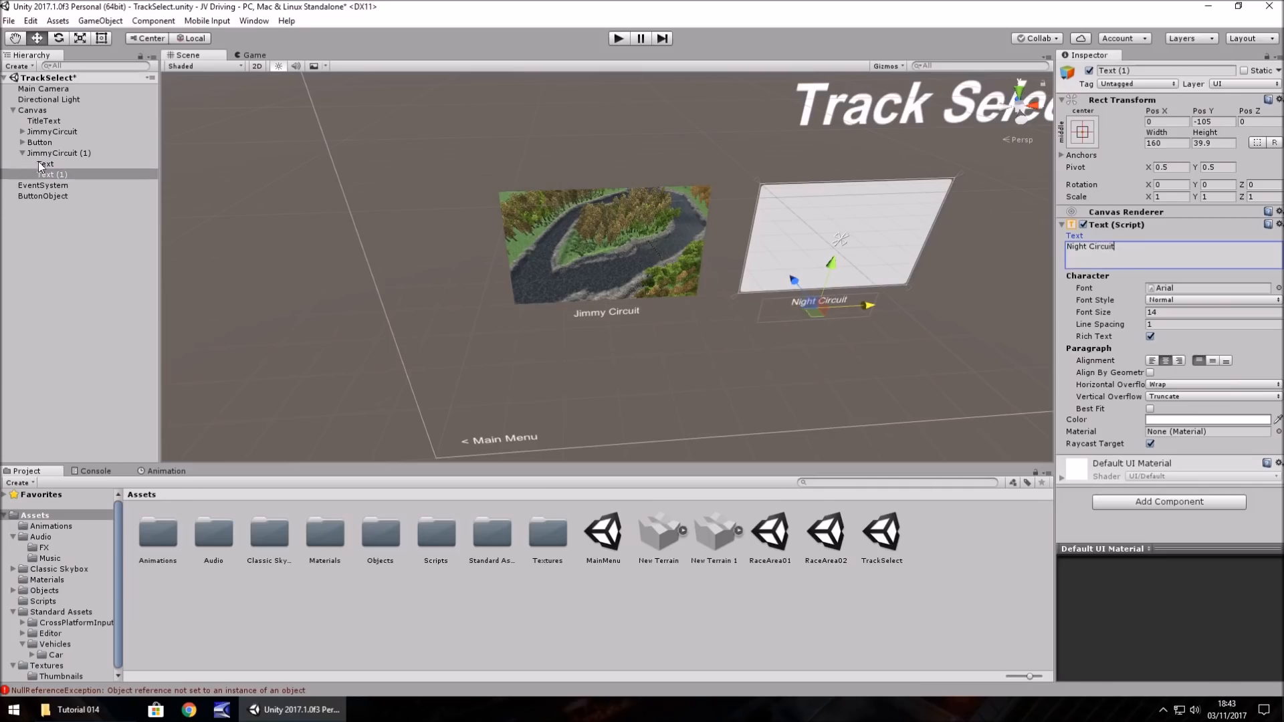
left_click(58, 153)
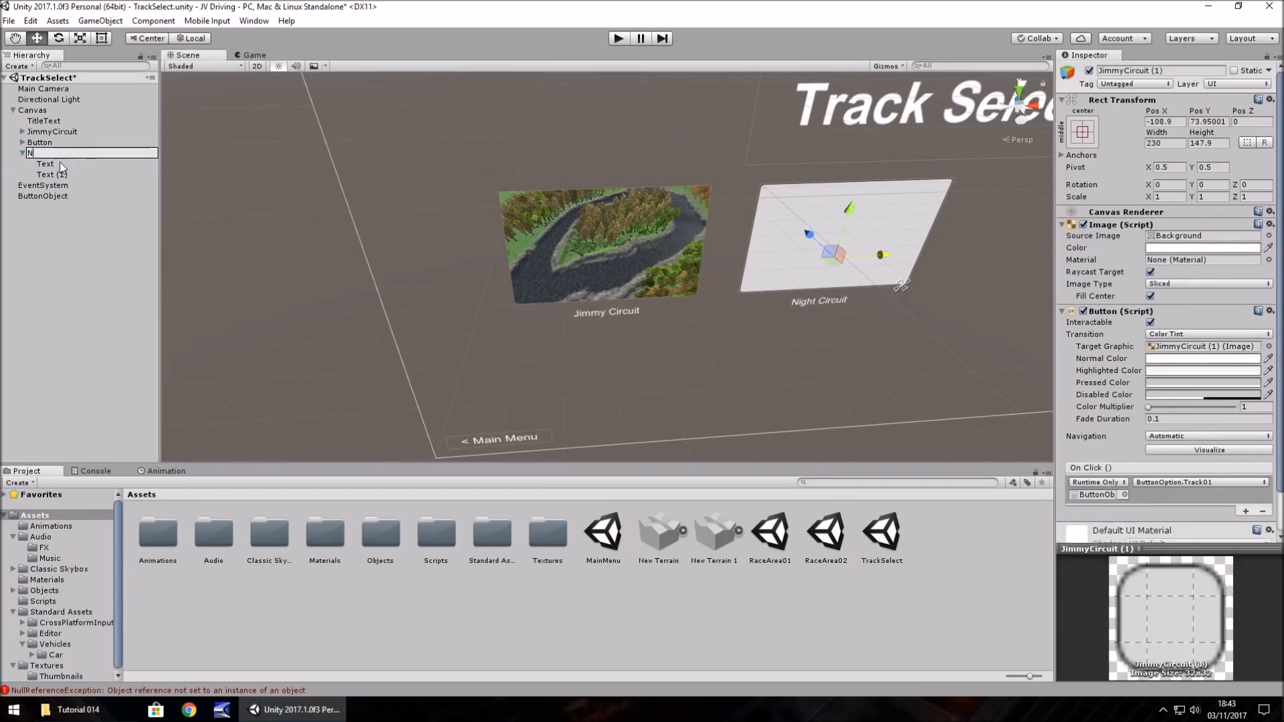
type("NightCircuit")
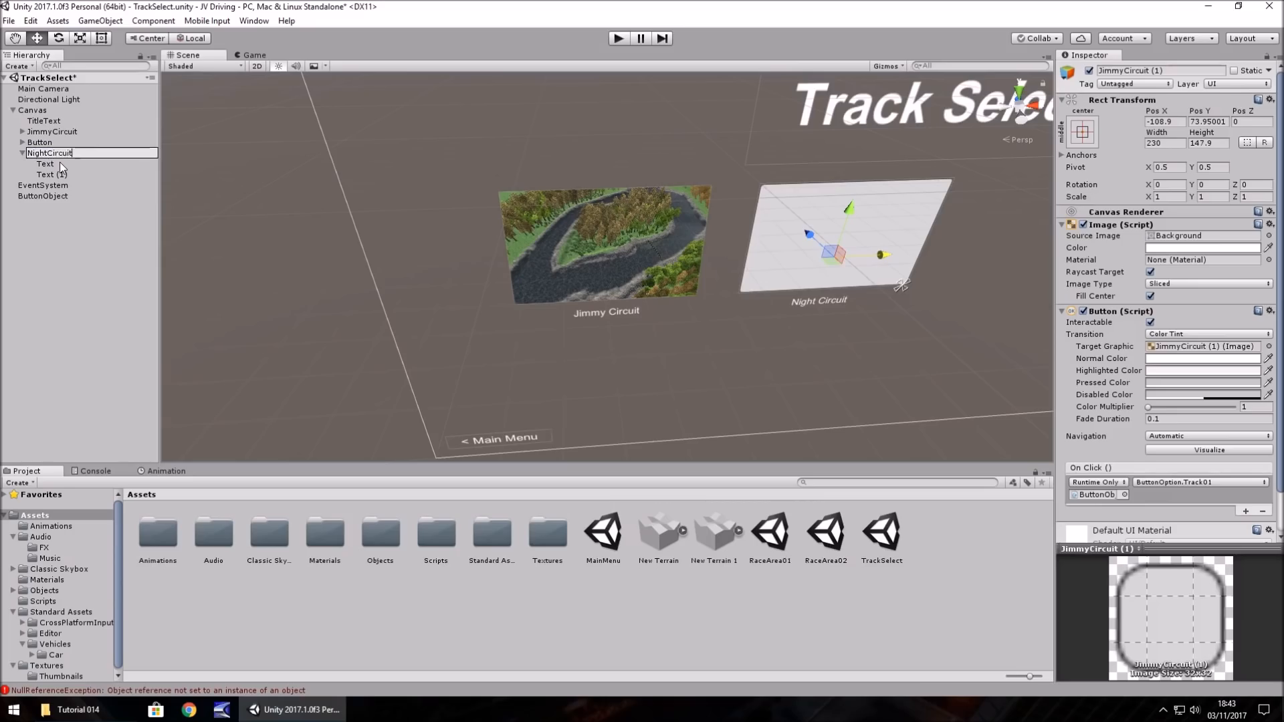
left_click(48, 153)
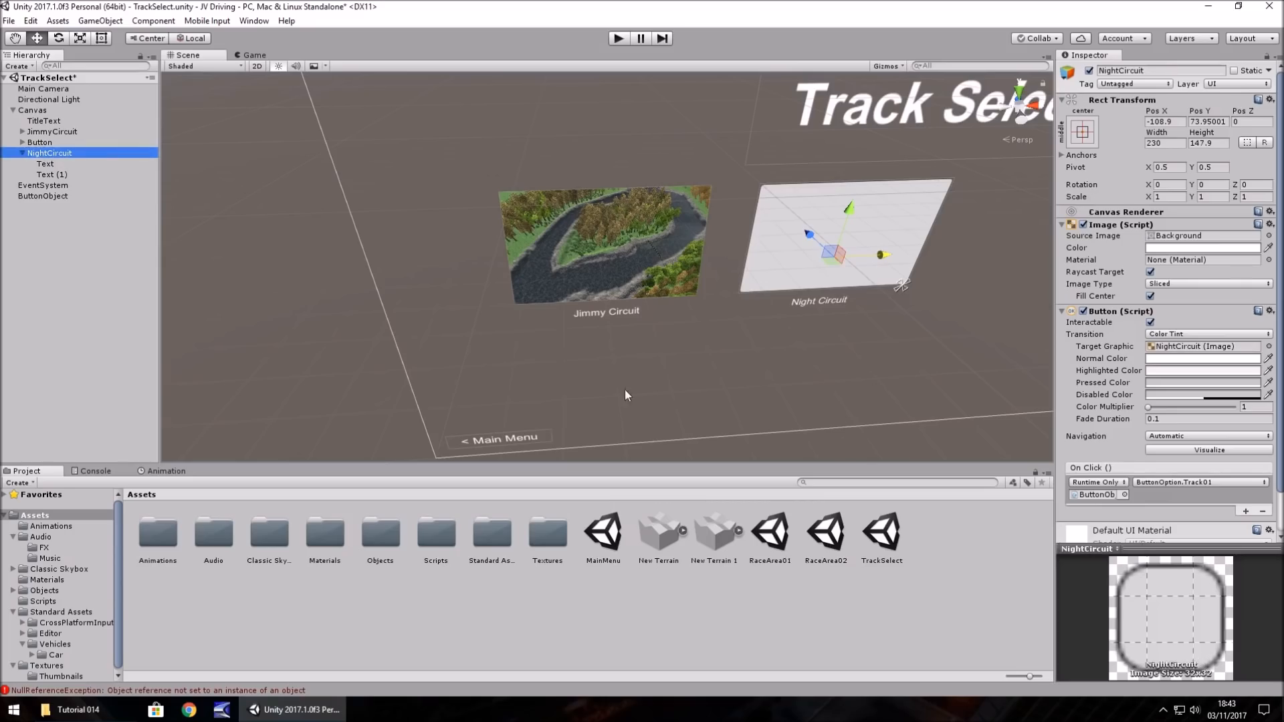
mouse_move(913, 385)
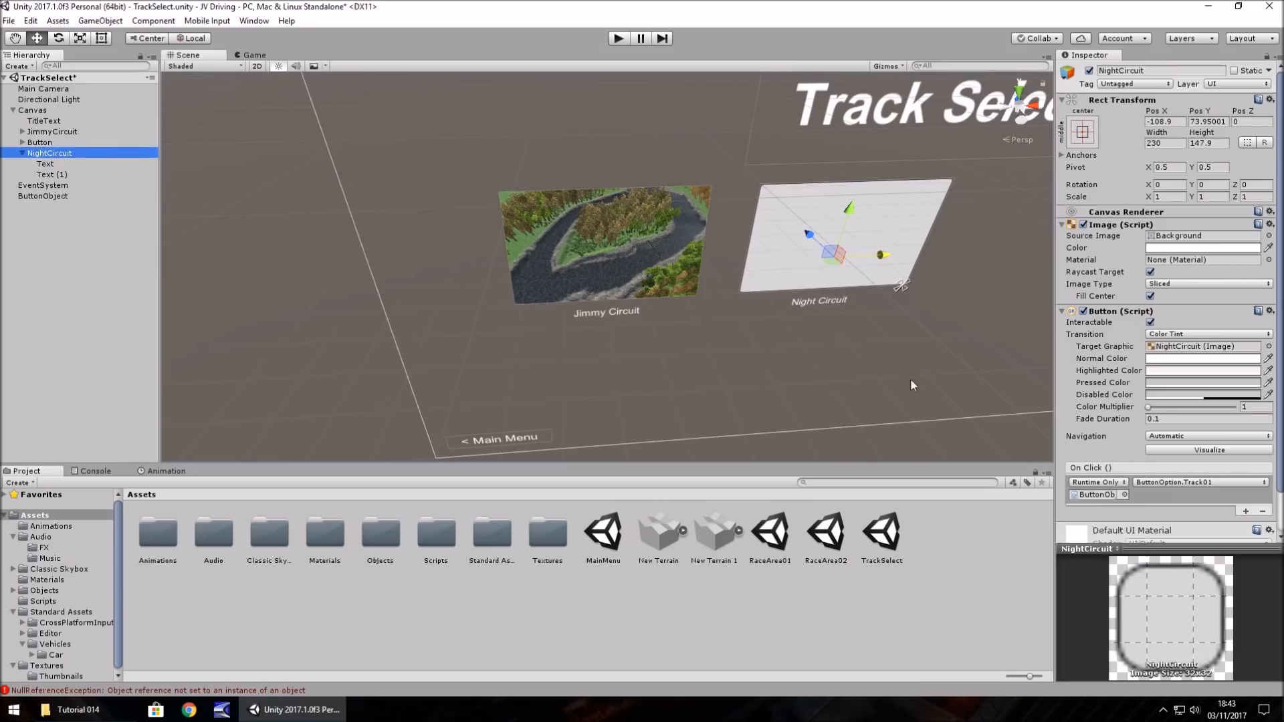
left_click(43, 196)
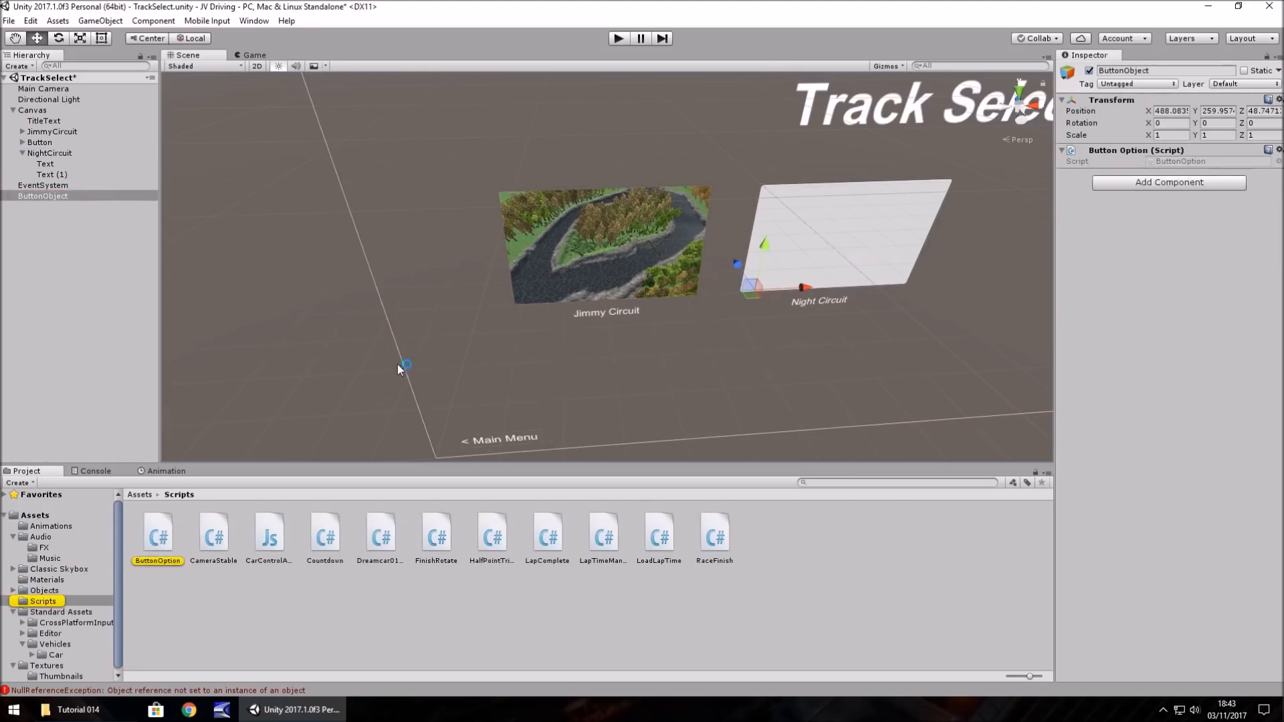
mouse_move(294, 616)
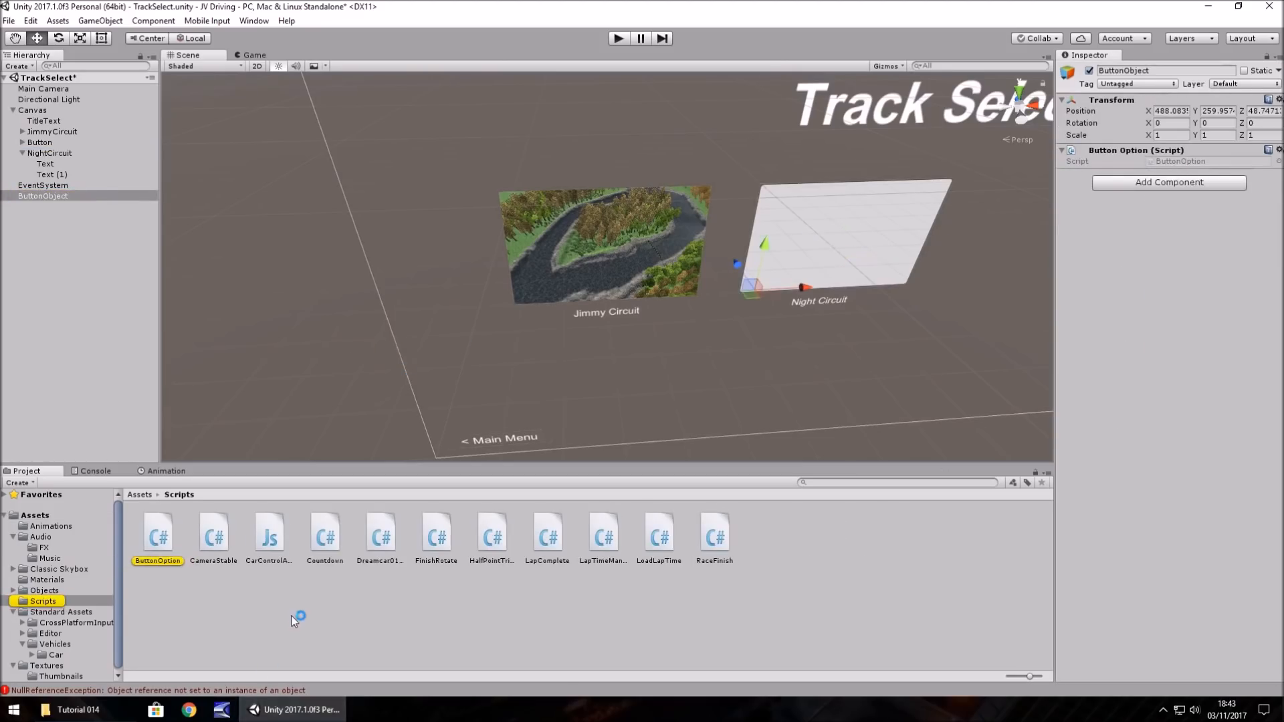
Add a Track02 function to ButtonOption.cs and hook it to NightCircuit's On Click.
double_click(156, 533)
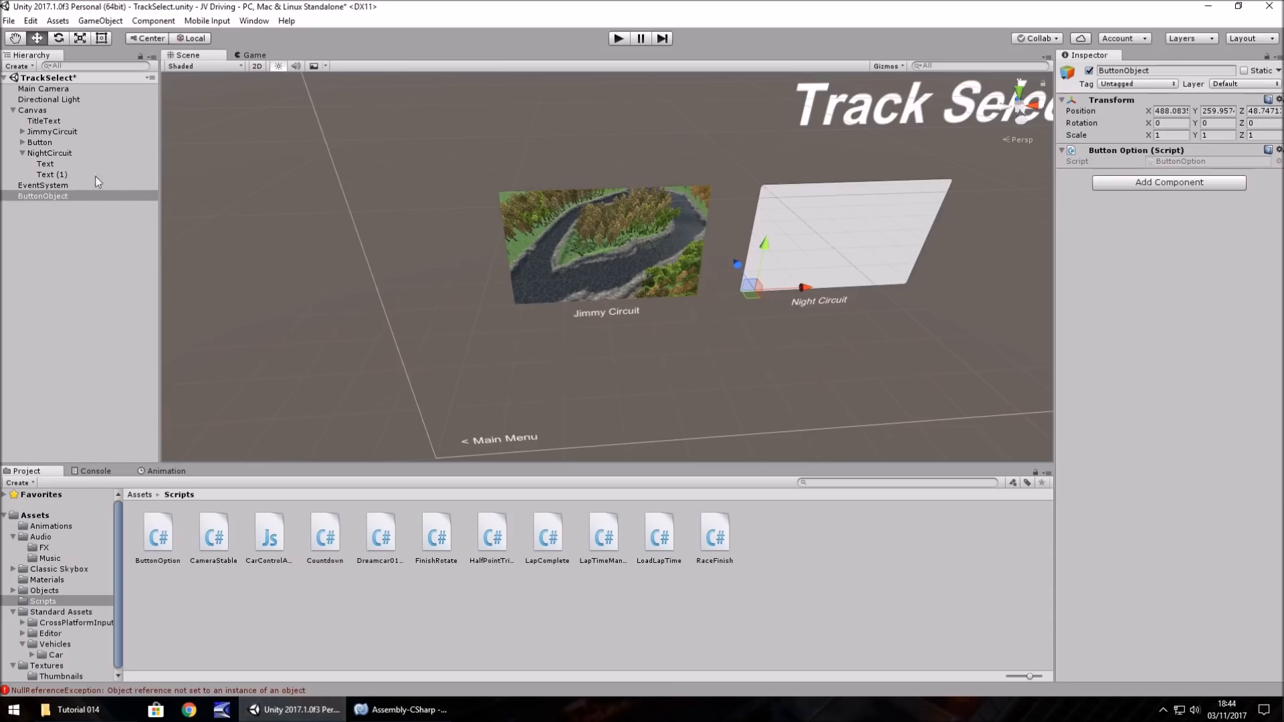
left_click(49, 153)
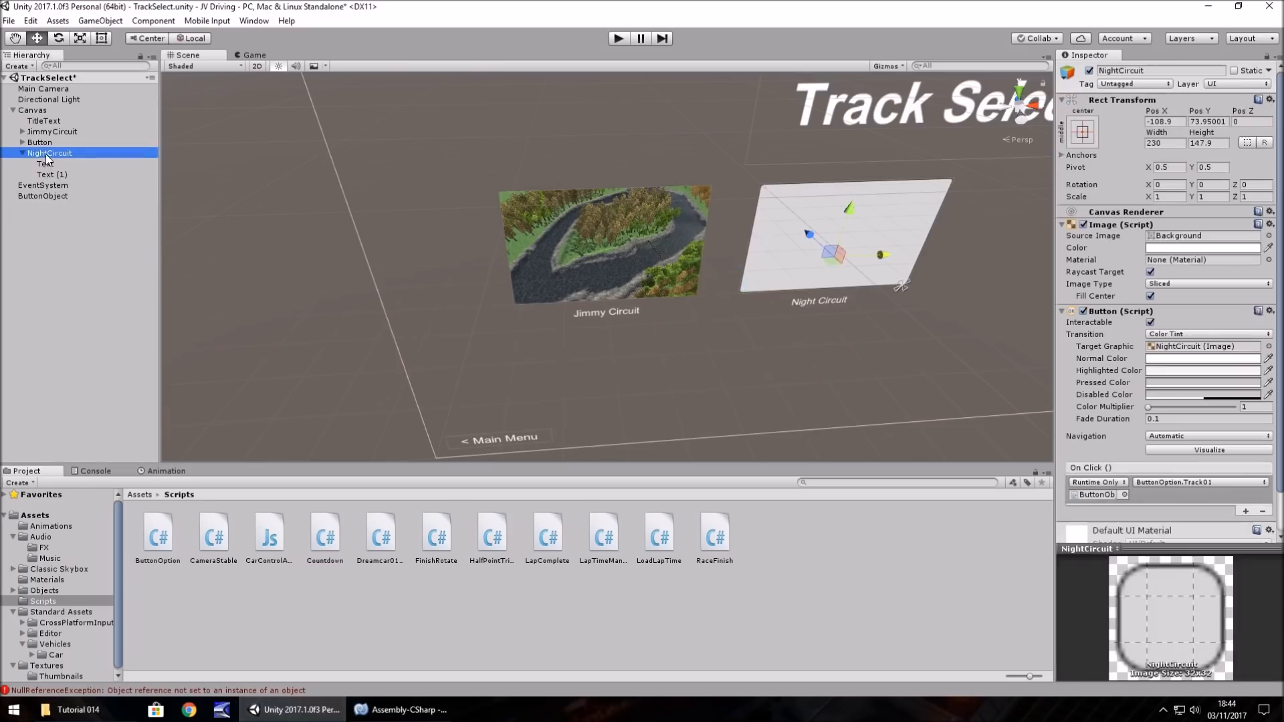
left_click(1197, 482)
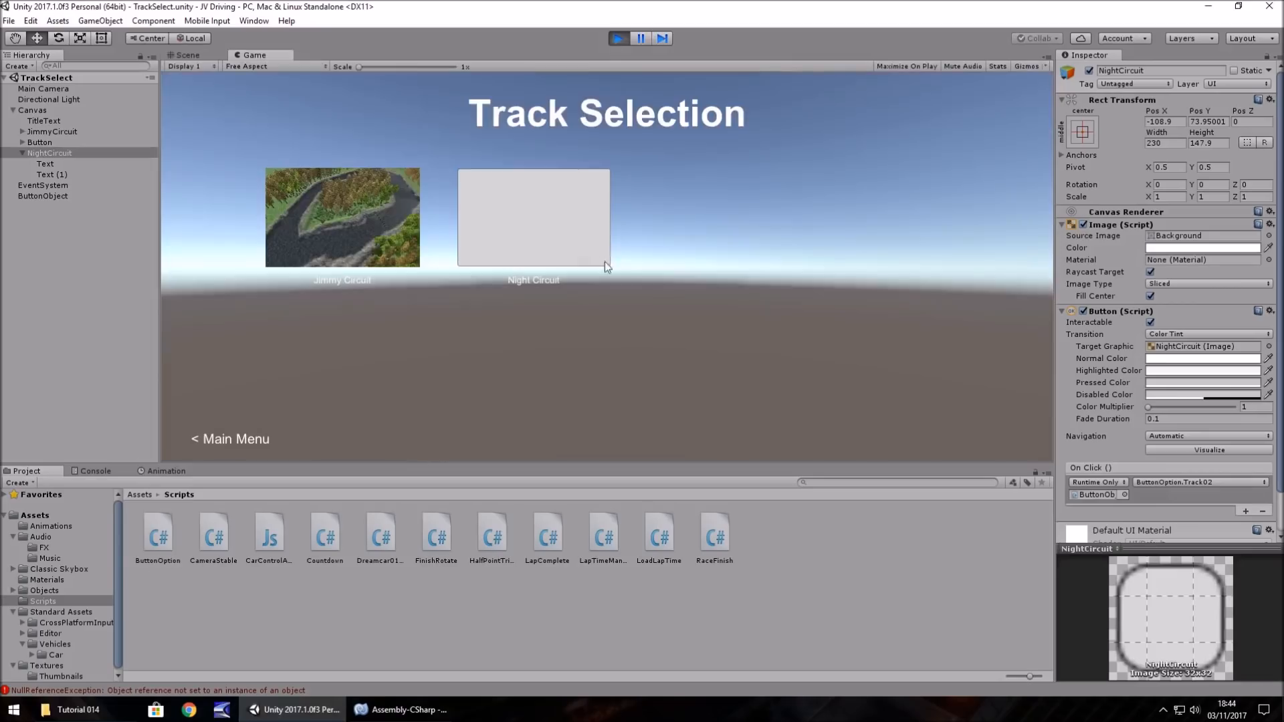
Test Night Circuit loads RaceArea02, stop Play mode, and select JimmyCircuit.
left_click(617, 39)
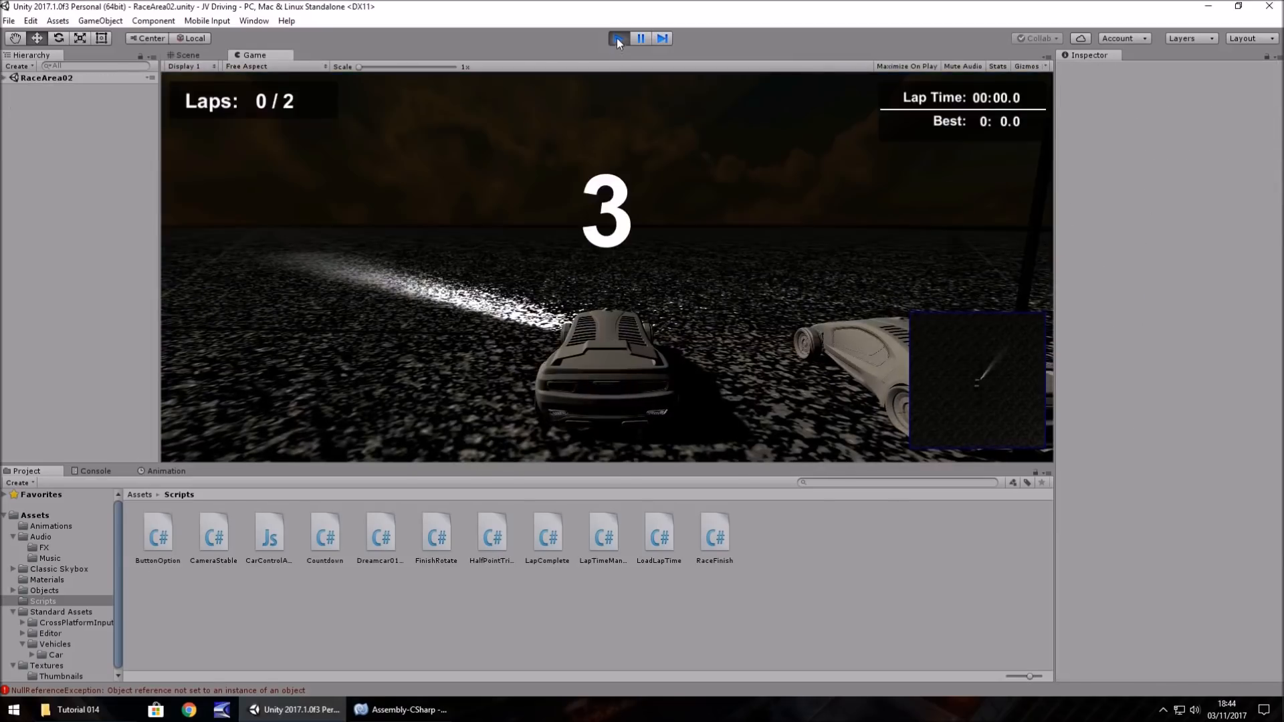
left_click(617, 38)
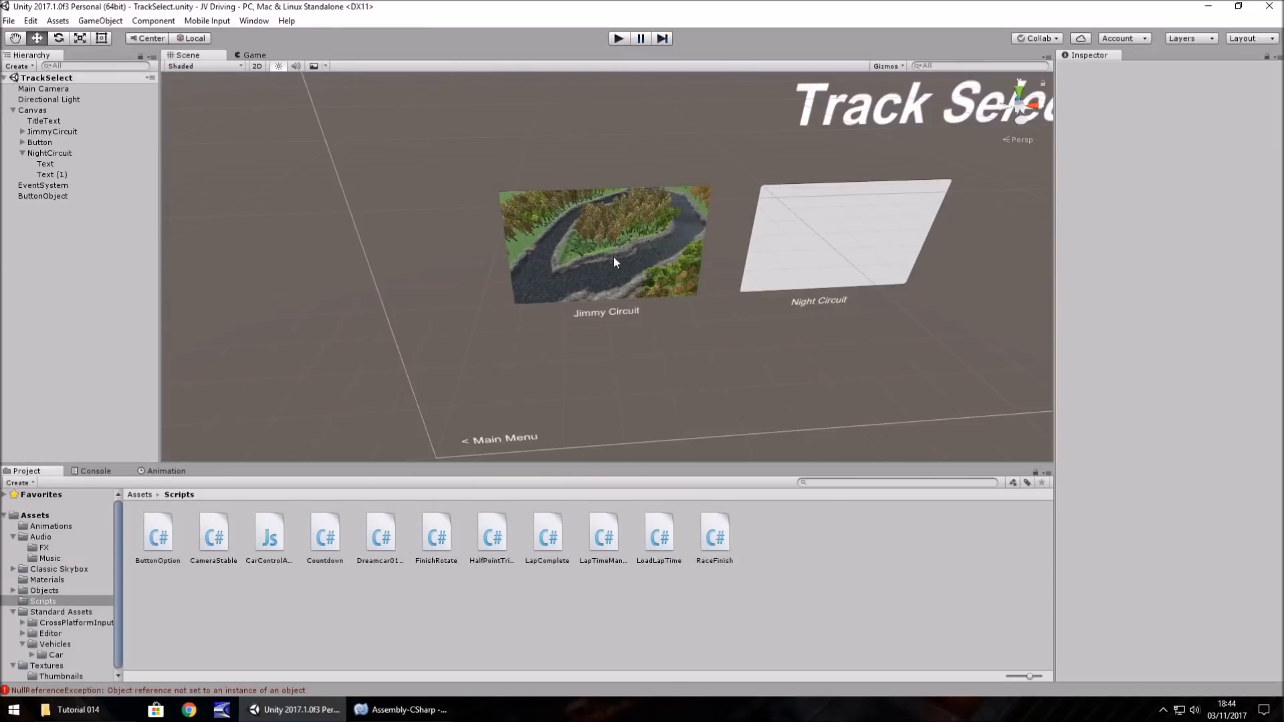
left_click(51, 131)
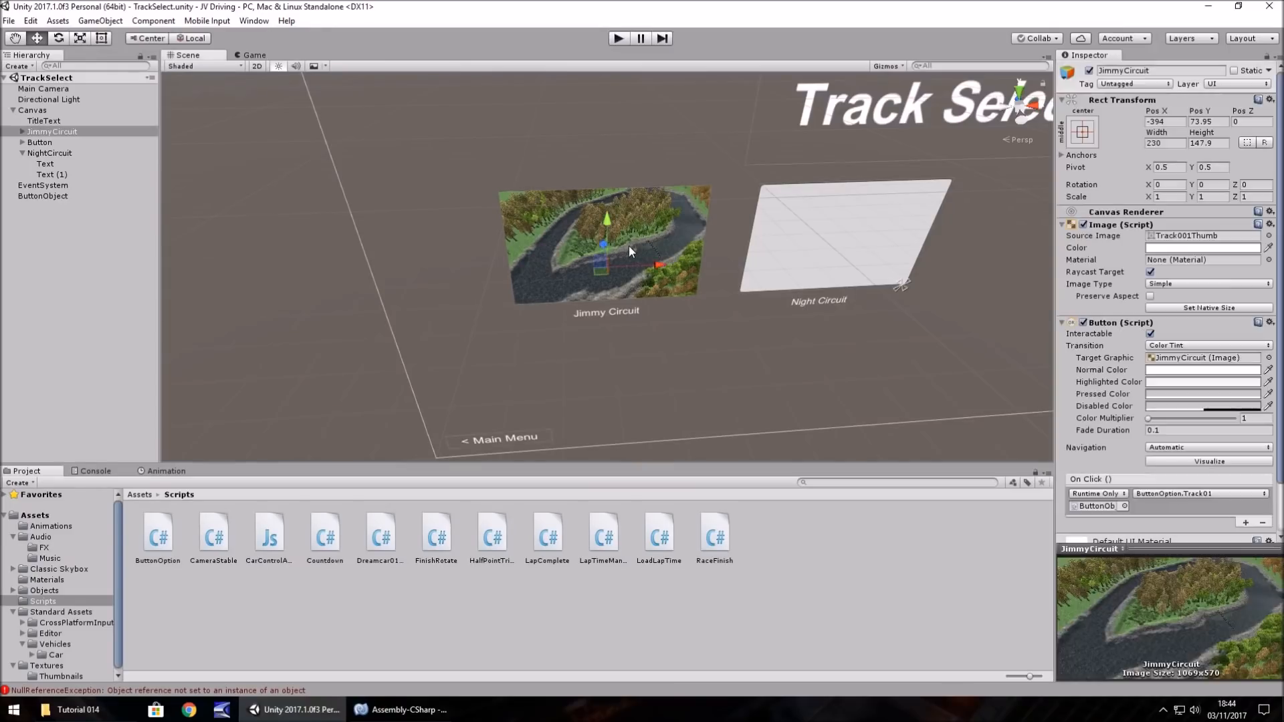